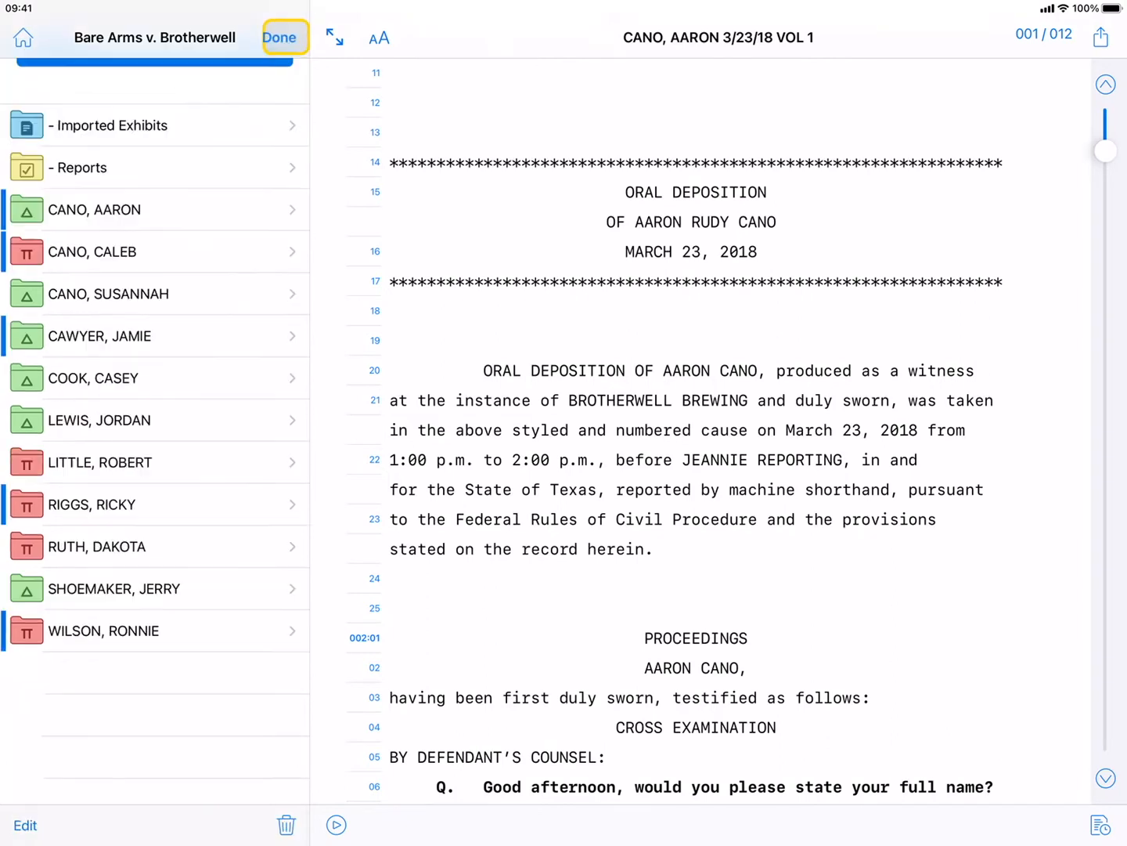
Step: Select the Reports and a witness folder, view the Duplicate/Rename/Move actions, then exit edit mode
{"action": "left_click", "coordinate": [26, 824]}
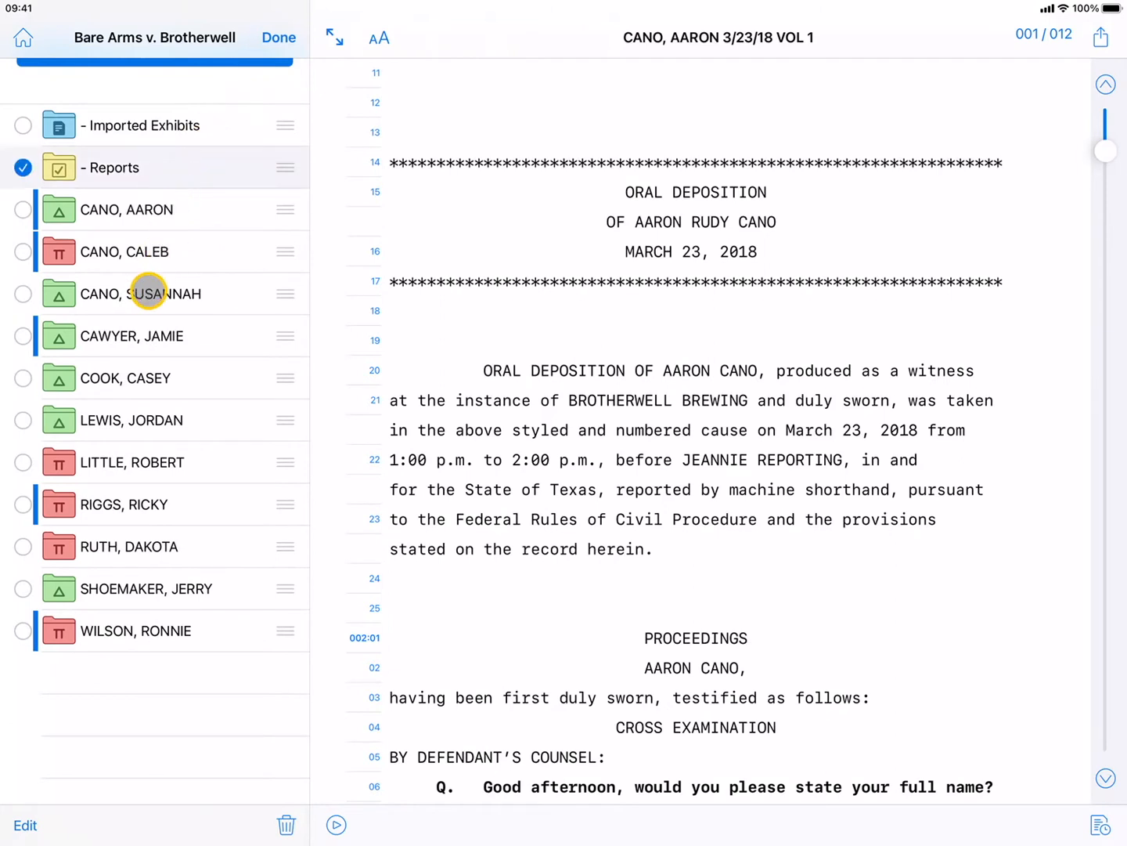
{"action": "left_click", "coordinate": [23, 294]}
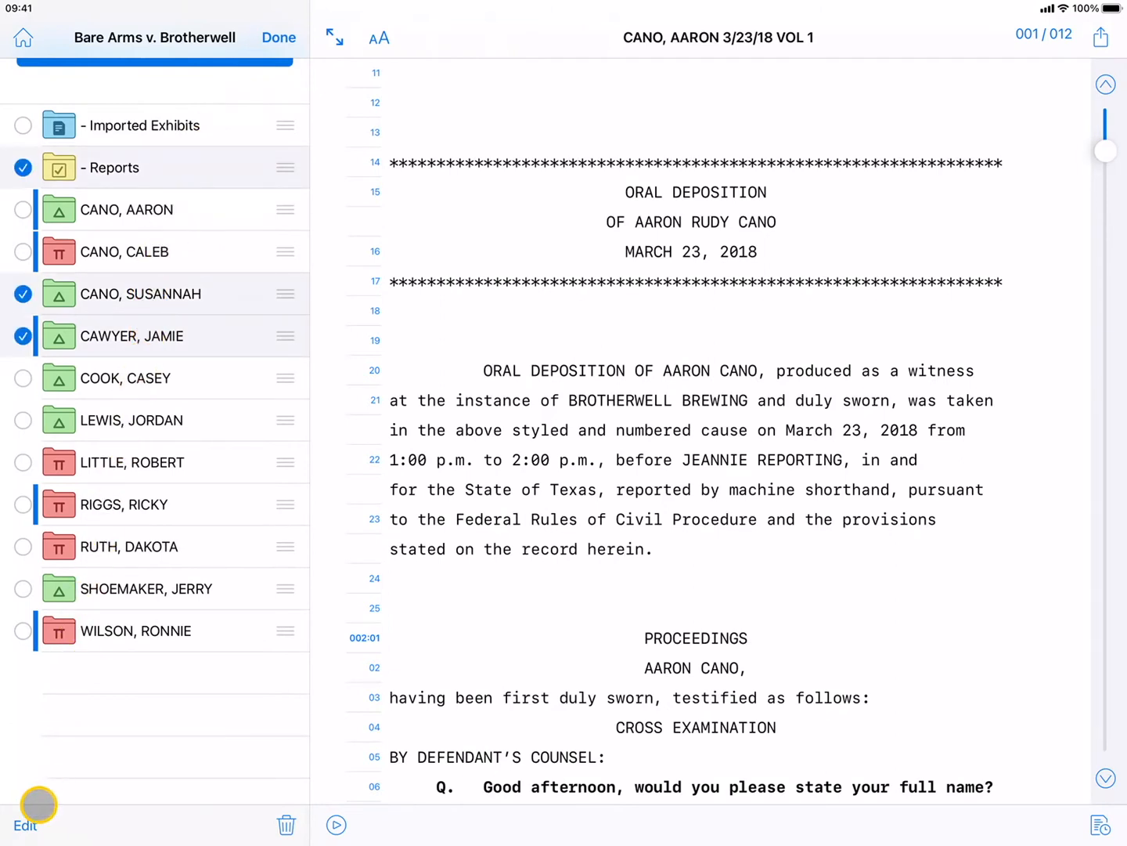
{"action": "left_click", "coordinate": [26, 823]}
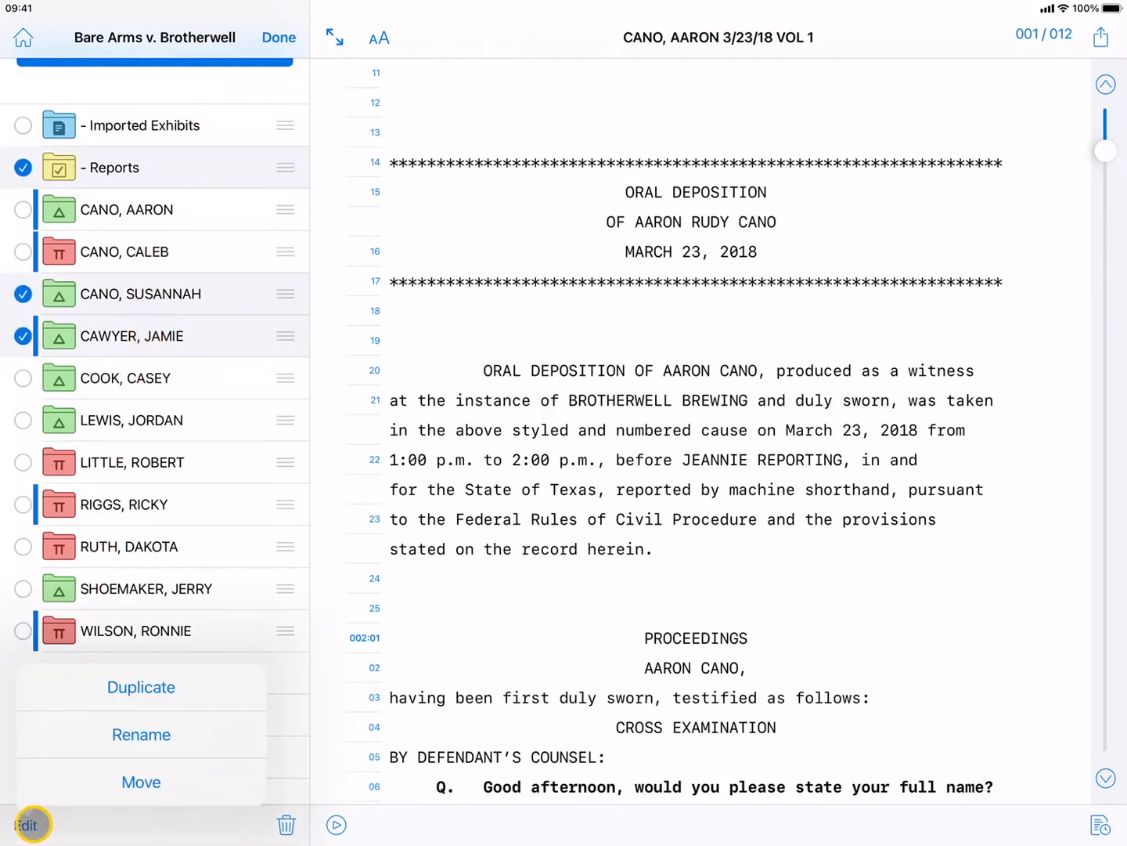
{"action": "mouse_move", "coordinate": [364, 332]}
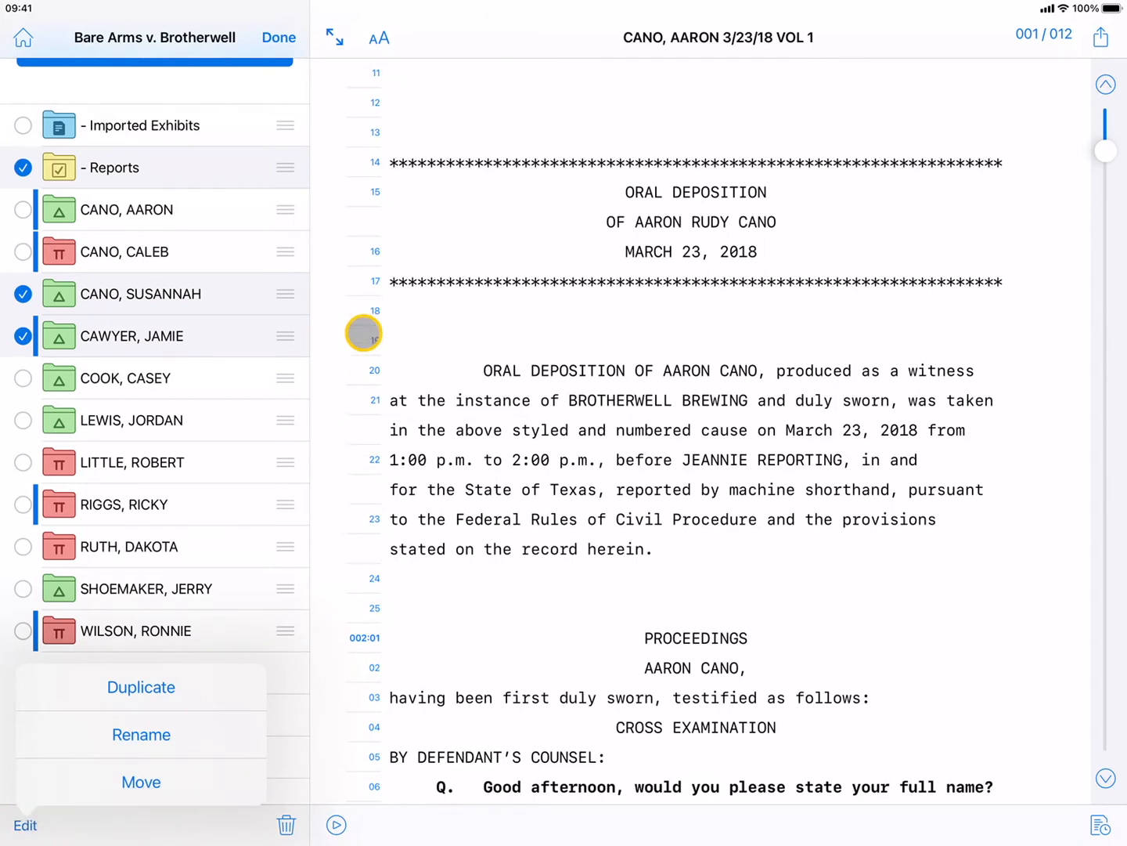
{"action": "left_click", "coordinate": [279, 37]}
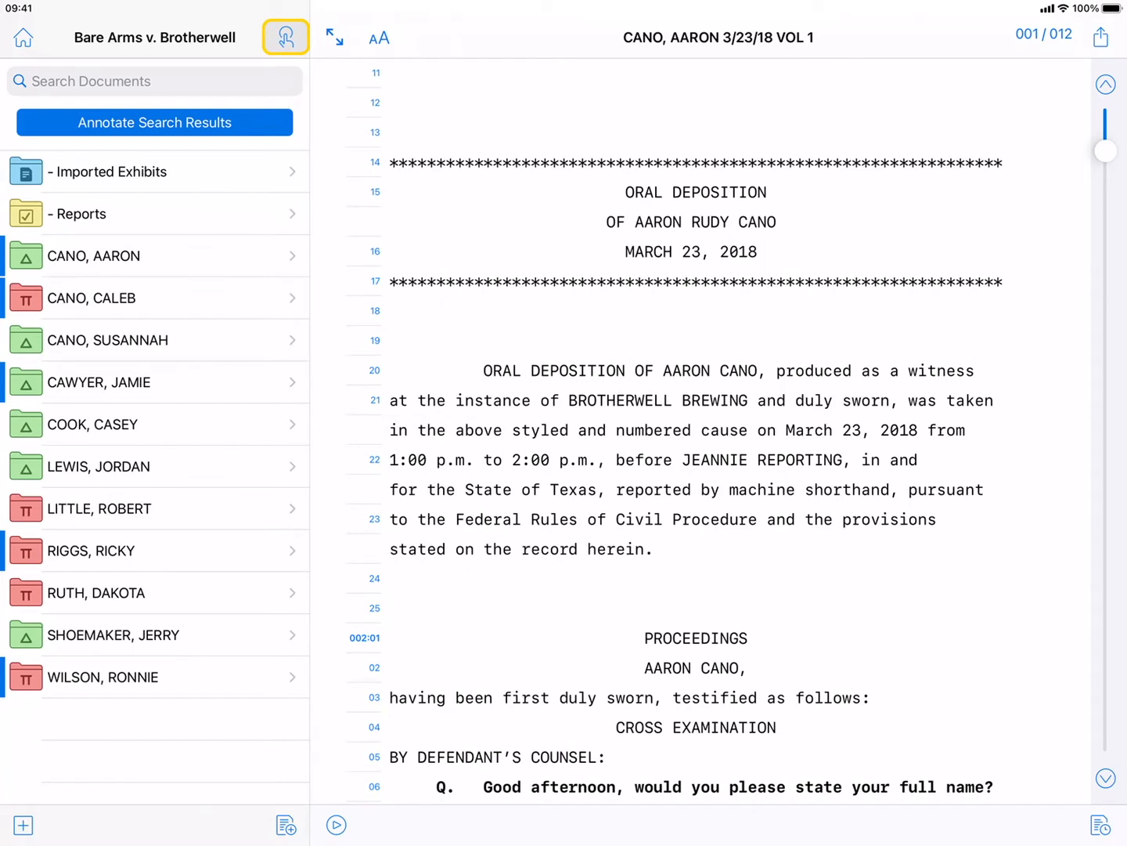
{"action": "left_click", "coordinate": [155, 80]}
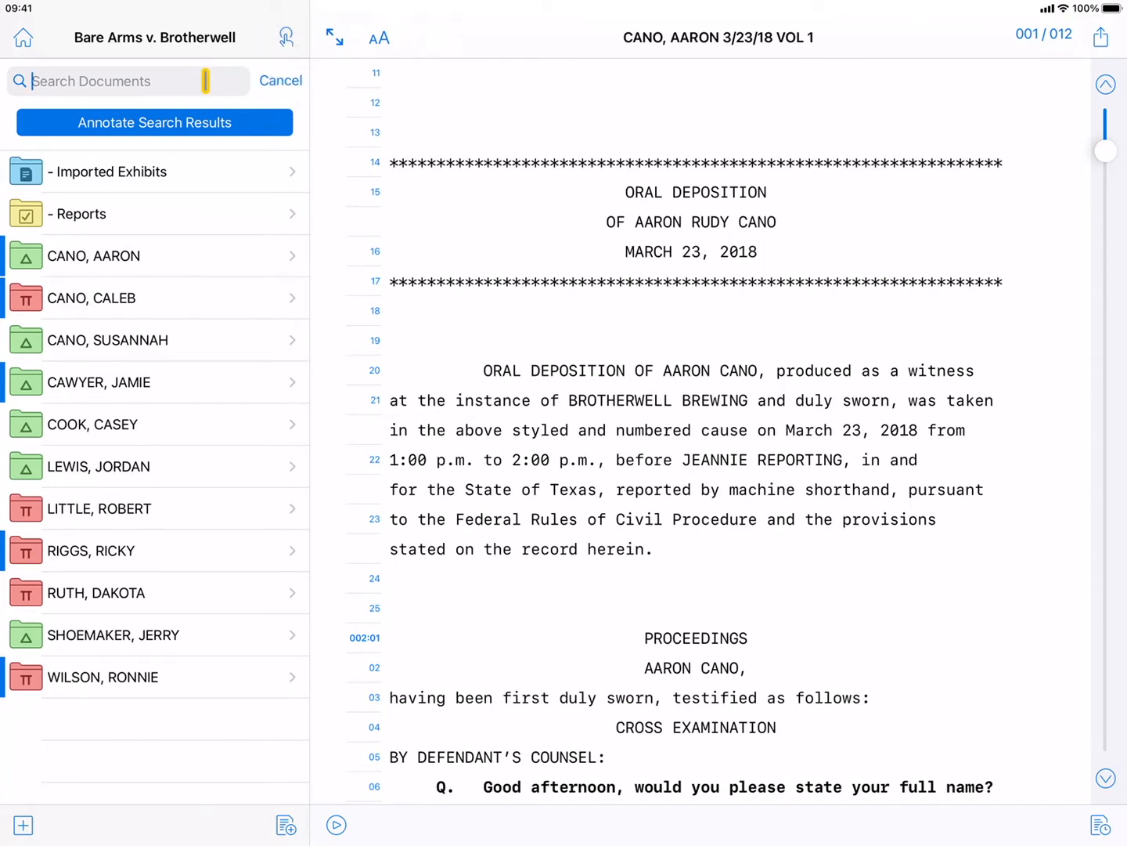
{"action": "type", "text": "Beer"}
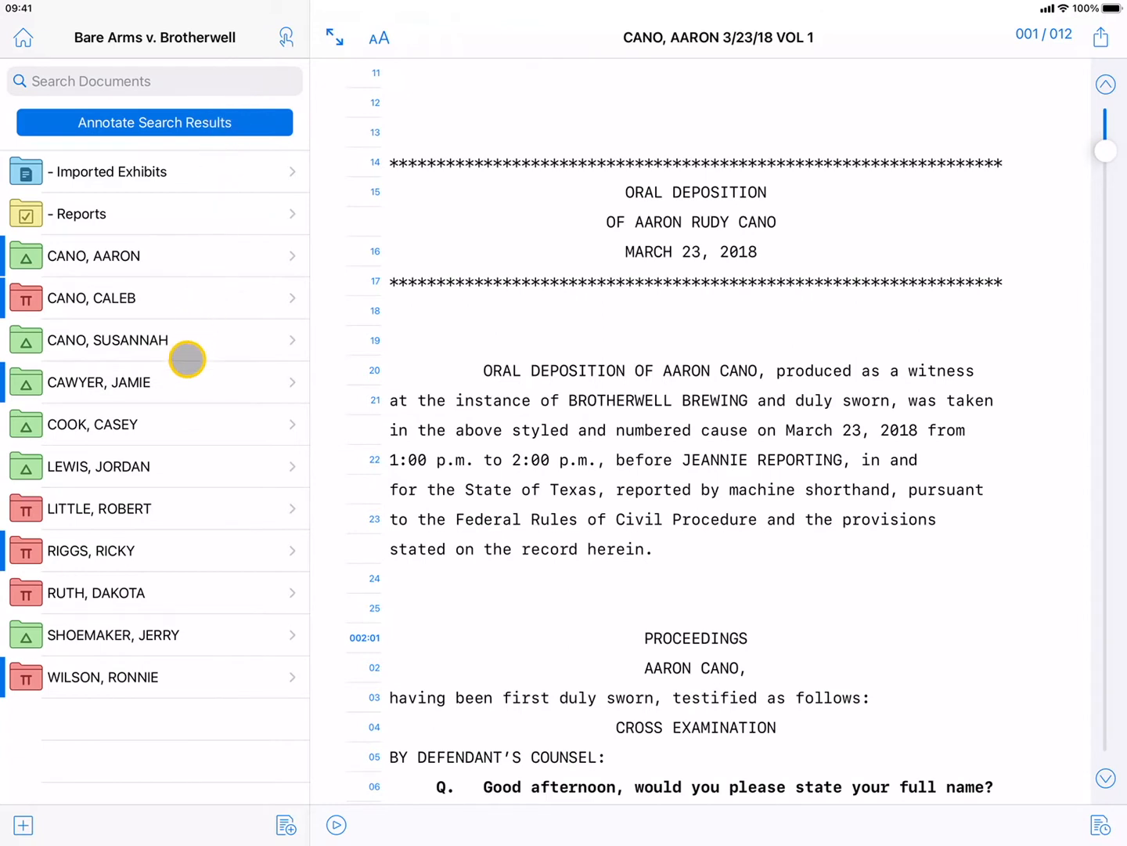
{"action": "left_click", "coordinate": [100, 382]}
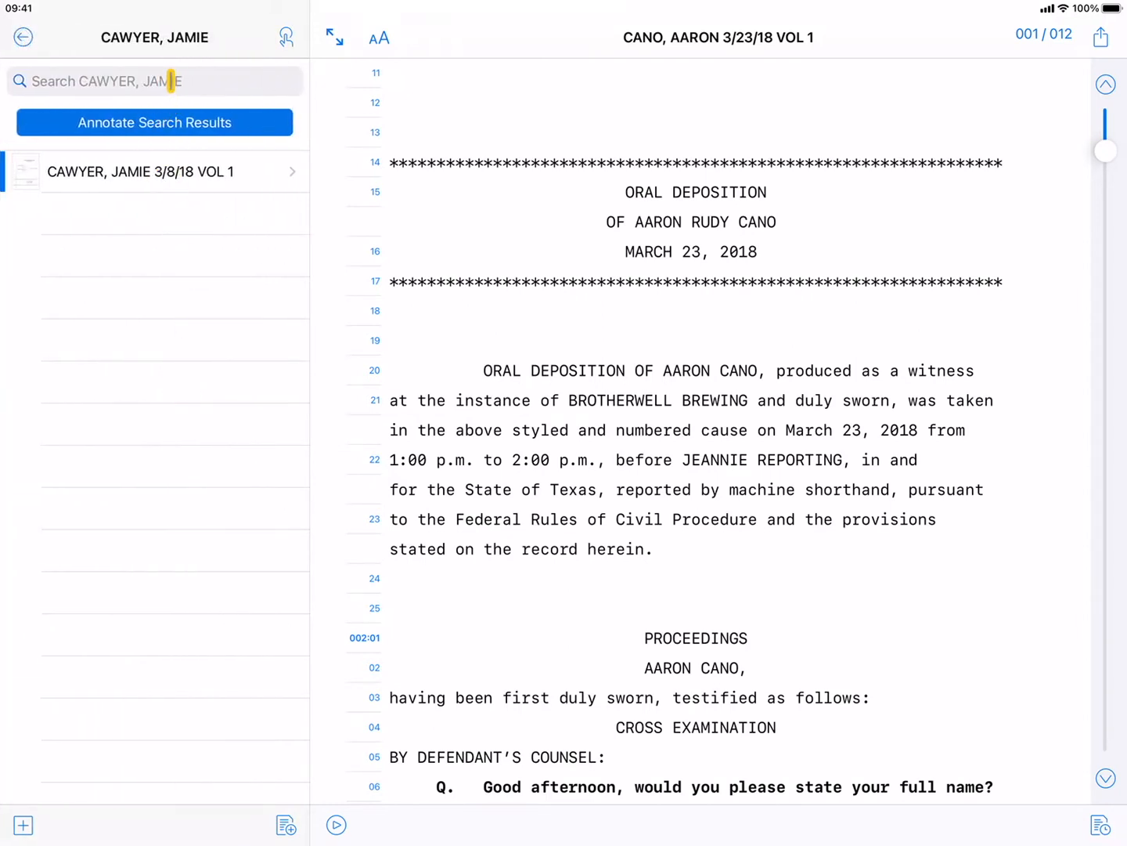
{"action": "type", "text": "Beer"}
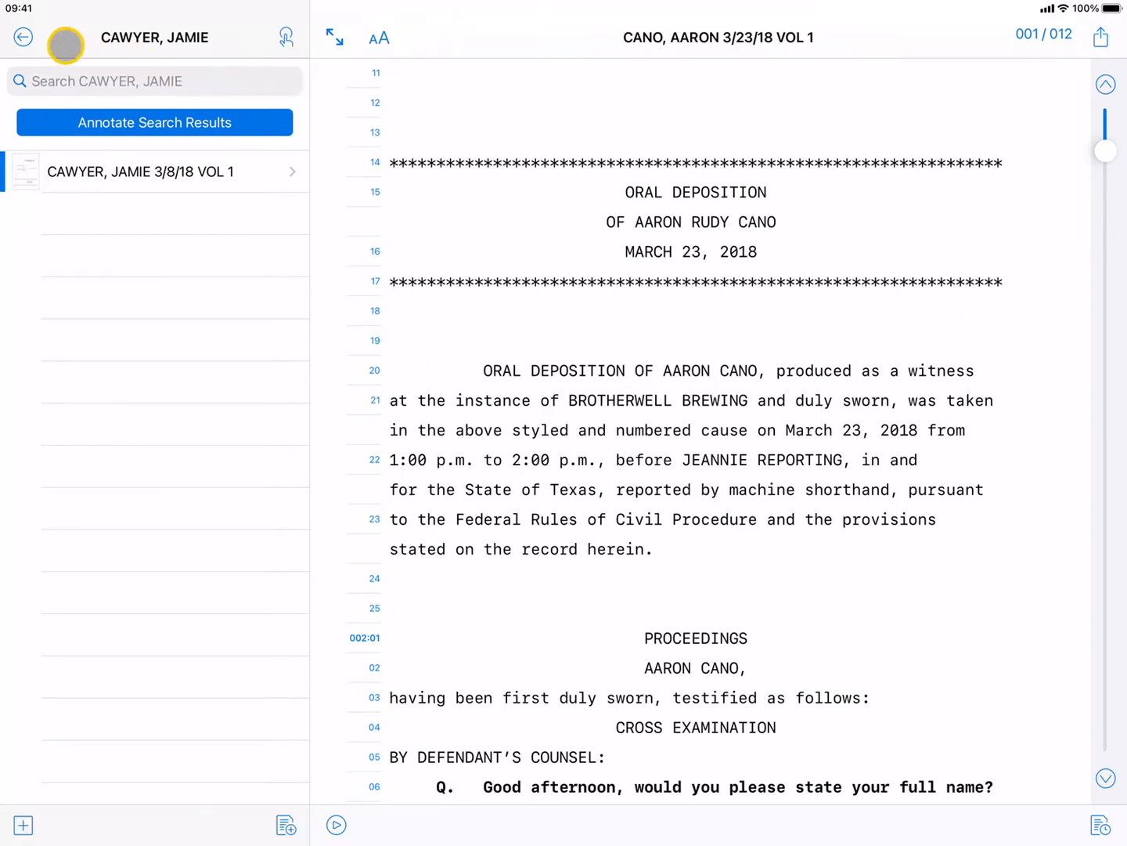
{"action": "left_click", "coordinate": [22, 36]}
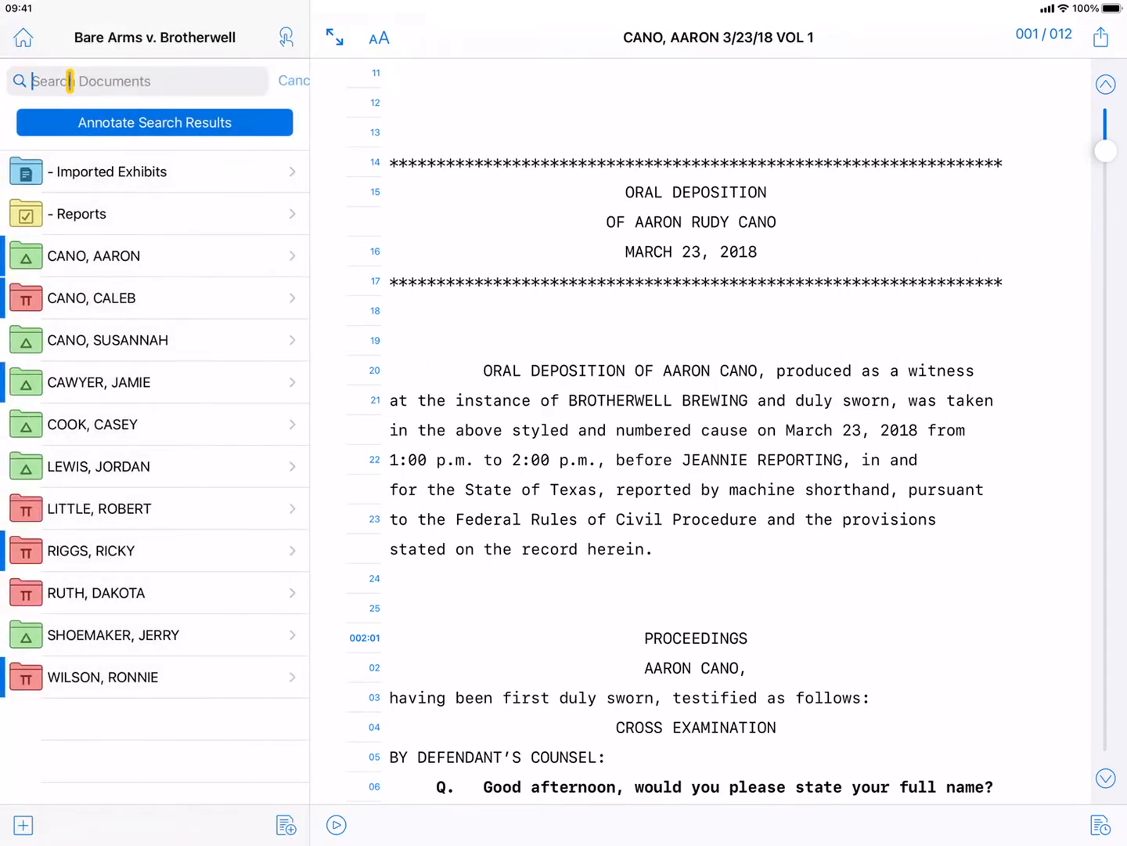
{"action": "type", "text": "Beer"}
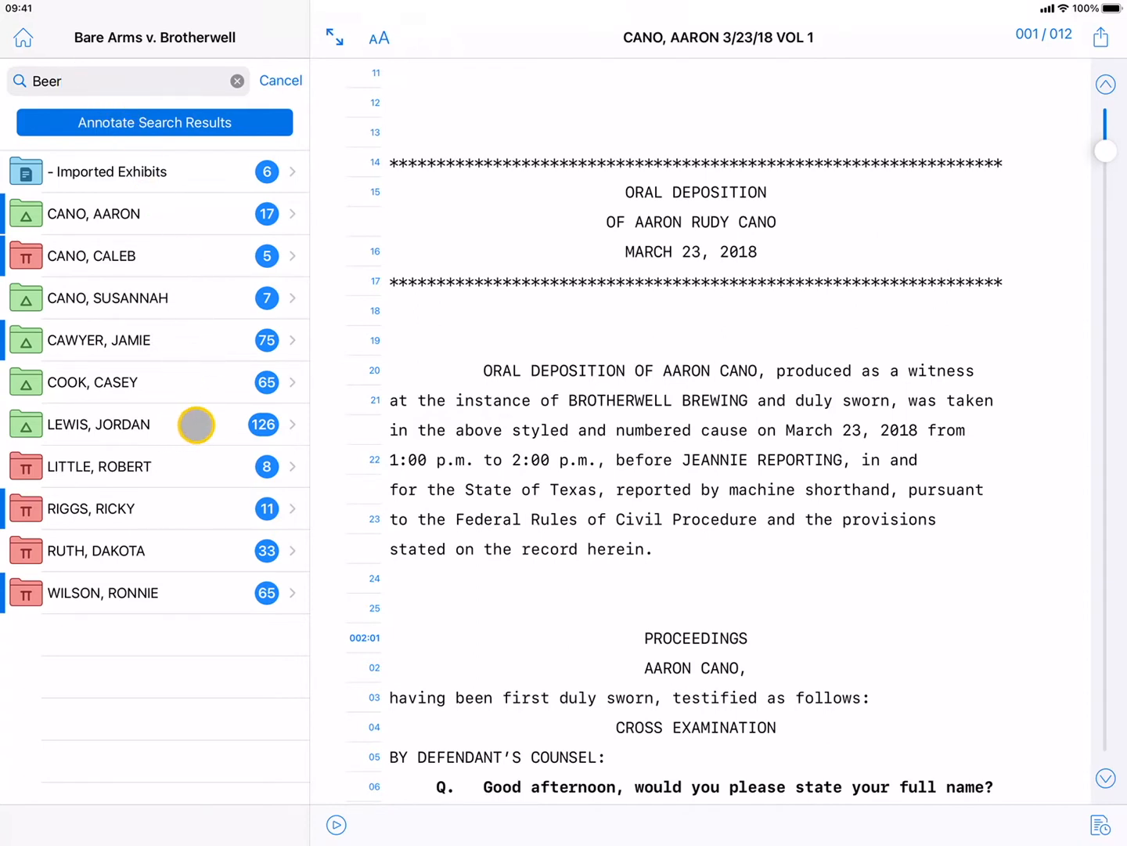
{"action": "left_click", "coordinate": [100, 424]}
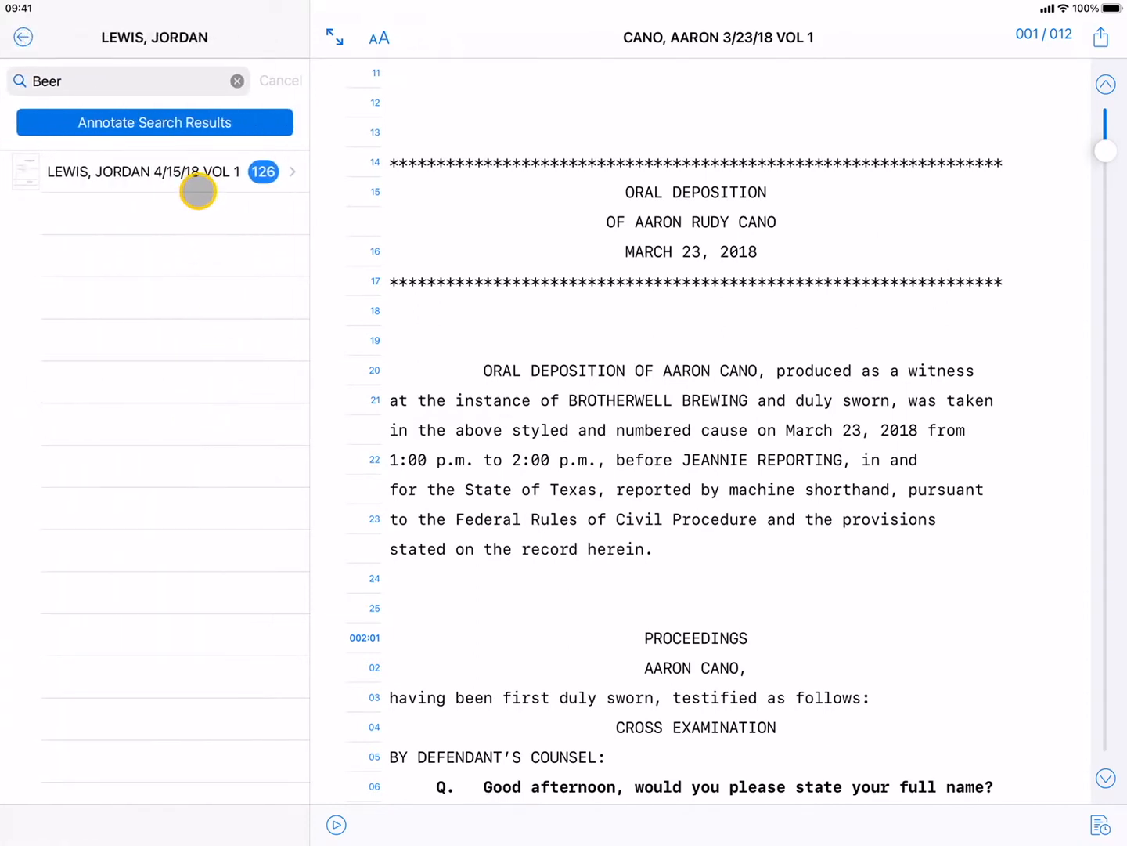
{"action": "left_click", "coordinate": [154, 171]}
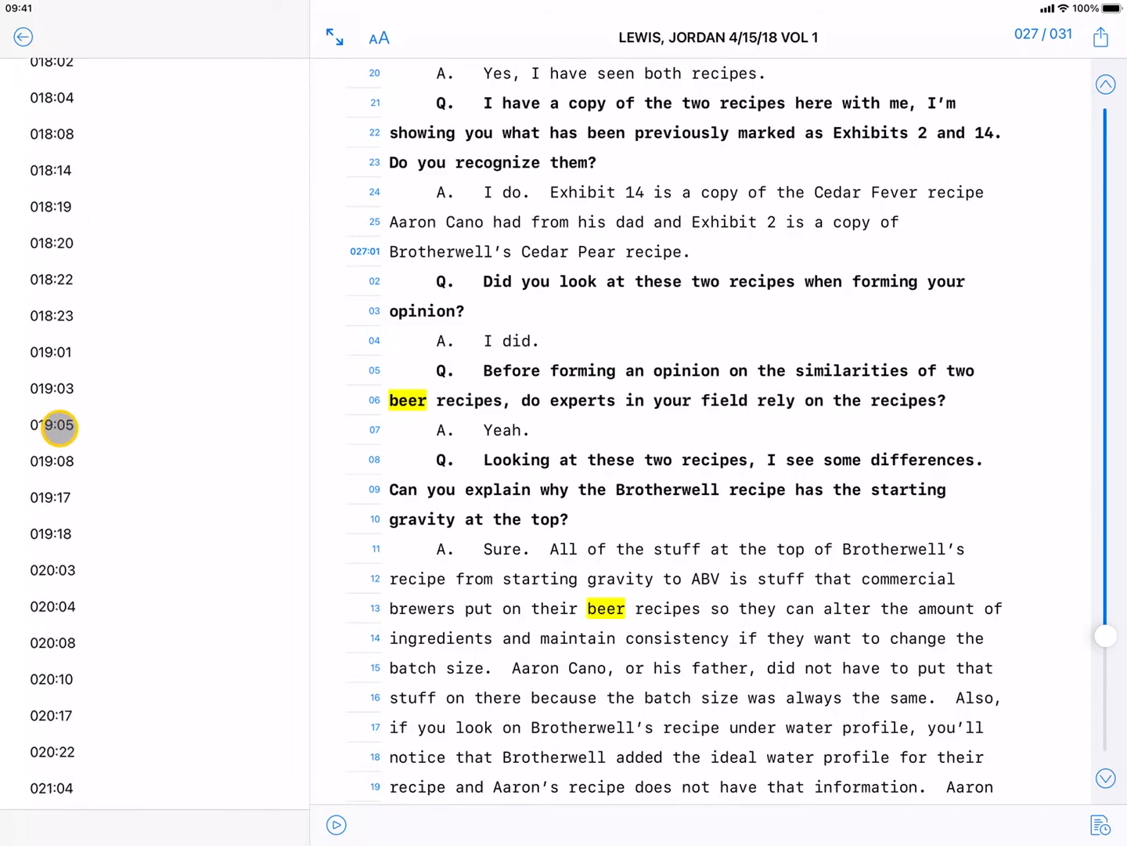
{"action": "left_click", "coordinate": [52, 425]}
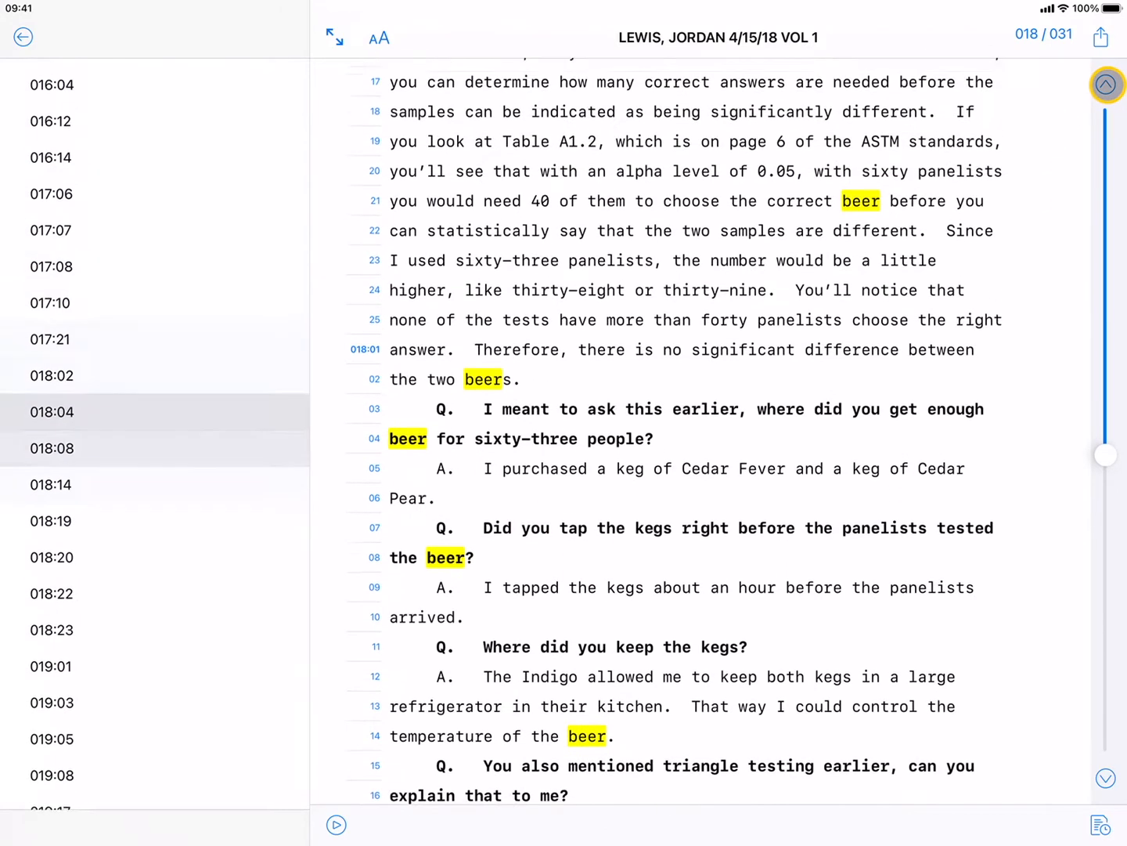
{"action": "scroll", "scroll_direction": "up", "scroll_amount": 3}
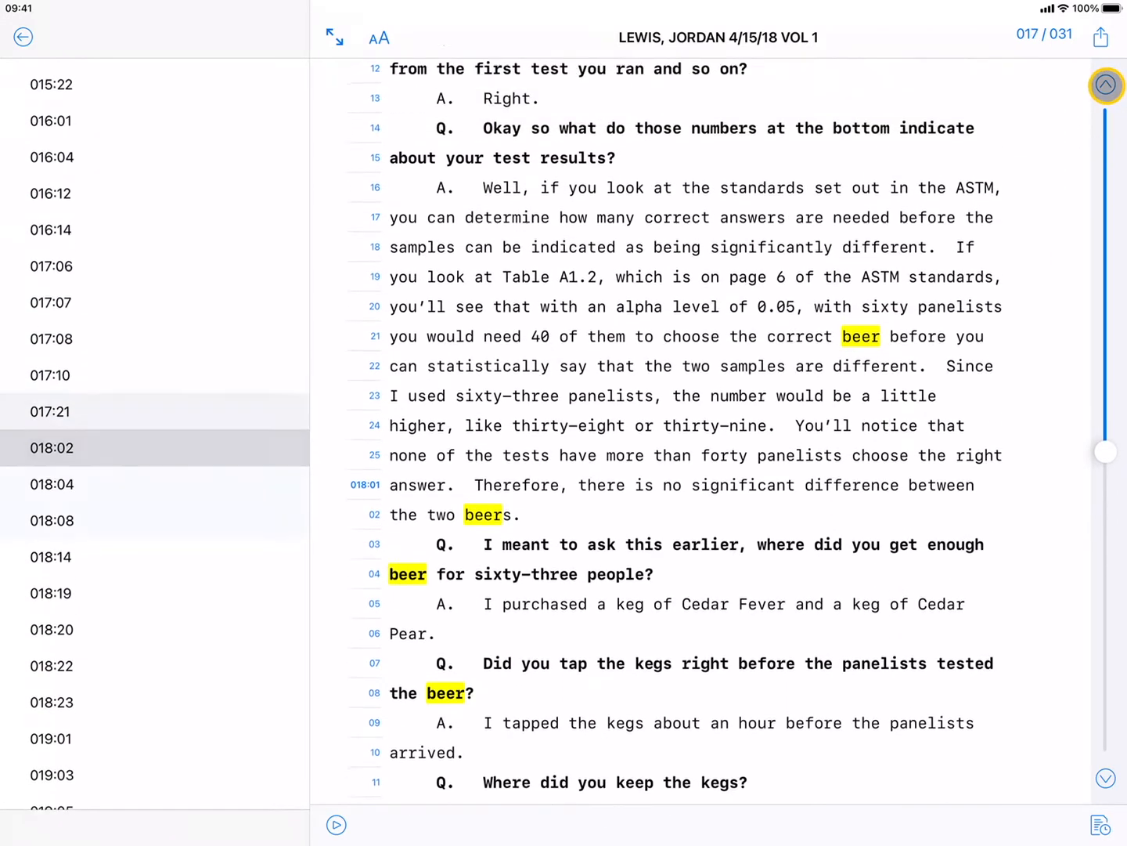
{"action": "scroll", "scroll_direction": "up", "scroll_amount": 3}
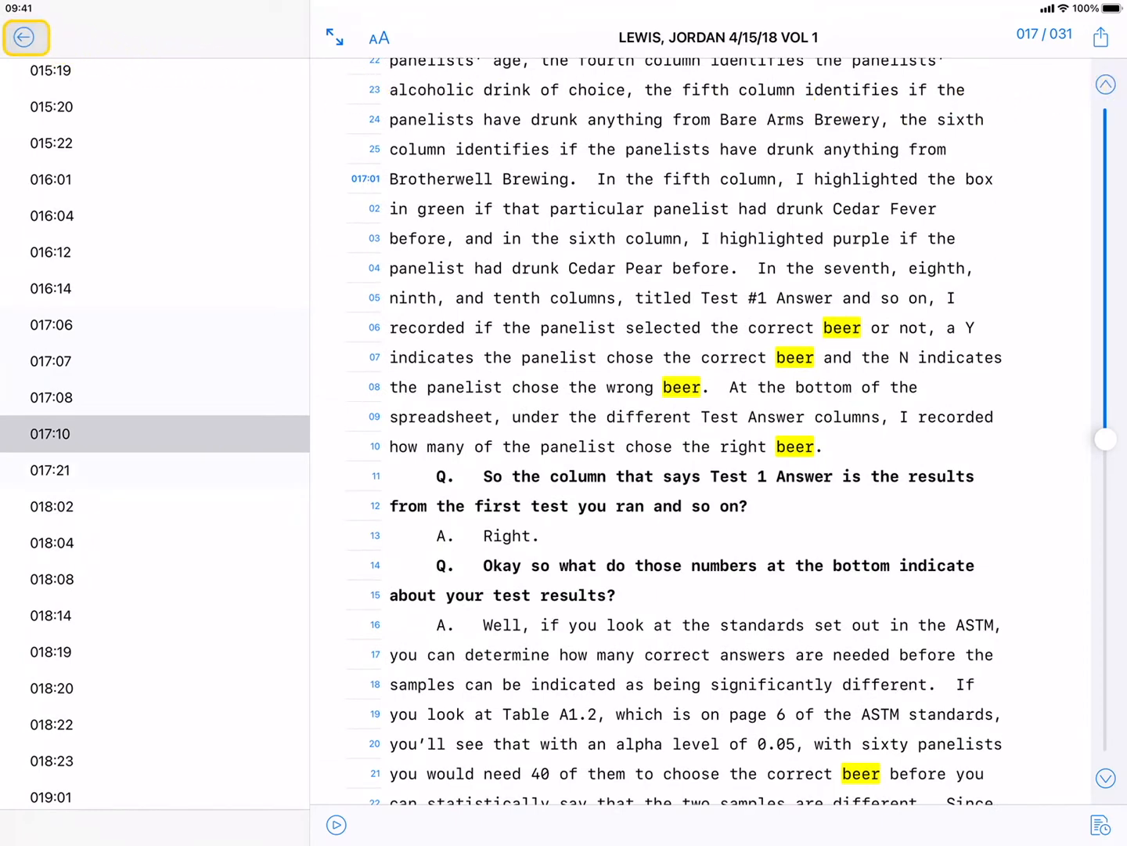
Step: Clear the 'Beer' search and return to the case folder list
{"action": "left_click", "coordinate": [25, 36]}
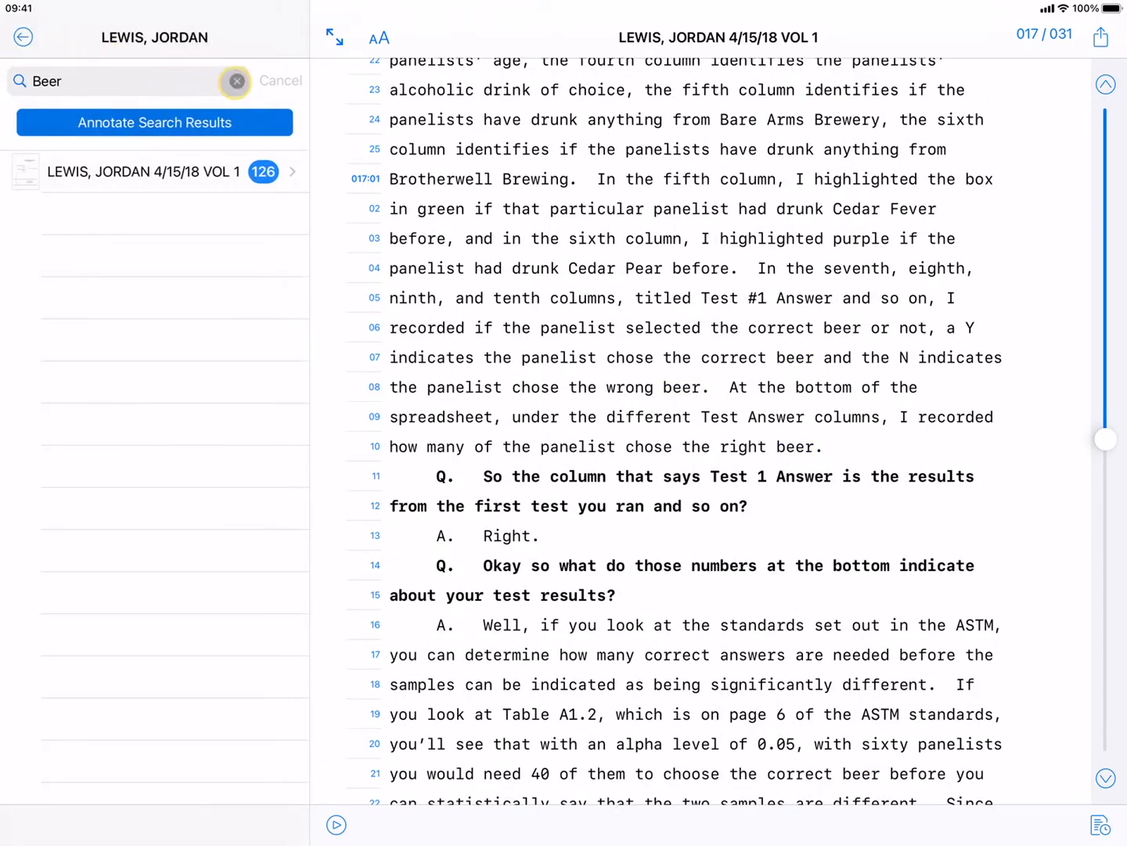
{"action": "left_click", "coordinate": [237, 81]}
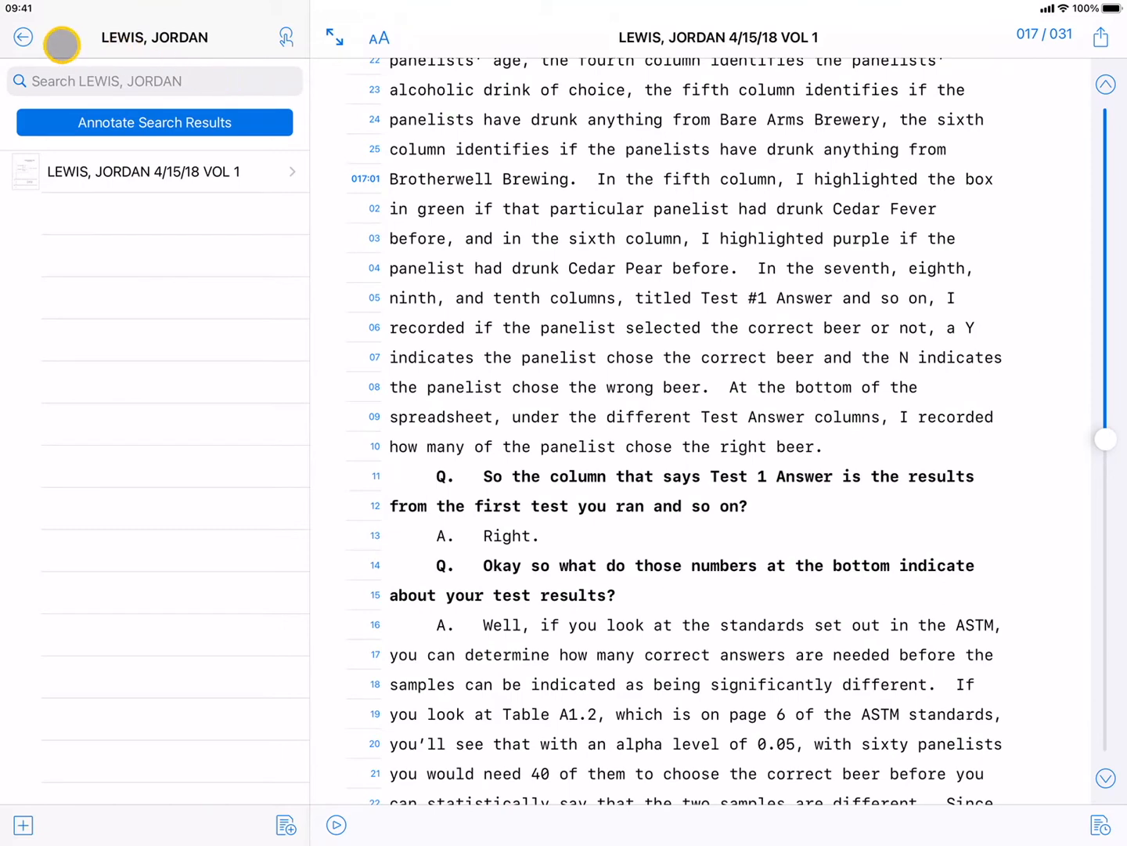
{"action": "left_click", "coordinate": [23, 37]}
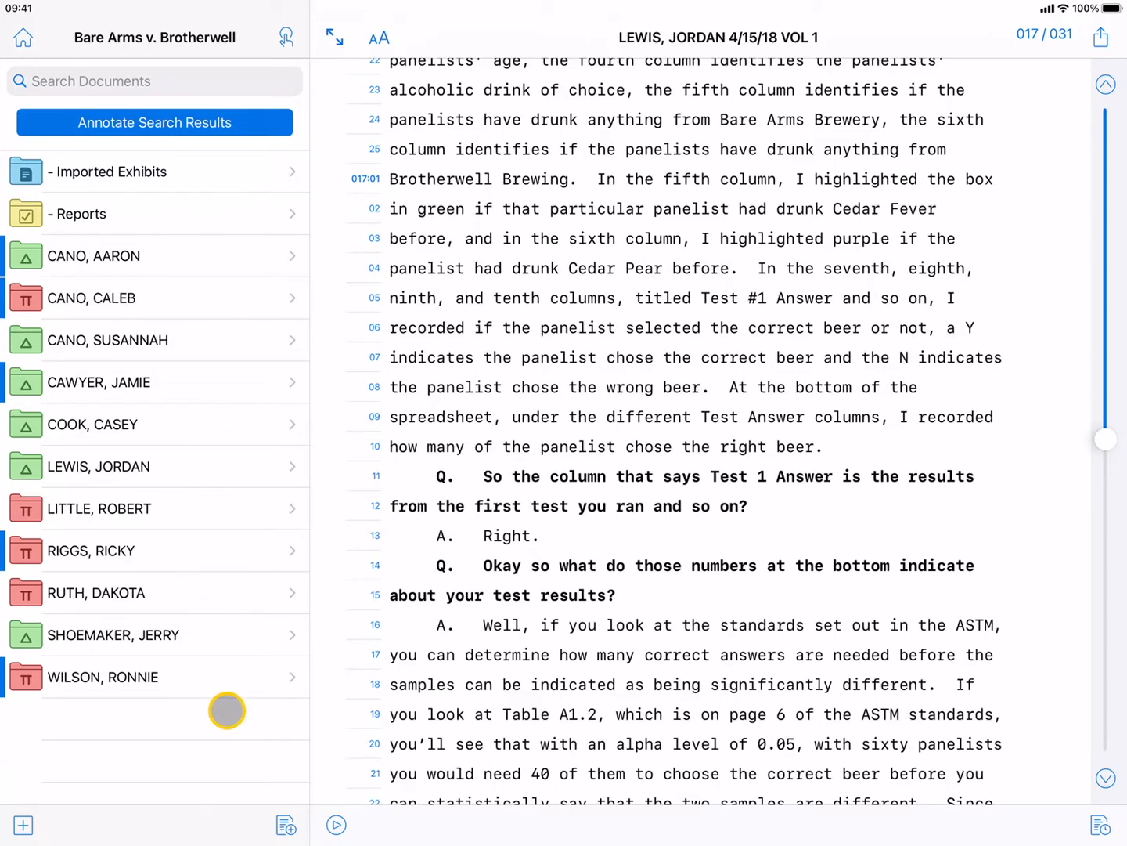
{"action": "left_click", "coordinate": [24, 825]}
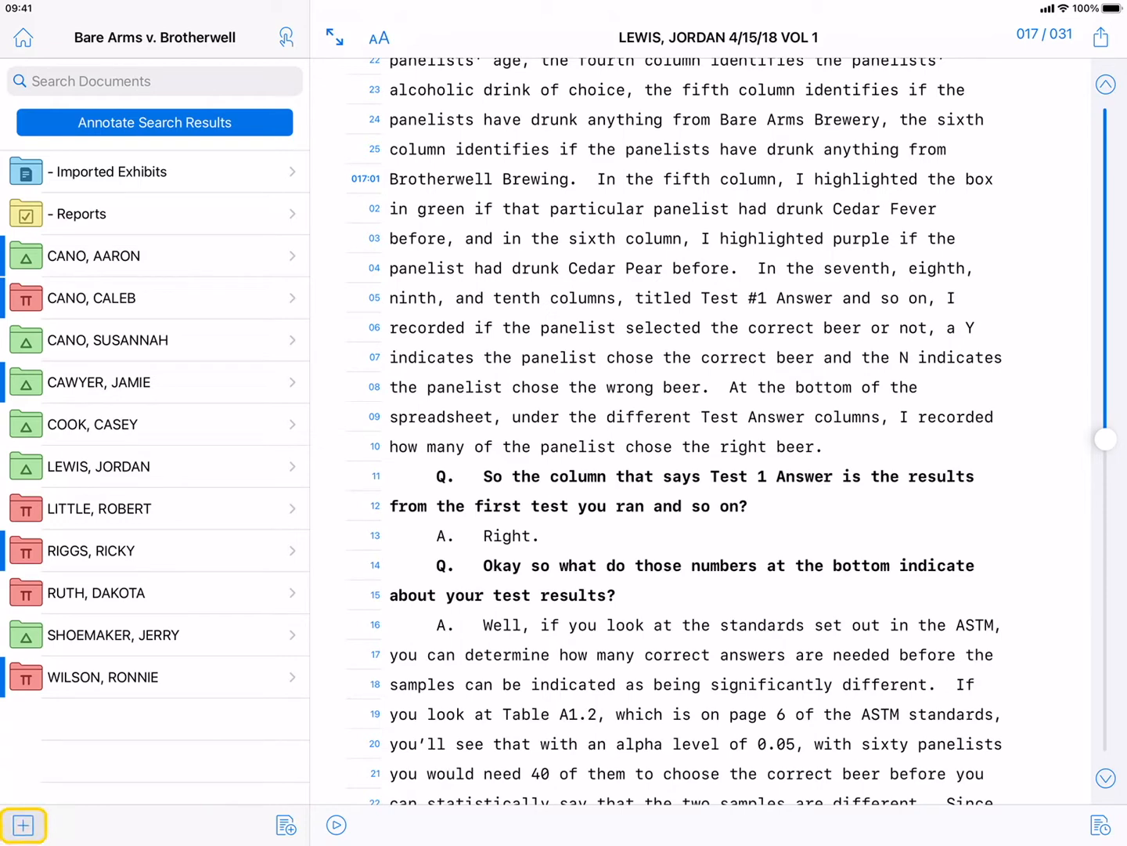
{"action": "left_click", "coordinate": [23, 824]}
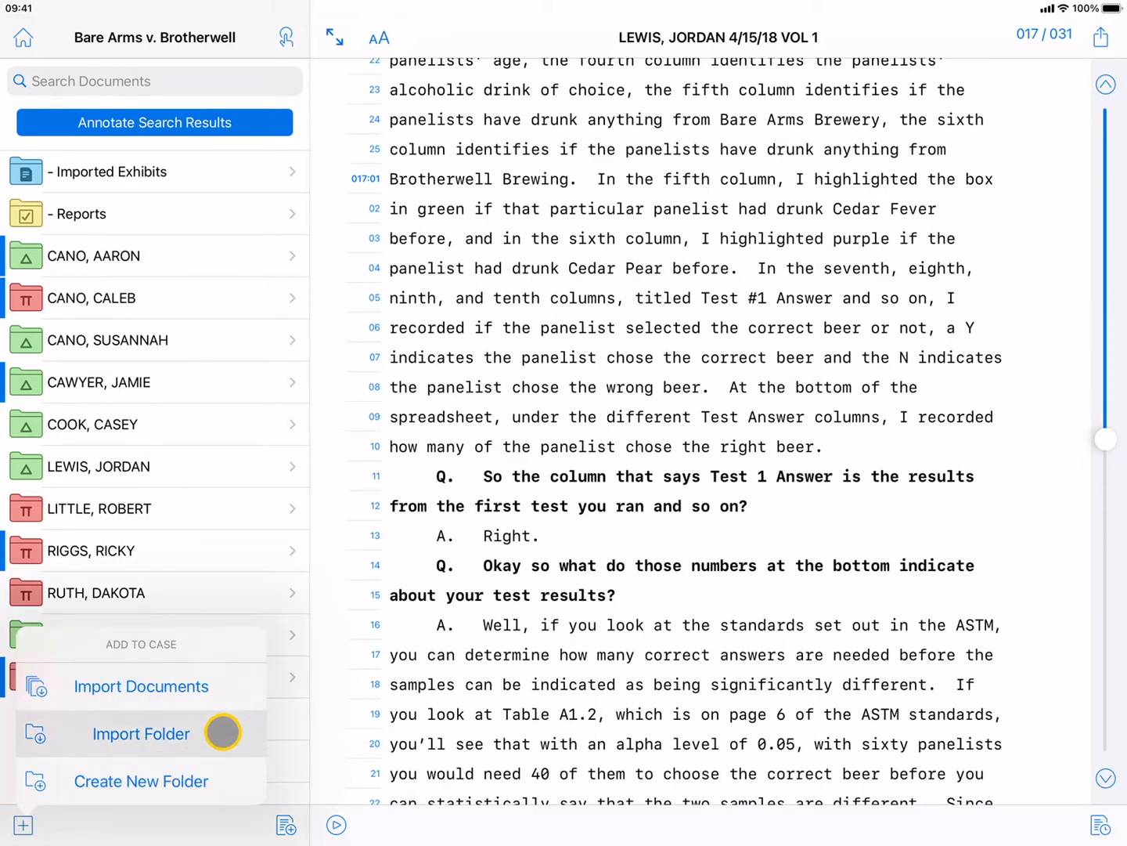
{"action": "mouse_move", "coordinate": [245, 774]}
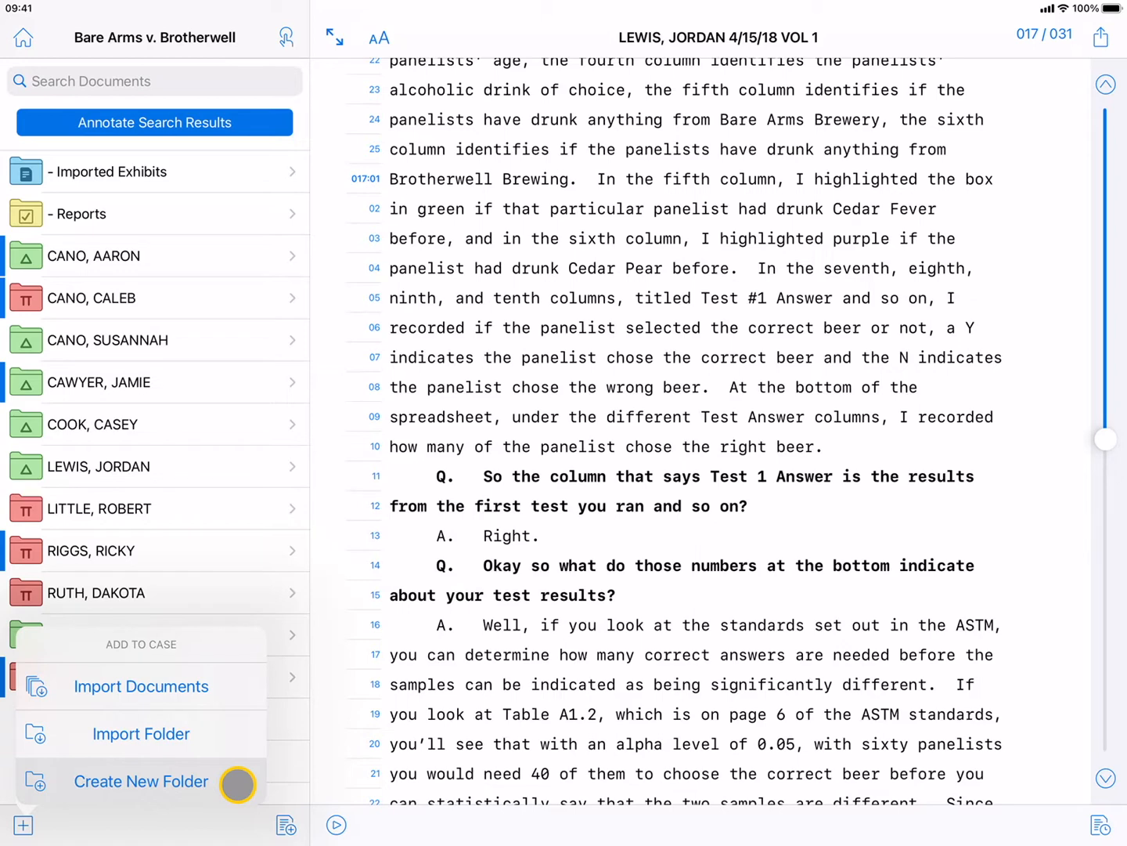
{"action": "mouse_move", "coordinate": [250, 513]}
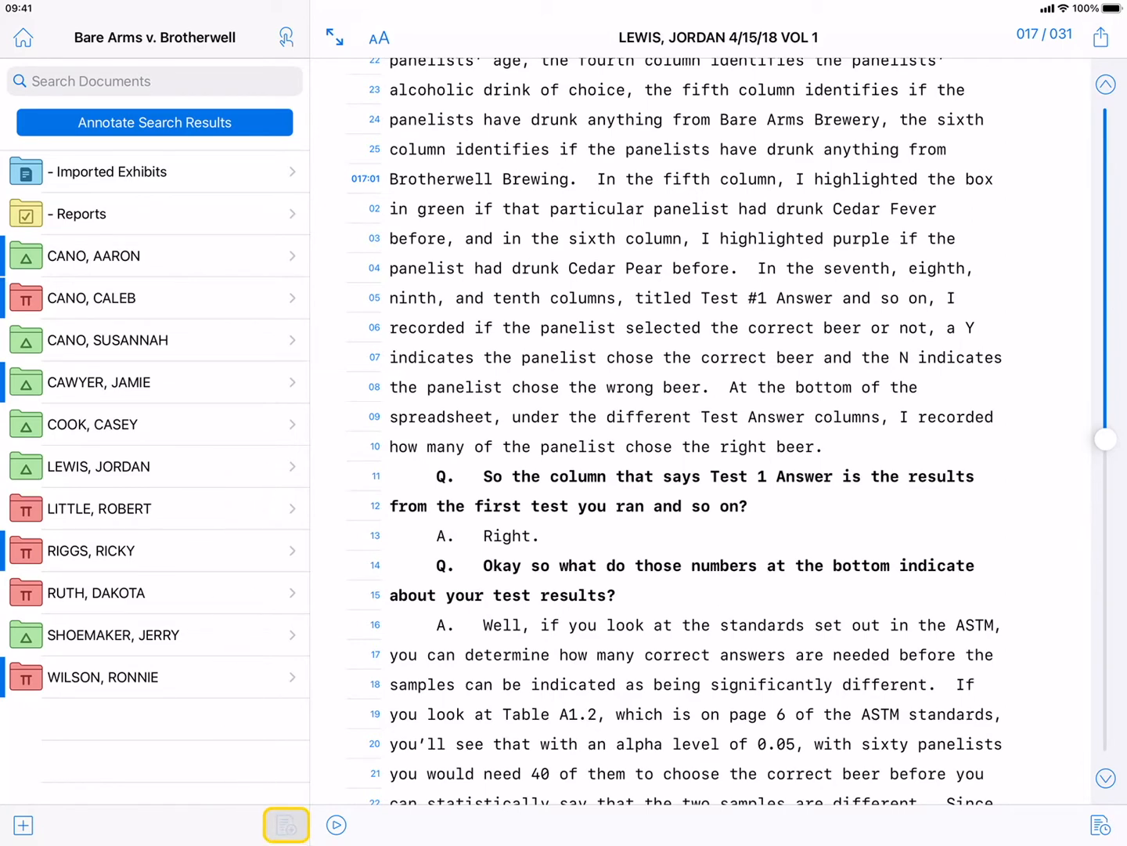
{"action": "left_click", "coordinate": [286, 824]}
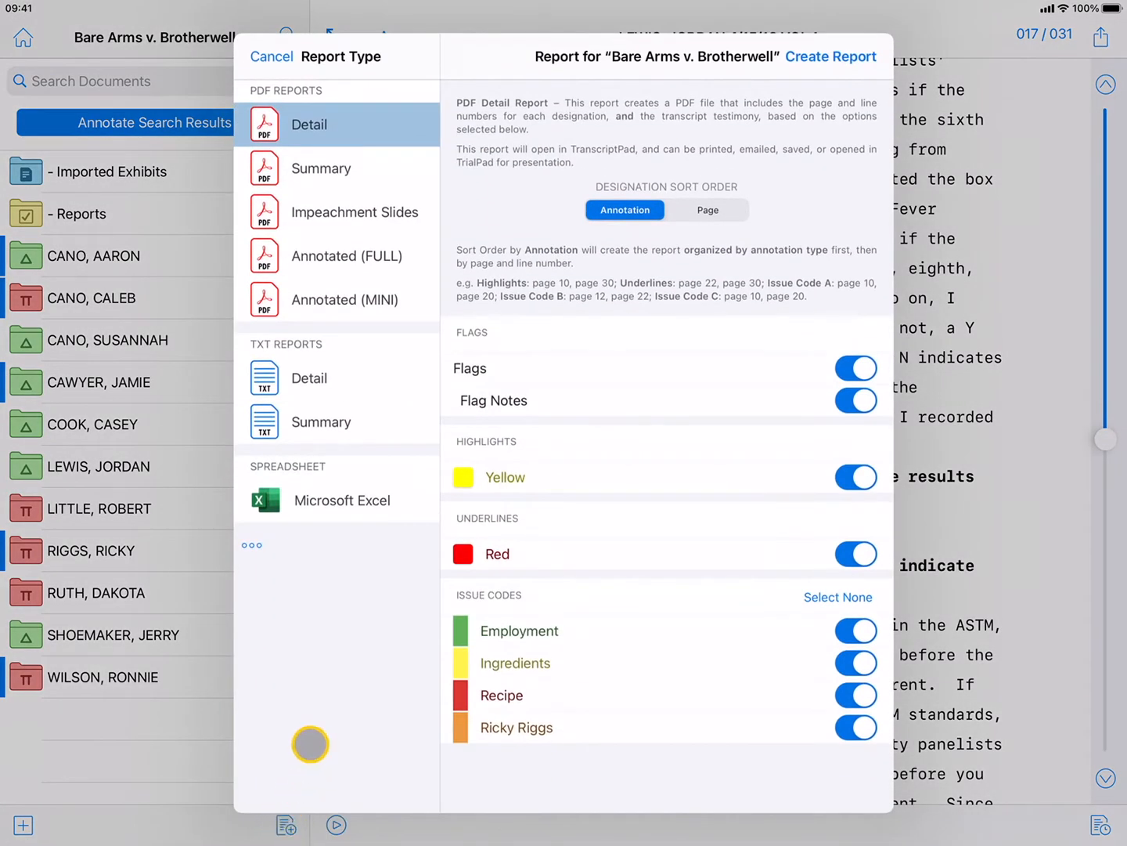
{"action": "mouse_move", "coordinate": [310, 744]}
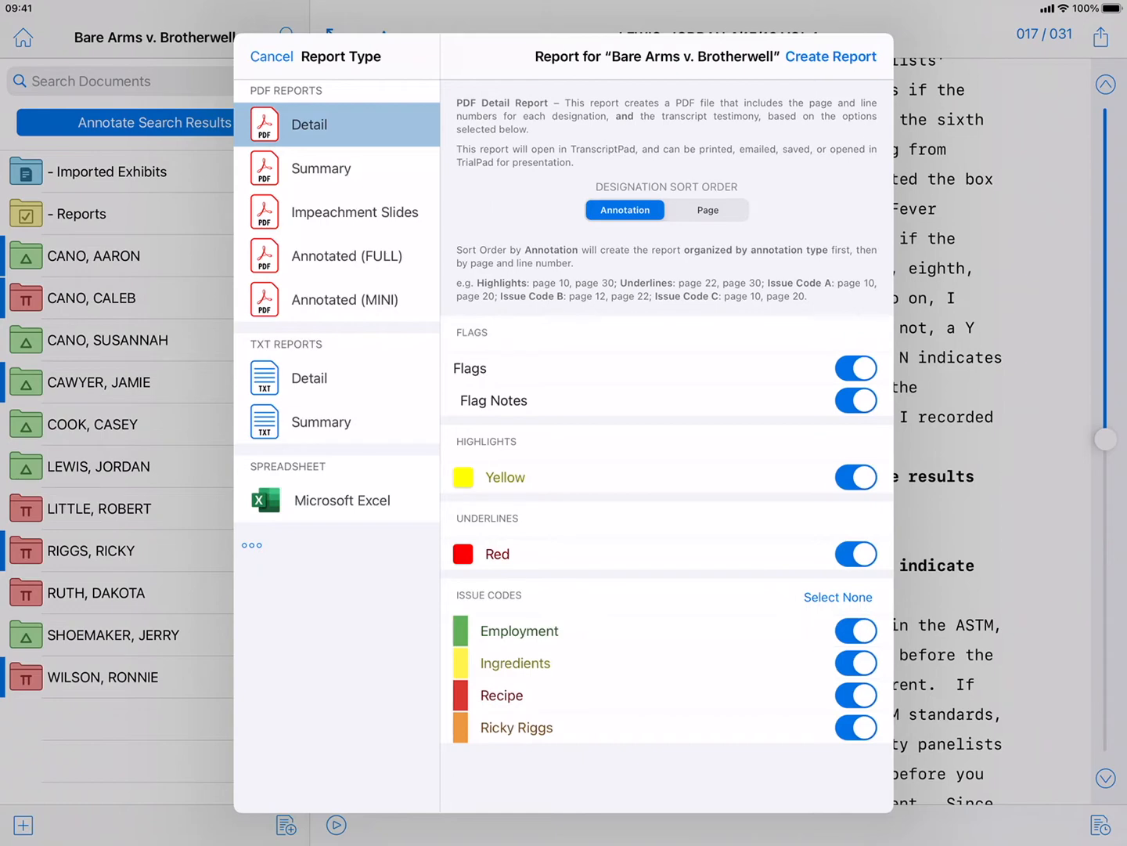
{"action": "left_click", "coordinate": [271, 56]}
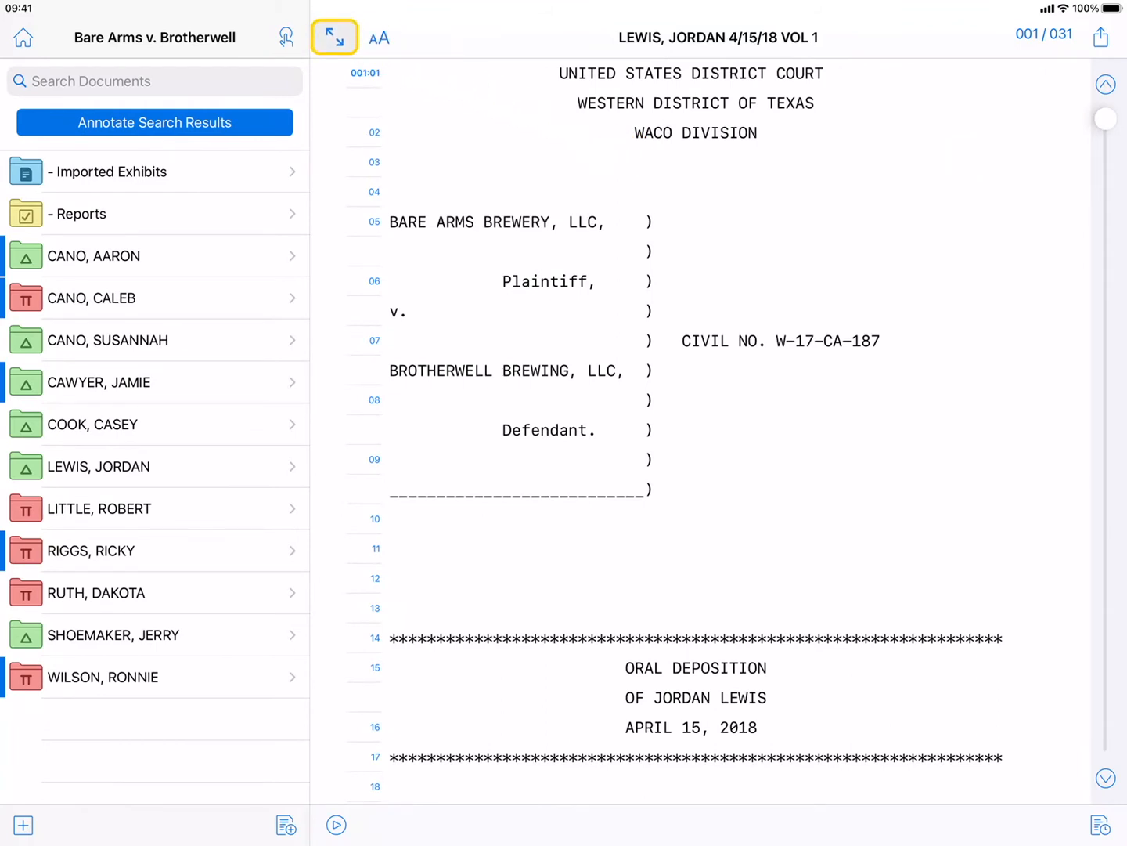
Step: View the 4/15/18 transcript full-screen, scroll onward, then restore the document list
{"action": "left_click", "coordinate": [334, 37]}
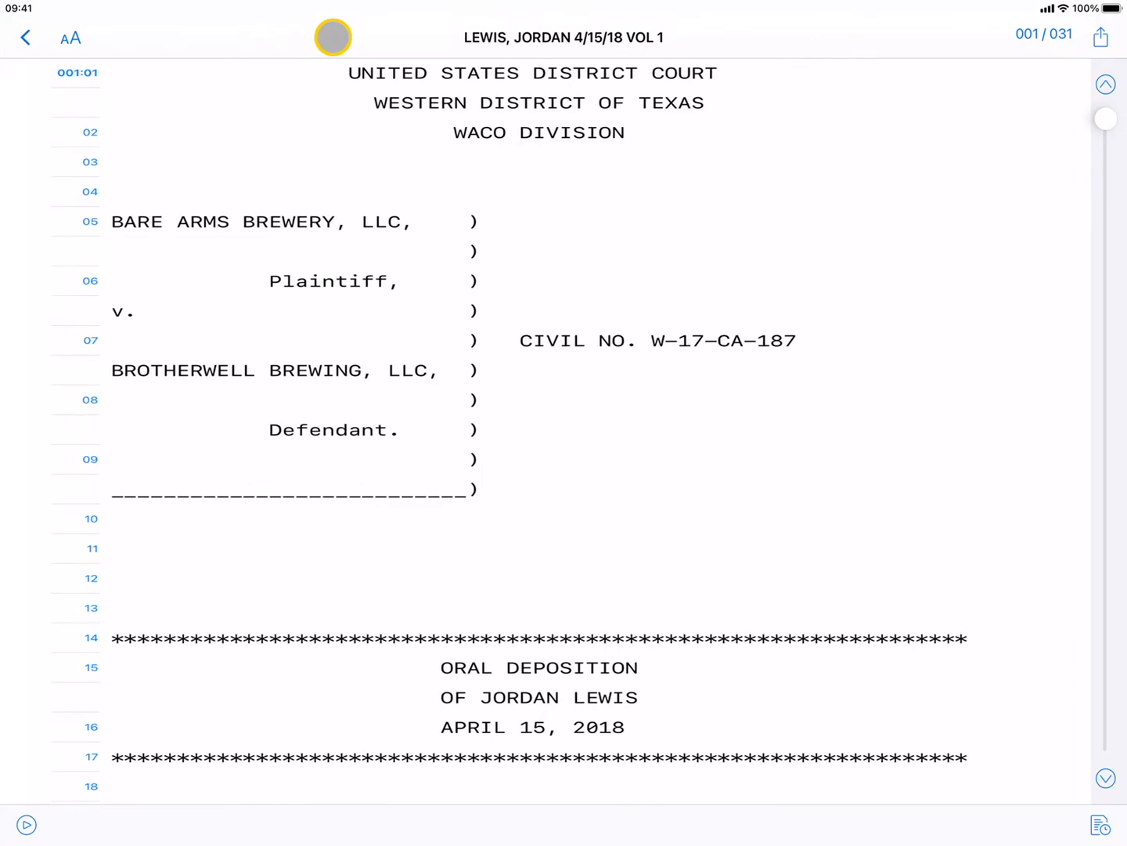
{"action": "scroll", "scroll_direction": "down", "scroll_amount": 3}
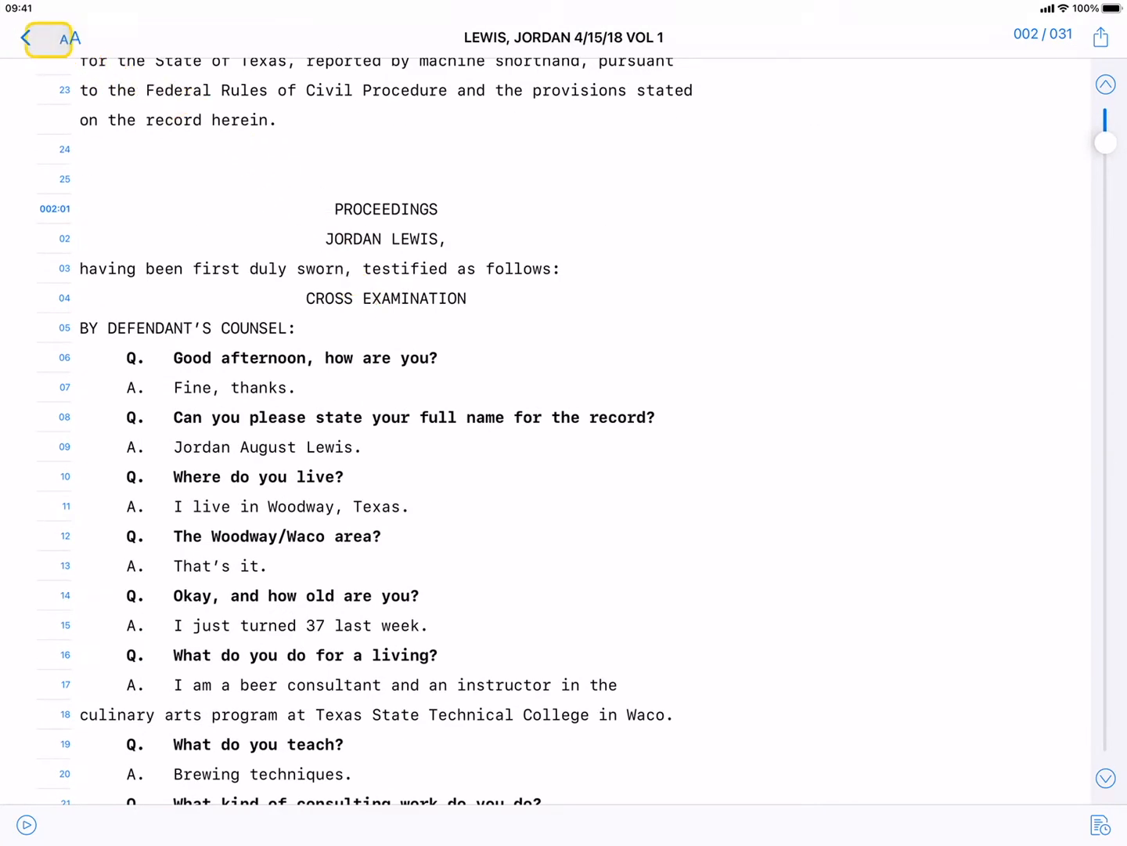
{"action": "left_click", "coordinate": [27, 38]}
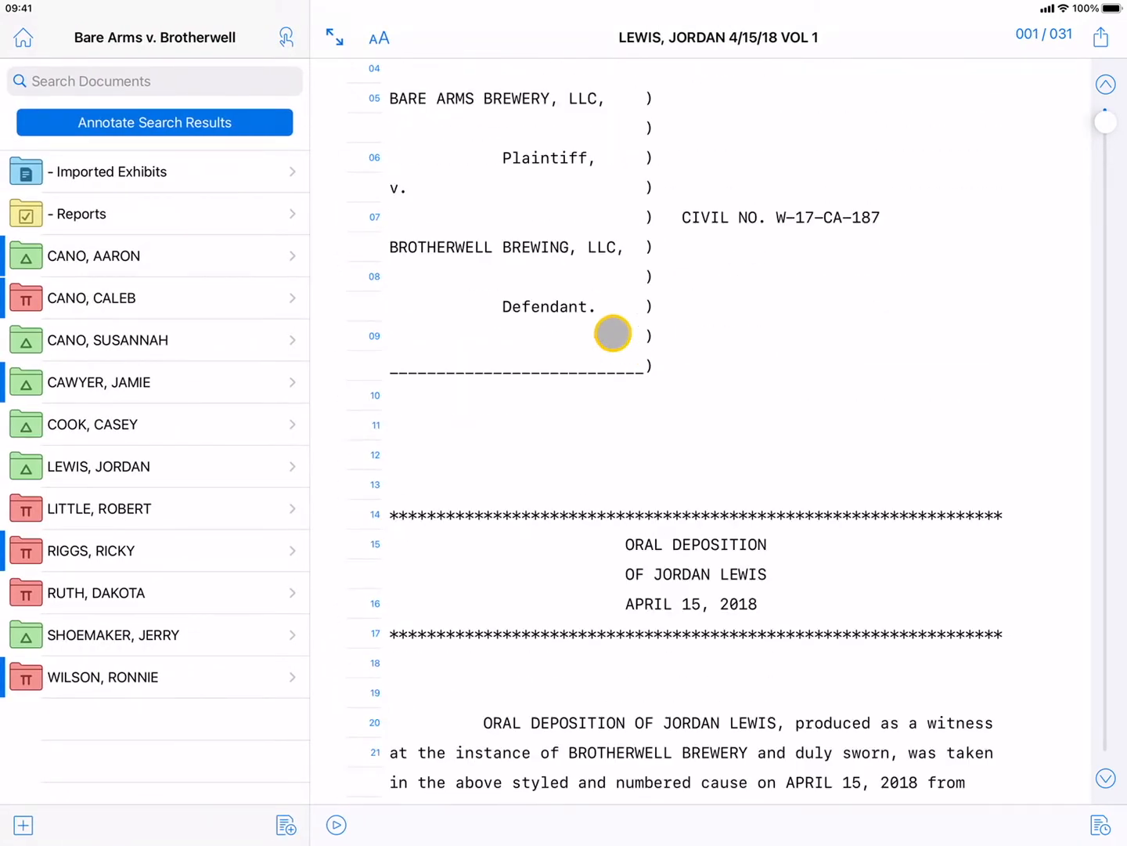
{"action": "mouse_move", "coordinate": [1060, 128]}
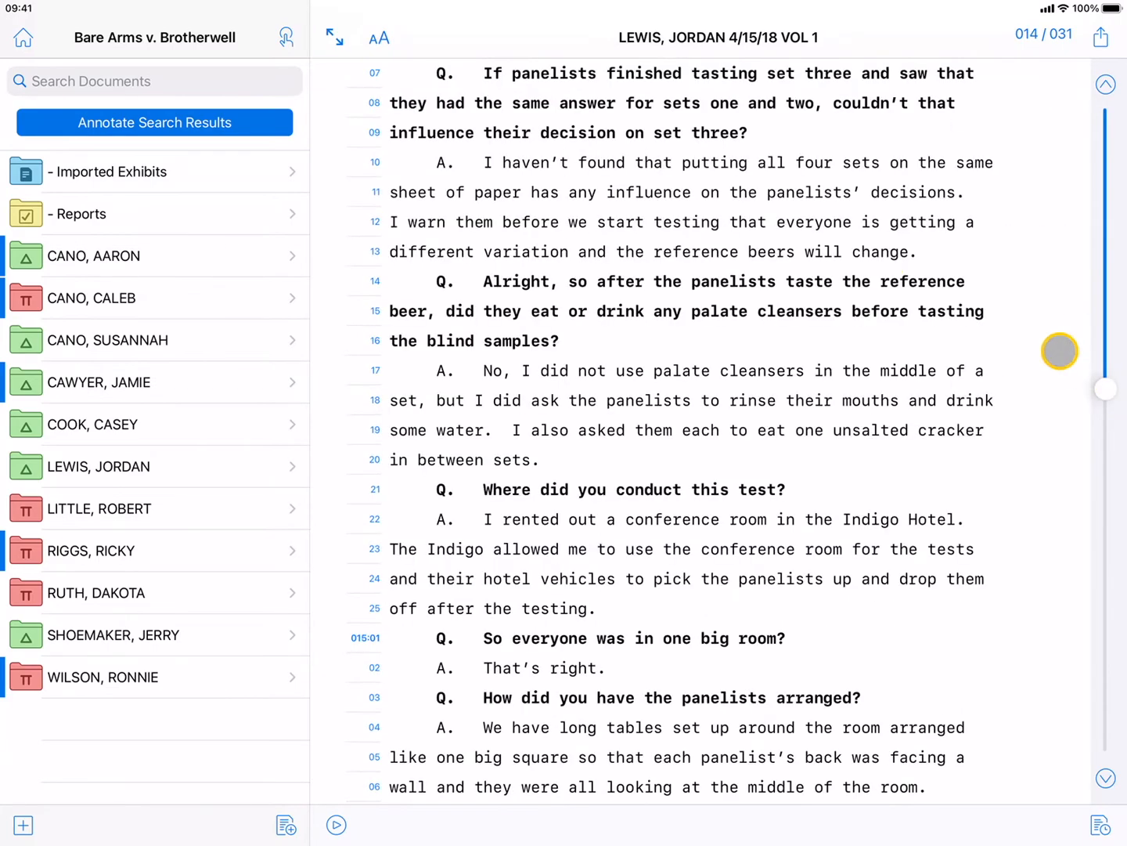
{"action": "left_click", "coordinate": [382, 38]}
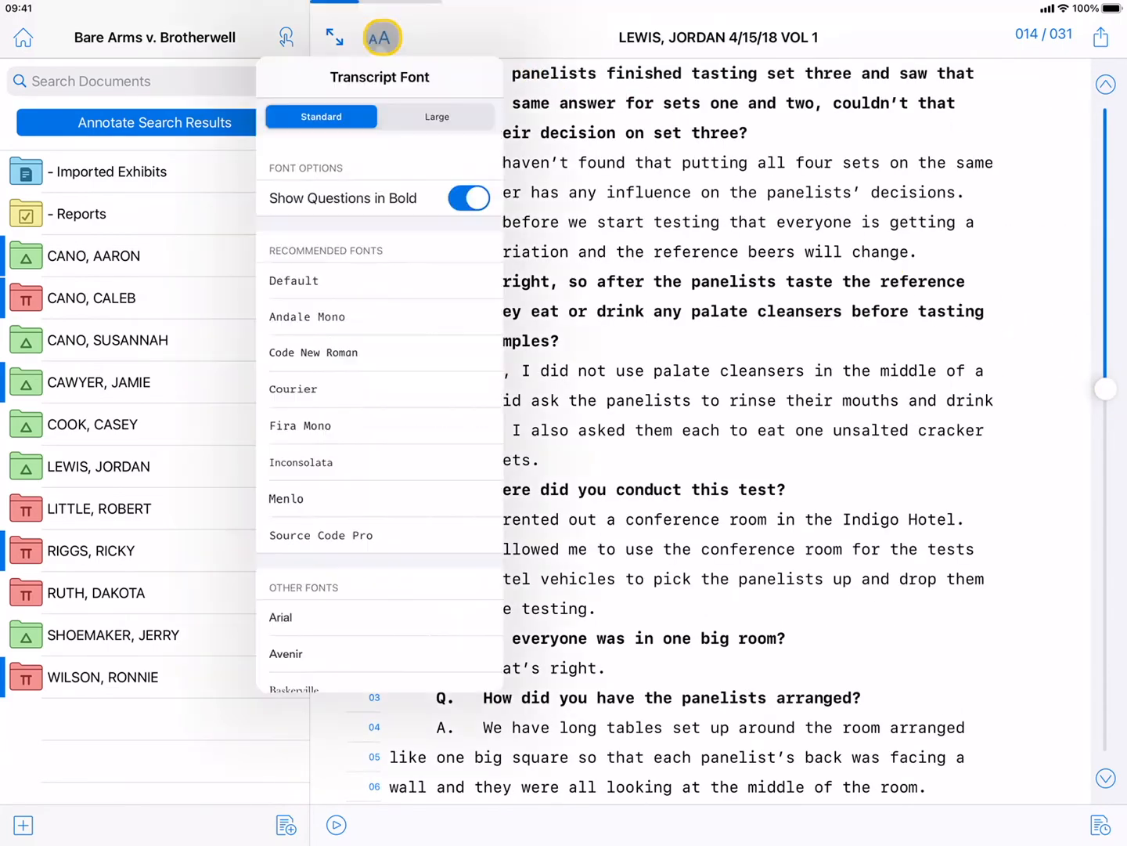
{"action": "left_click", "coordinate": [436, 116]}
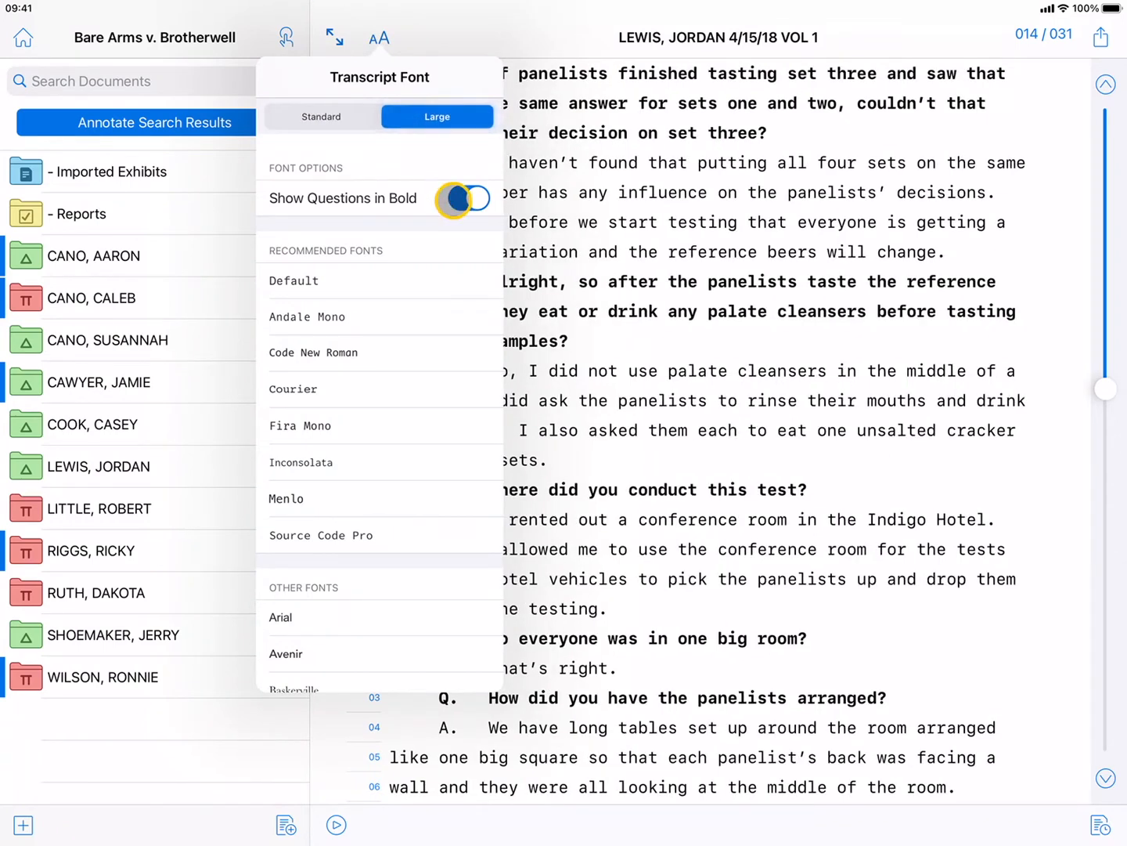
{"action": "left_click", "coordinate": [463, 199]}
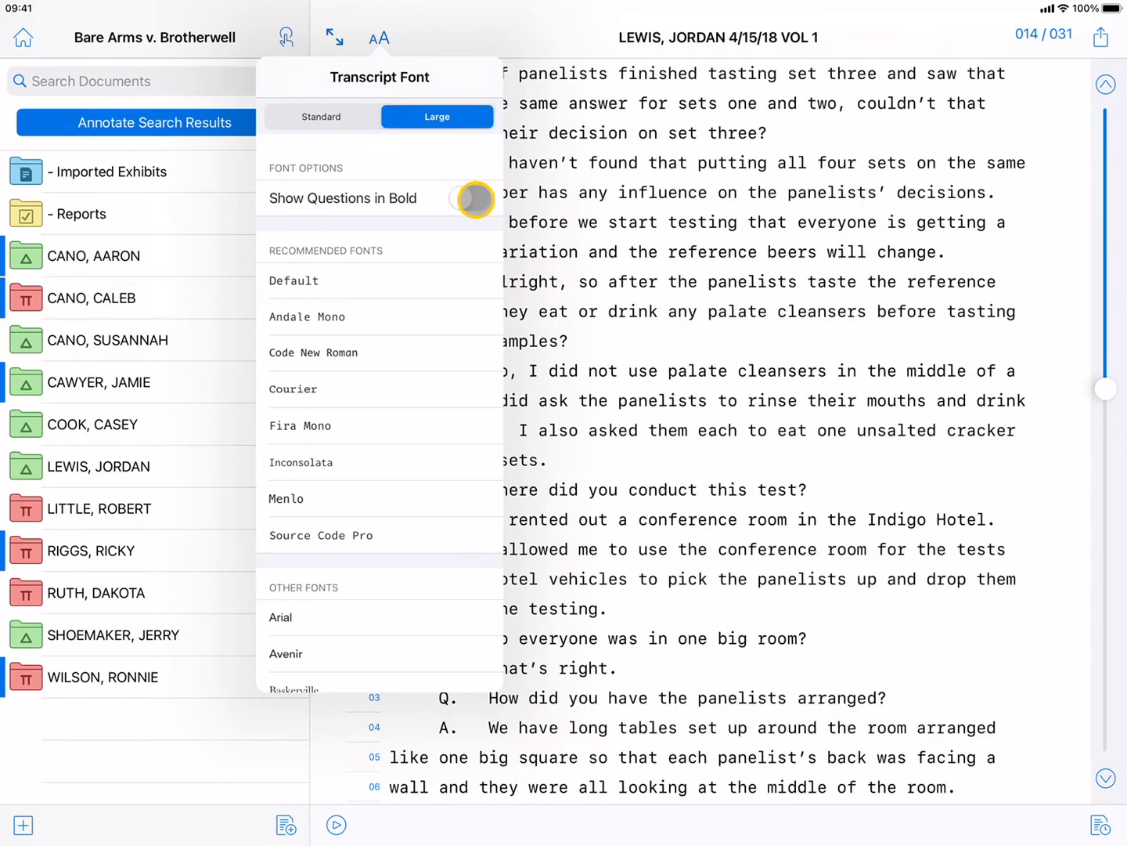
{"action": "left_click", "coordinate": [468, 198]}
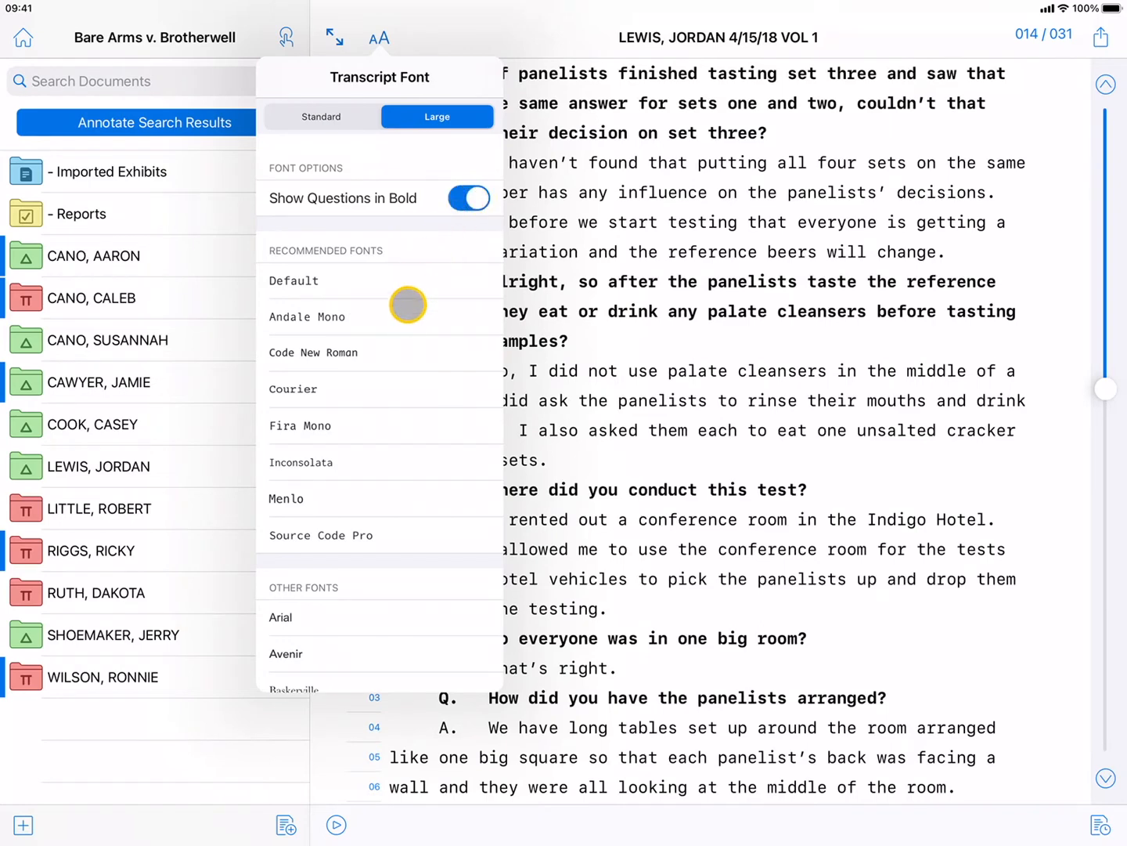
{"action": "left_click", "coordinate": [293, 389]}
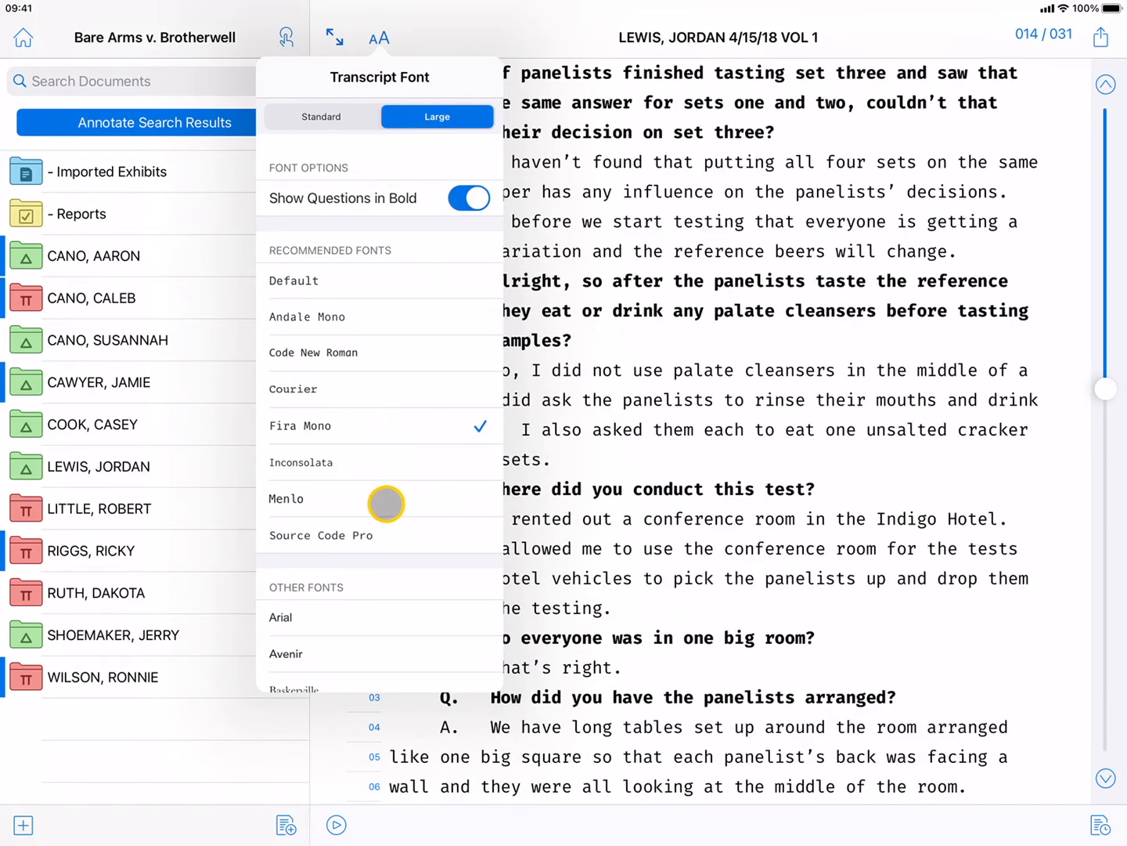
{"action": "left_click", "coordinate": [321, 535]}
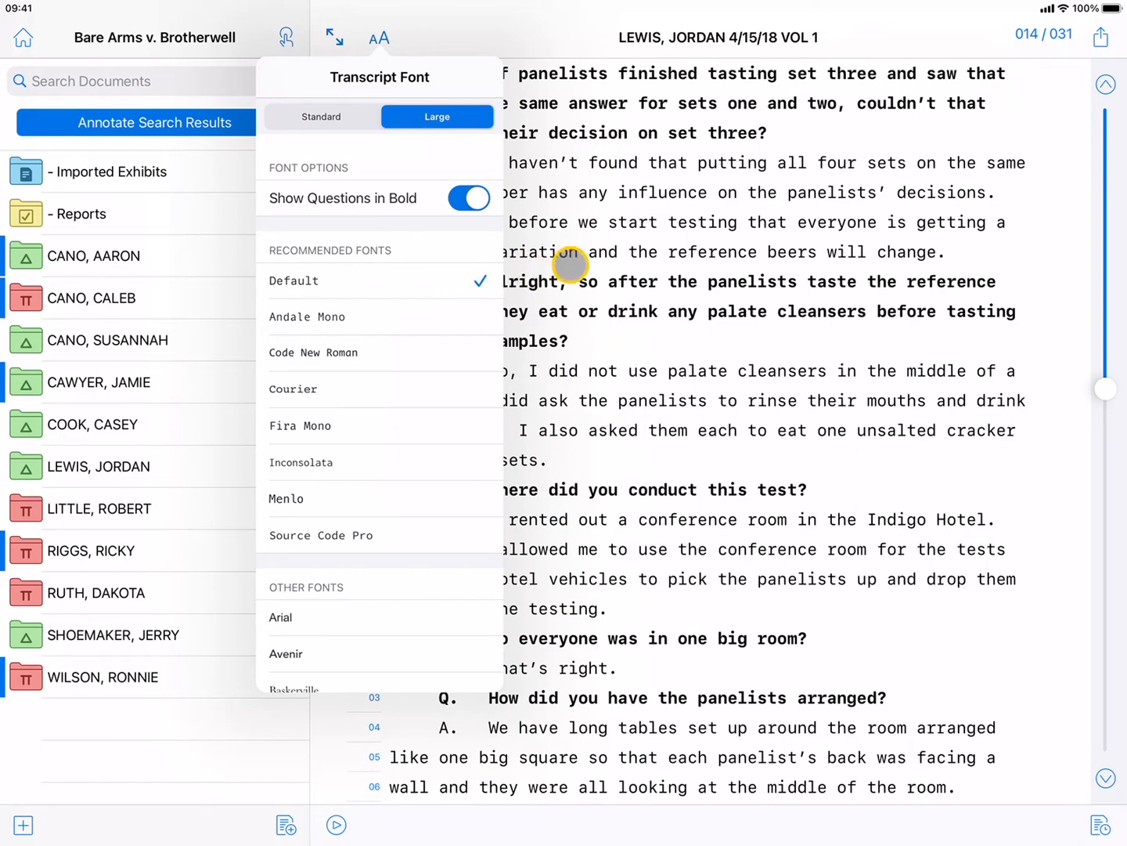
{"action": "left_click", "coordinate": [321, 116]}
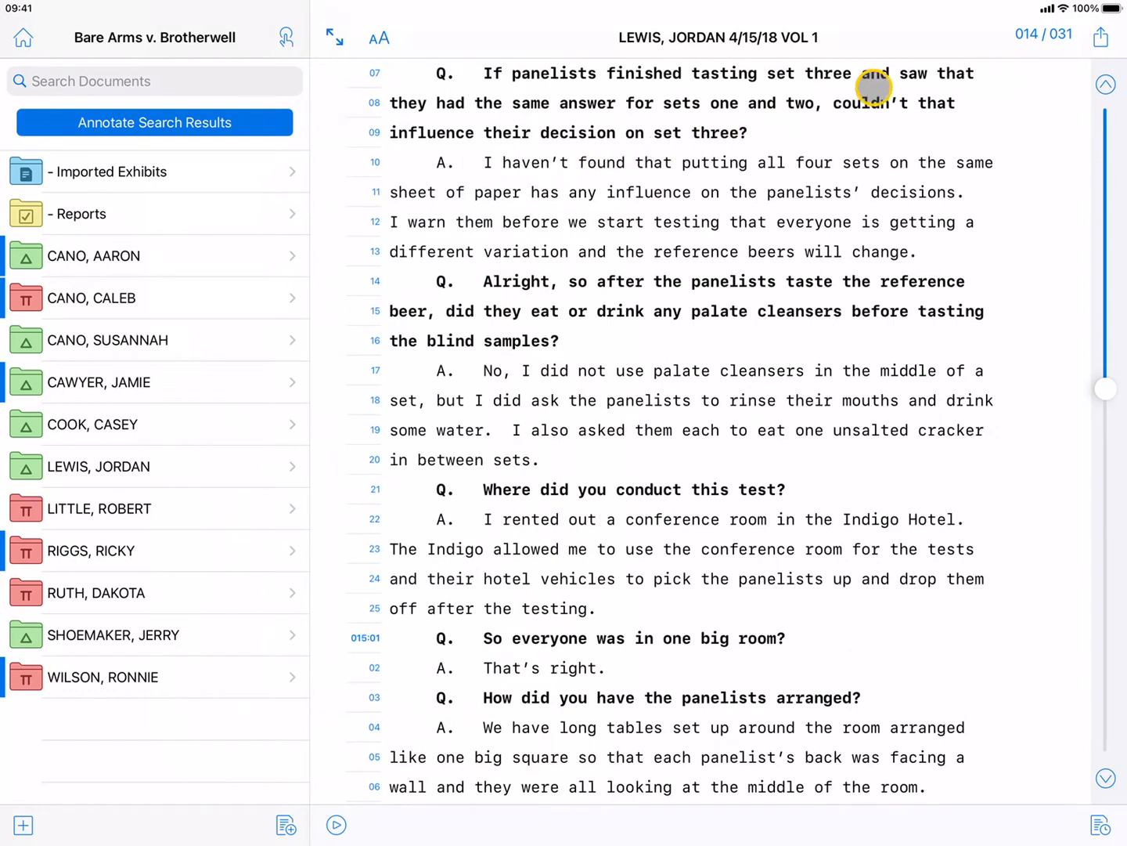
Step: Enter 27 in Jump to Page for the 4/15/18 transcript, then show its sharing options
{"action": "left_click", "coordinate": [1043, 33]}
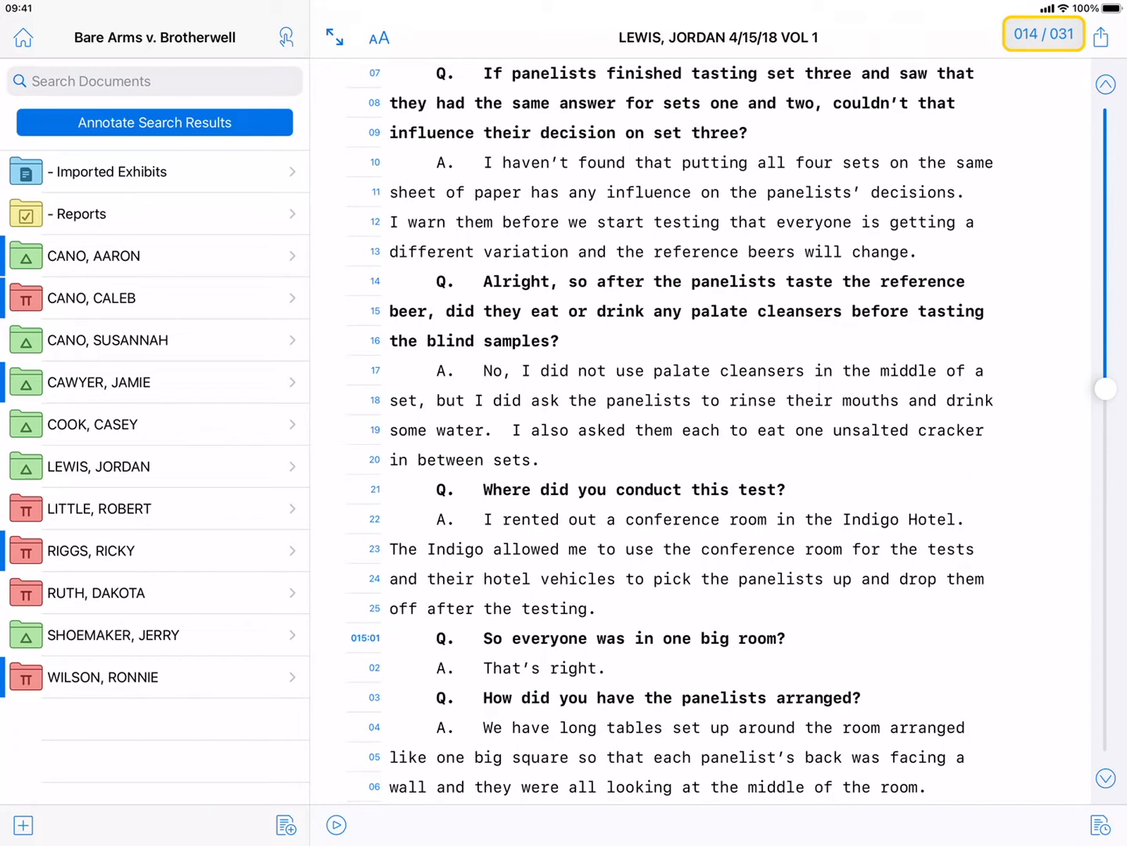
{"action": "left_click", "coordinate": [1044, 34]}
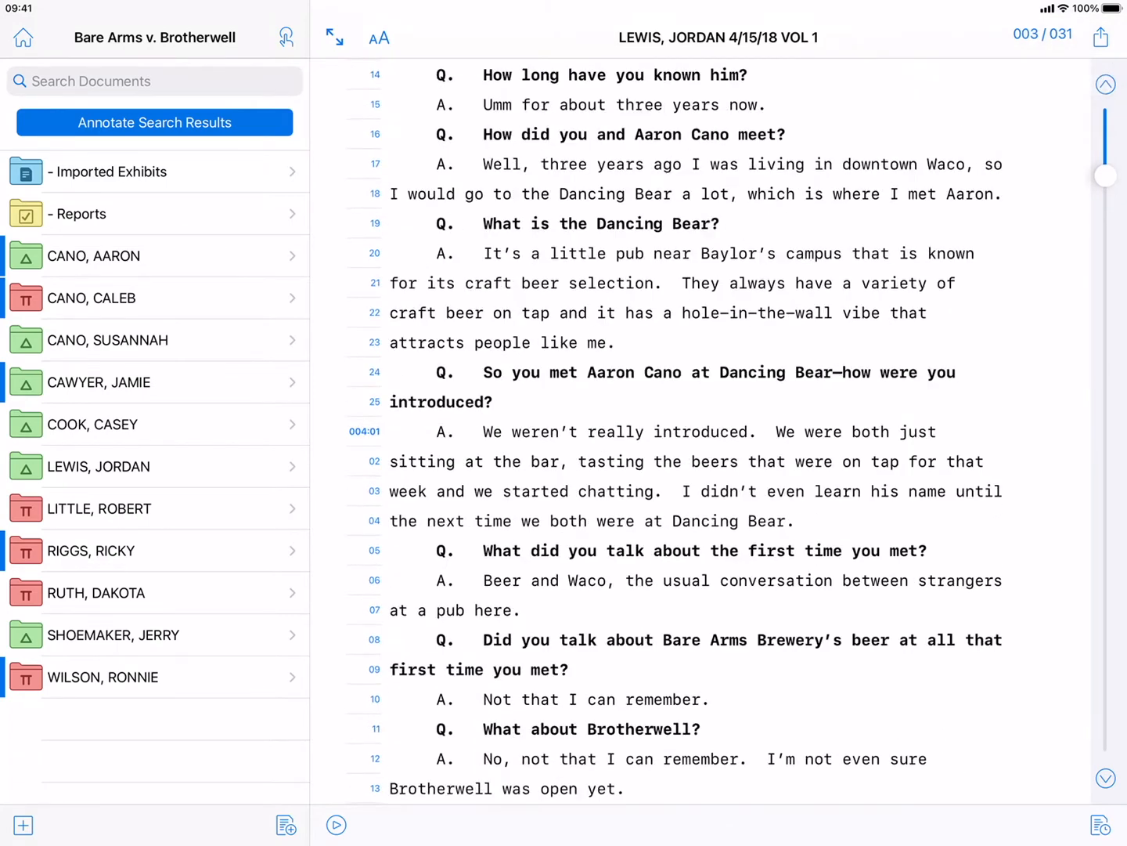
{"action": "left_click", "coordinate": [1043, 34]}
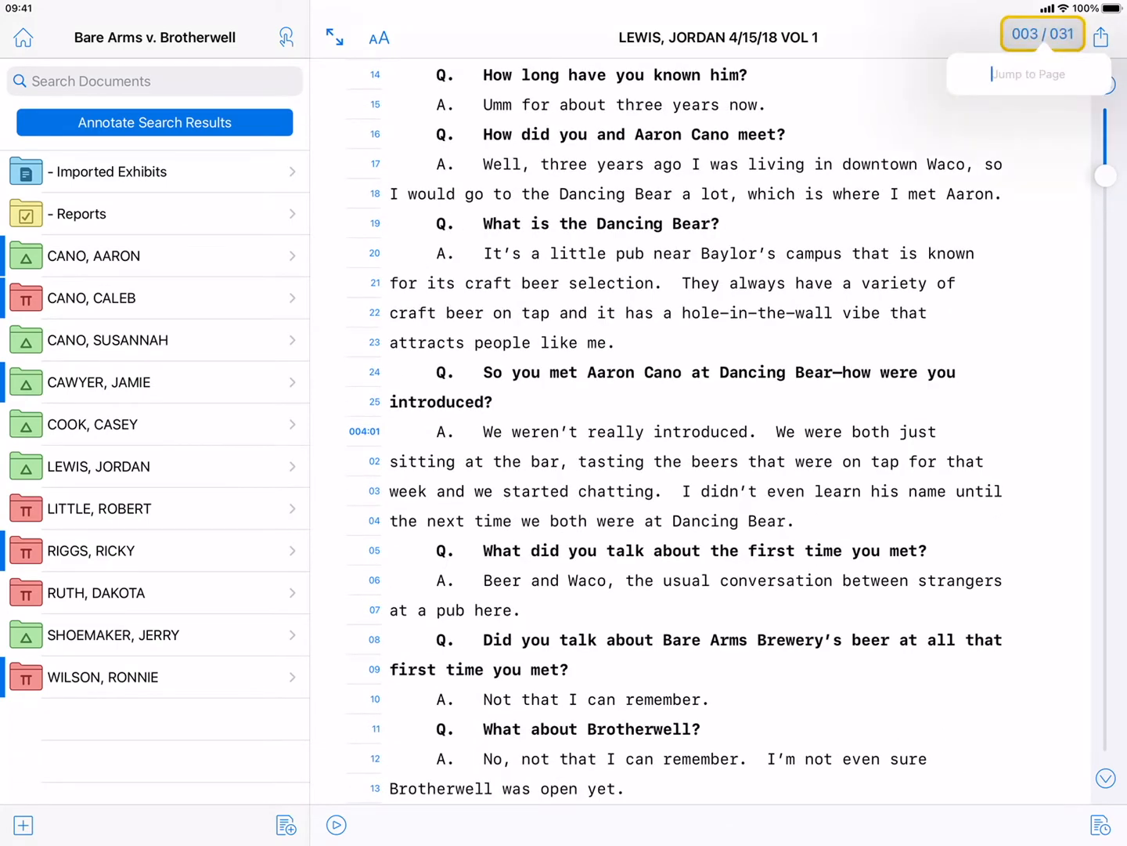
{"action": "type", "text": "27"}
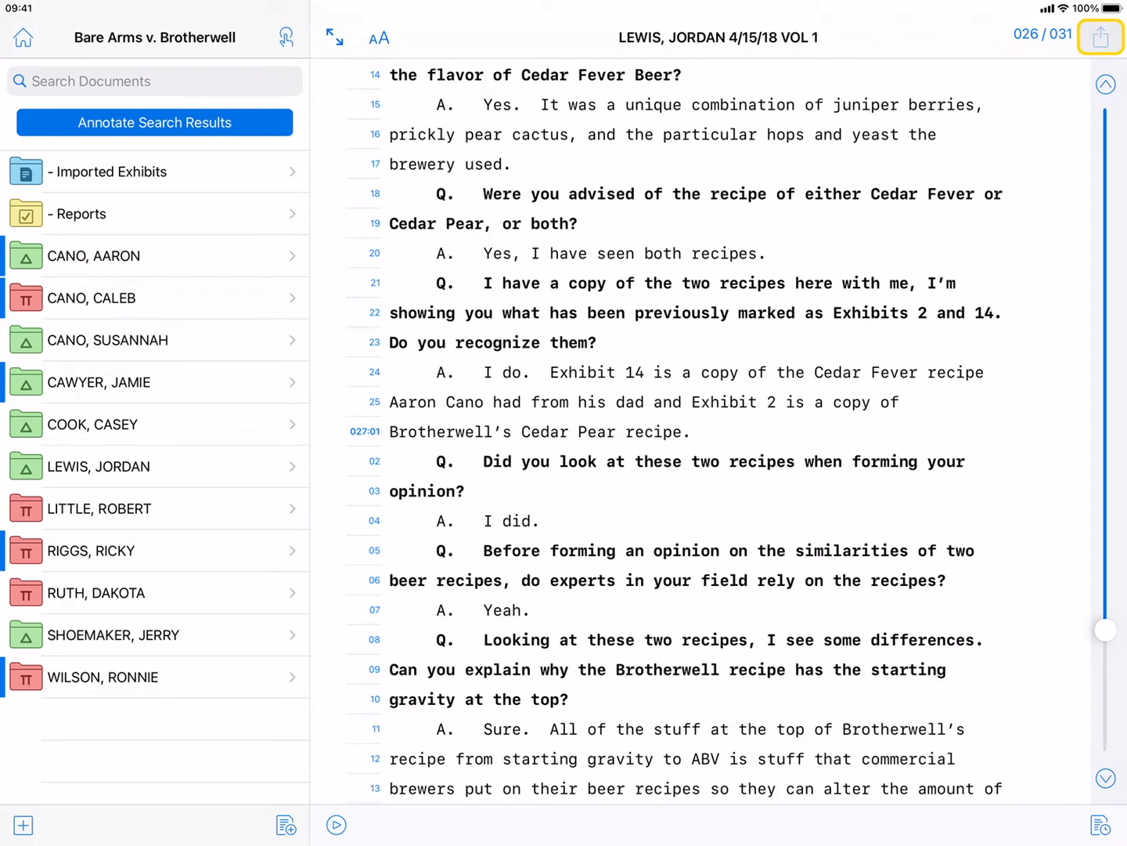
{"action": "left_click", "coordinate": [1101, 36]}
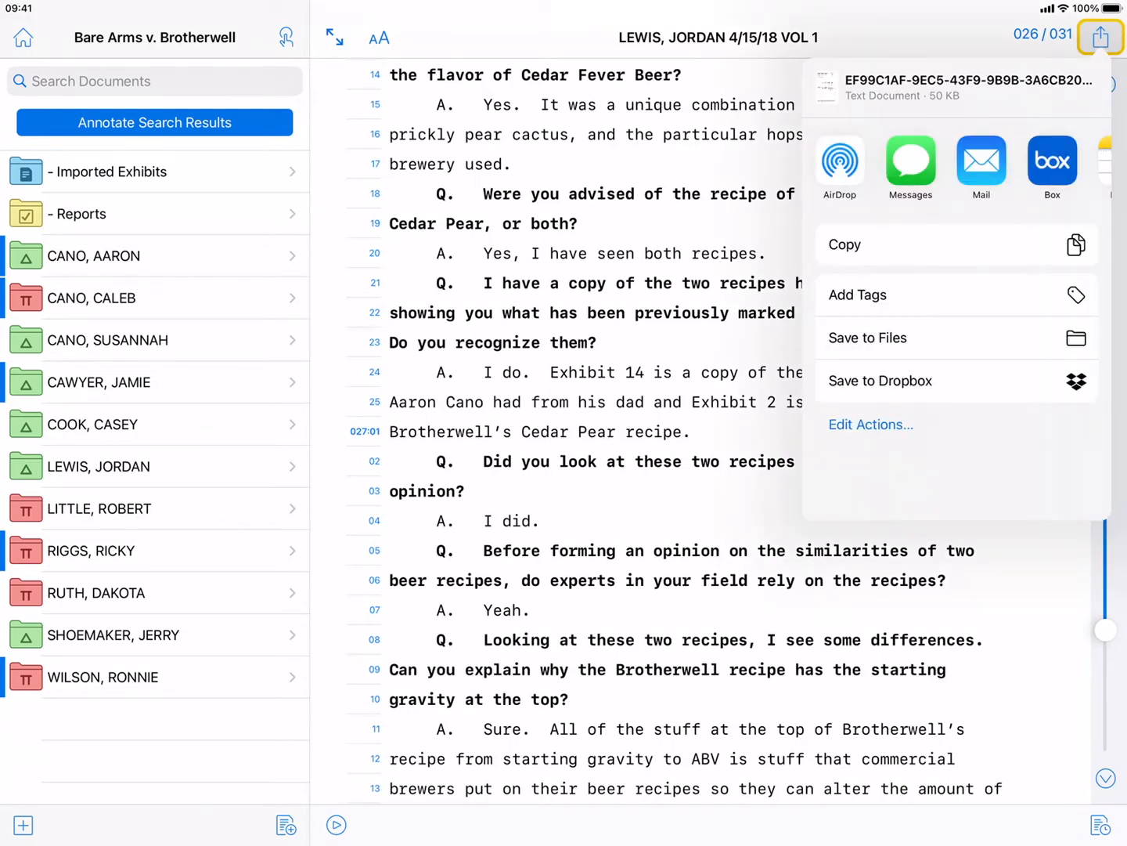
{"action": "left_click", "coordinate": [880, 381]}
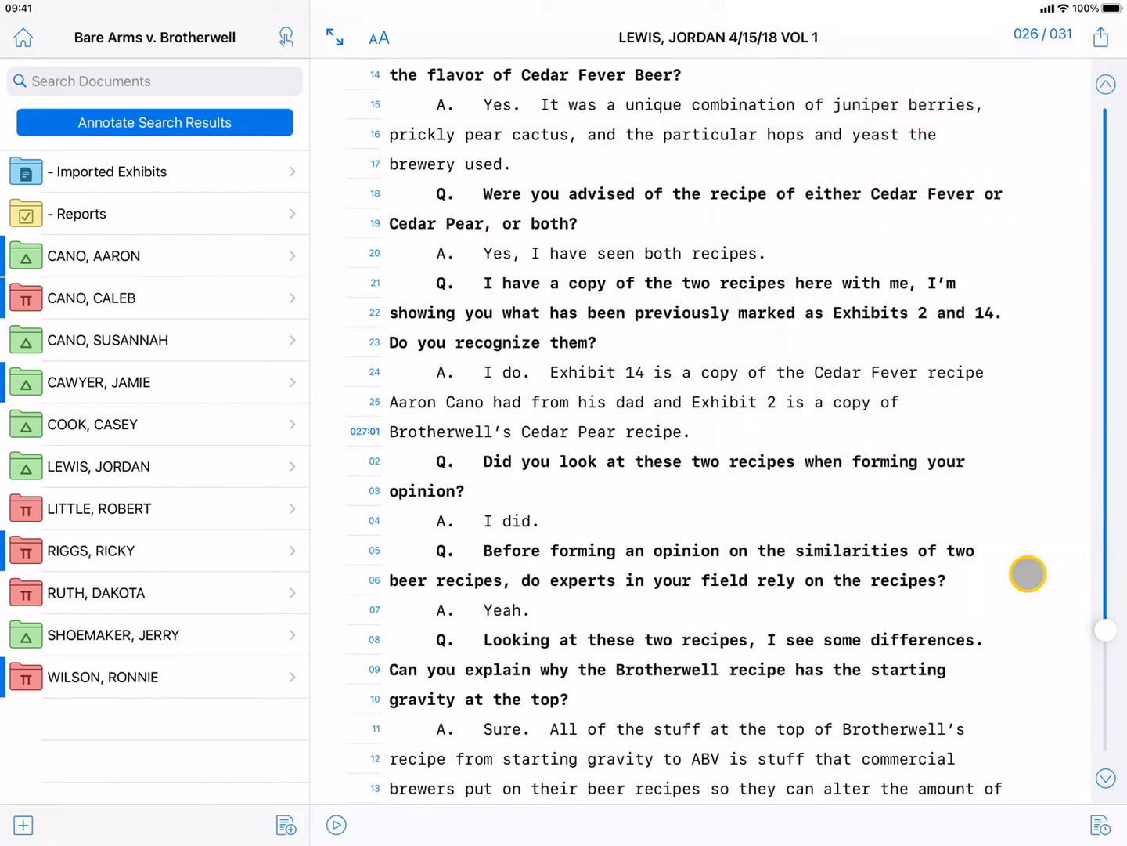
{"action": "mouse_move", "coordinate": [1016, 671]}
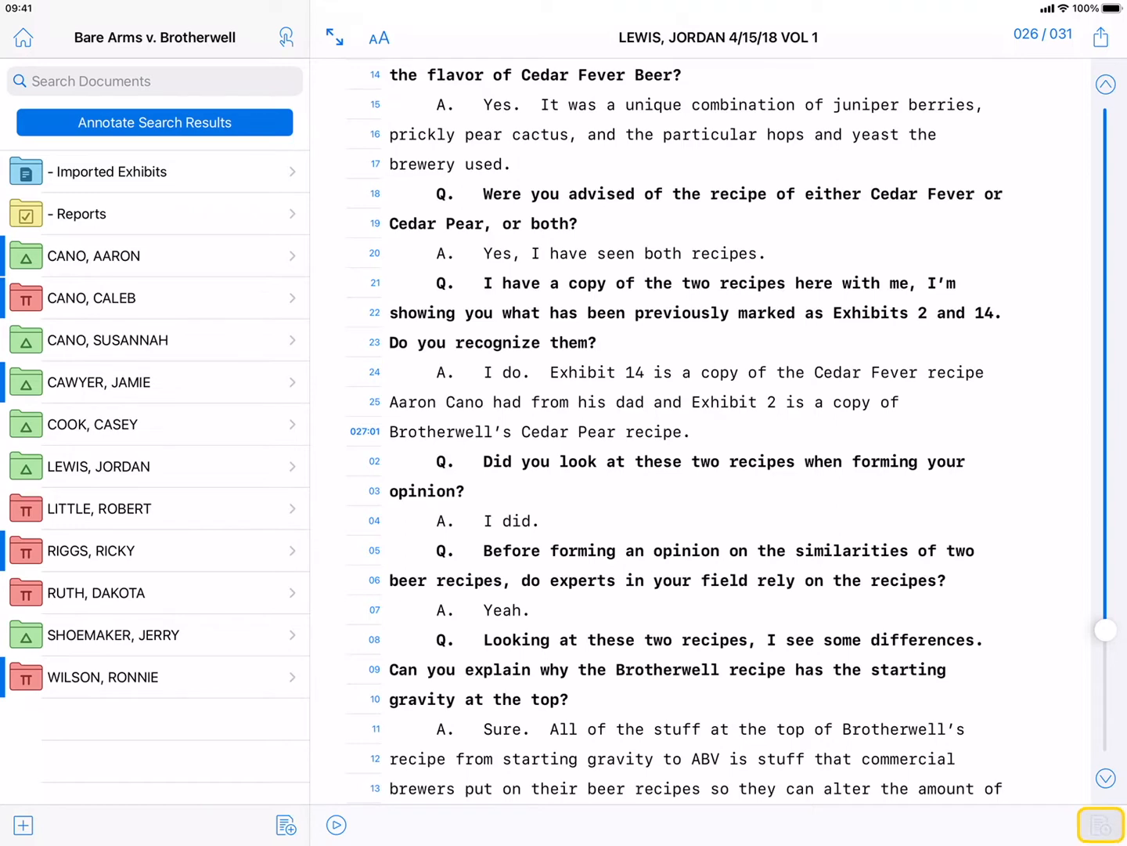
{"action": "left_click", "coordinate": [1103, 825]}
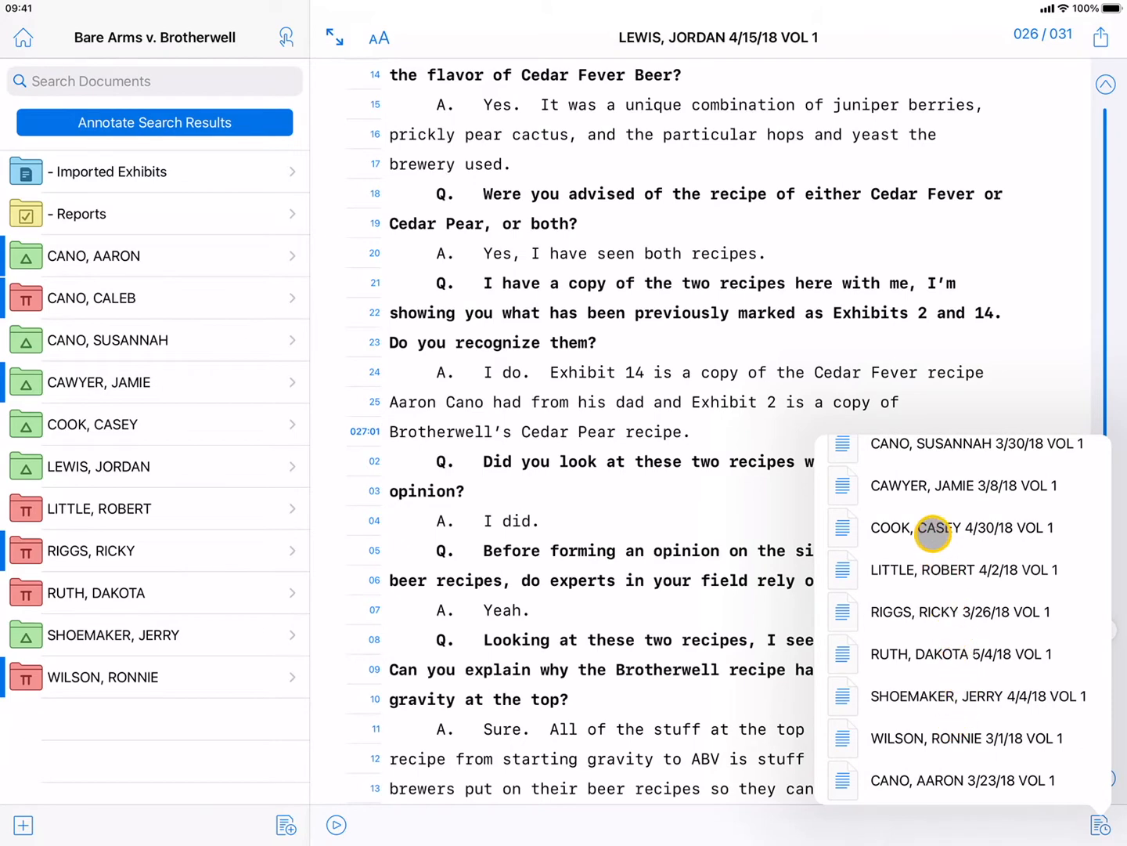
{"action": "left_click", "coordinate": [932, 527]}
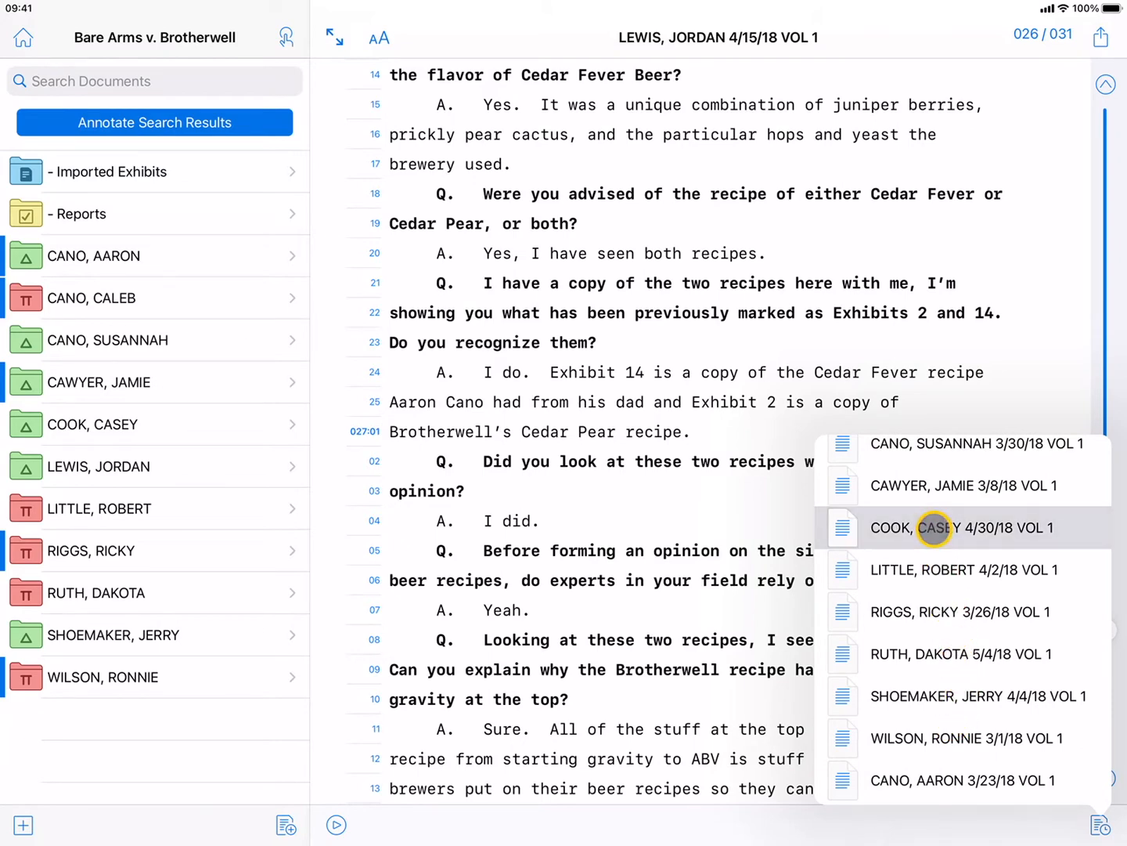
{"action": "left_click", "coordinate": [963, 527]}
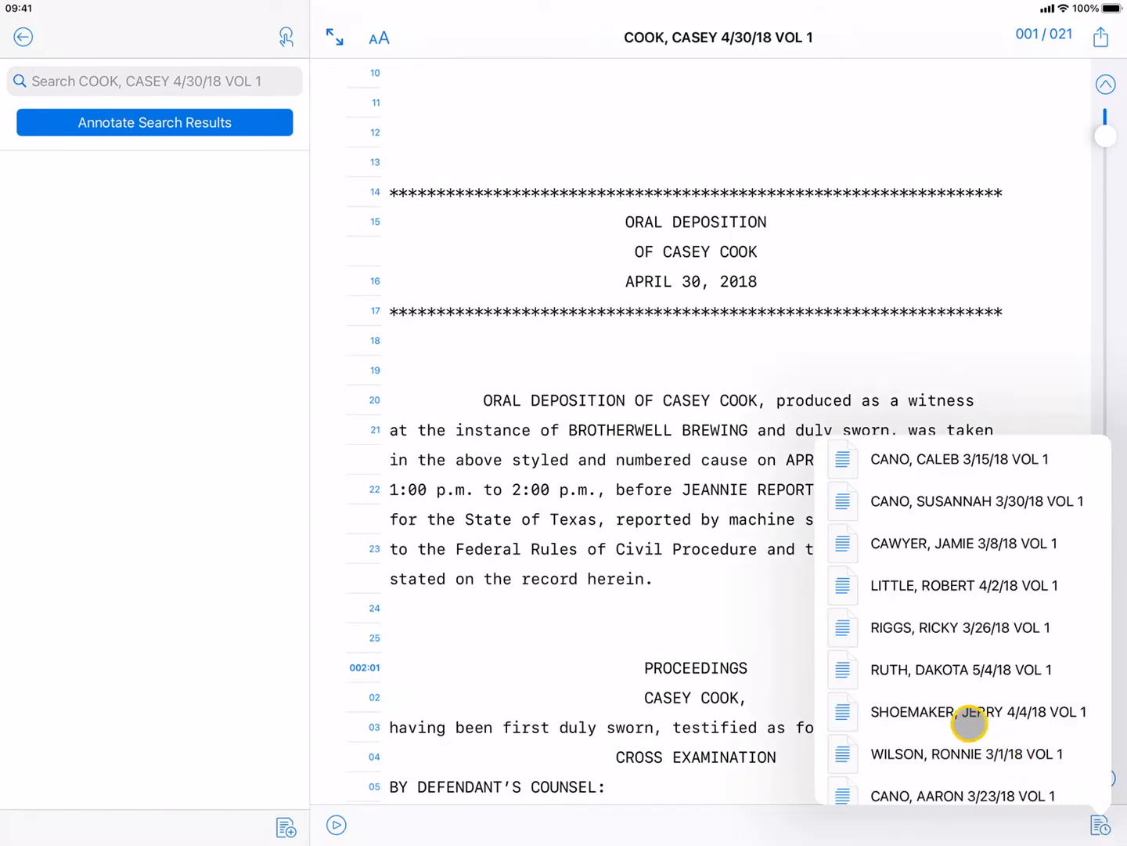
{"action": "scroll", "scroll_direction": "down", "scroll_amount": 3}
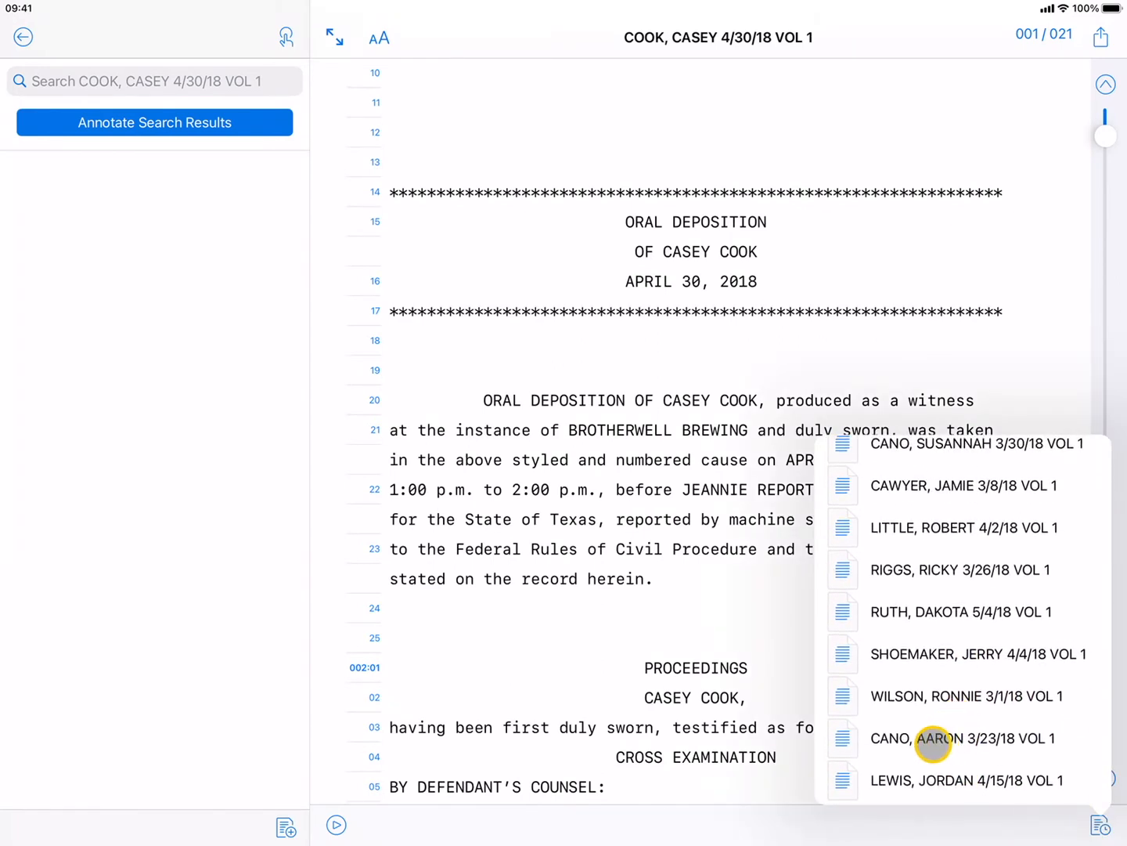
{"action": "left_click", "coordinate": [966, 738]}
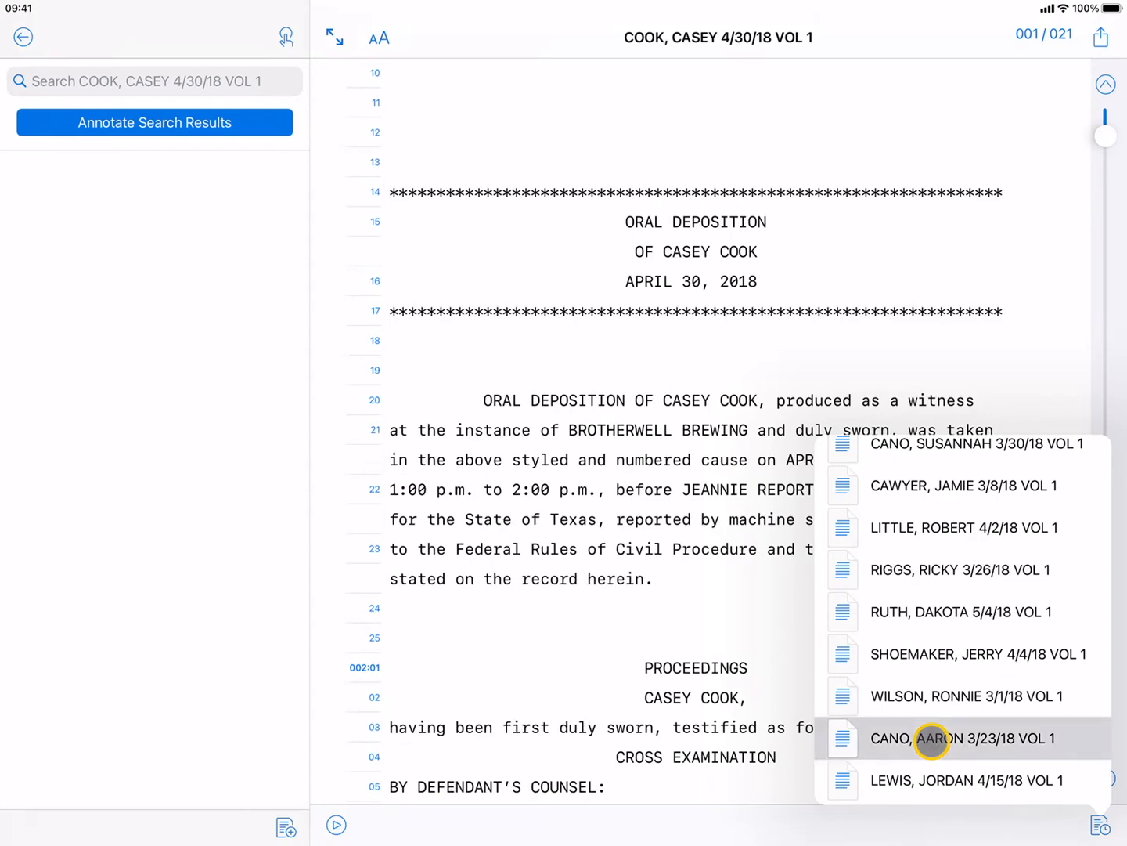
{"action": "left_click", "coordinate": [962, 738]}
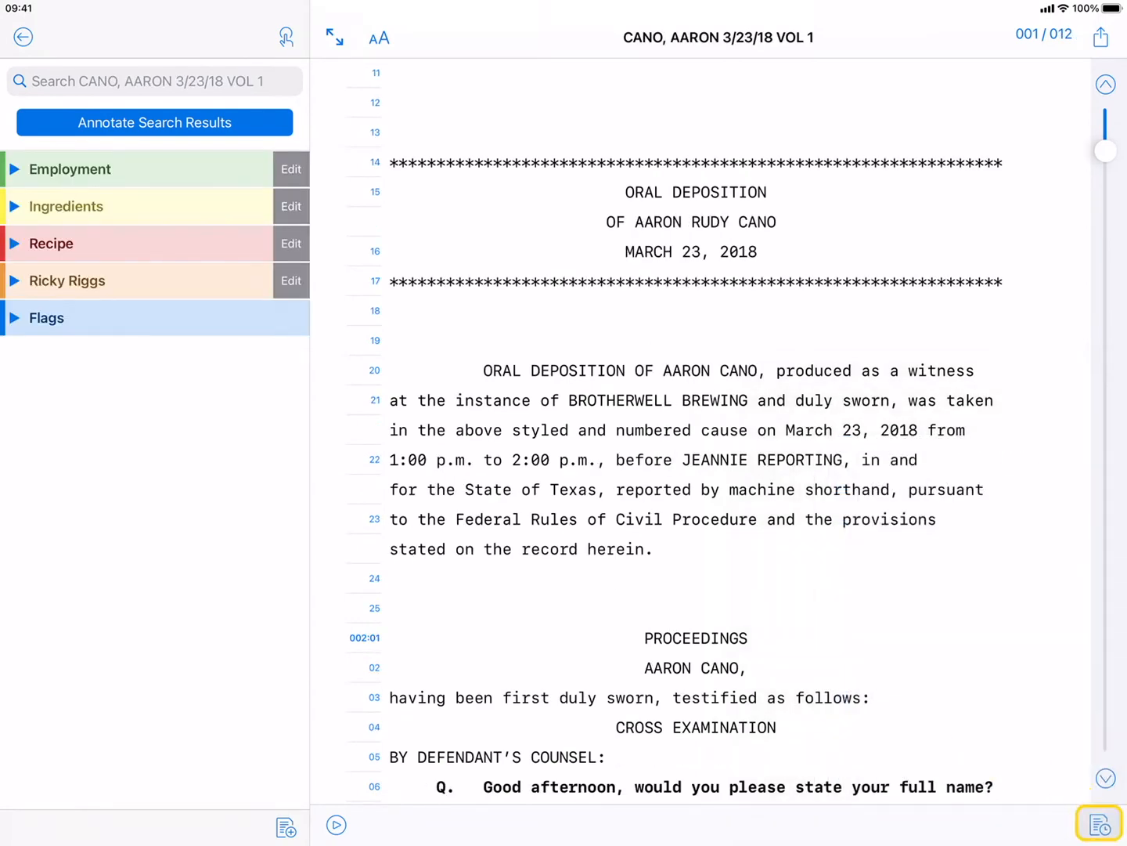
{"action": "left_click", "coordinate": [1099, 825]}
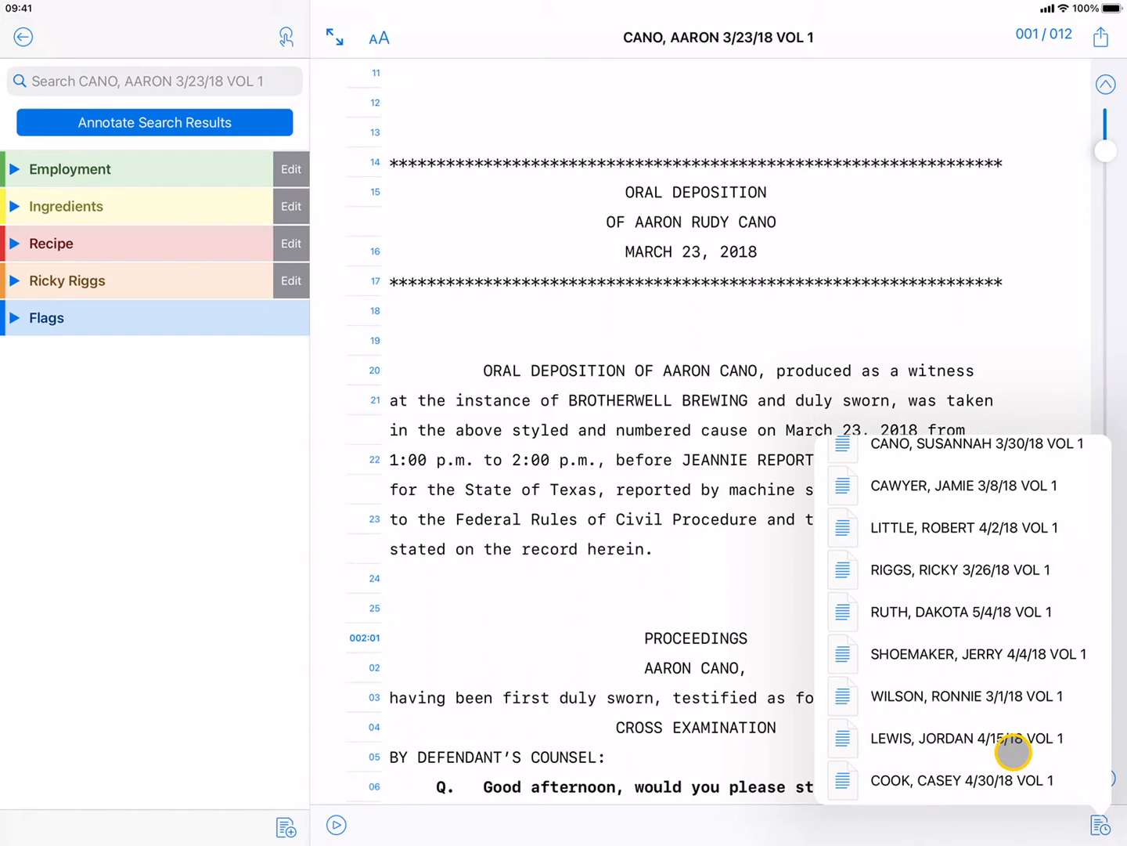
{"action": "mouse_move", "coordinate": [547, 617]}
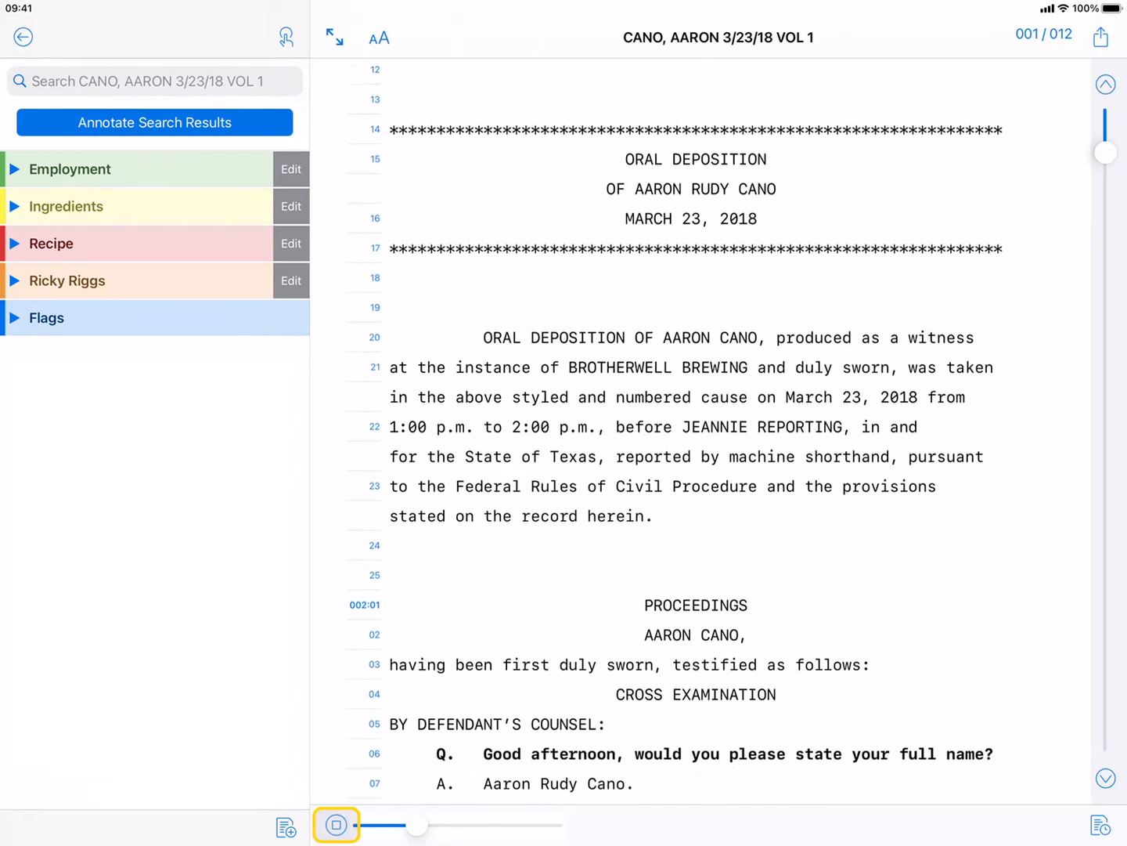
{"action": "scroll", "scroll_direction": "down", "scroll_amount": 3}
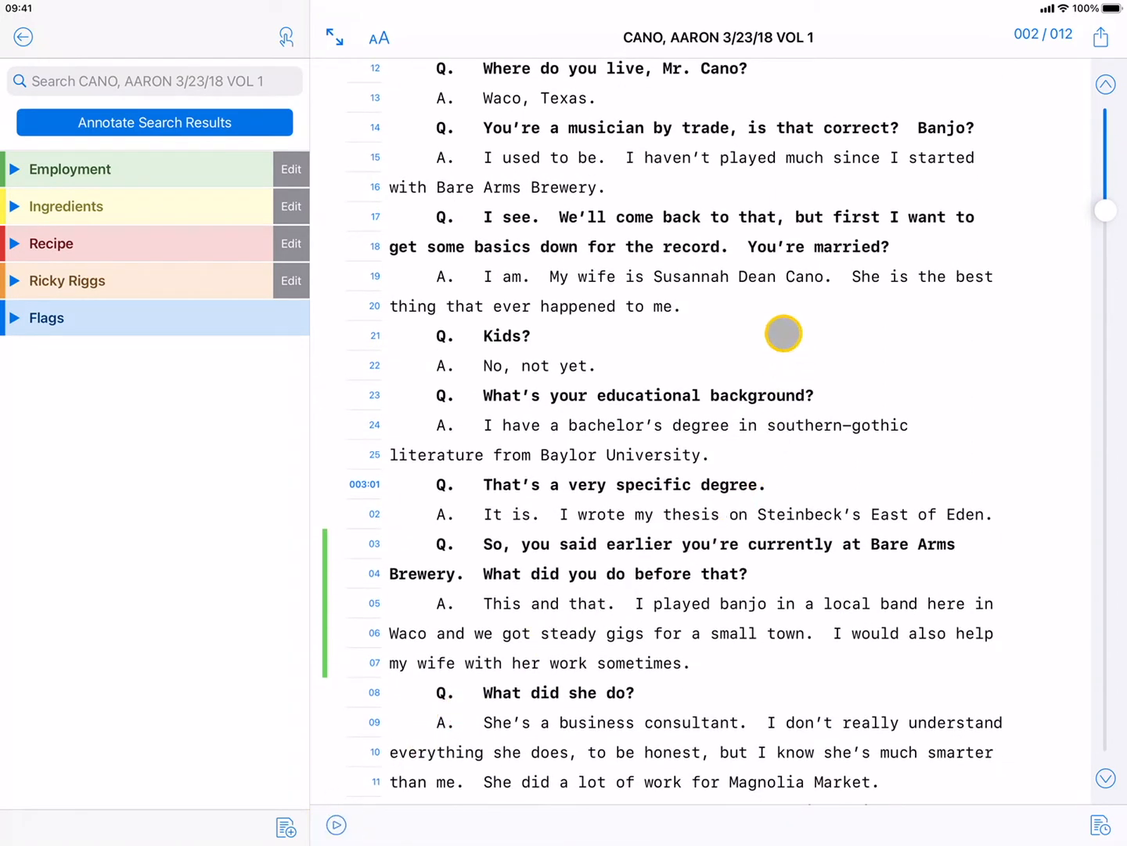
{"action": "mouse_move", "coordinate": [783, 333]}
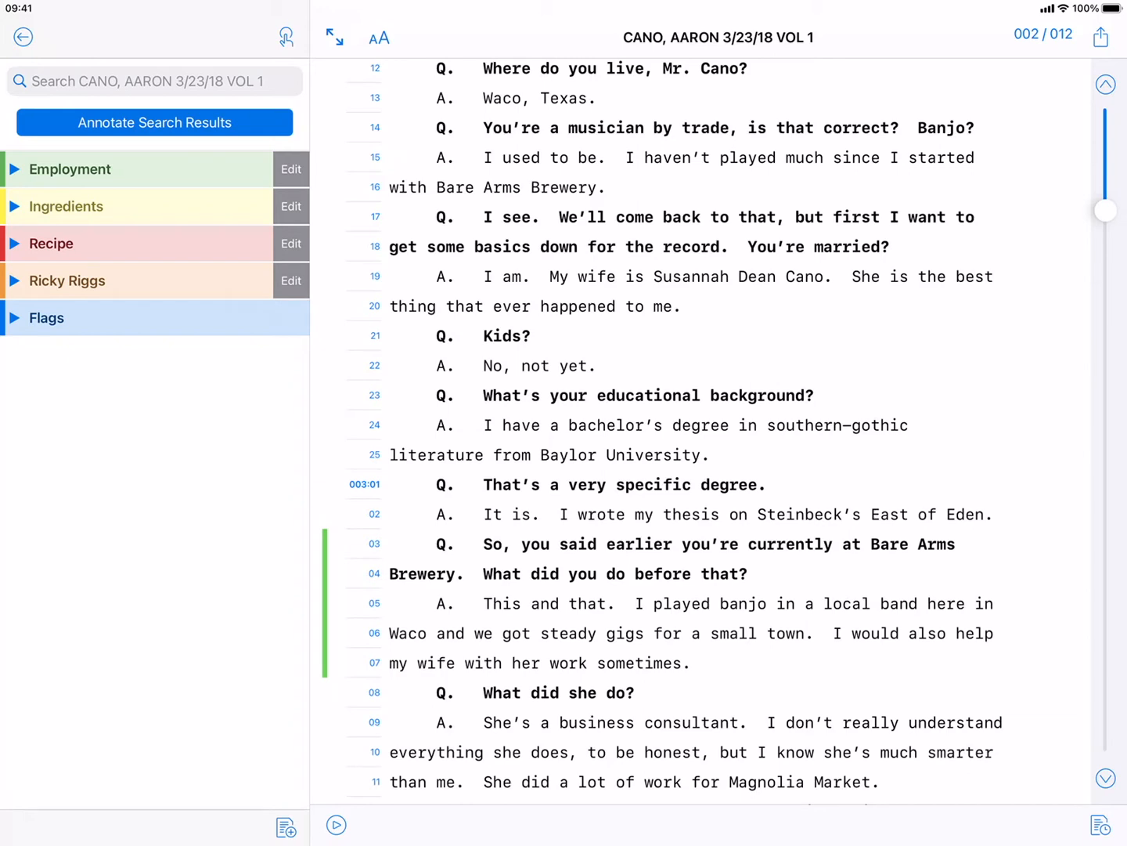
{"action": "scroll", "scroll_direction": "down", "scroll_amount": 3}
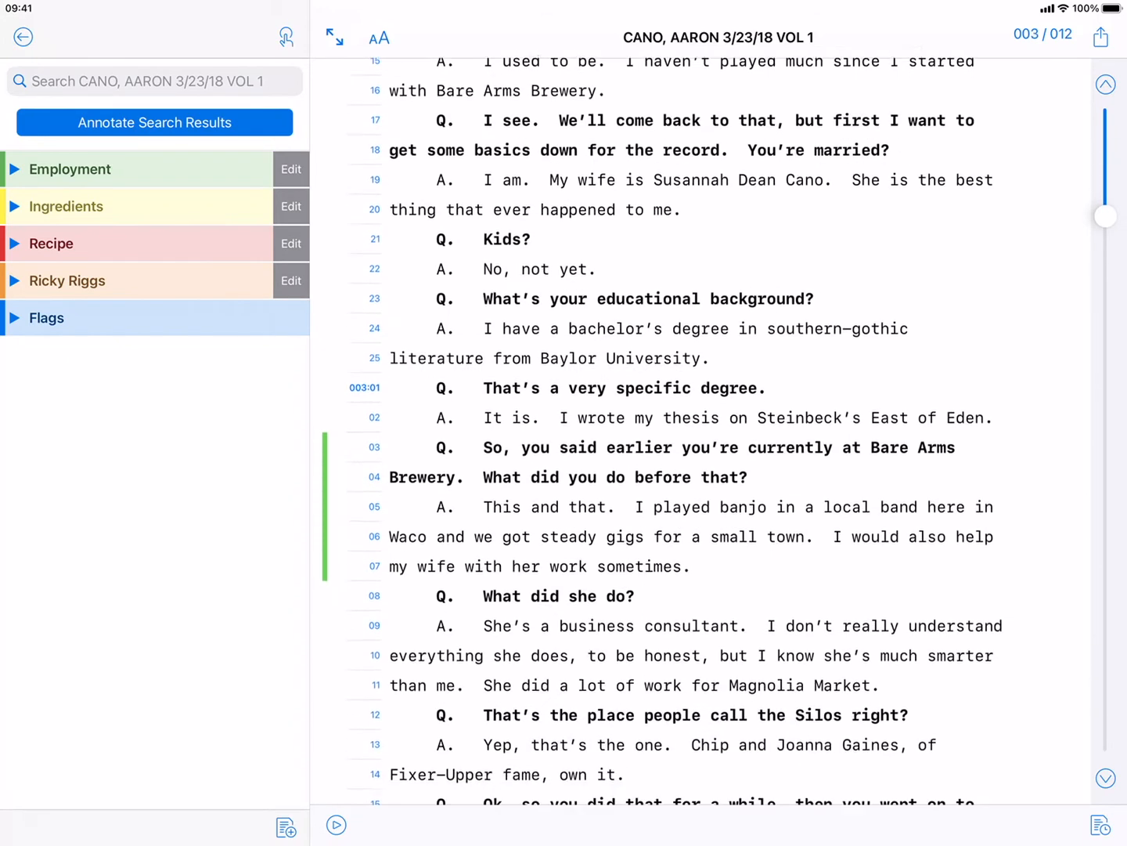
{"action": "scroll", "scroll_direction": "down", "scroll_amount": 3}
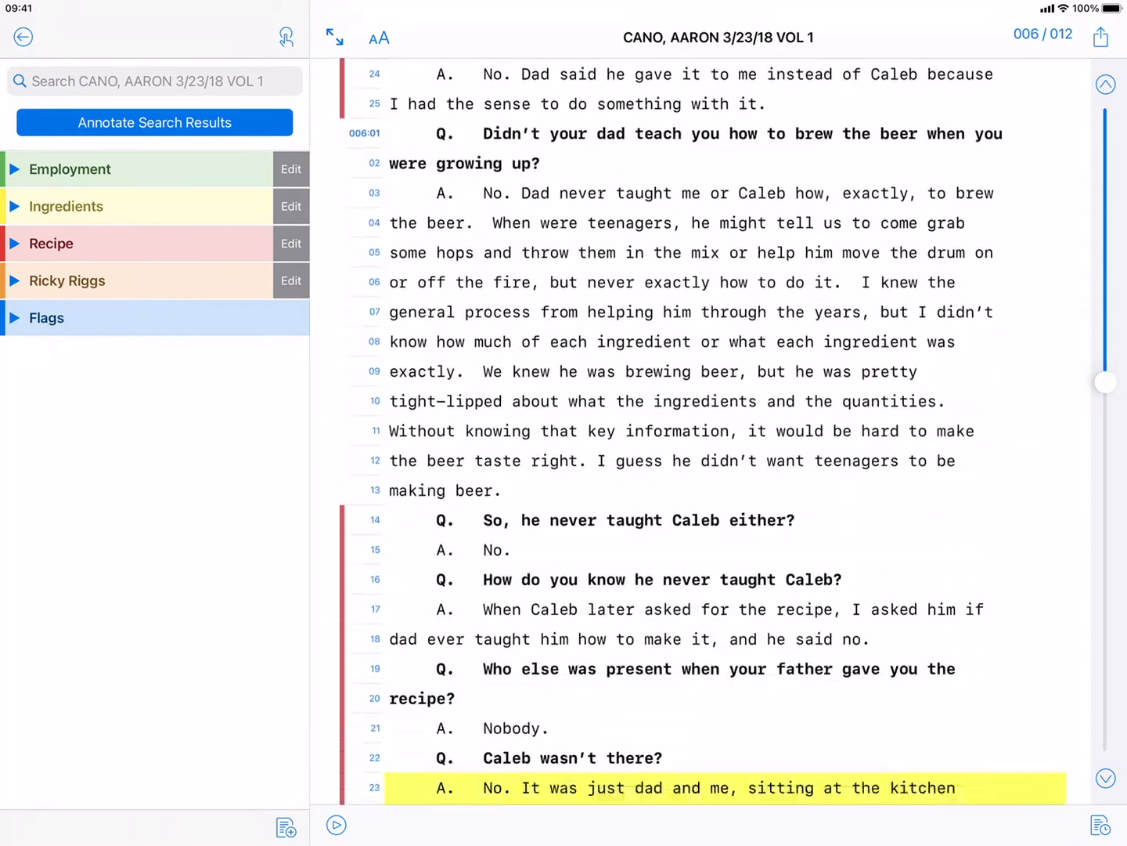
{"action": "scroll", "scroll_direction": "down", "scroll_amount": 3}
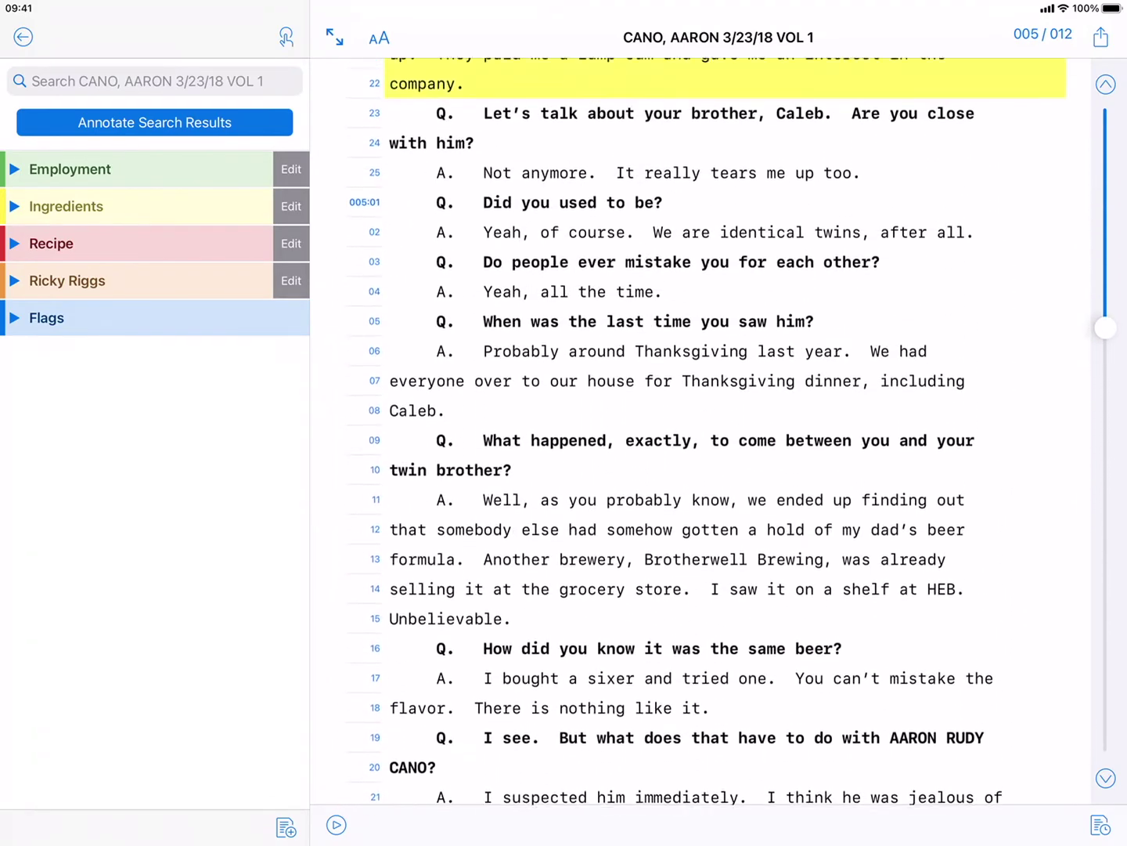
{"action": "scroll", "scroll_direction": "up", "scroll_amount": 3}
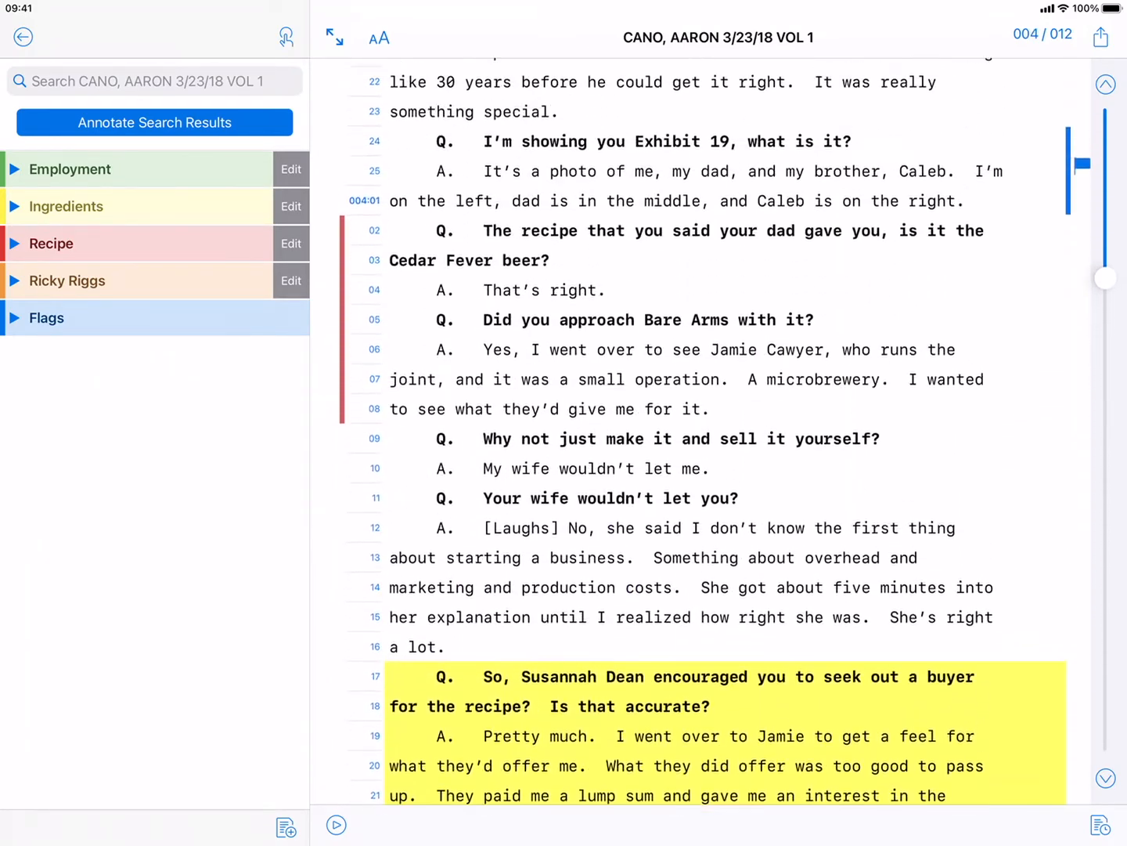
{"action": "scroll", "scroll_direction": "up", "scroll_amount": 3}
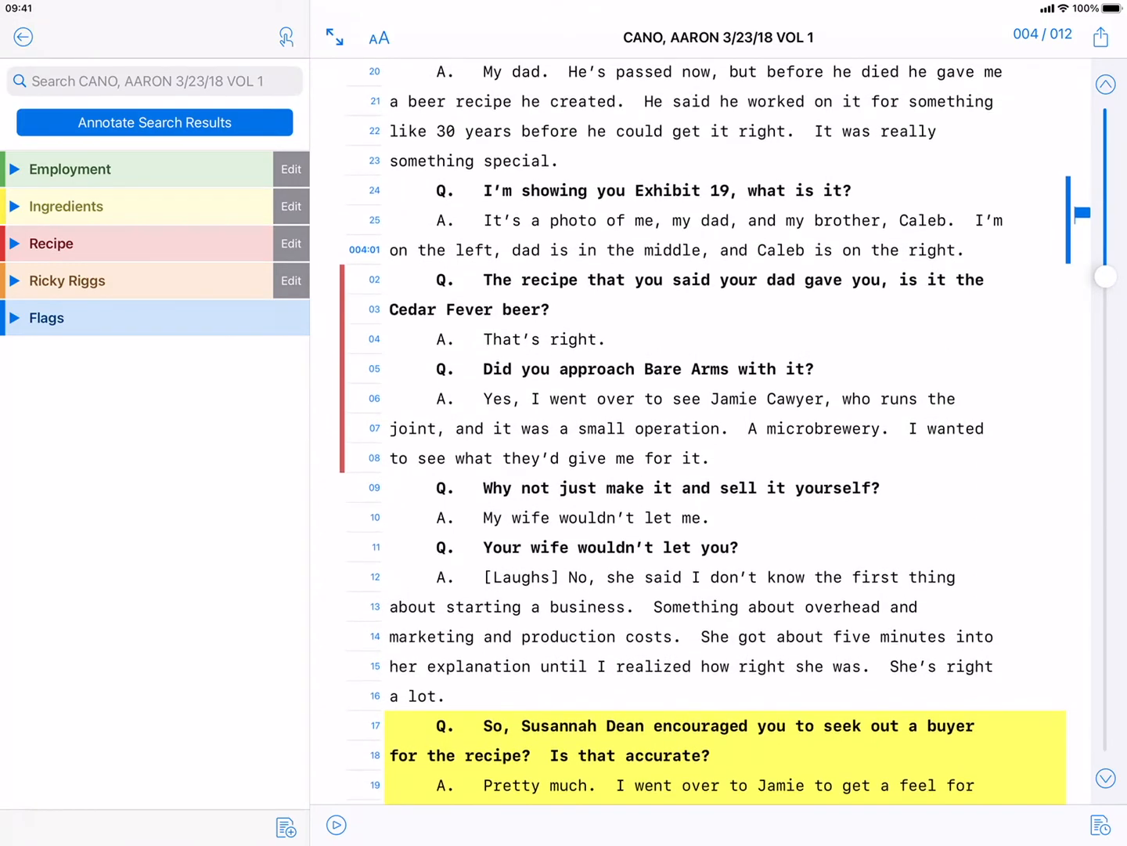
{"action": "scroll", "scroll_direction": "up", "scroll_amount": 3}
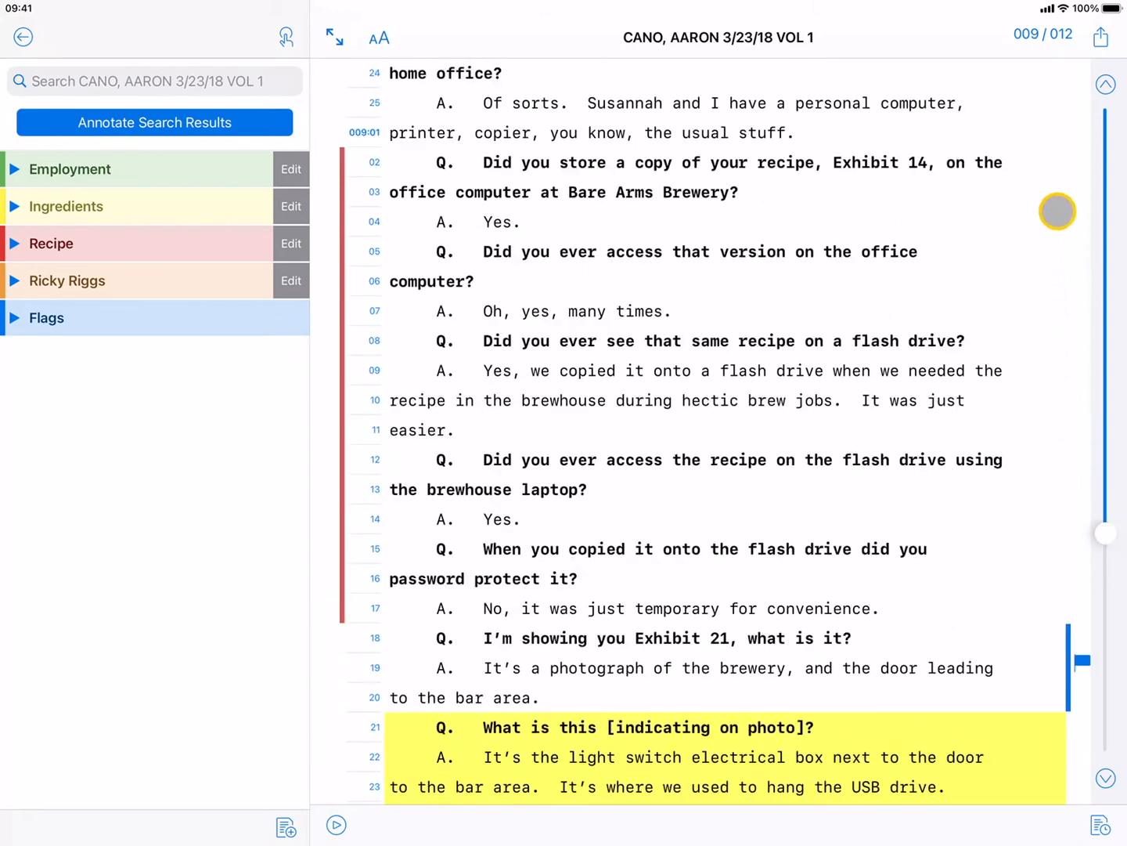
Step: Jump back three annotated passages to the Exhibit 21 testimony on page 9
{"action": "left_click", "coordinate": [1105, 85]}
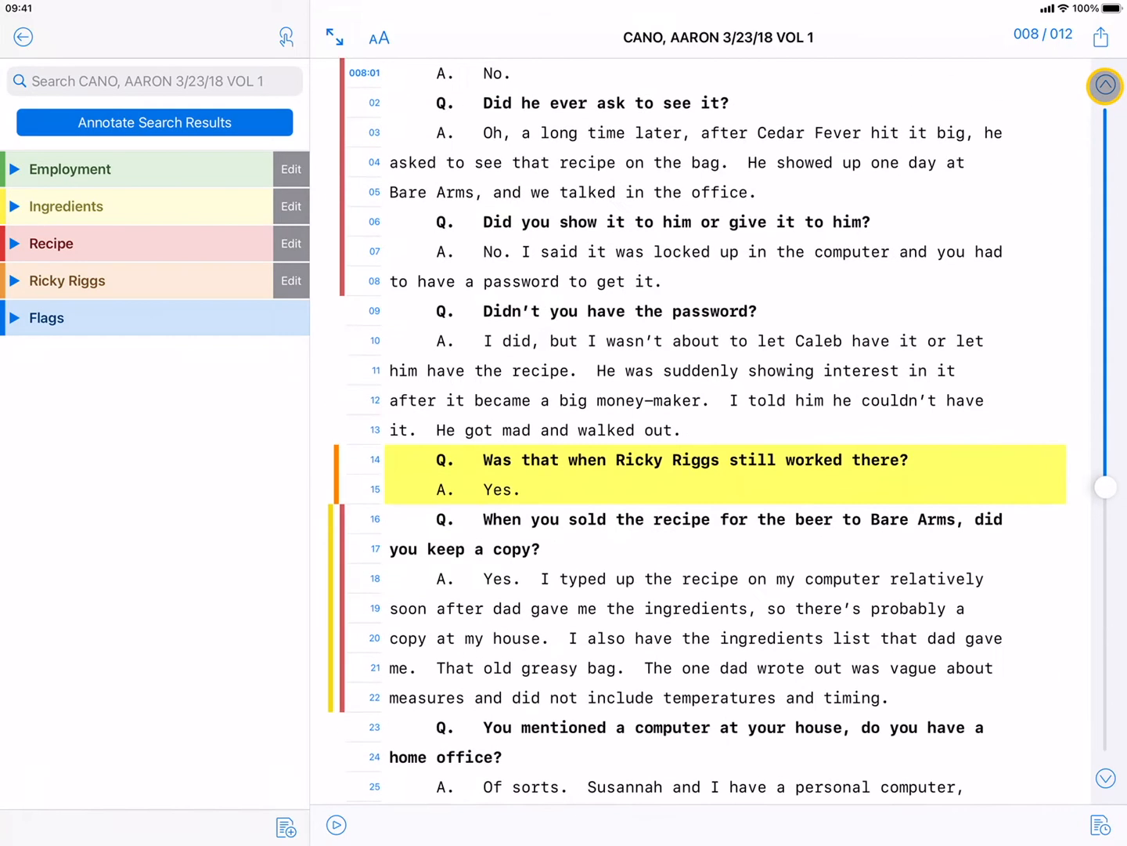
{"action": "left_click", "coordinate": [1105, 85]}
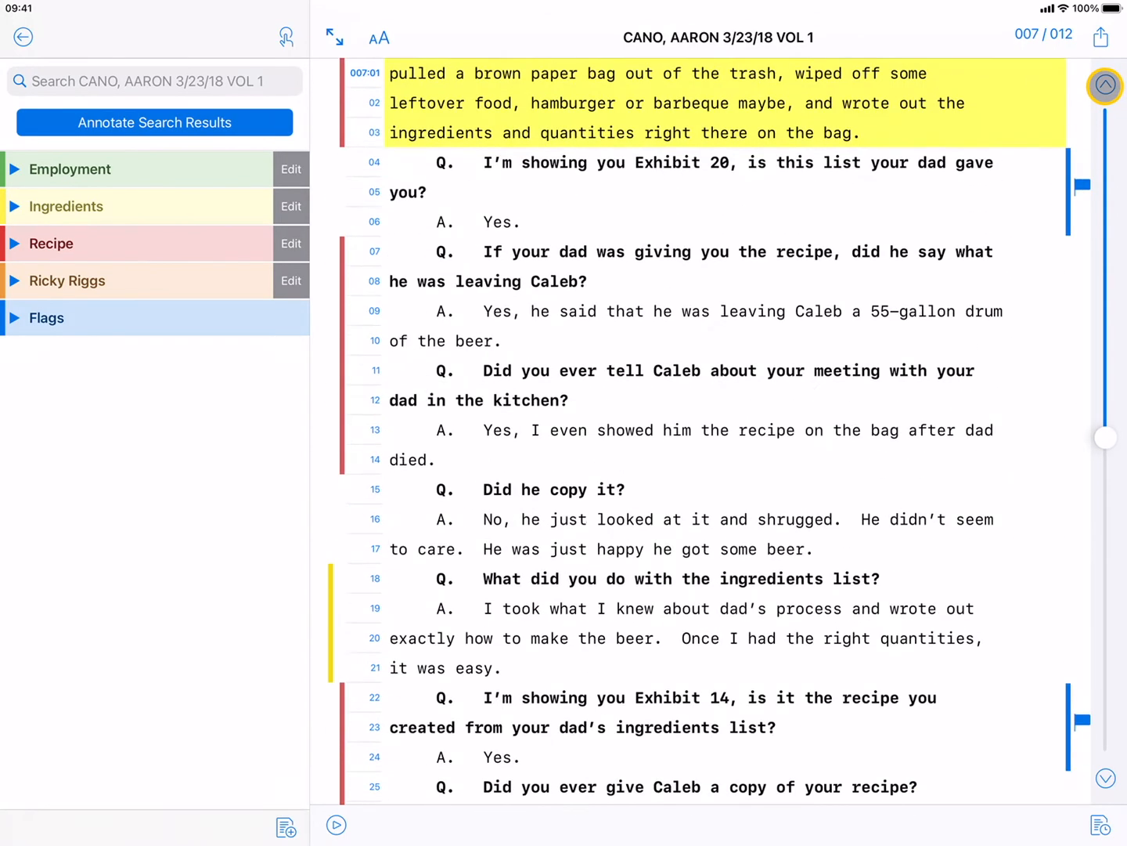
{"action": "left_click", "coordinate": [1105, 85]}
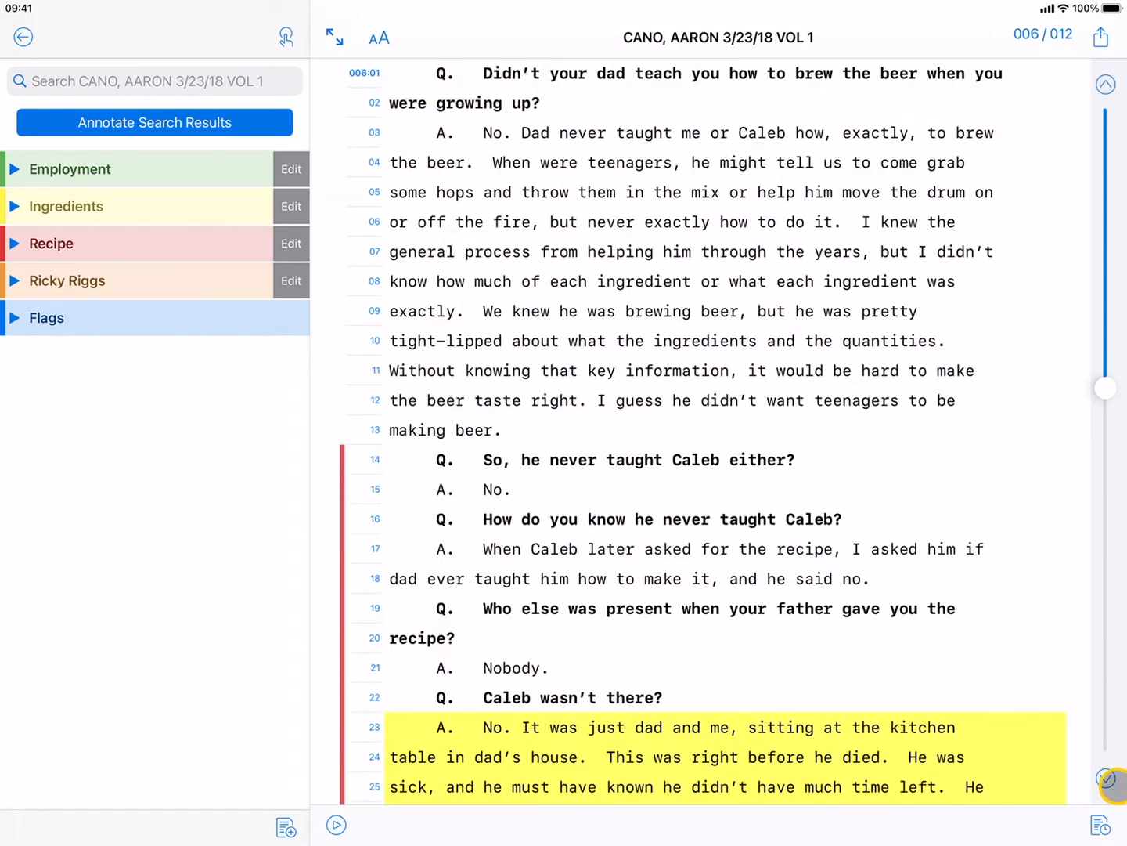
{"action": "scroll", "scroll_direction": "down", "scroll_amount": 3}
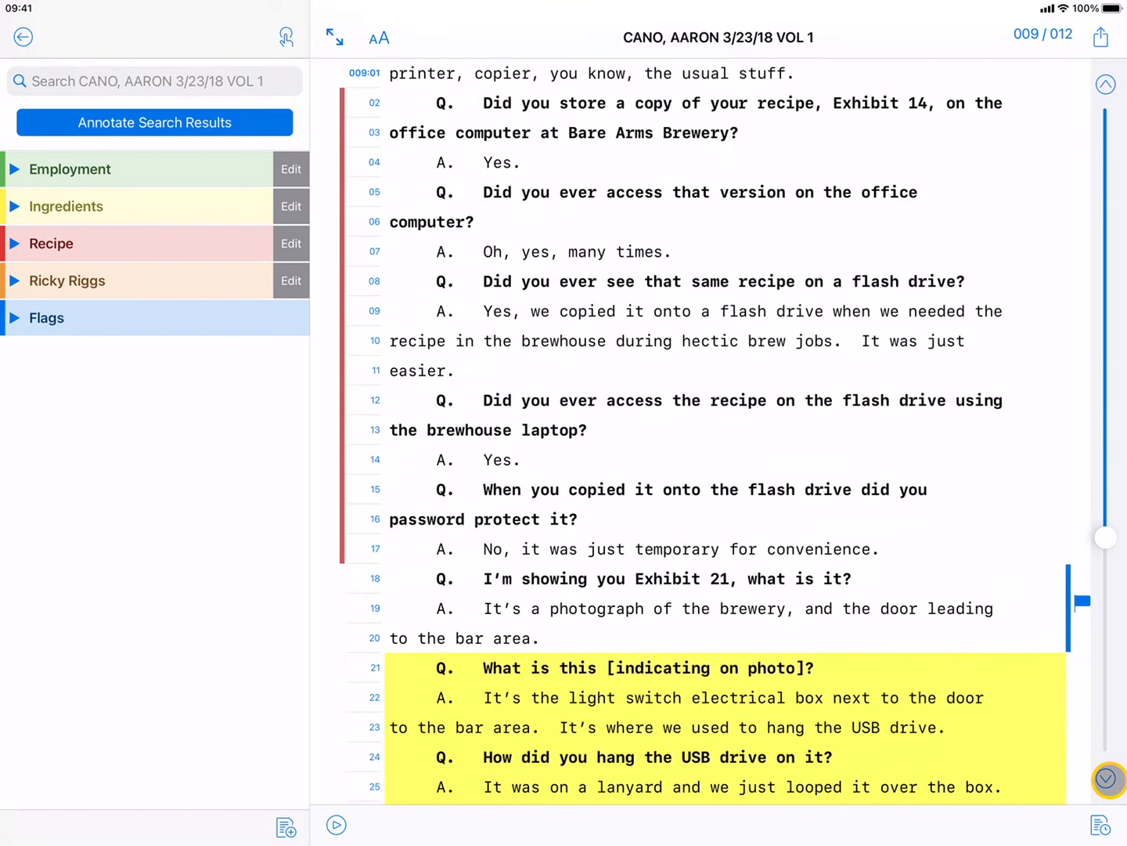
Step: Tap page 9's line numbers and advance to page 11's RateBeer.com testimony
{"action": "left_click", "coordinate": [374, 282]}
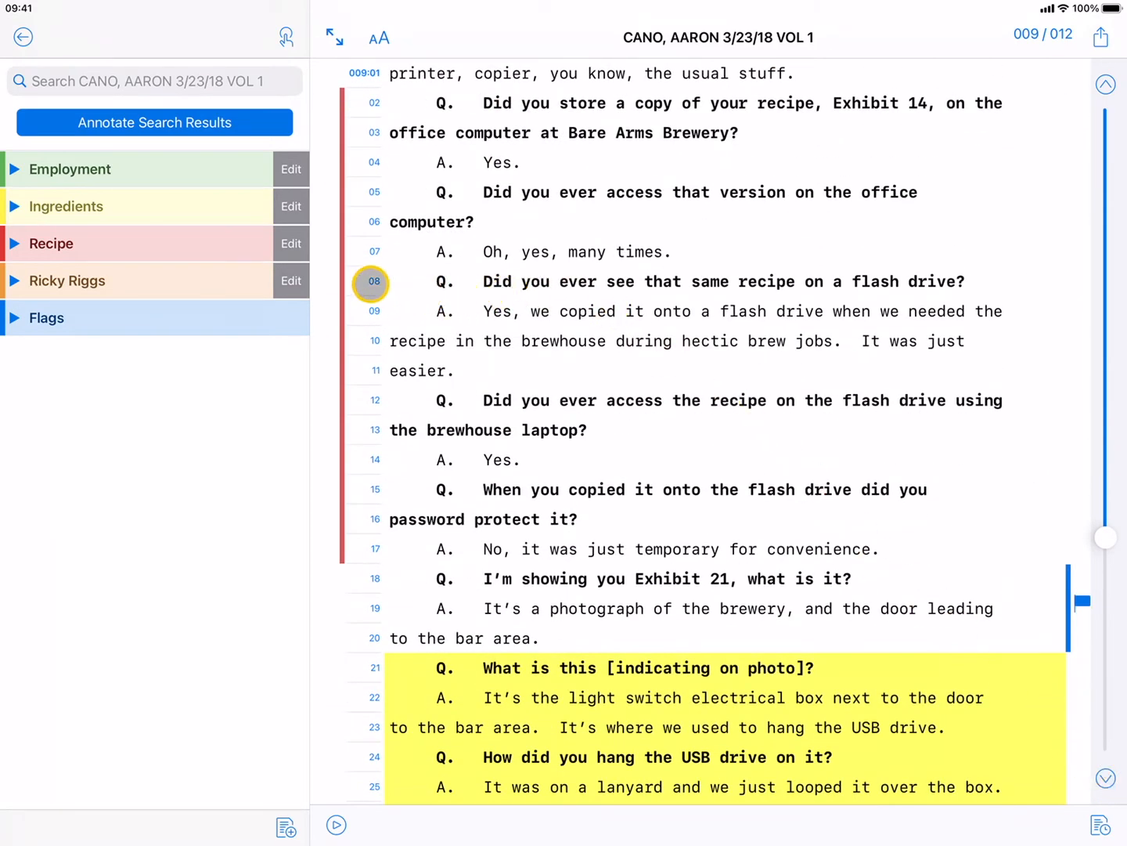
{"action": "left_click", "coordinate": [374, 406]}
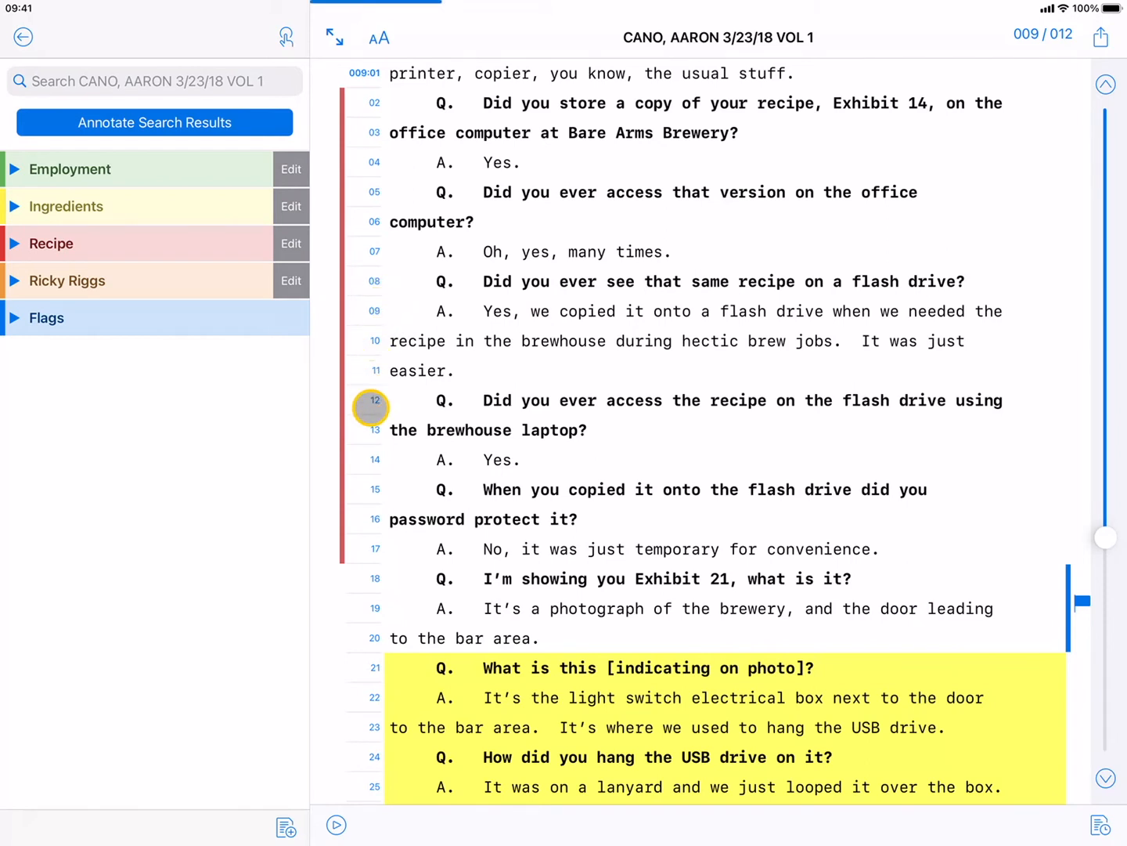
{"action": "left_click", "coordinate": [374, 282]}
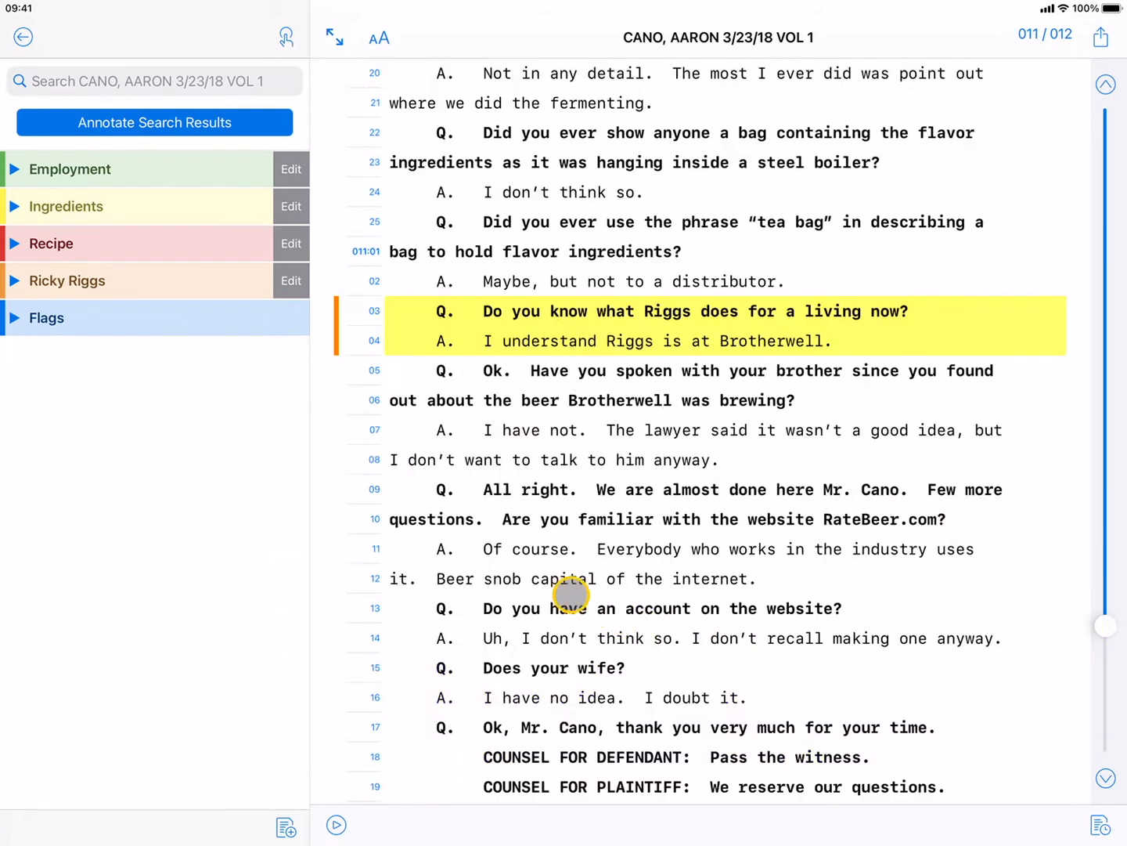
Step: Select lines 11:09–11:12 to show issue code, highlight, underline and redaction options
{"action": "left_click", "coordinate": [374, 489]}
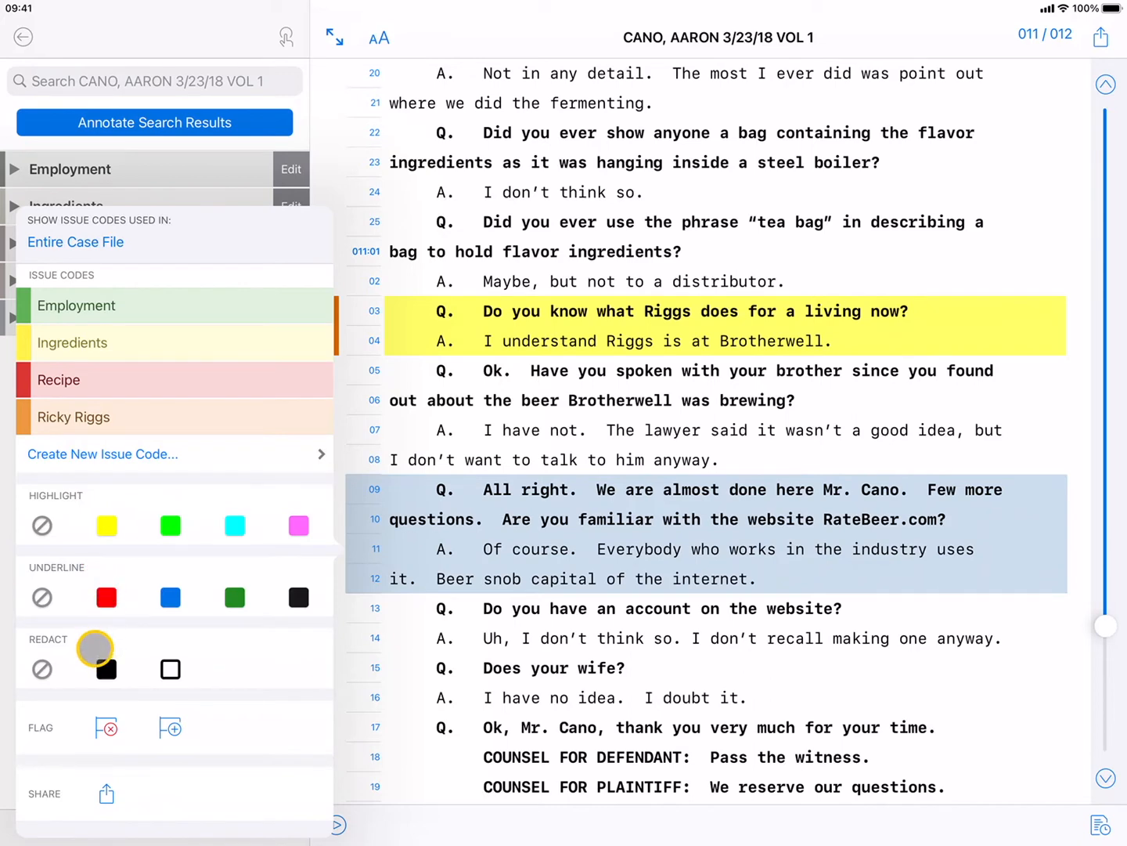
{"action": "mouse_move", "coordinate": [215, 736]}
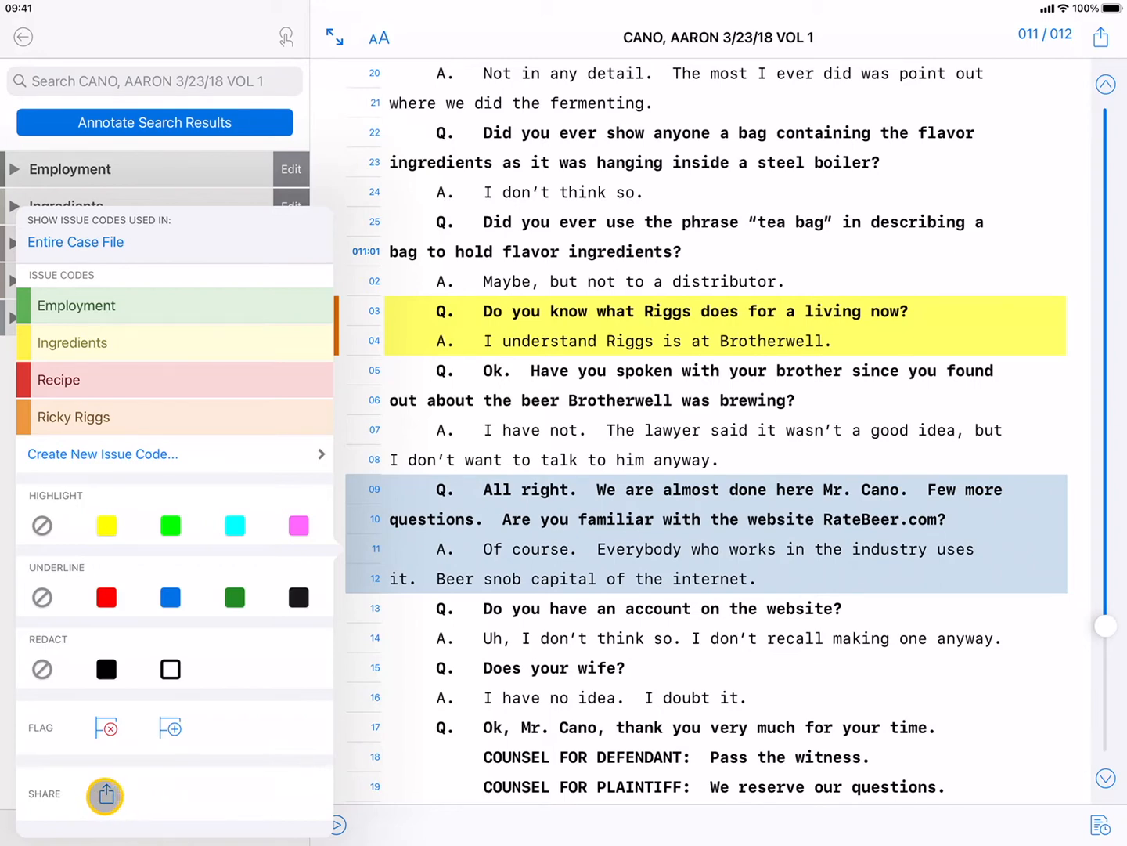
Step: Share the 11:09–11:12 excerpt into a new Mail draft, review it, then cancel
{"action": "left_click", "coordinate": [105, 794]}
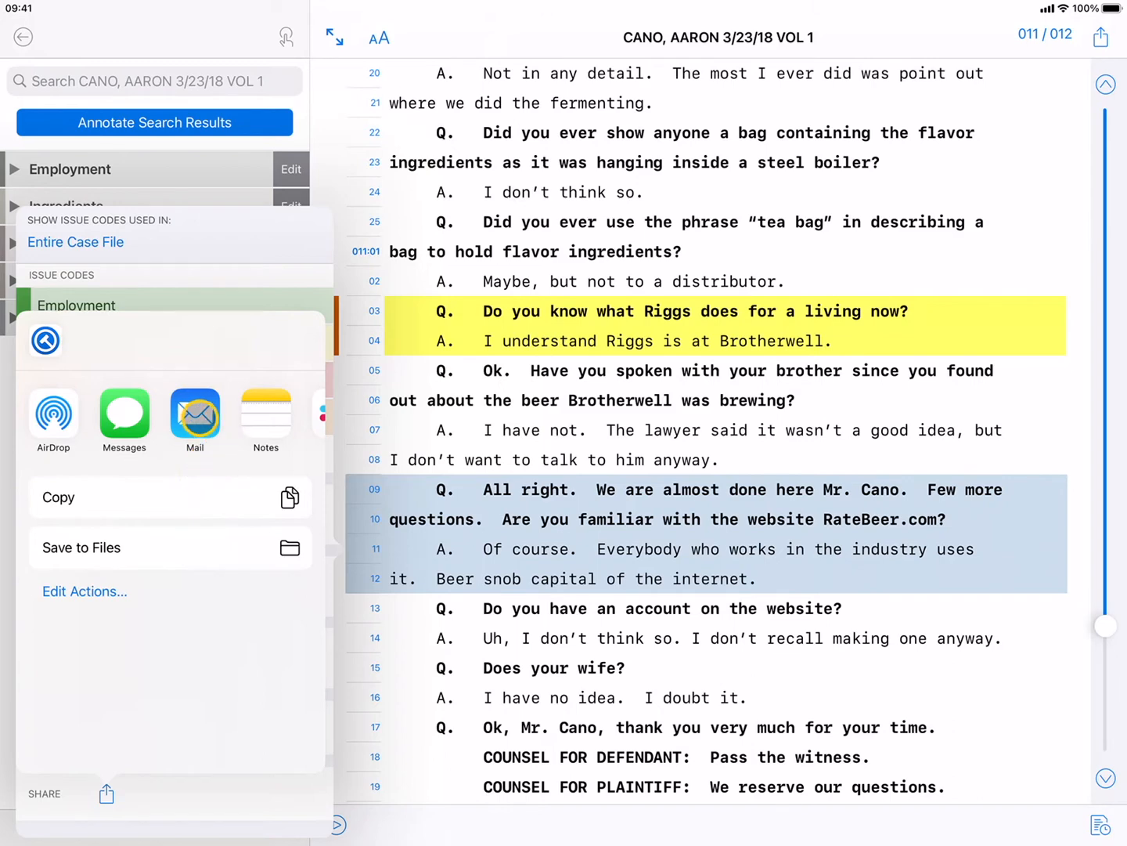
{"action": "left_click", "coordinate": [195, 414]}
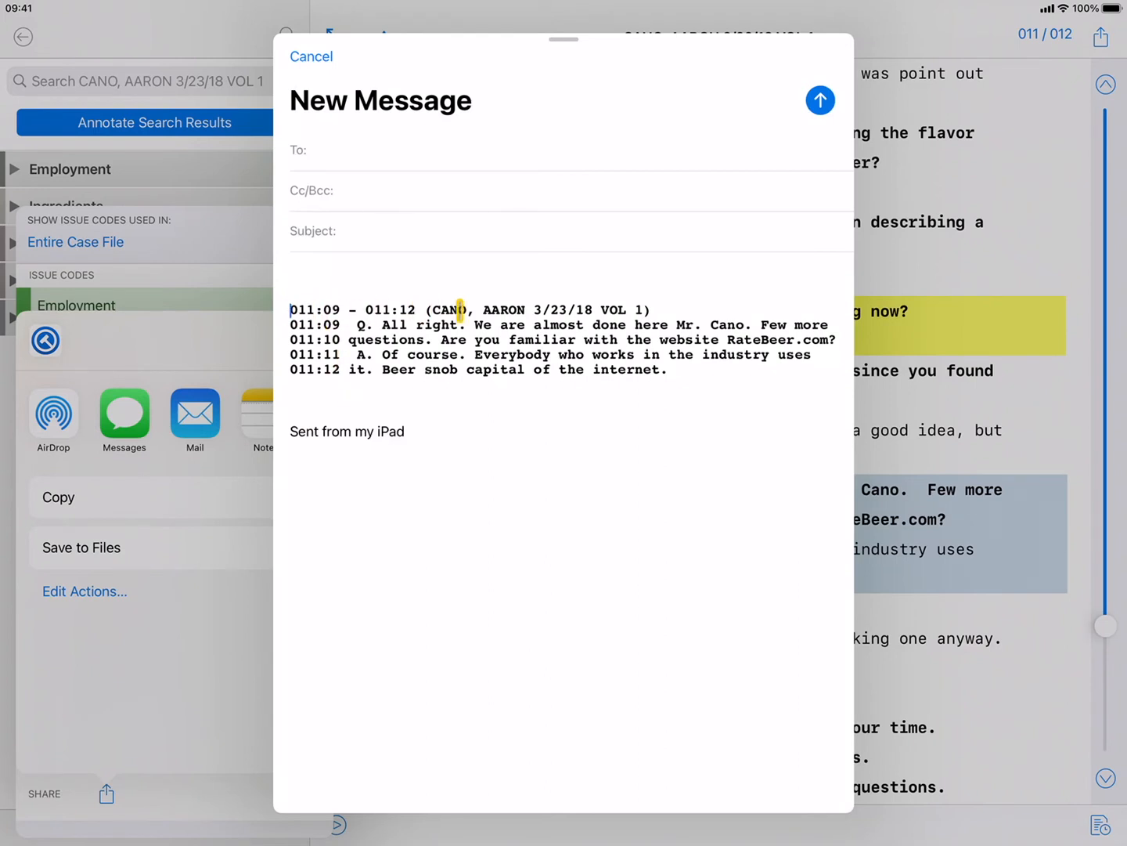
{"action": "left_click", "coordinate": [666, 309]}
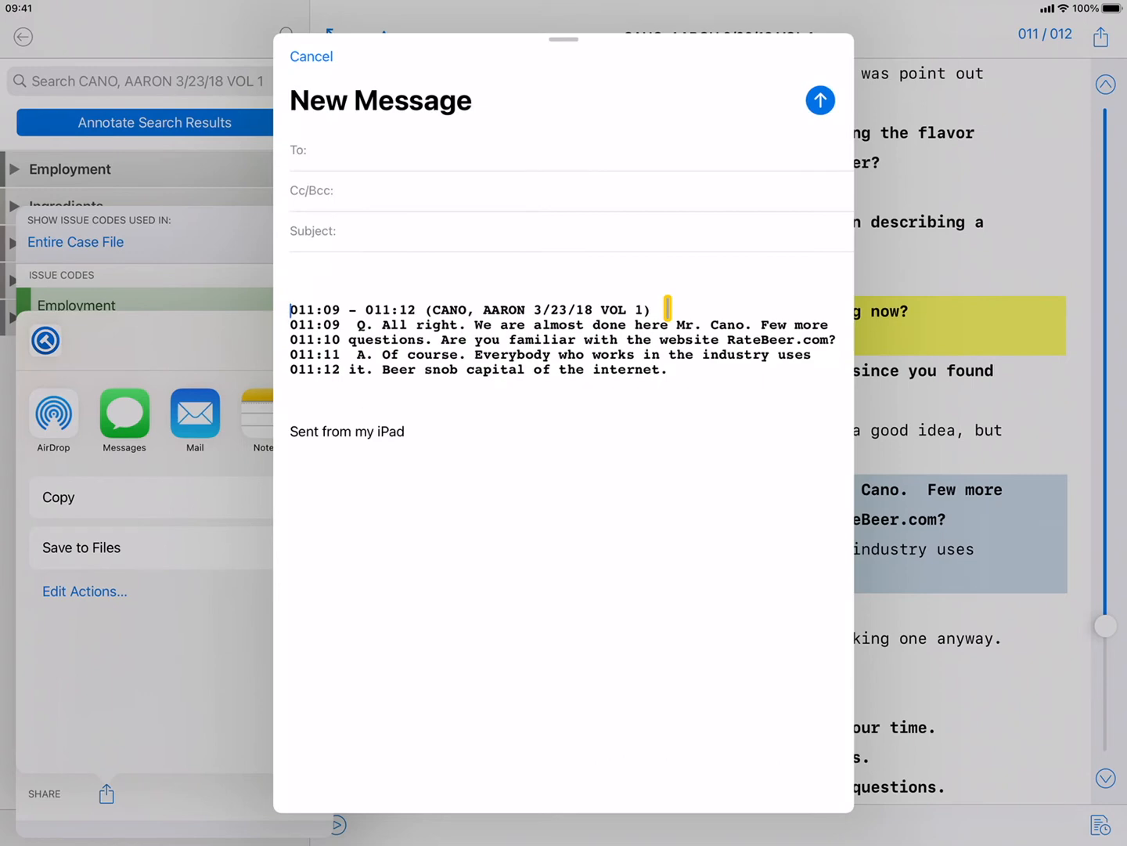
{"action": "left_click", "coordinate": [310, 55]}
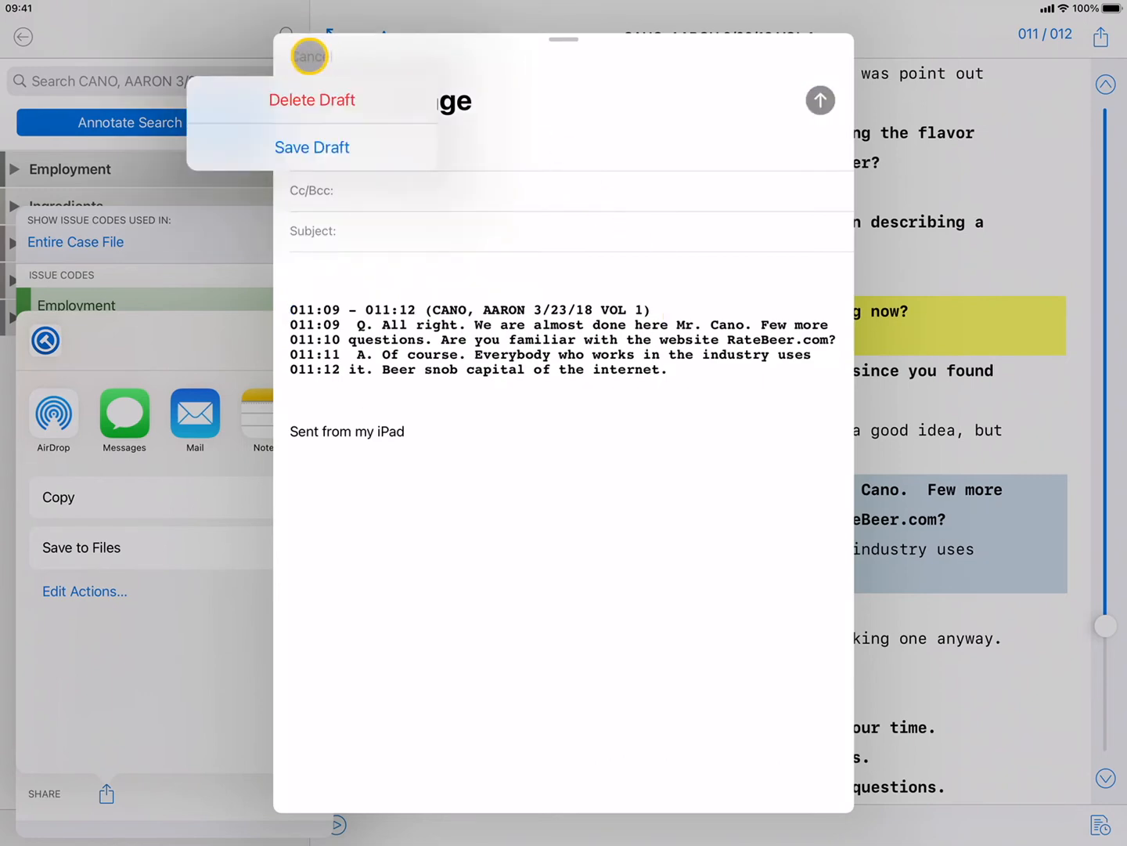
{"action": "left_click", "coordinate": [312, 100]}
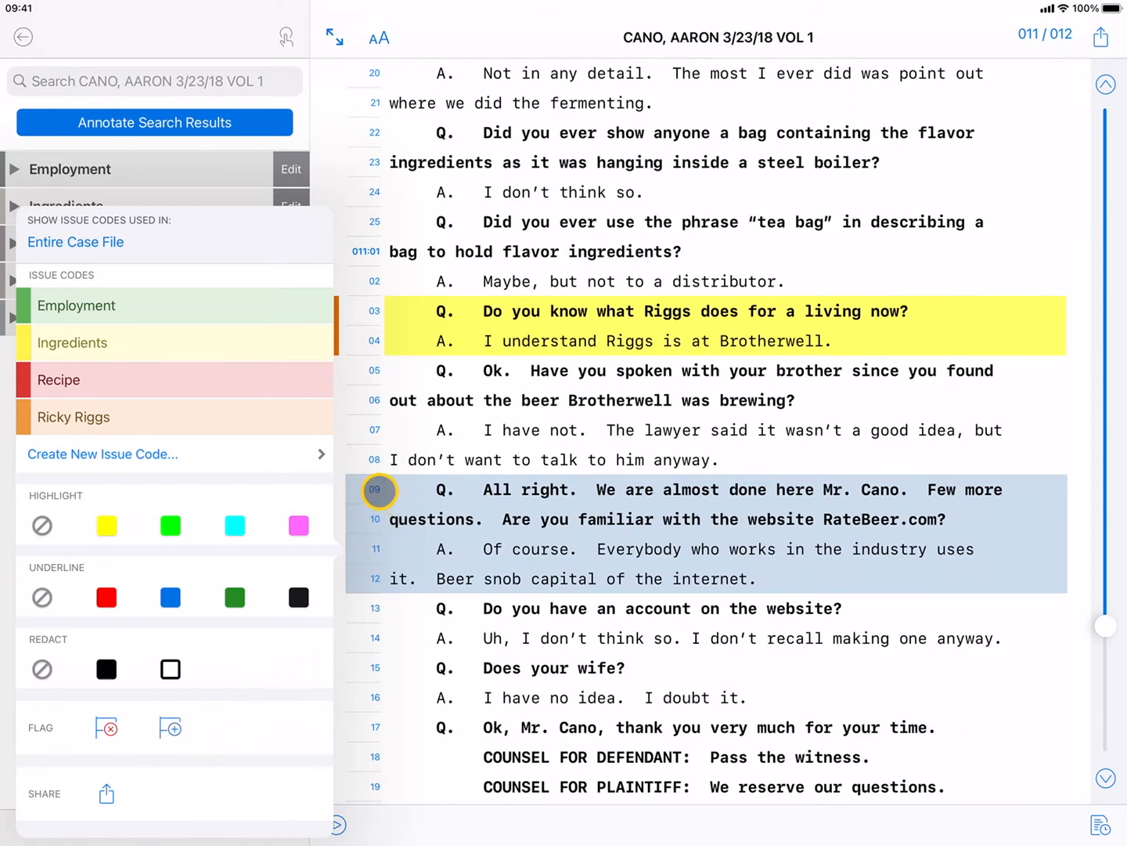
Step: Add a flag to lines 11:09–11:12 with the note 'This is a flag note.'
{"action": "left_click", "coordinate": [375, 578]}
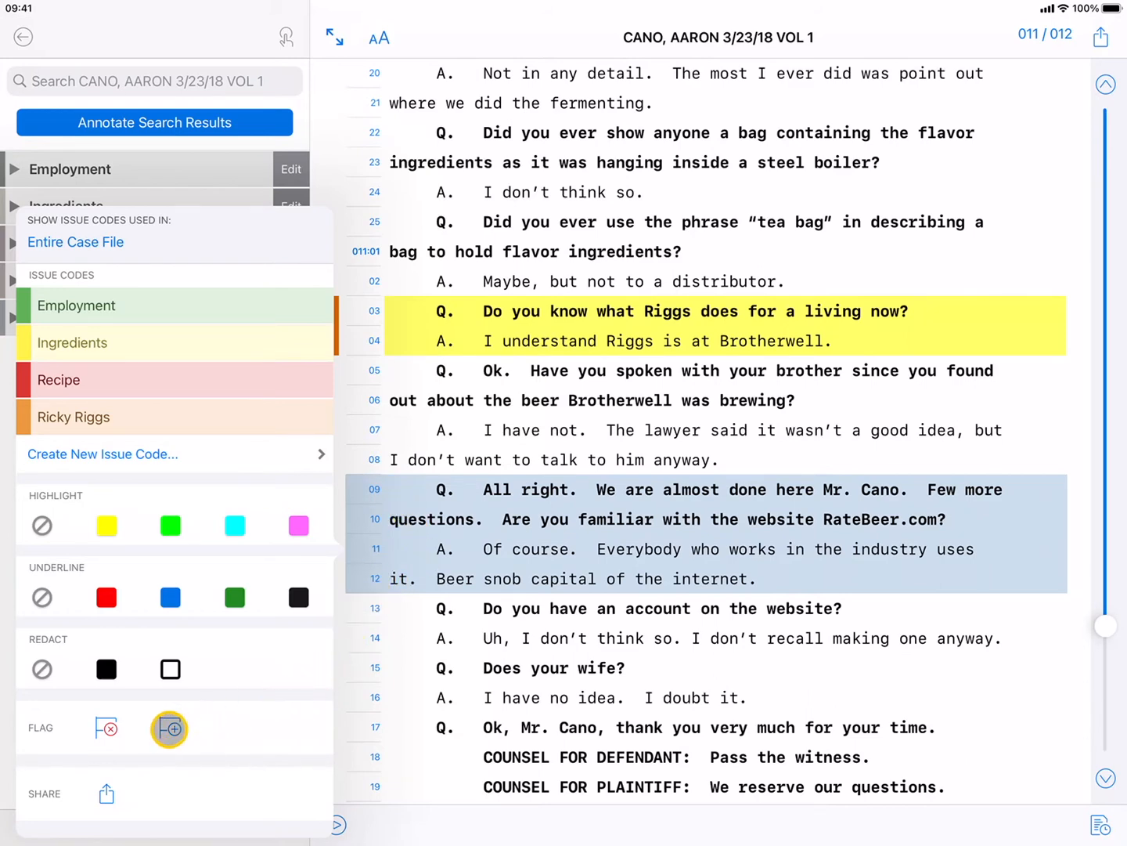
{"action": "left_click", "coordinate": [170, 729]}
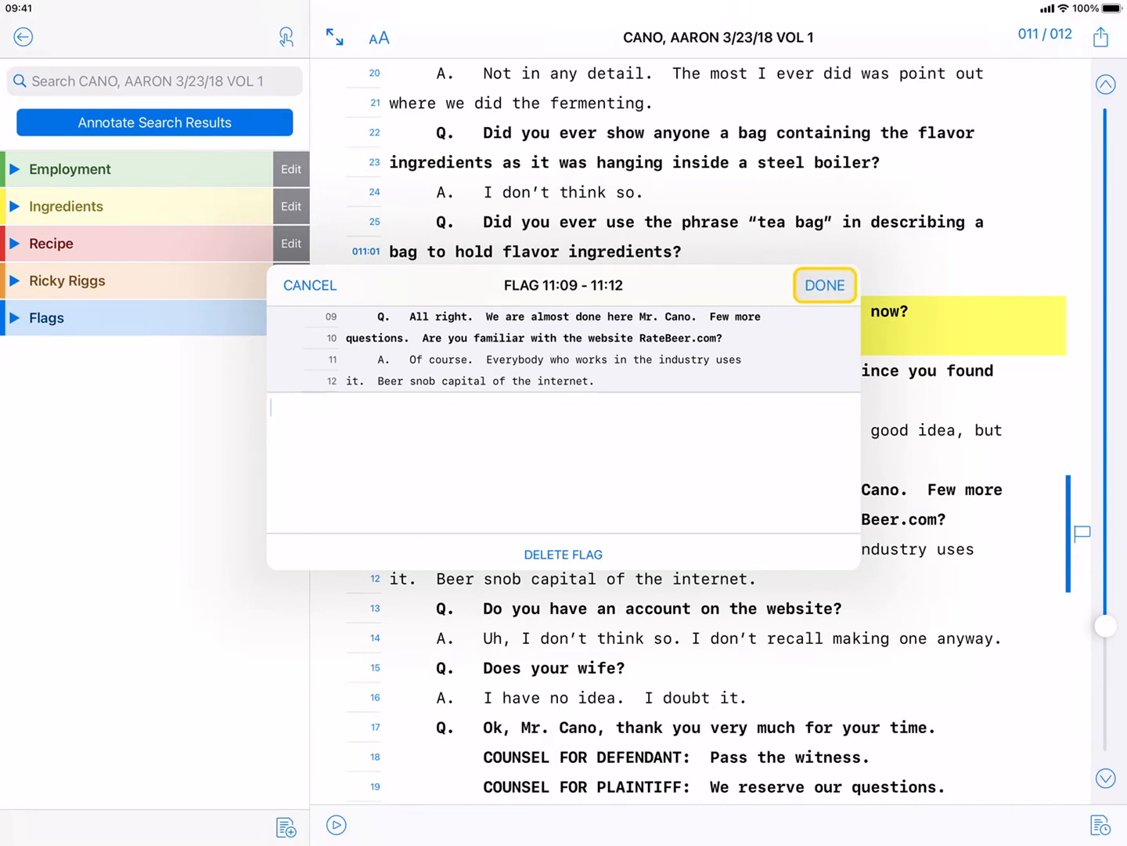
{"action": "left_click", "coordinate": [645, 471]}
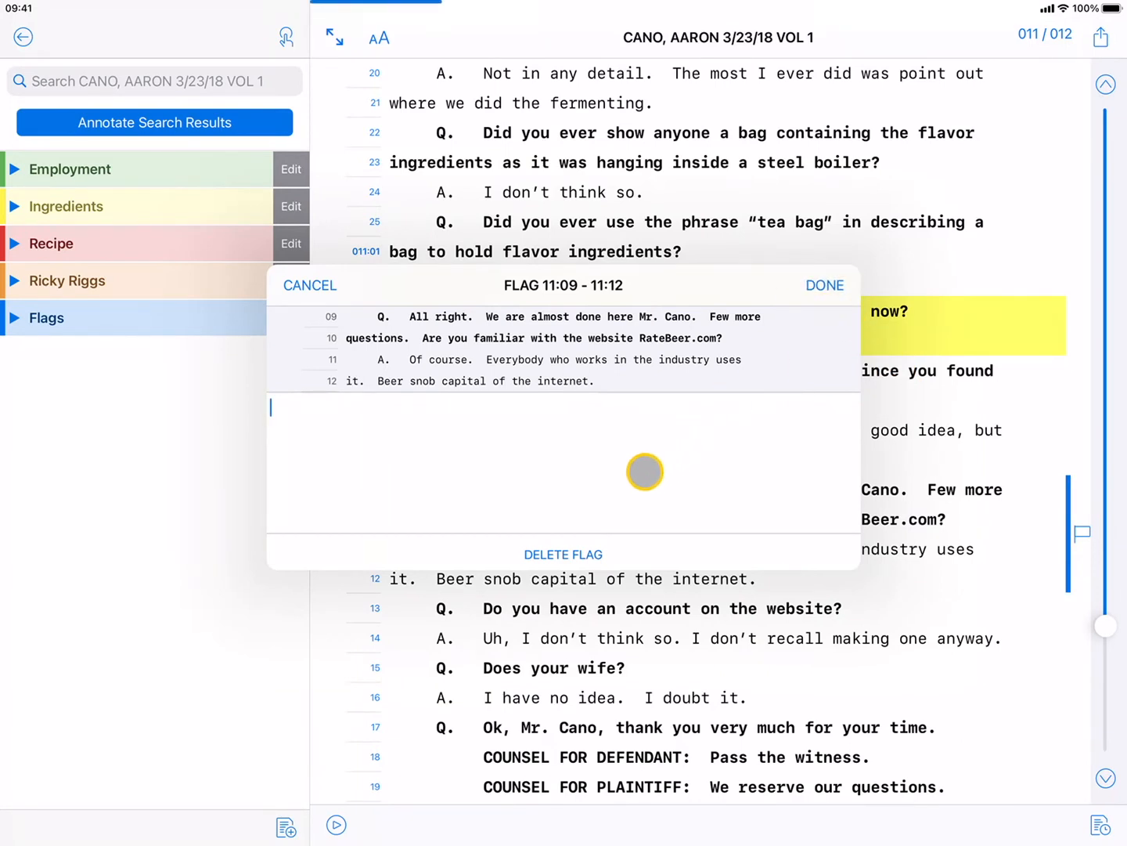
{"action": "type", "text": "This is a f"}
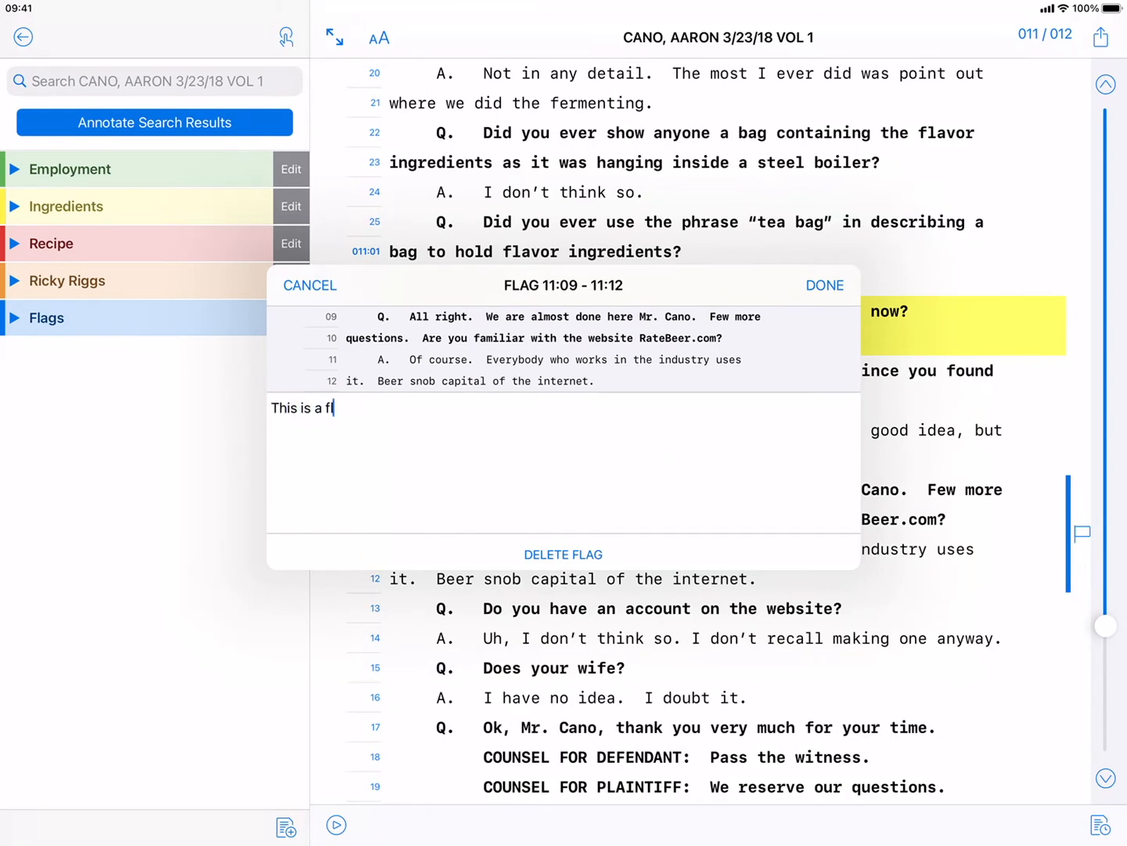
{"action": "type", "text": "lag note."}
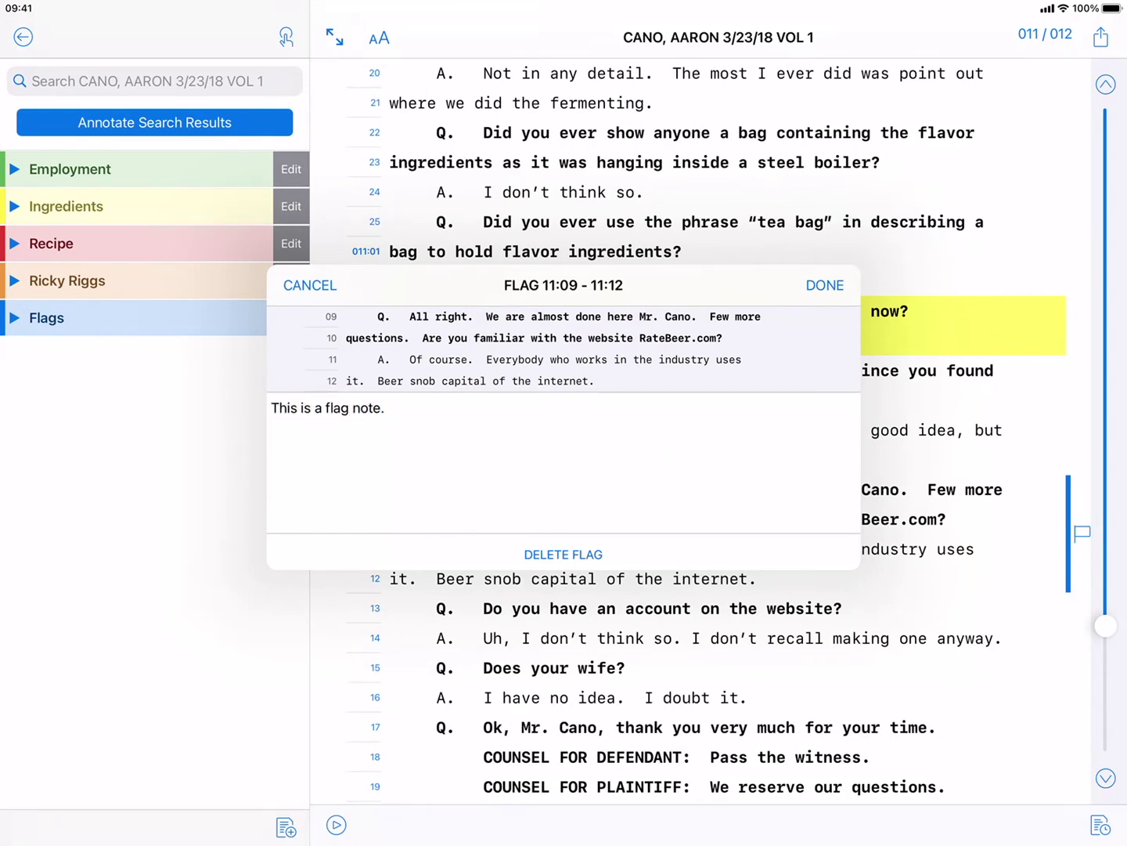
{"action": "left_click", "coordinate": [825, 285]}
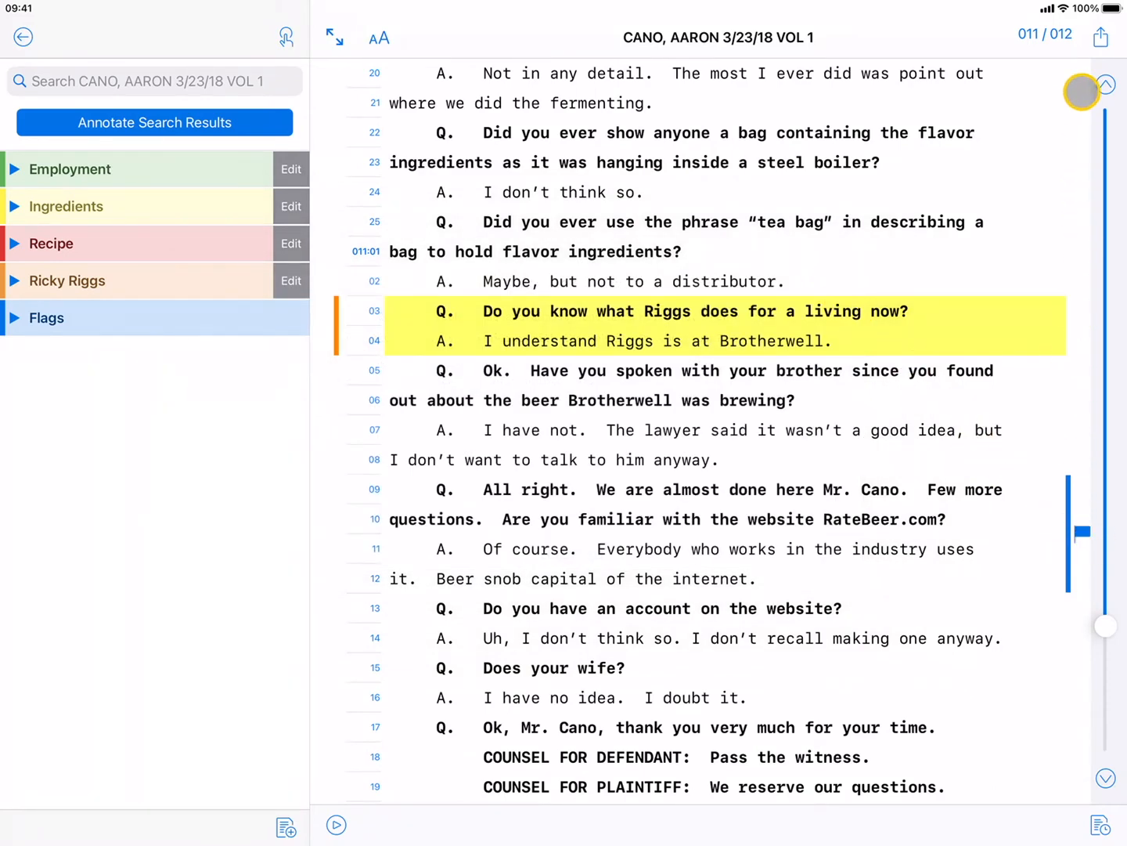
Step: Jump to the previous annotated passage and view, then close, the Exhibit 21 flag note
{"action": "left_click", "coordinate": [1105, 84]}
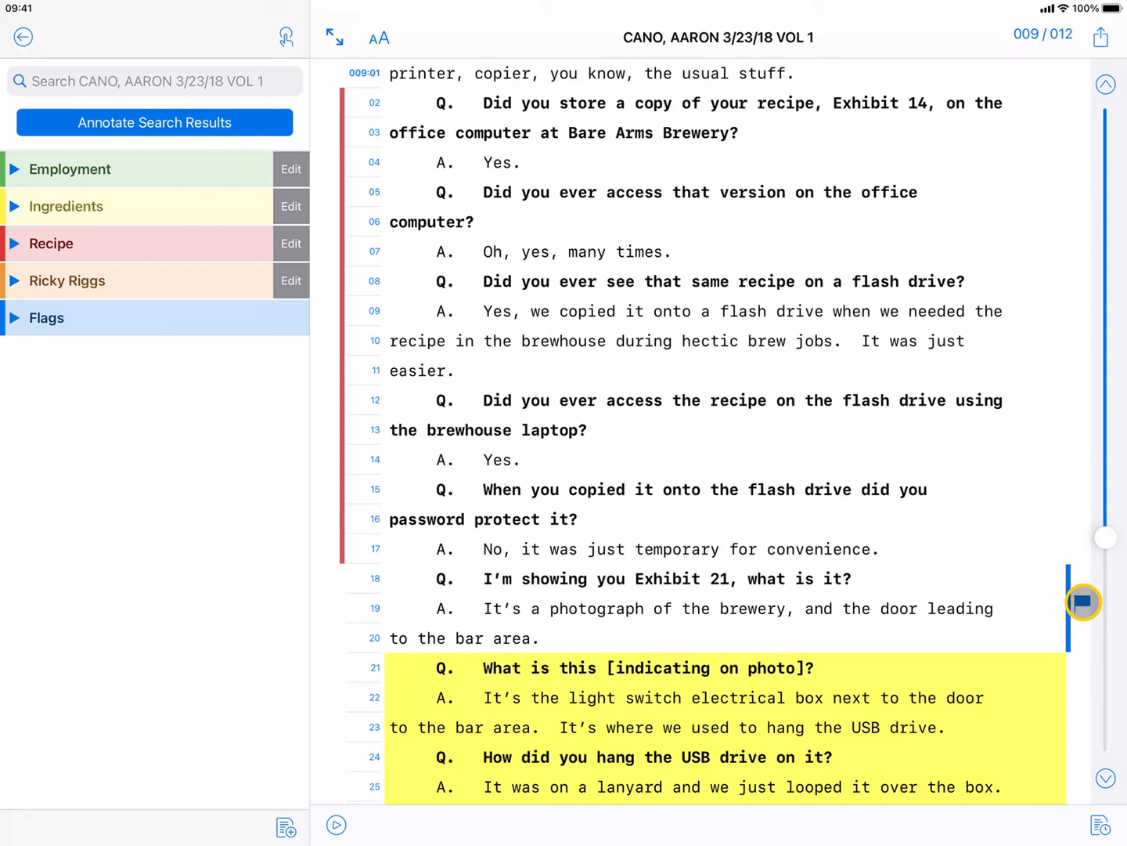
{"action": "left_click", "coordinate": [1083, 601]}
{"action": "type", "text": "Exhibit 21 is photo of brewery."}
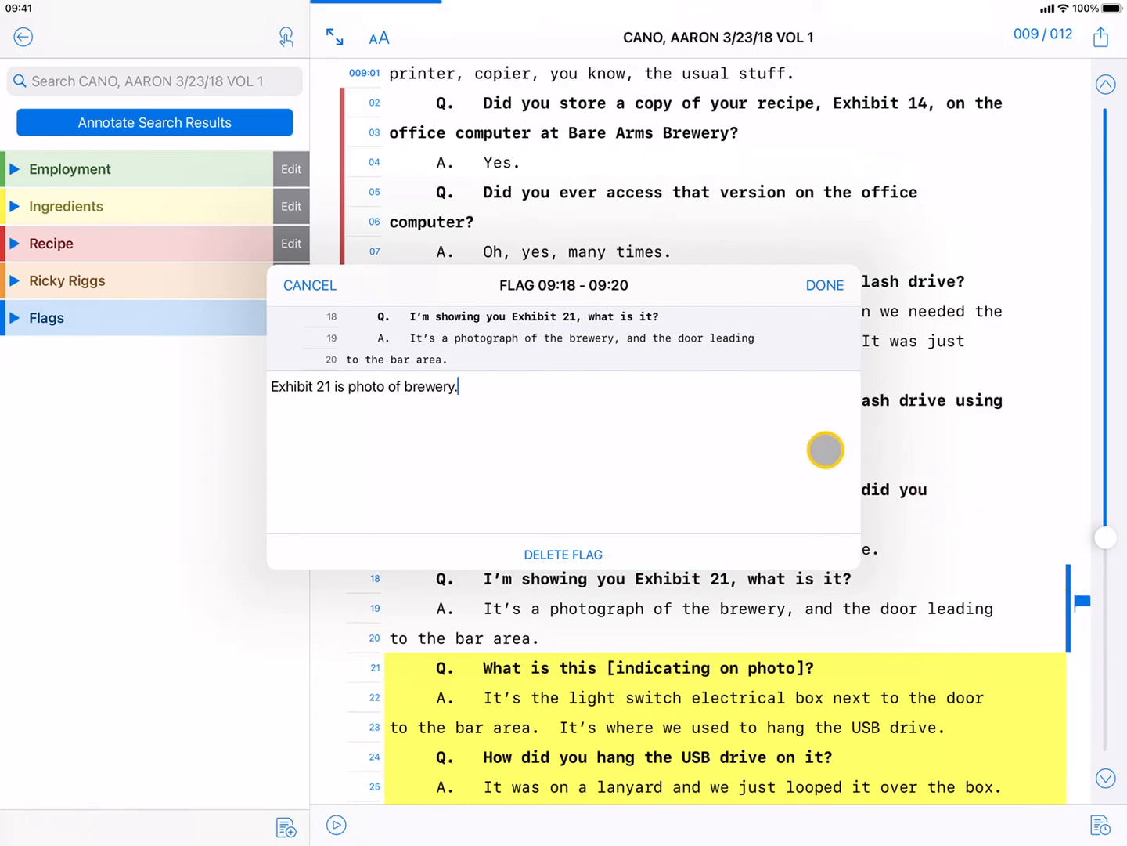
{"action": "left_click", "coordinate": [824, 284]}
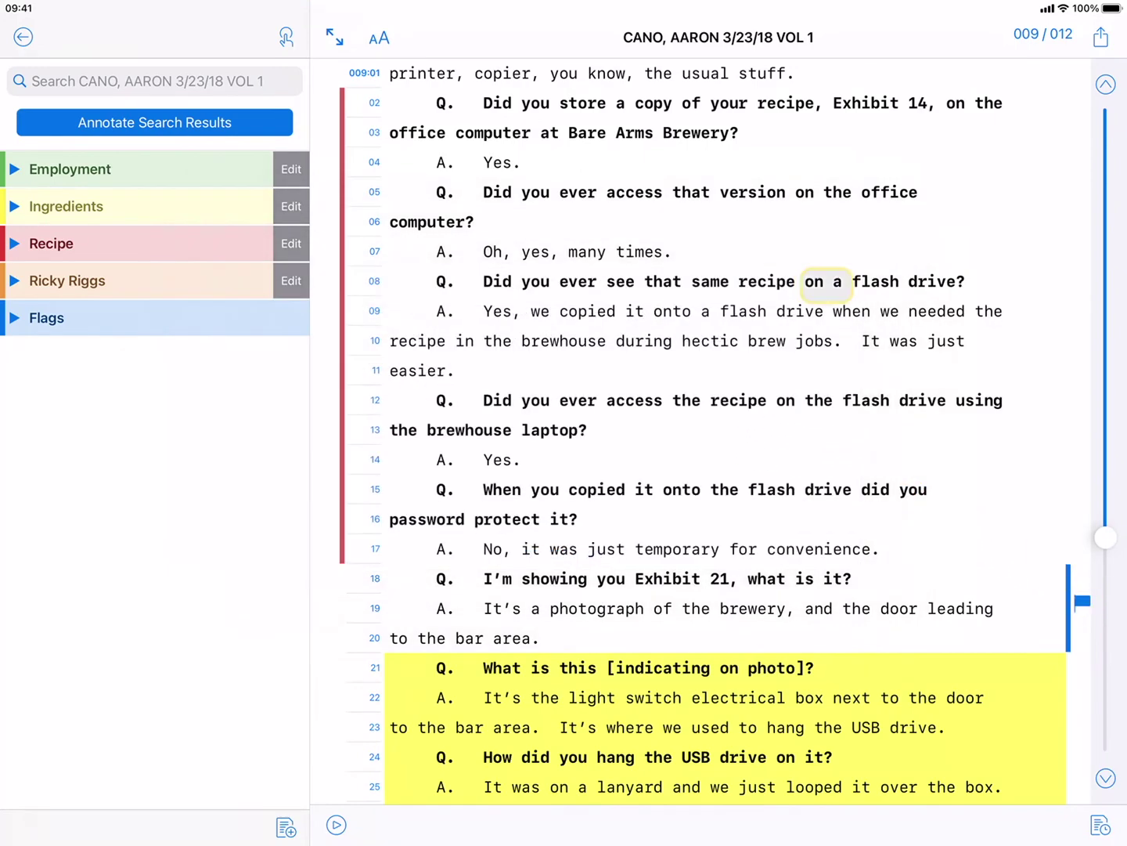
Step: Remove the 11:09–11:12 flag and confirm deleting its note
{"action": "scroll", "scroll_direction": "down", "scroll_amount": 3}
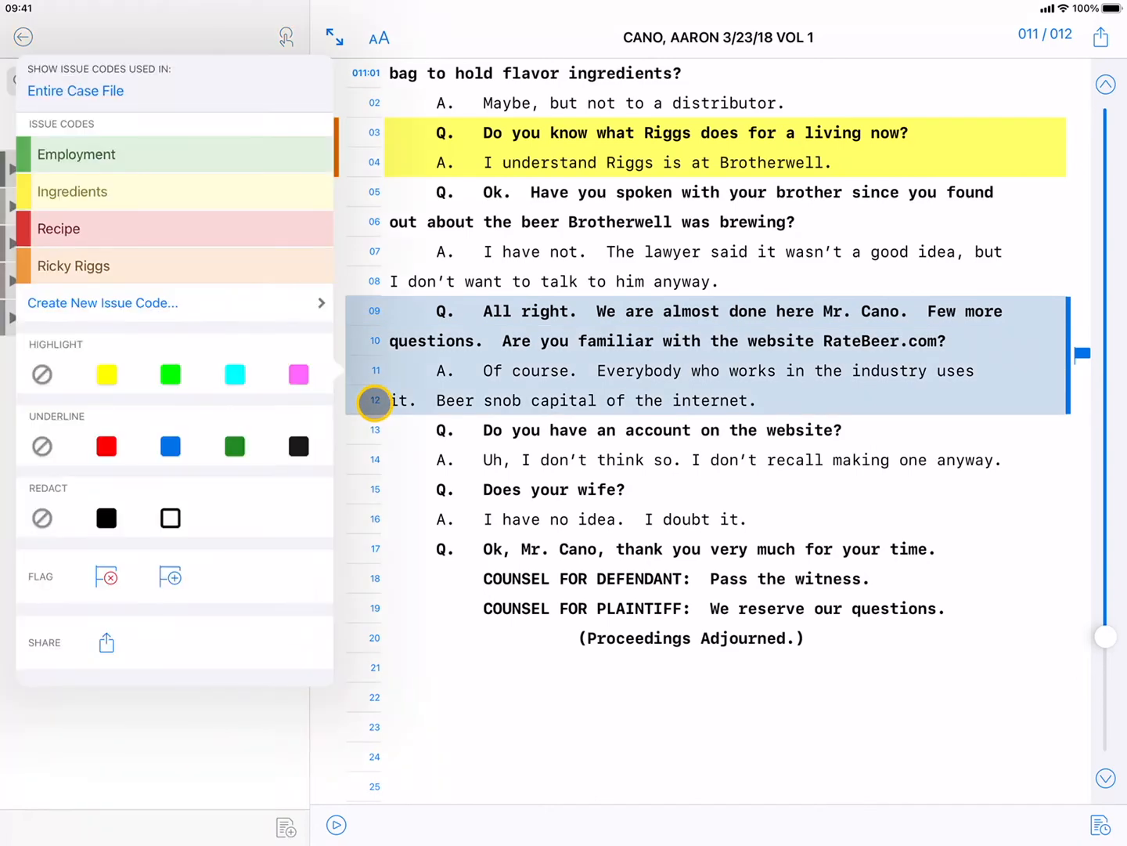
{"action": "left_click", "coordinate": [106, 576]}
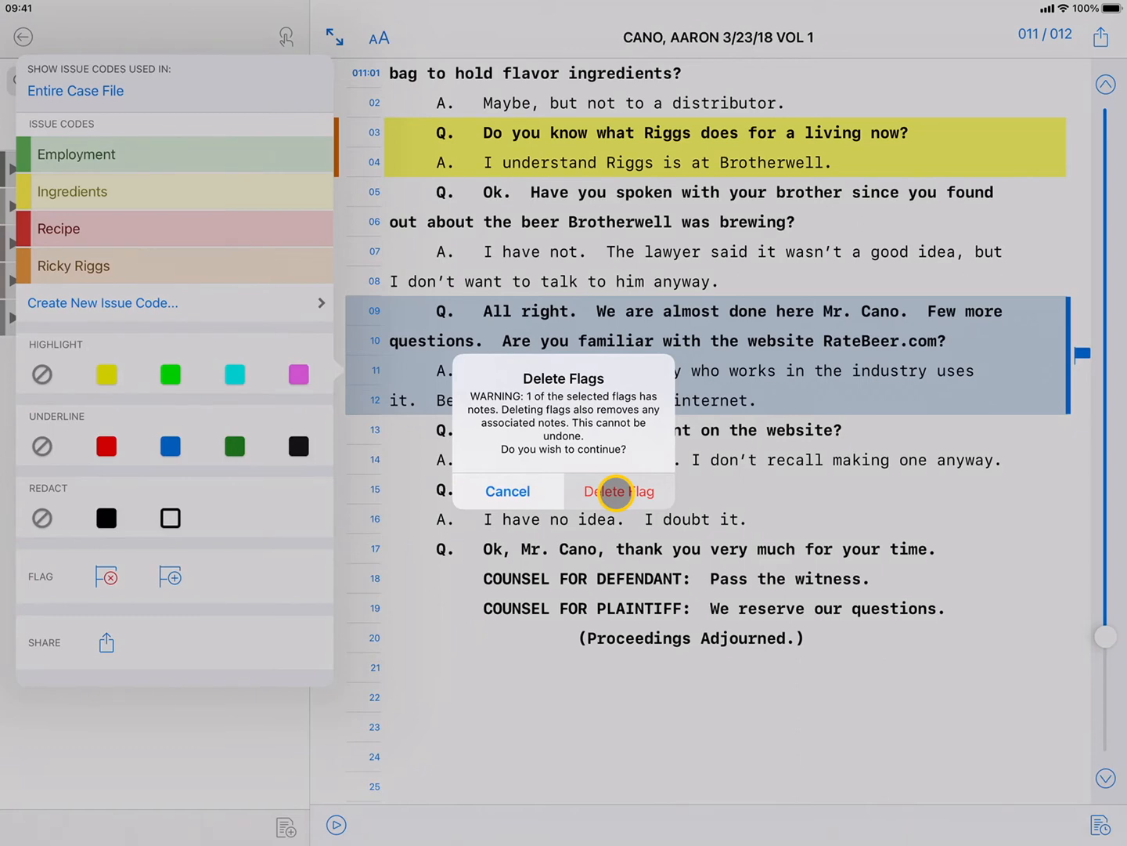
{"action": "left_click", "coordinate": [618, 491]}
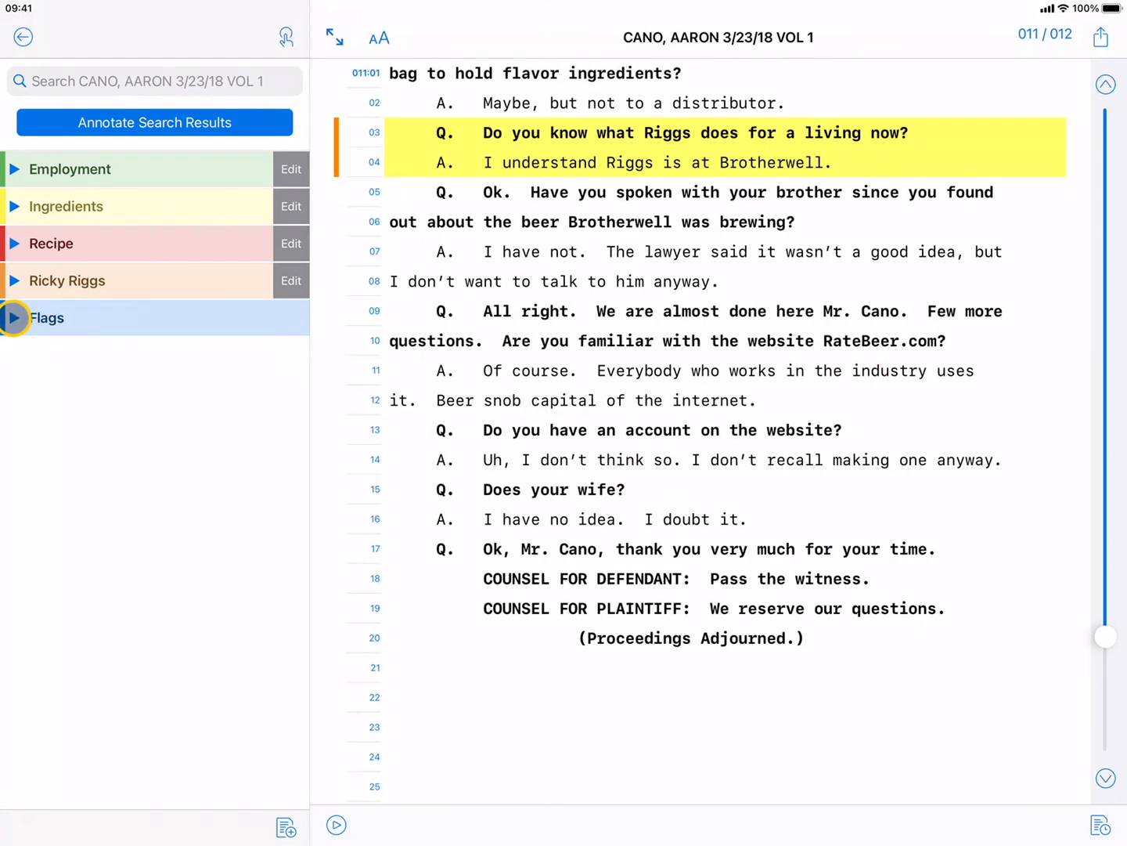
Step: Expand the Flags list and read, then close, the 003:24–004:01 Exhibit 19 flag note
{"action": "left_click", "coordinate": [46, 317]}
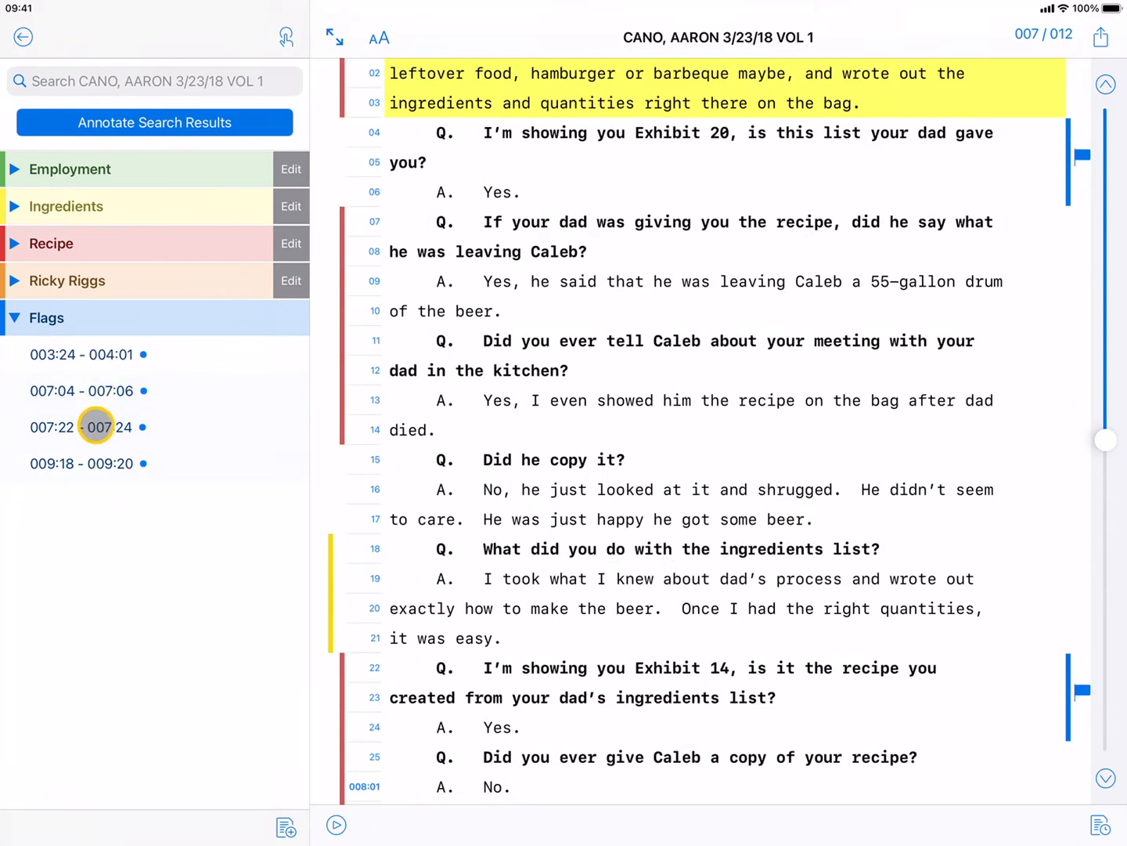
{"action": "left_click", "coordinate": [81, 427]}
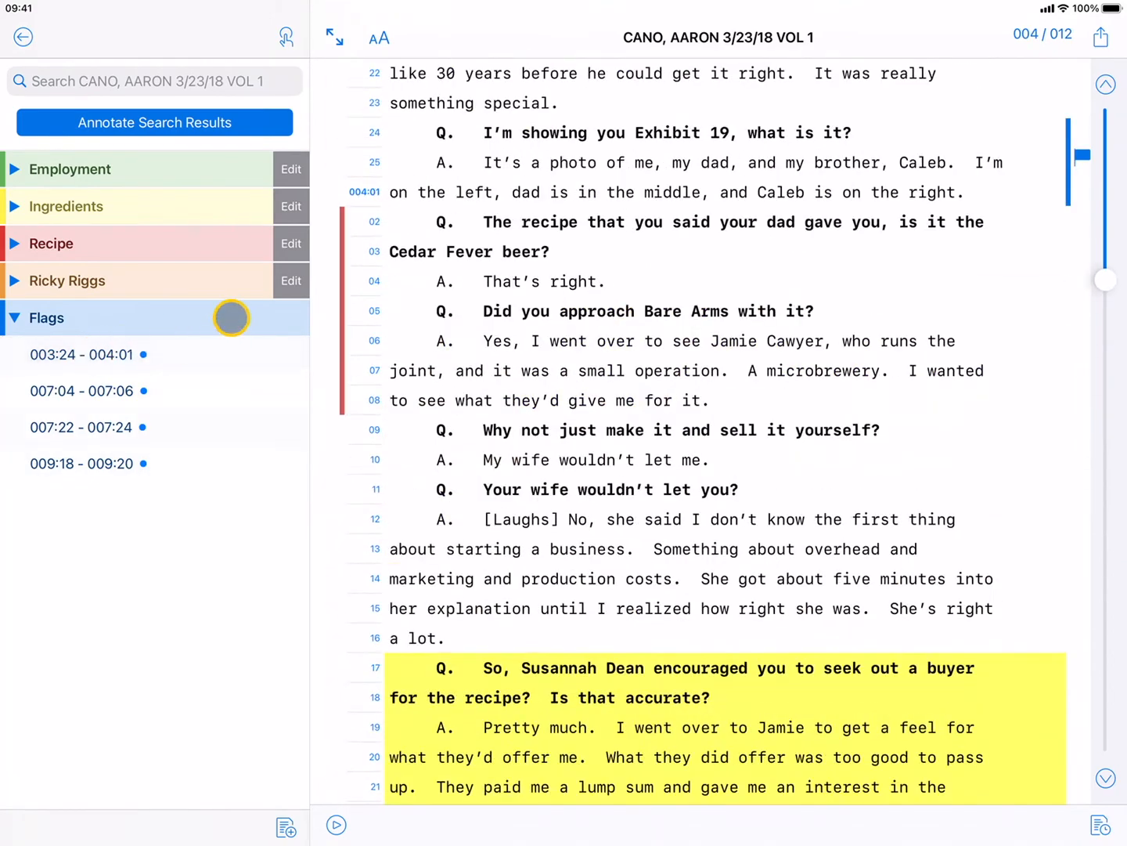
{"action": "left_click", "coordinate": [81, 354]}
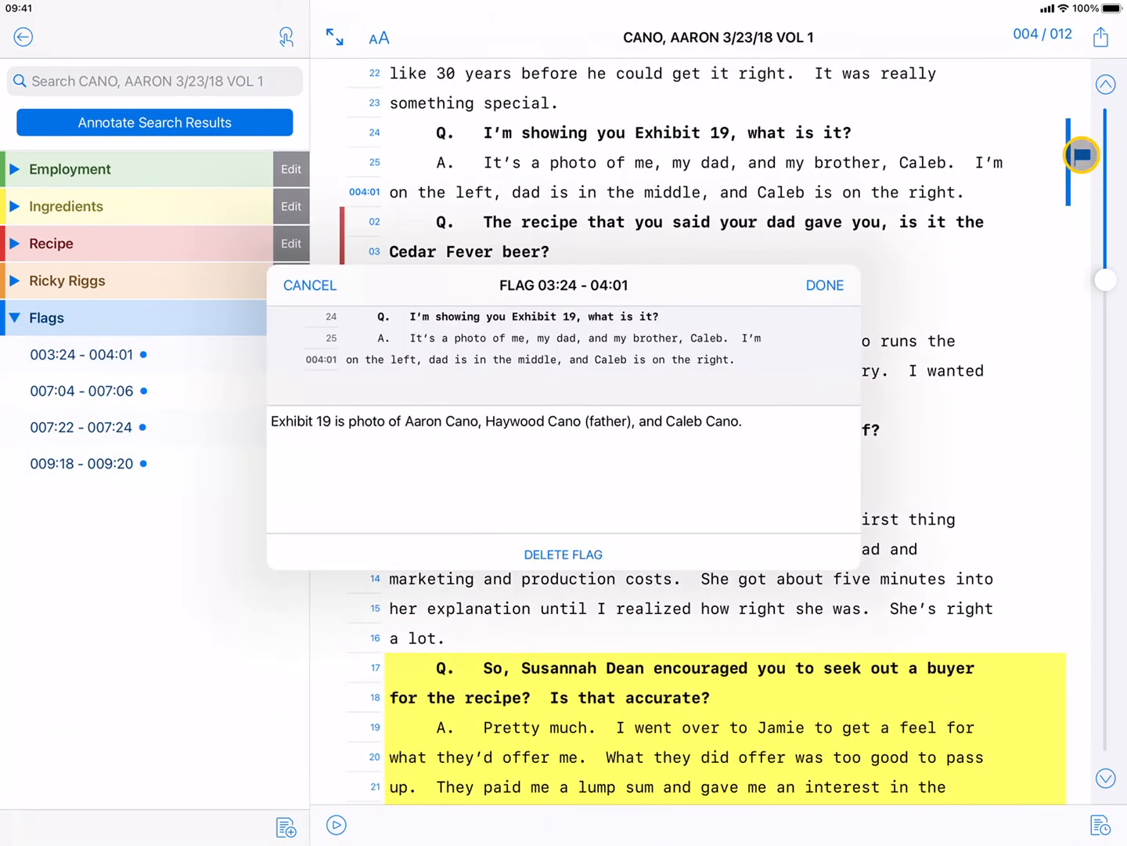
{"action": "left_click", "coordinate": [505, 421]}
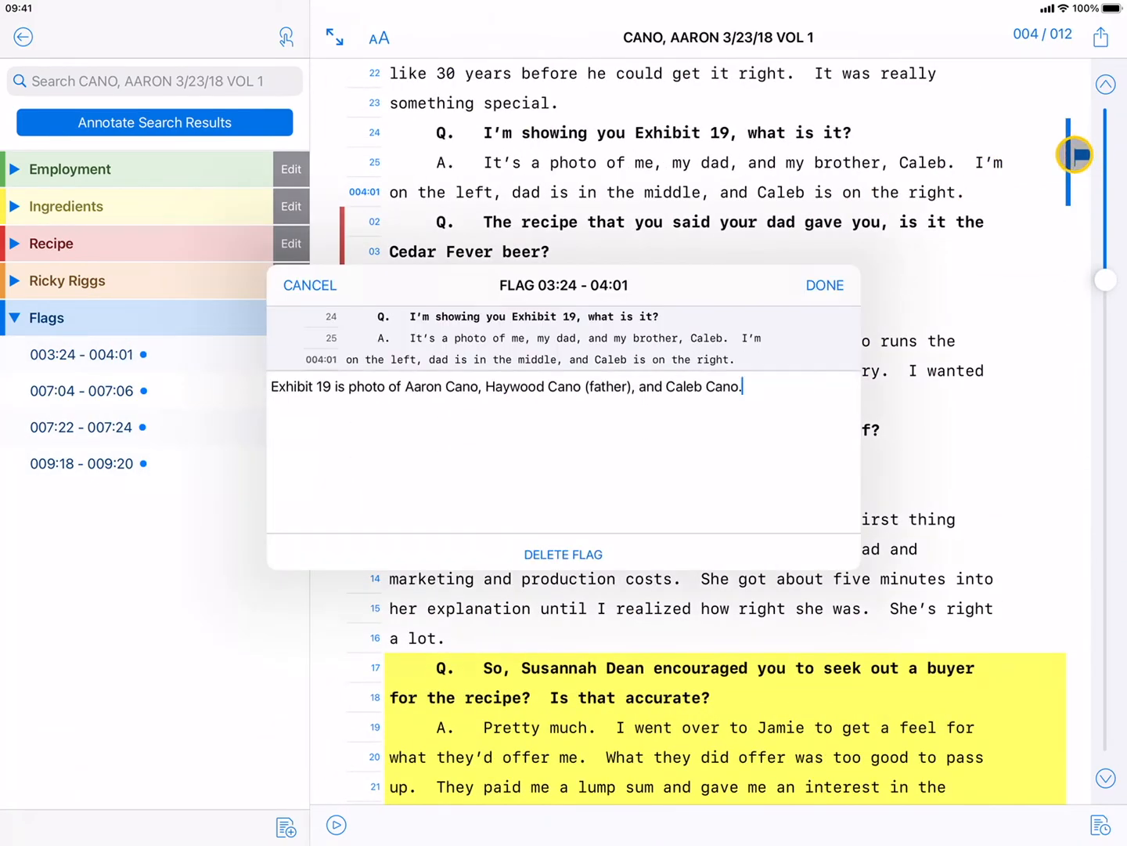
{"action": "left_click", "coordinate": [825, 284]}
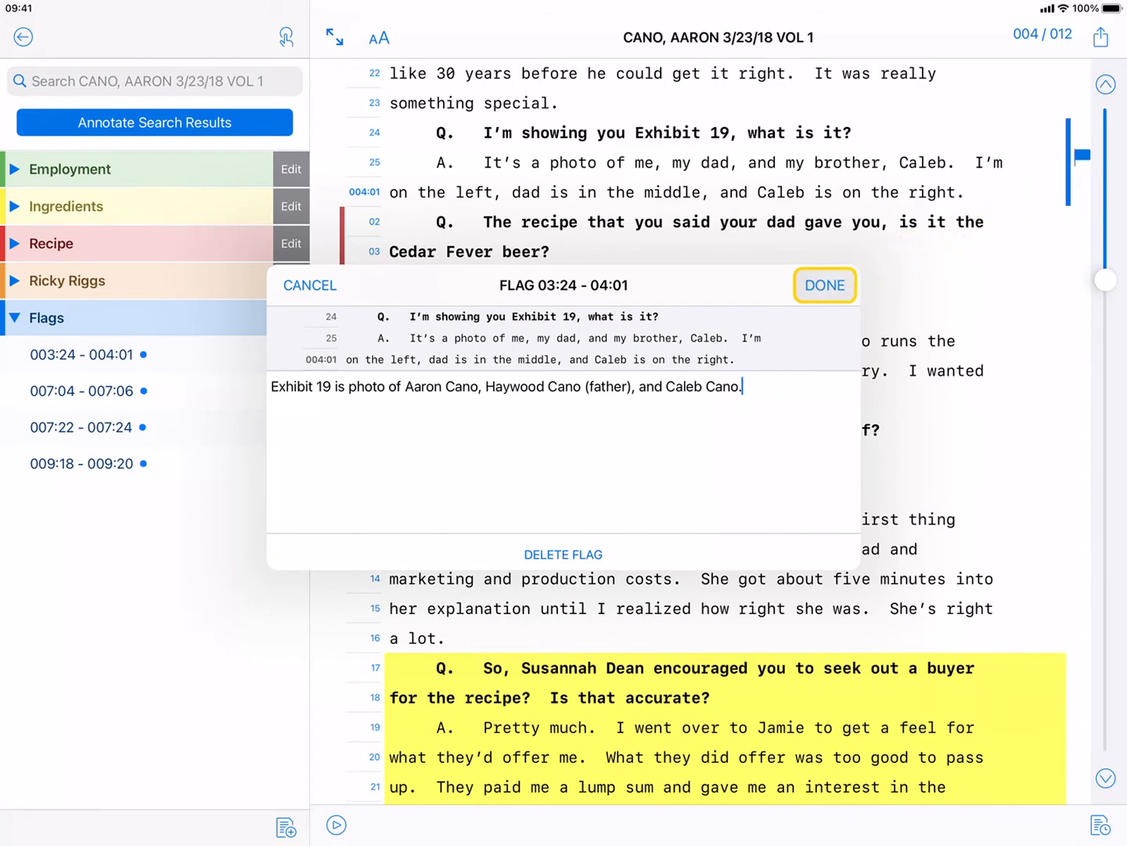
{"action": "left_click", "coordinate": [825, 284]}
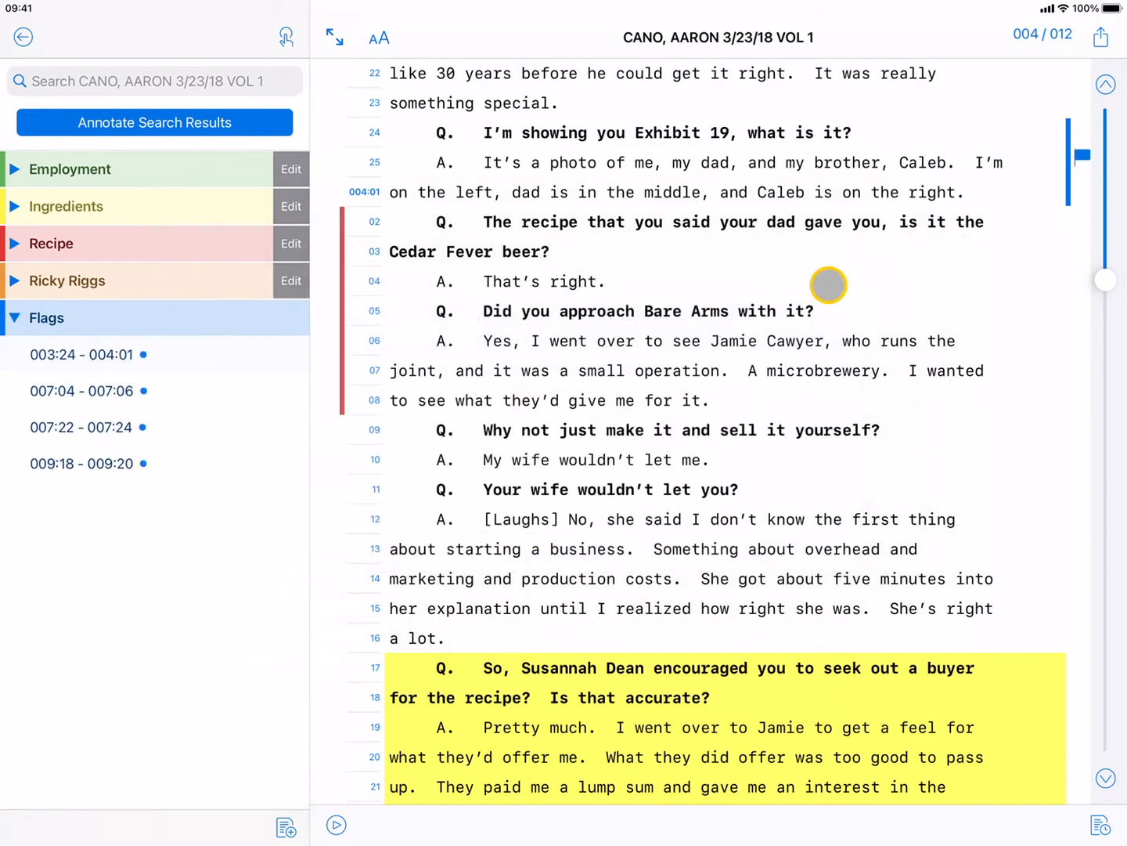
{"action": "left_click", "coordinate": [372, 429]}
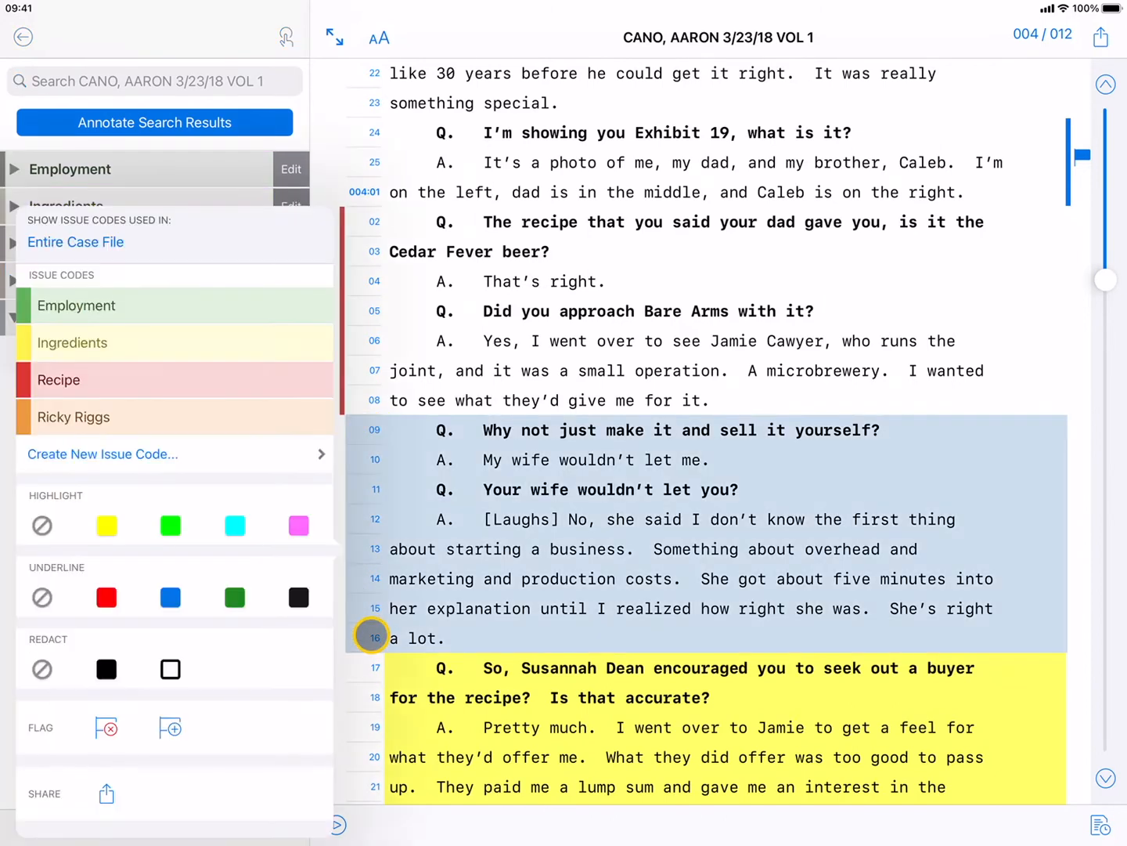
{"action": "mouse_move", "coordinate": [245, 656]}
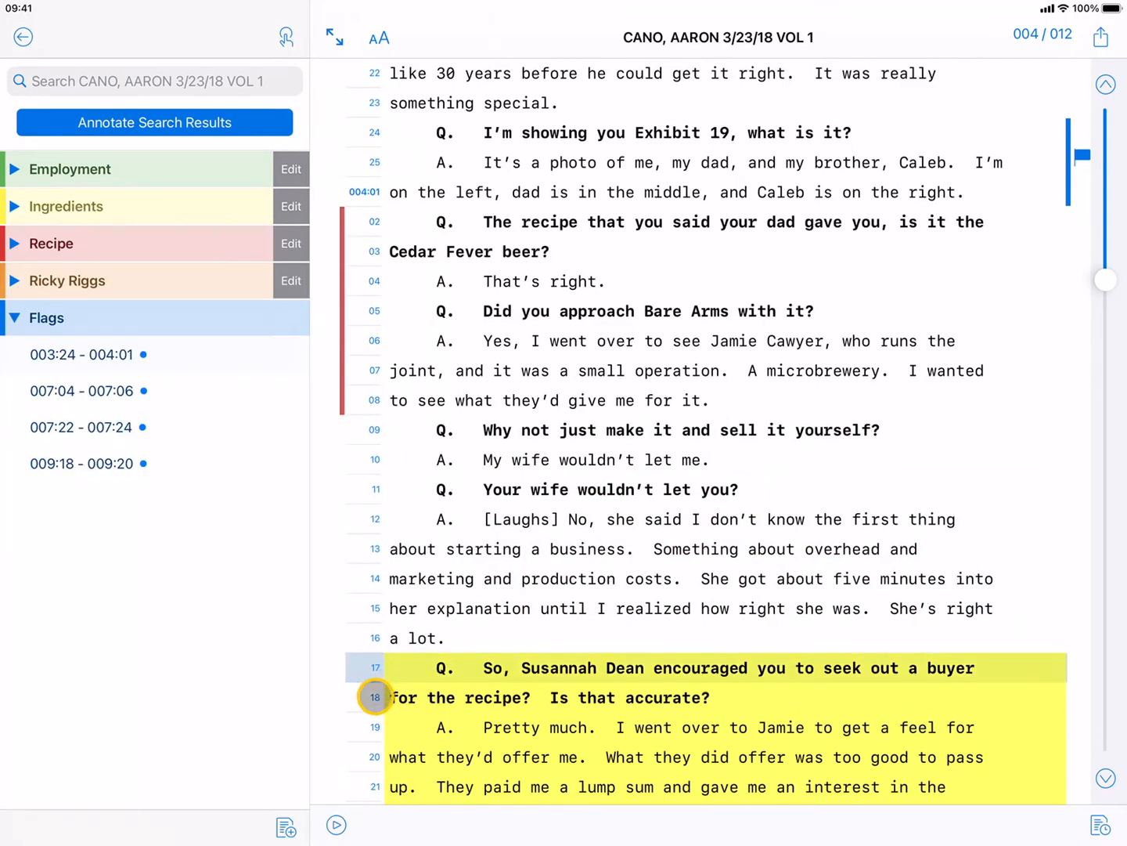
{"action": "left_click", "coordinate": [375, 696]}
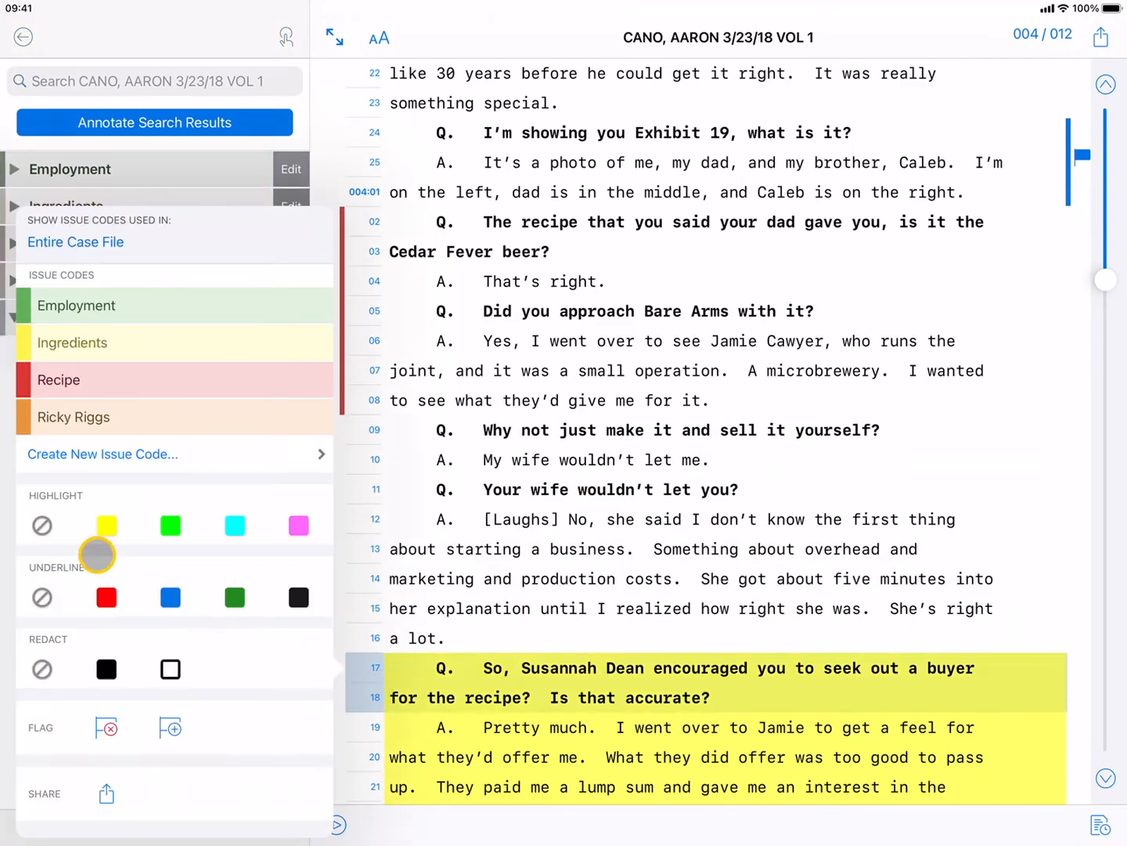
{"action": "left_click", "coordinate": [234, 525]}
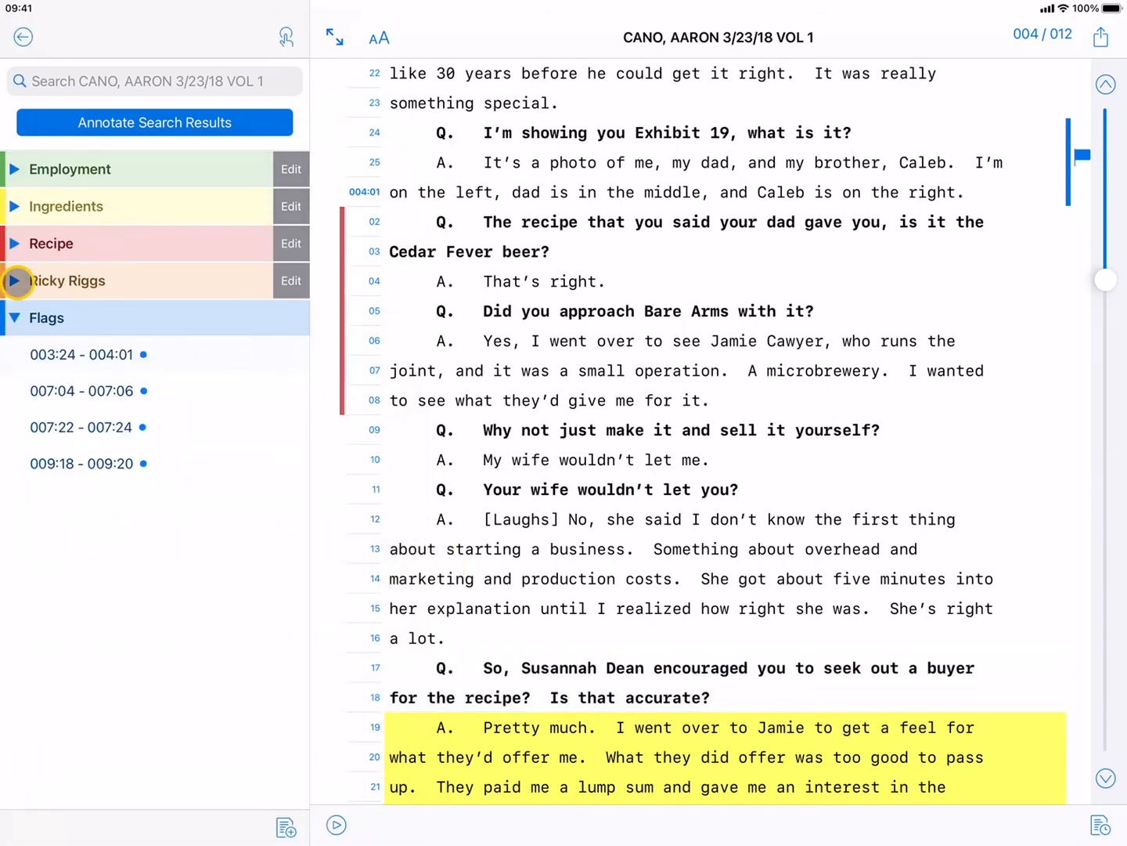
{"action": "left_click", "coordinate": [14, 243]}
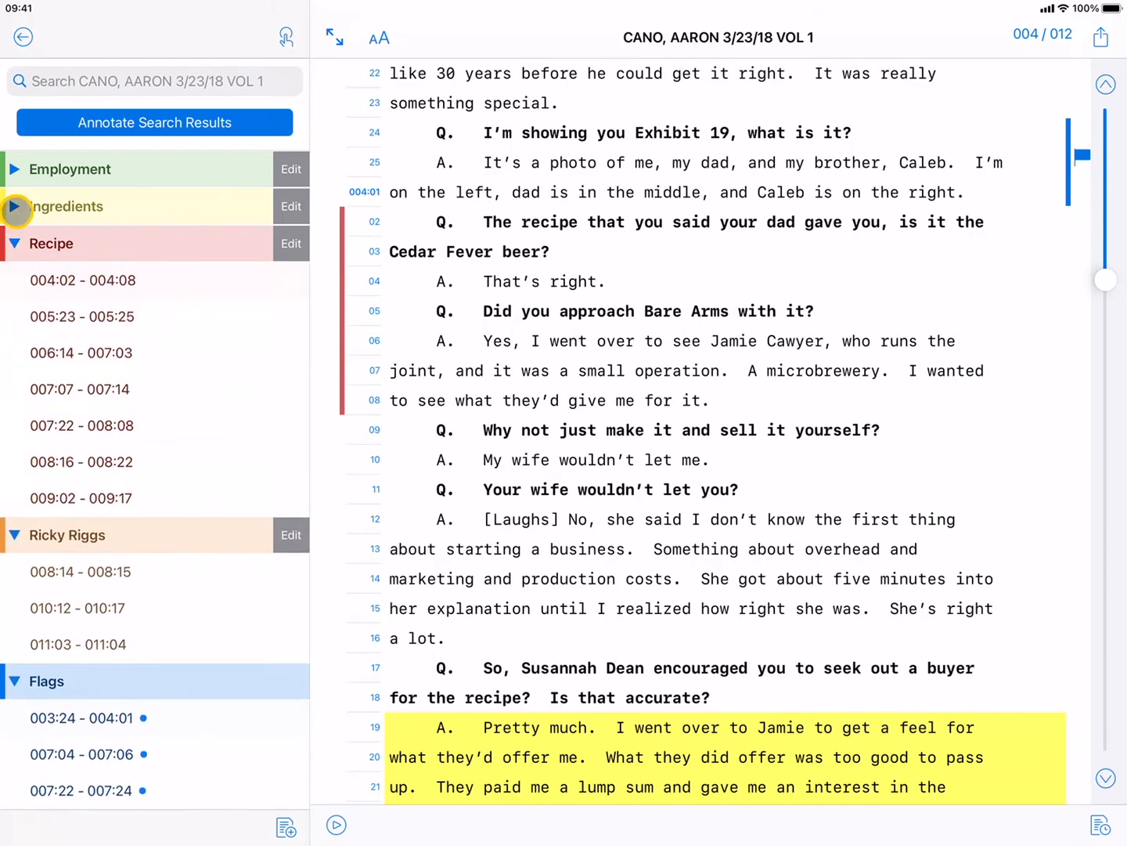
Step: Create a purple 'Tutorial' issue code and apply it to lines 10:09–10:11
{"action": "left_click", "coordinate": [13, 169]}
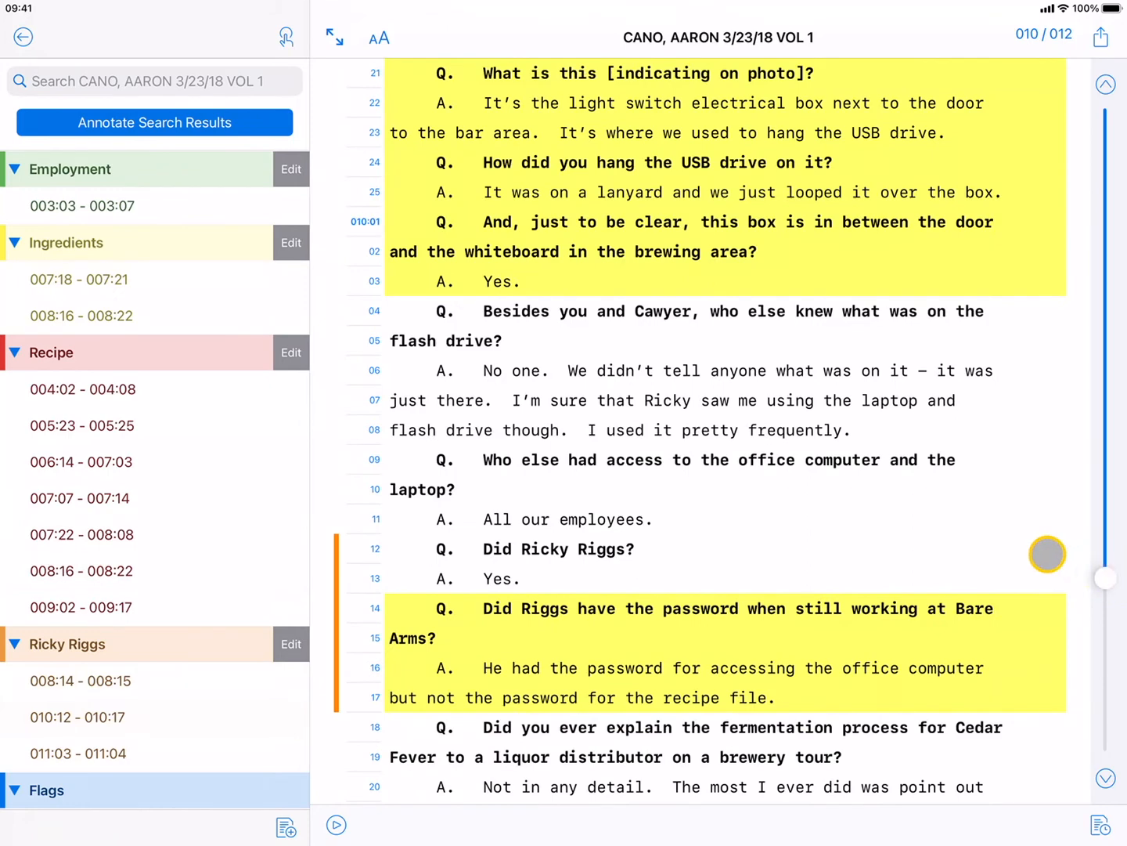
{"action": "mouse_move", "coordinate": [394, 463]}
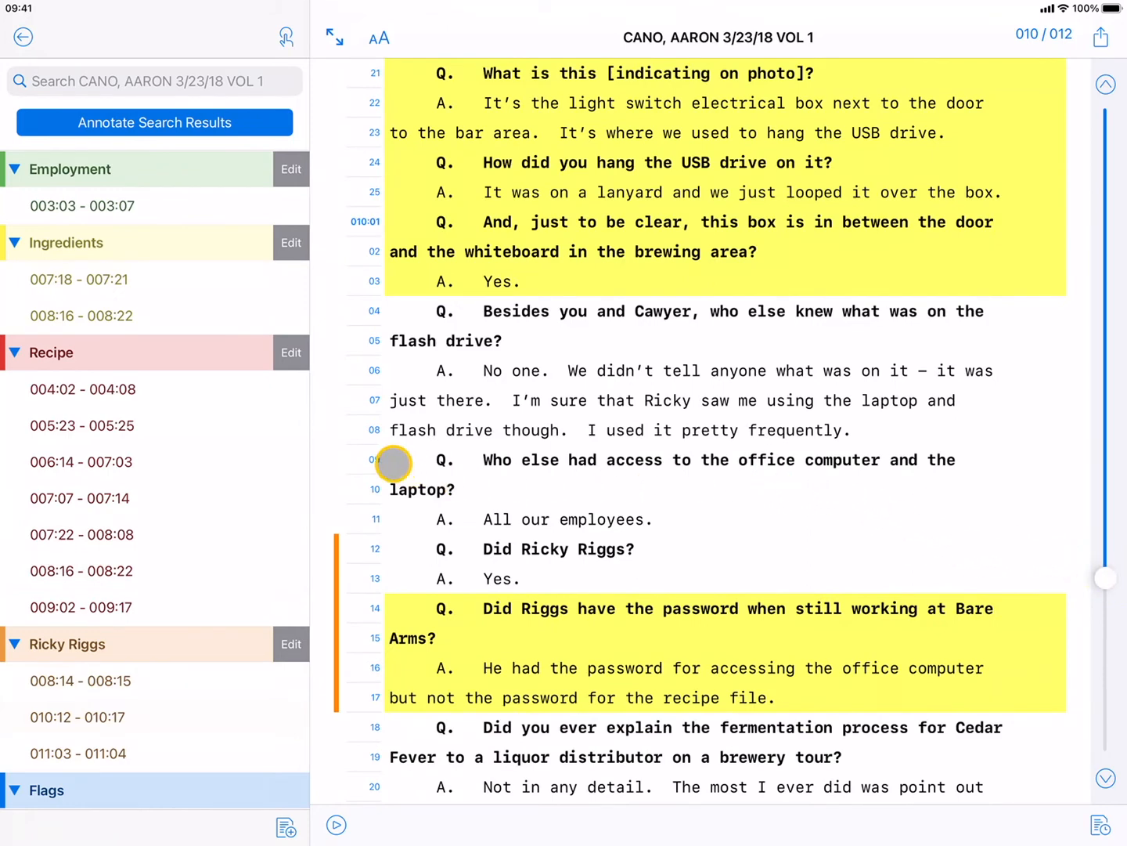
{"action": "left_click", "coordinate": [392, 460]}
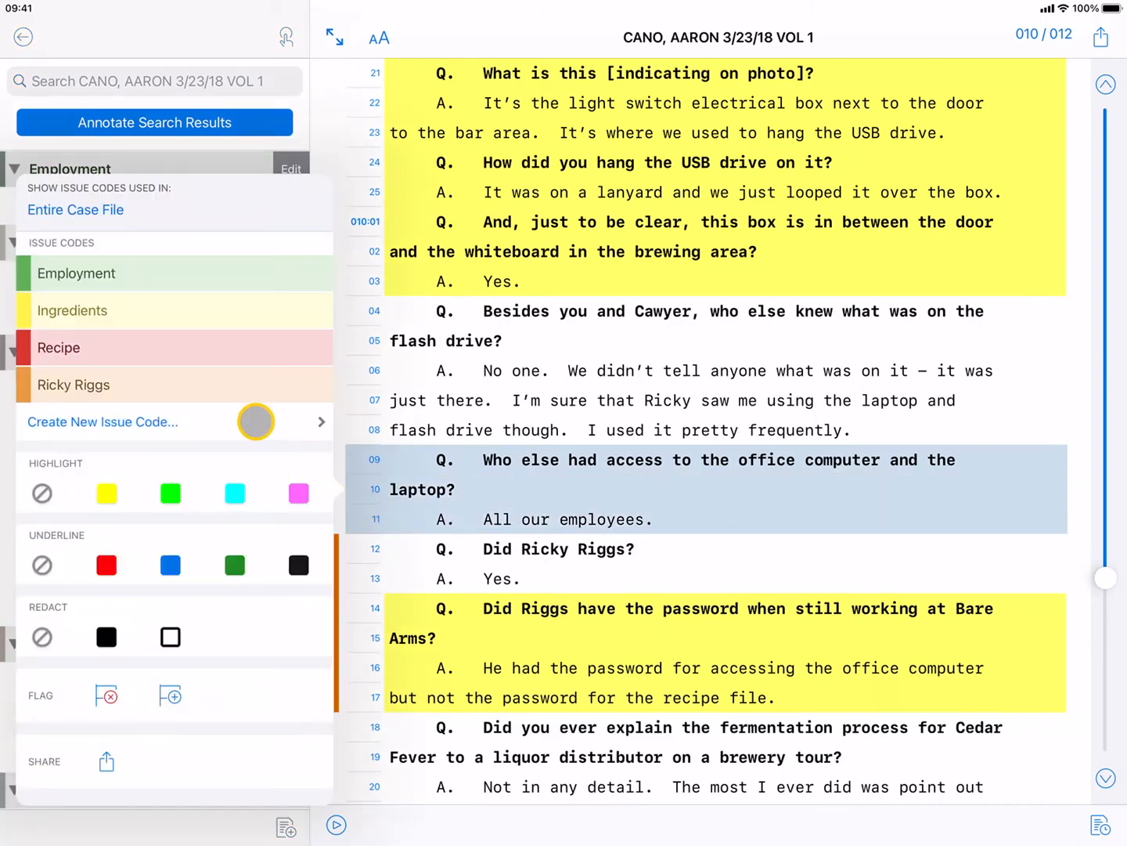
{"action": "left_click", "coordinate": [102, 421]}
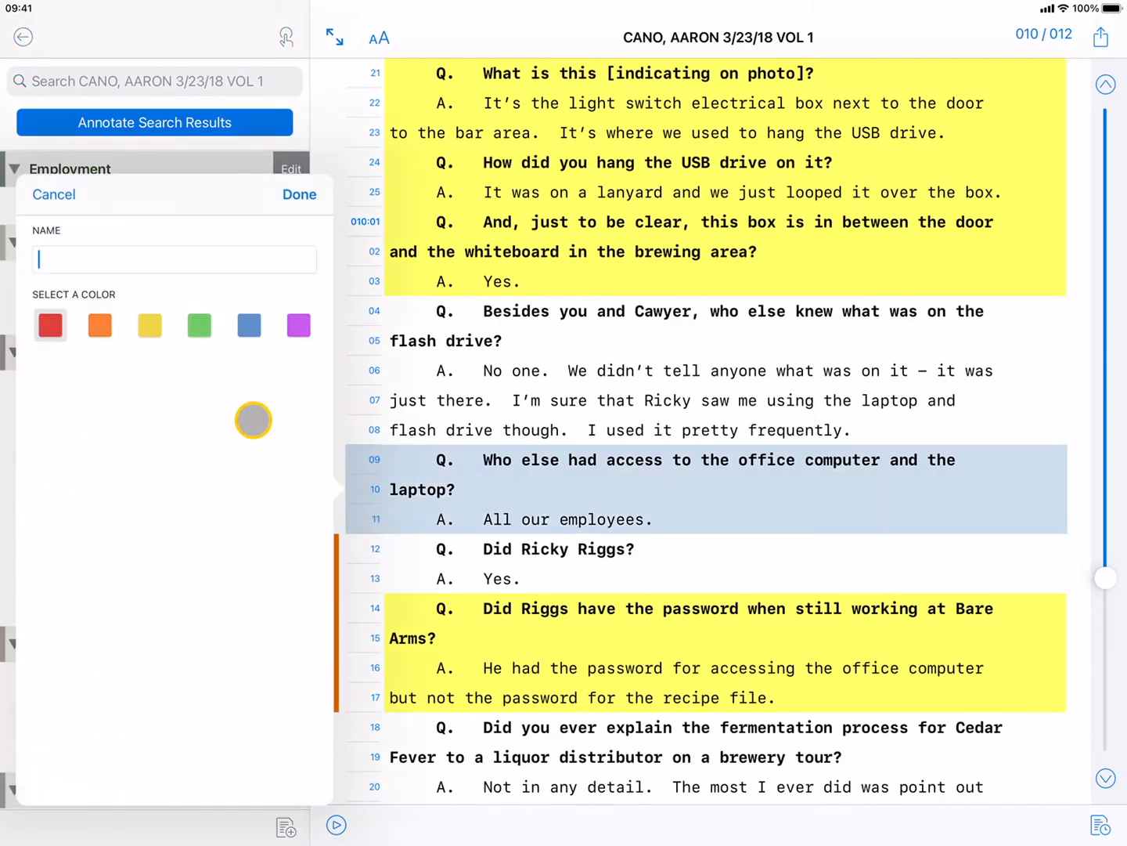
{"action": "type", "text": "Tutorial"}
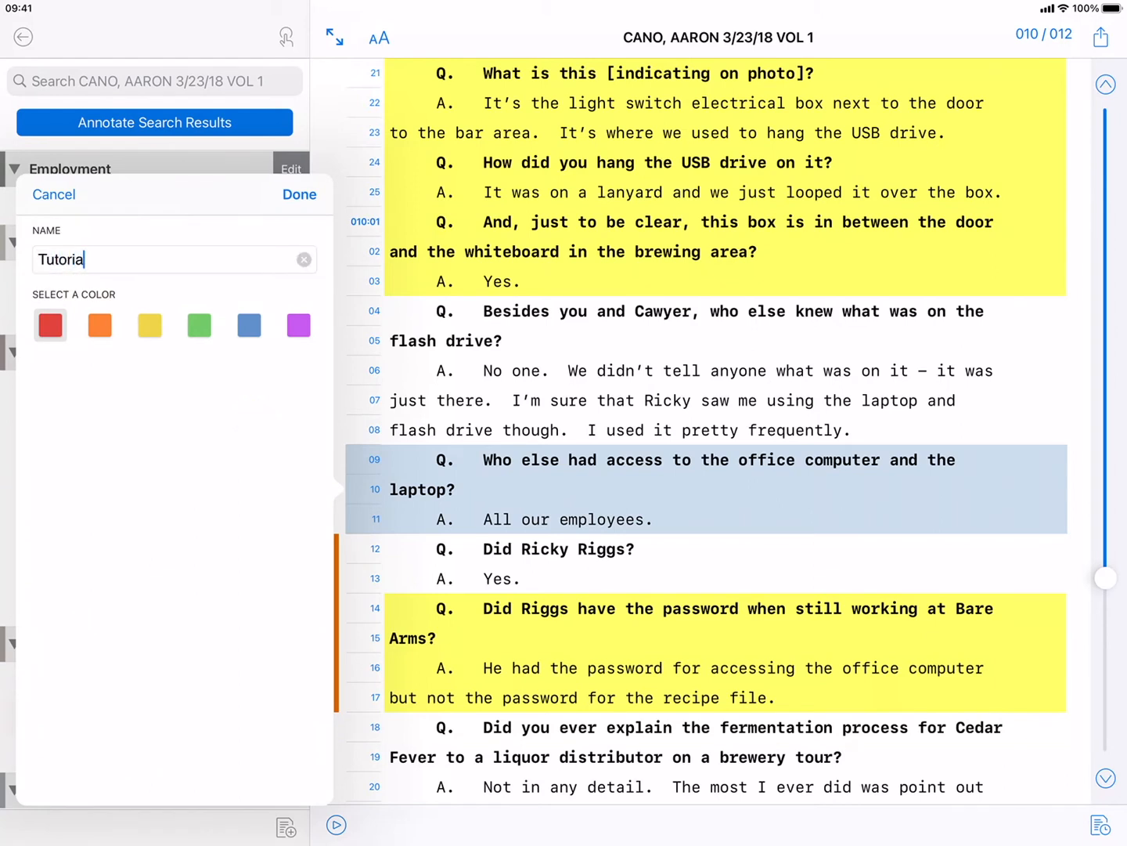
{"action": "left_click", "coordinate": [299, 325]}
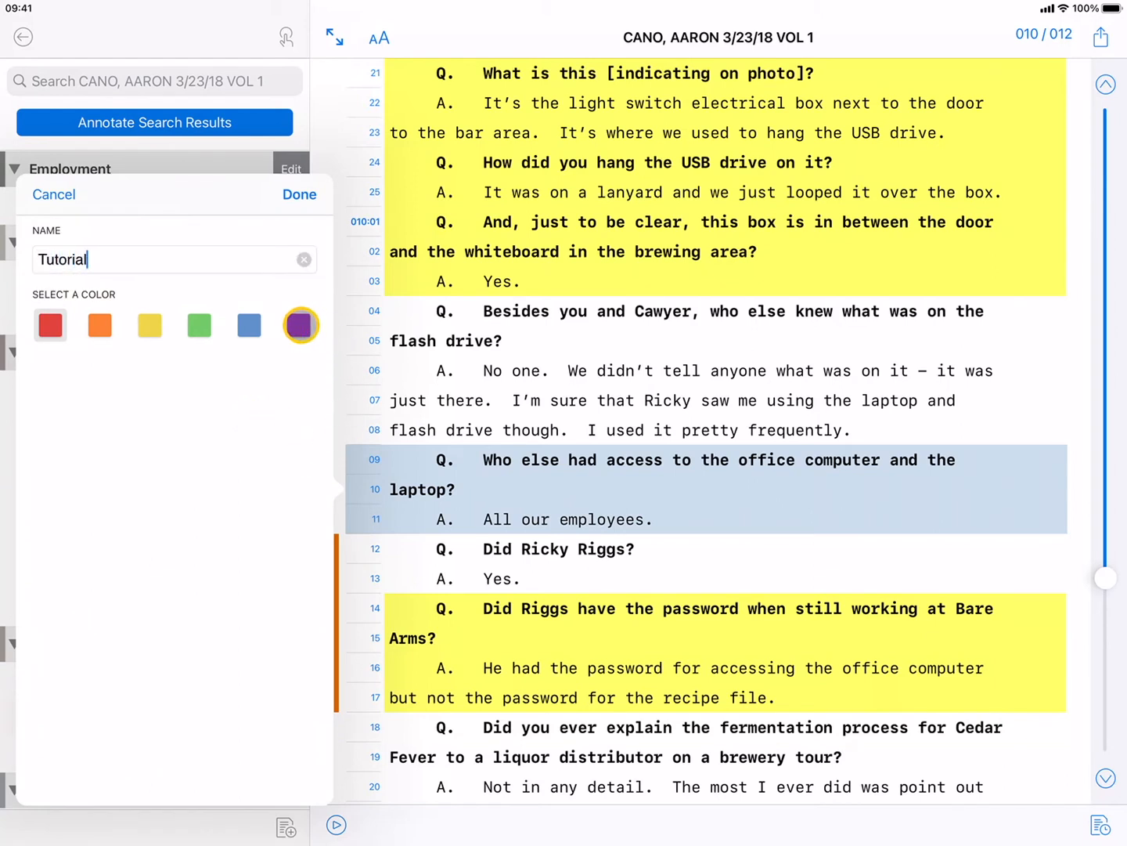
{"action": "left_click", "coordinate": [300, 194]}
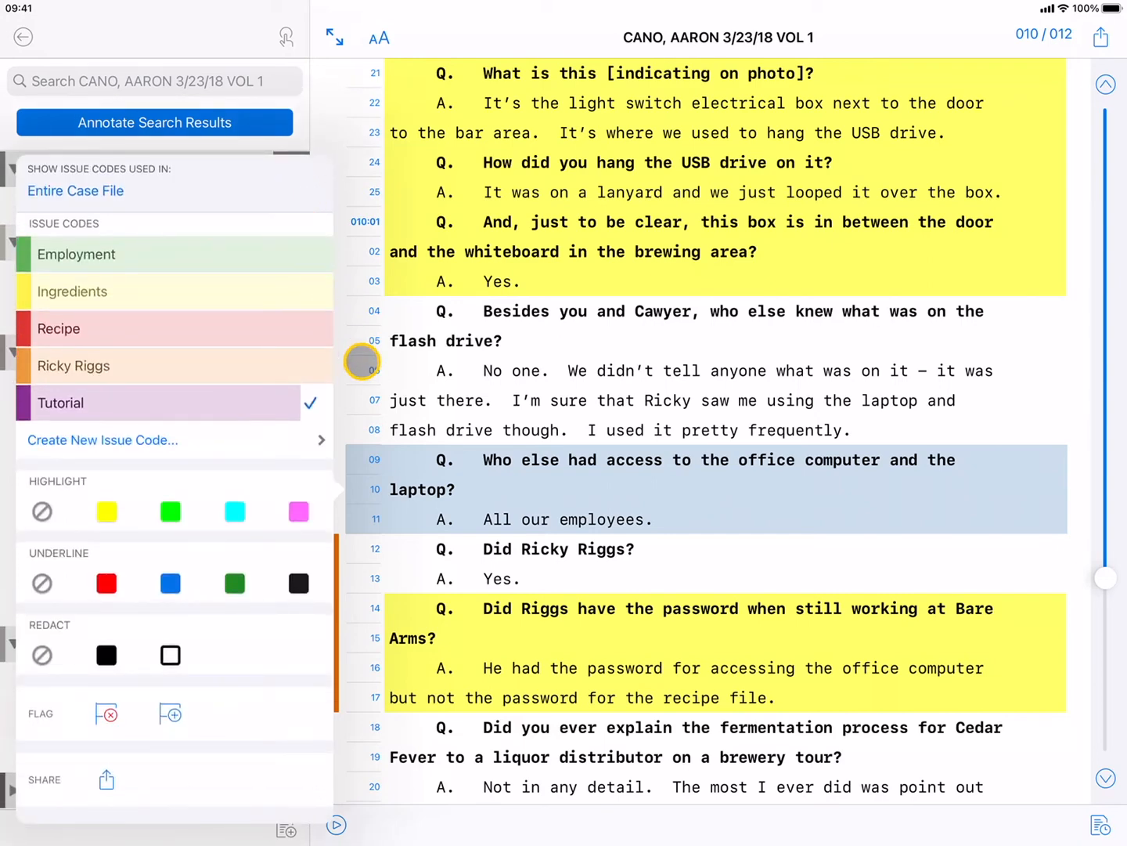
{"action": "mouse_move", "coordinate": [413, 400]}
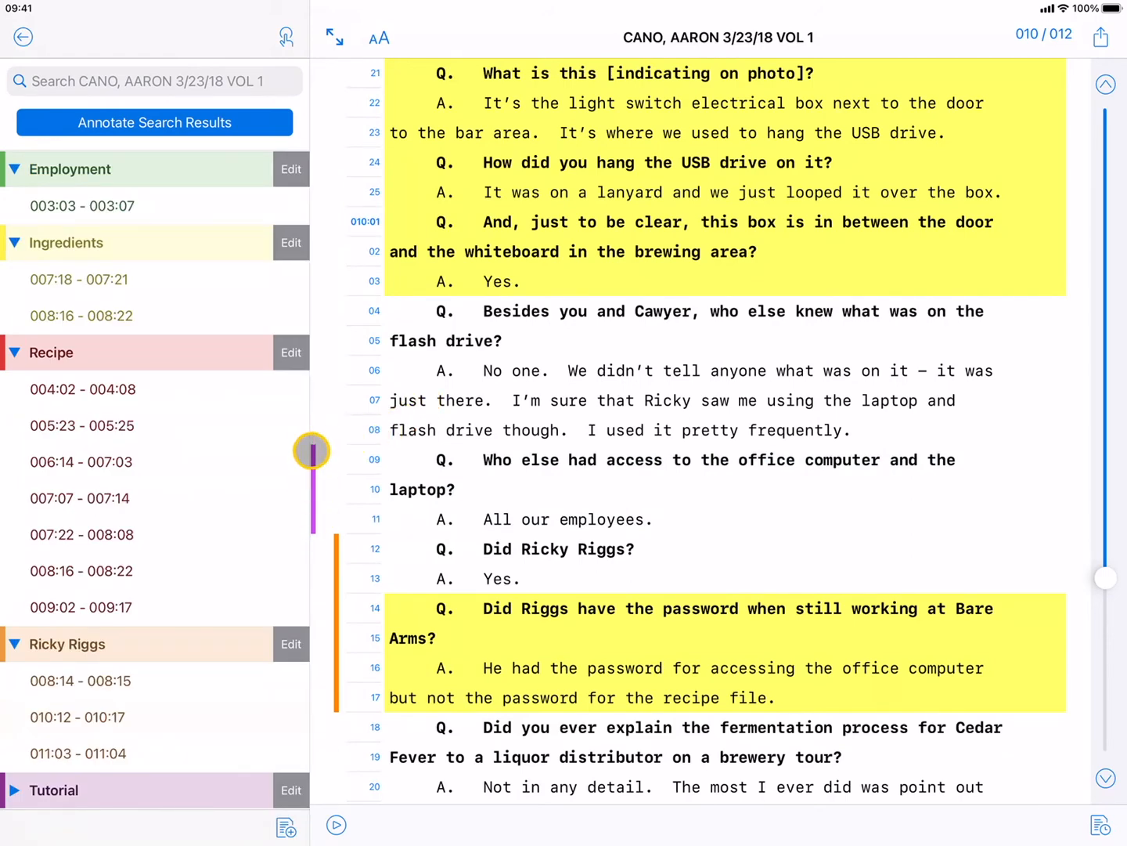
Step: Expand the Tutorial code in the sidebar and jump to its 010:09–010:11 passage
{"action": "scroll", "scroll_direction": "down", "scroll_amount": 3}
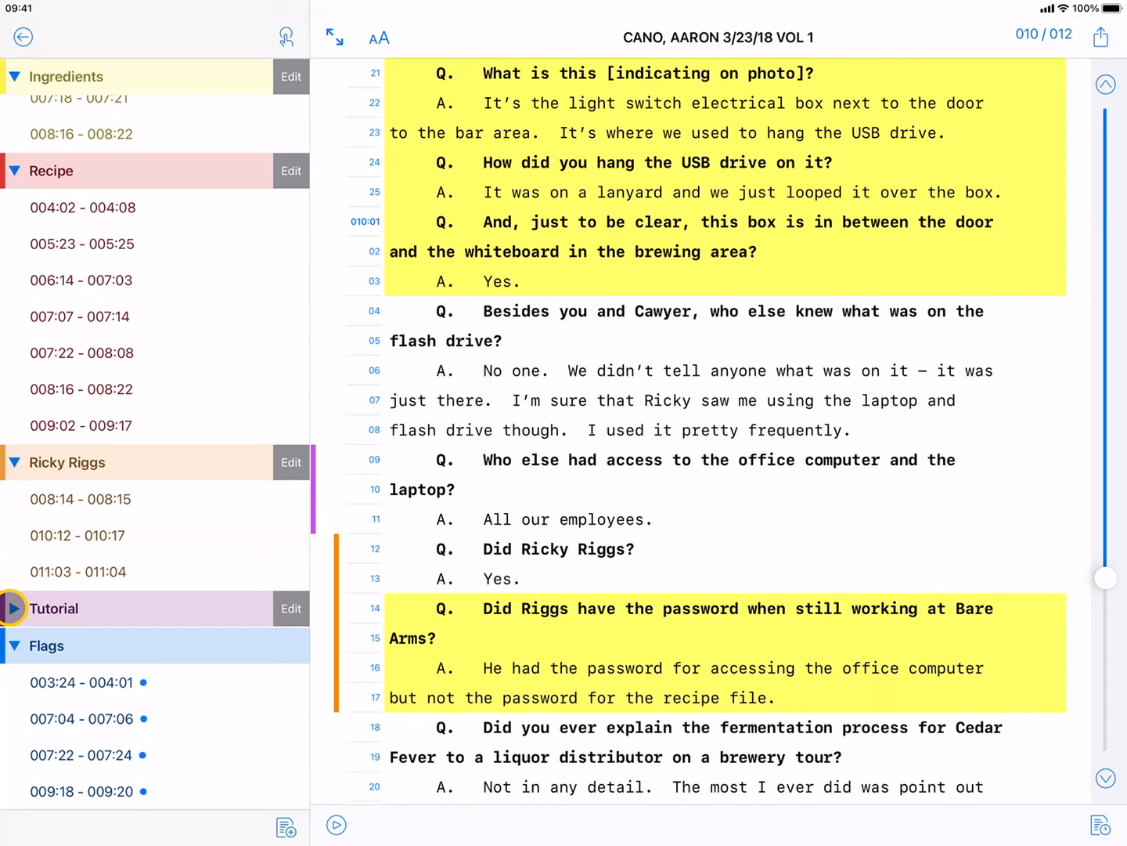
{"action": "left_click", "coordinate": [14, 609]}
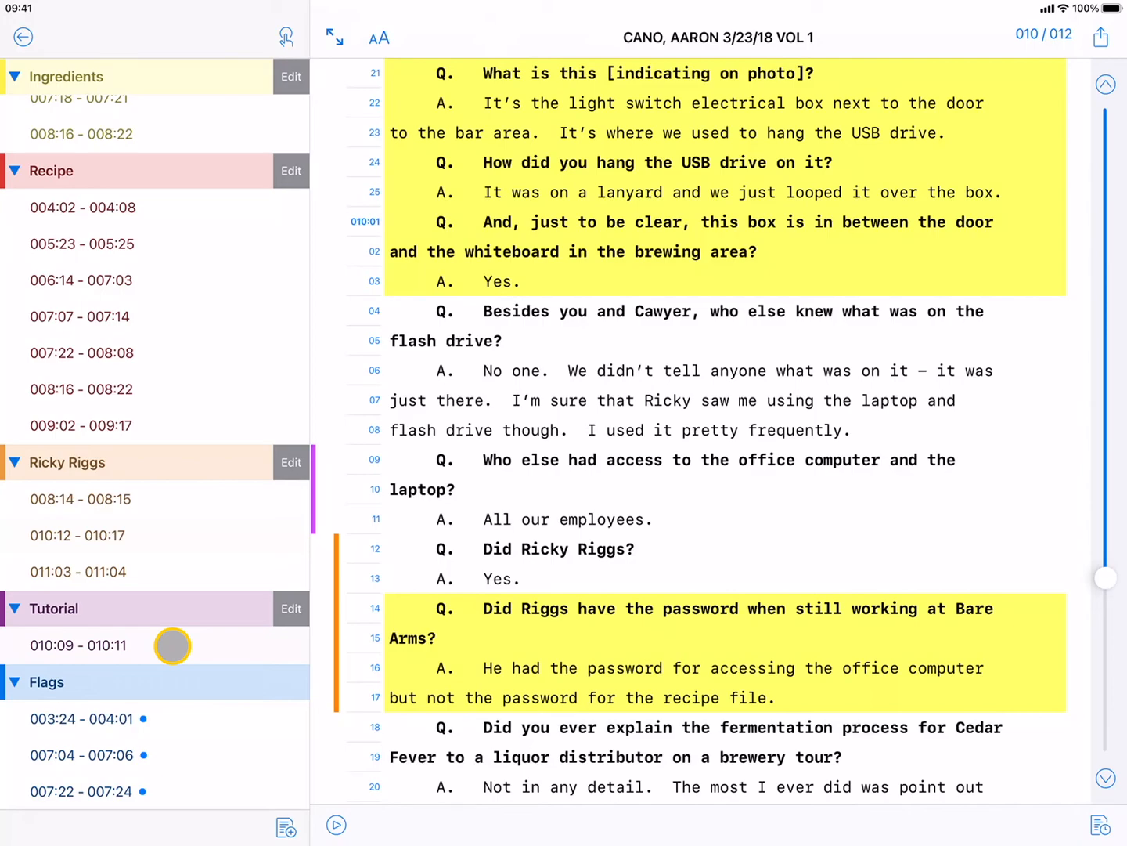
{"action": "left_click", "coordinate": [79, 317]}
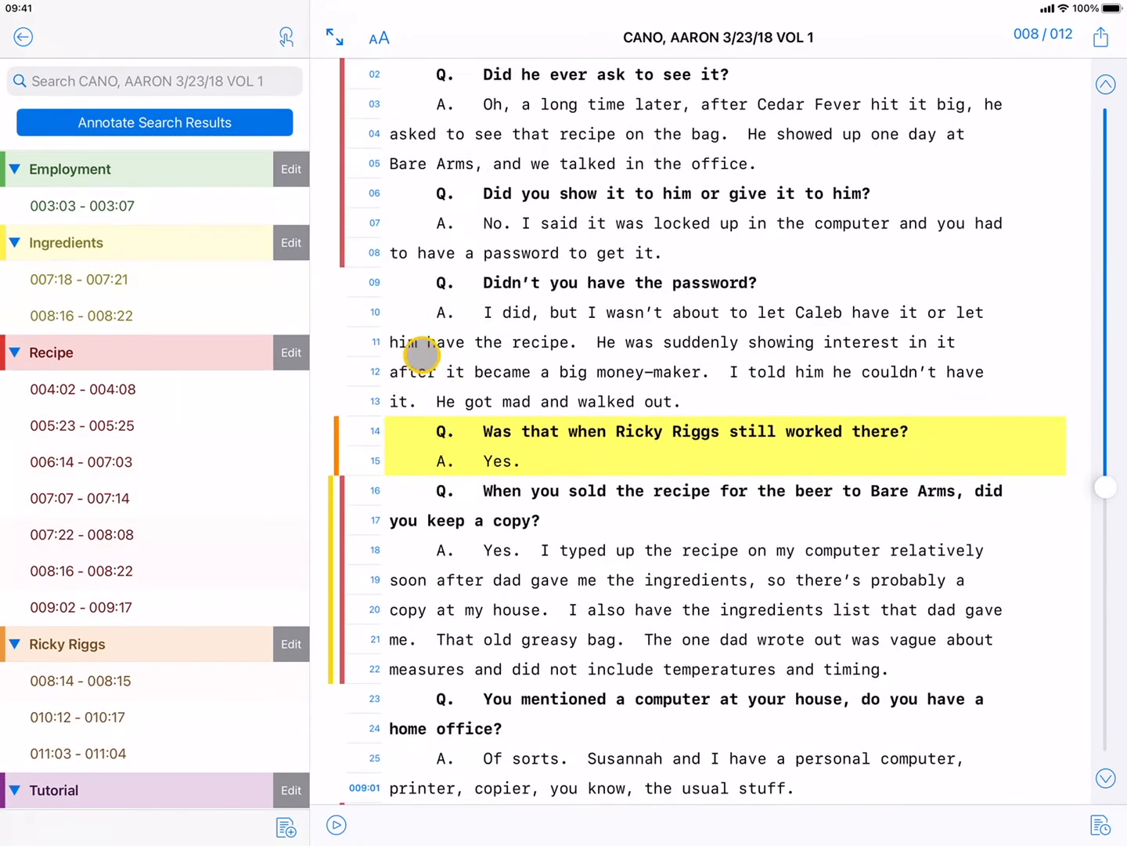
Step: Select lines 8:09–8:13, set issue-code scope to Entire Case File, and dismiss without coding
{"action": "left_click", "coordinate": [618, 282]}
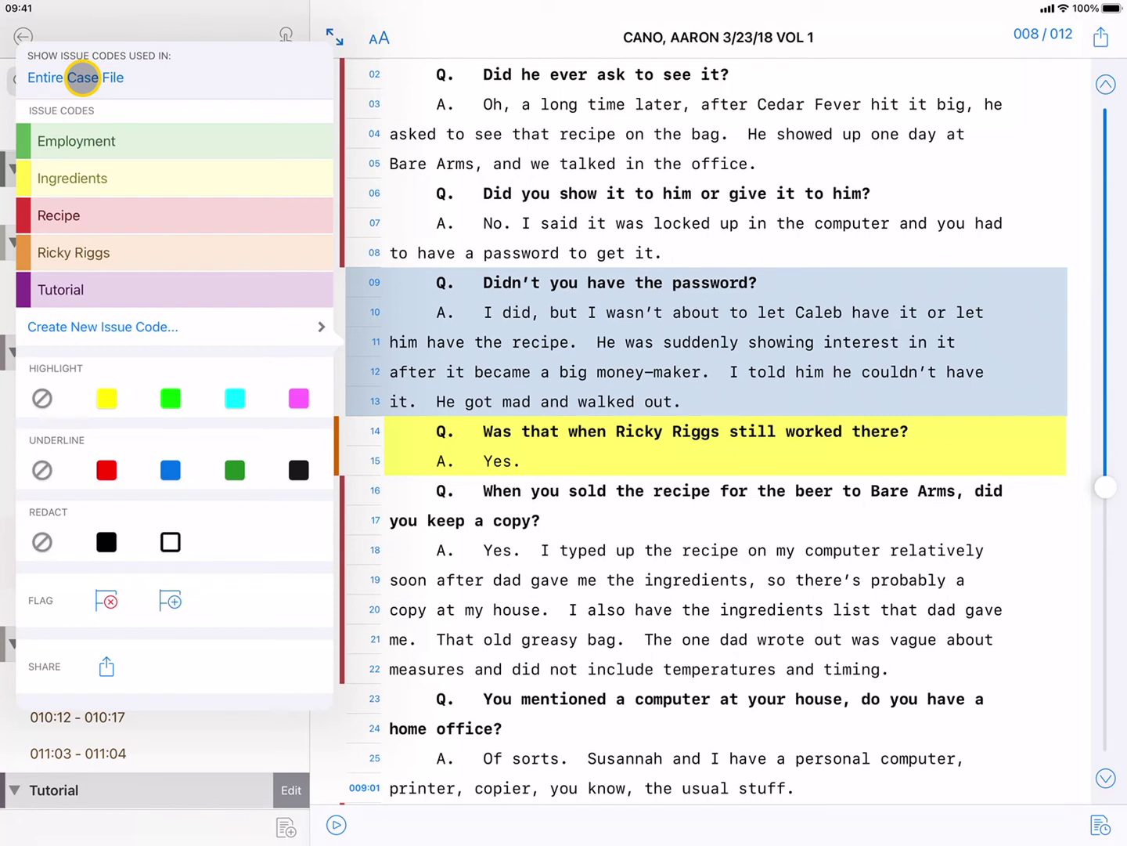
{"action": "left_click", "coordinate": [92, 77]}
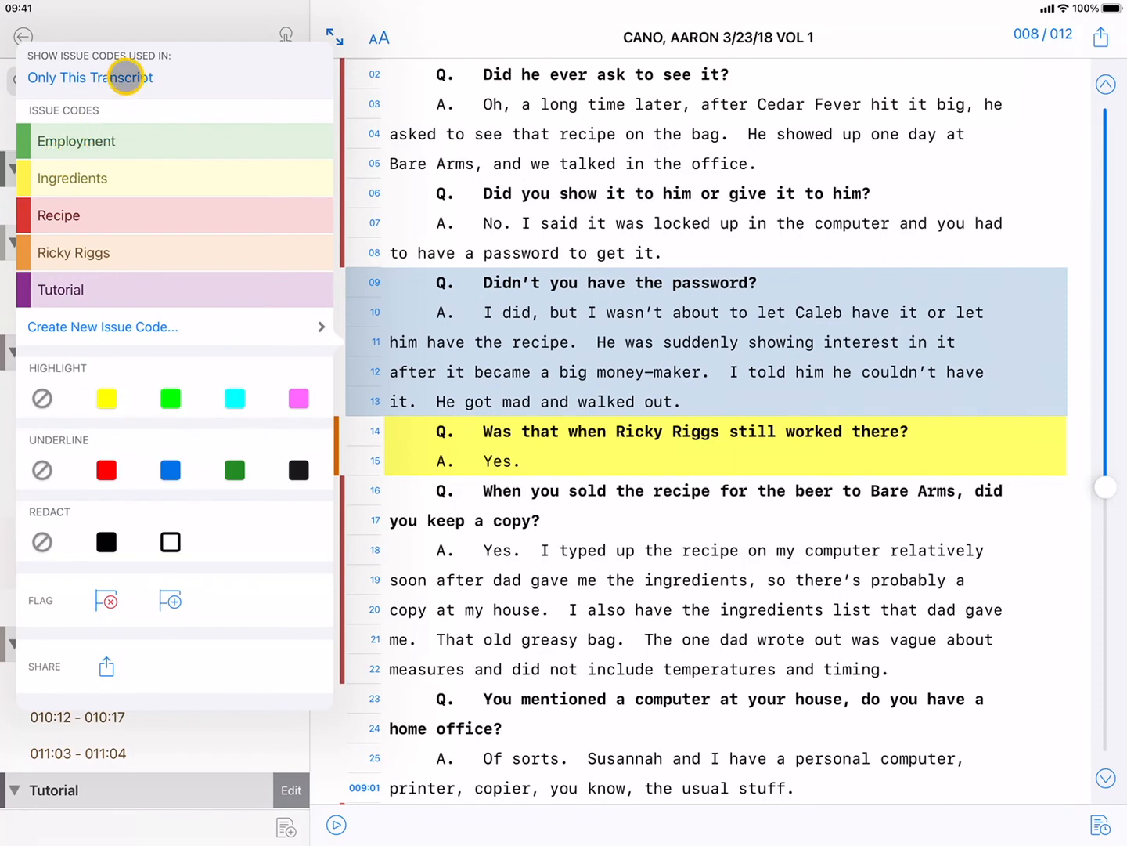
{"action": "left_click", "coordinate": [88, 76]}
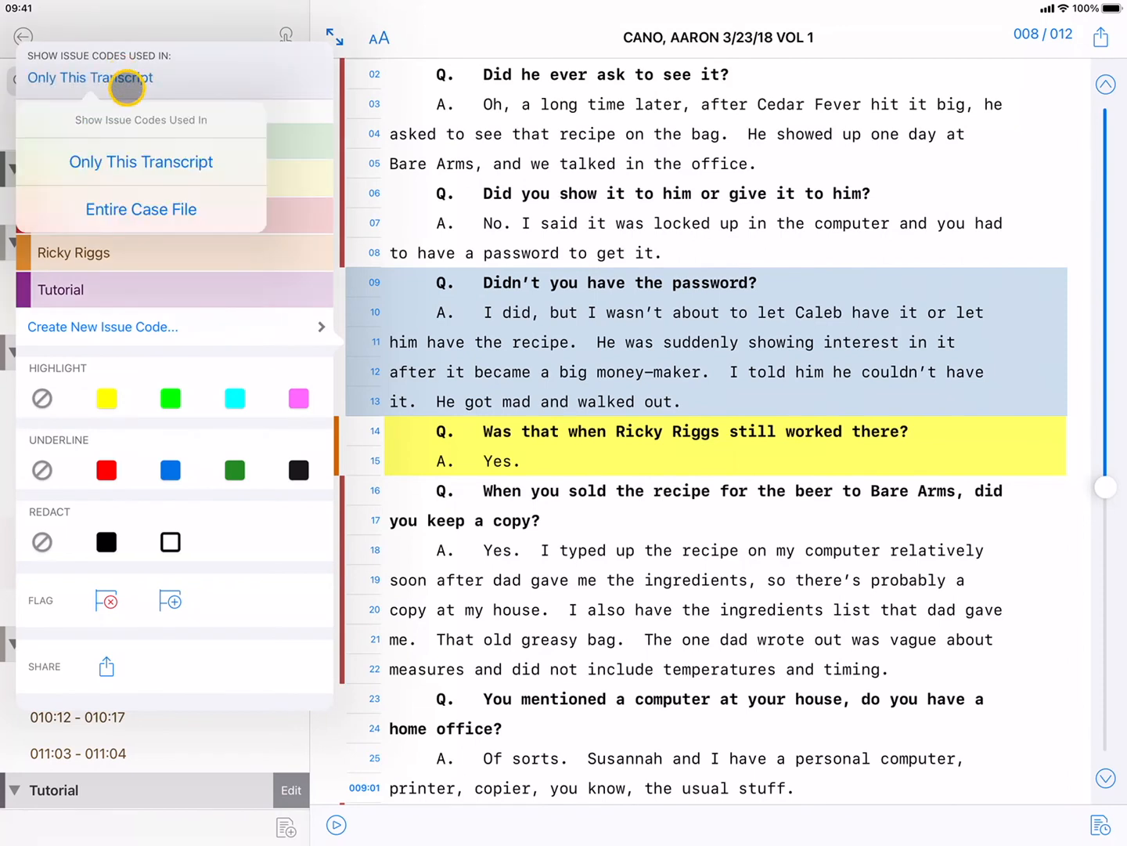
{"action": "left_click", "coordinate": [141, 162]}
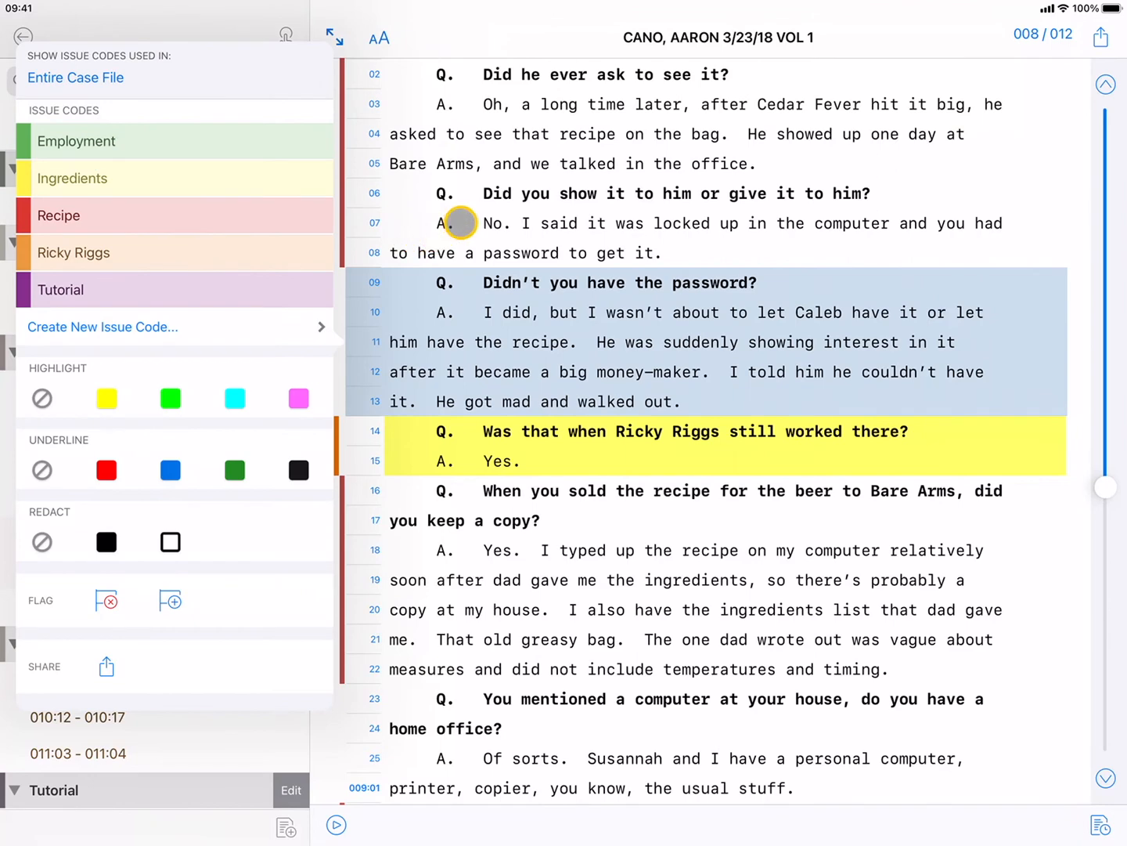
{"action": "left_click", "coordinate": [24, 36]}
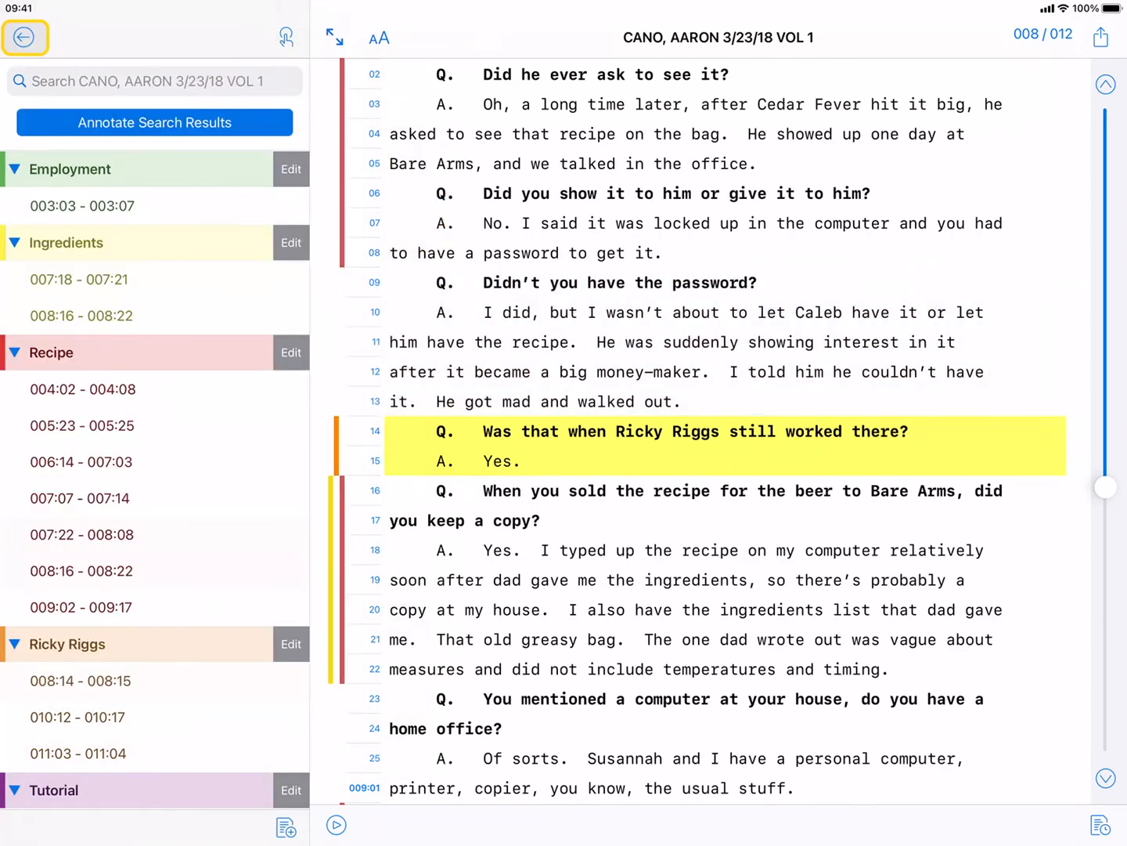
Step: Return to the case documents, search all documents for 'Beer', and open annotation options for the hits
{"action": "left_click", "coordinate": [25, 37]}
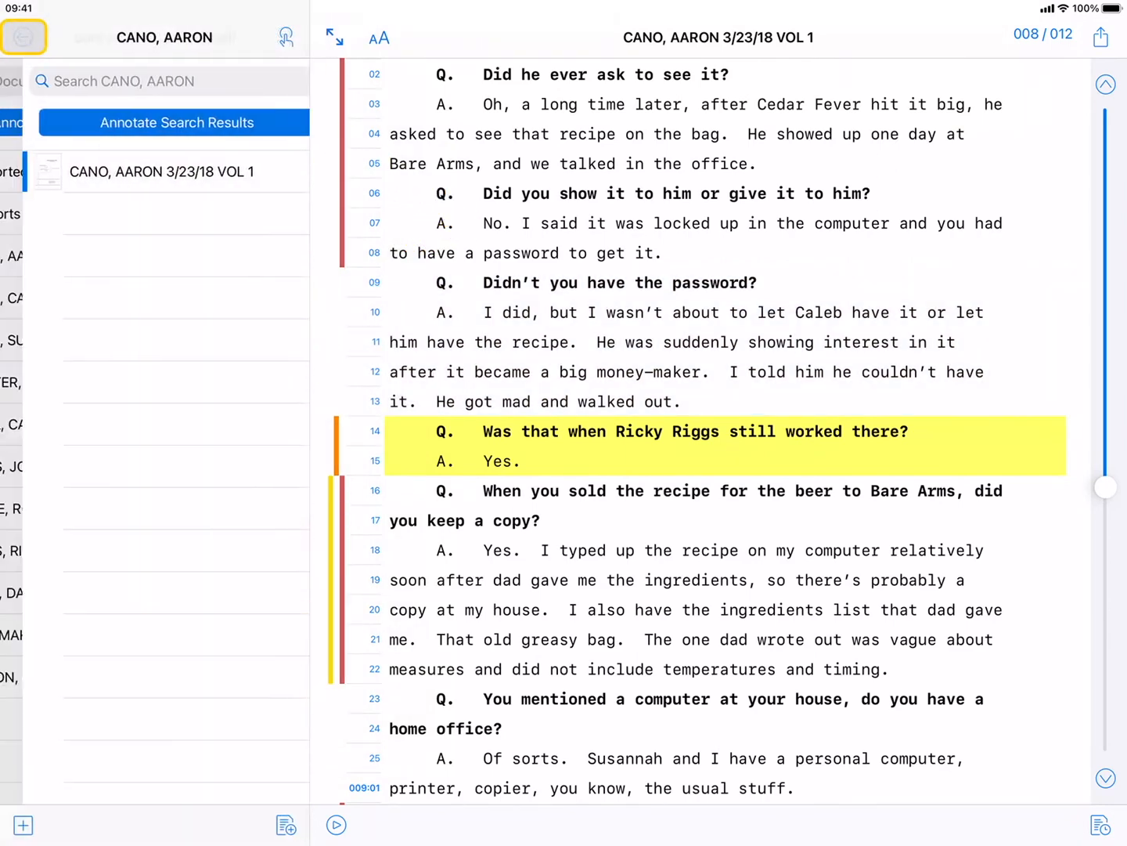
{"action": "left_click", "coordinate": [25, 37]}
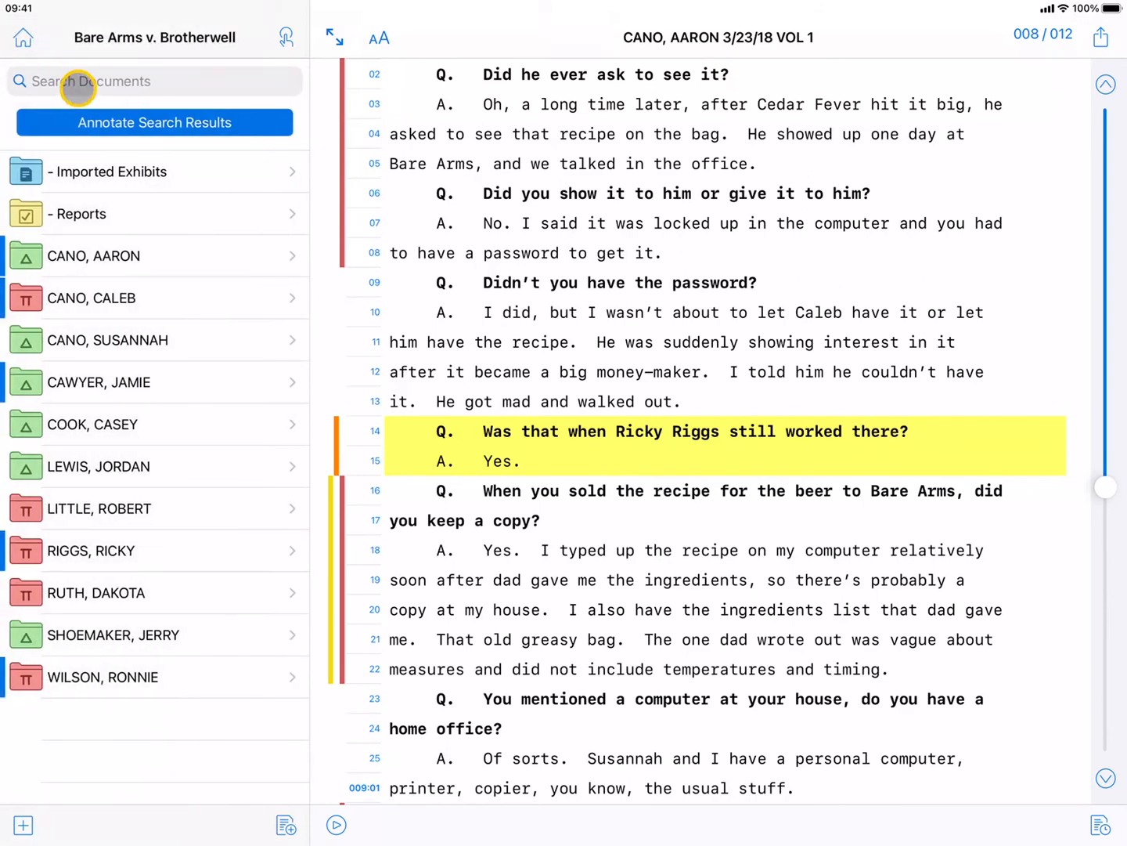
{"action": "type", "text": "Be"}
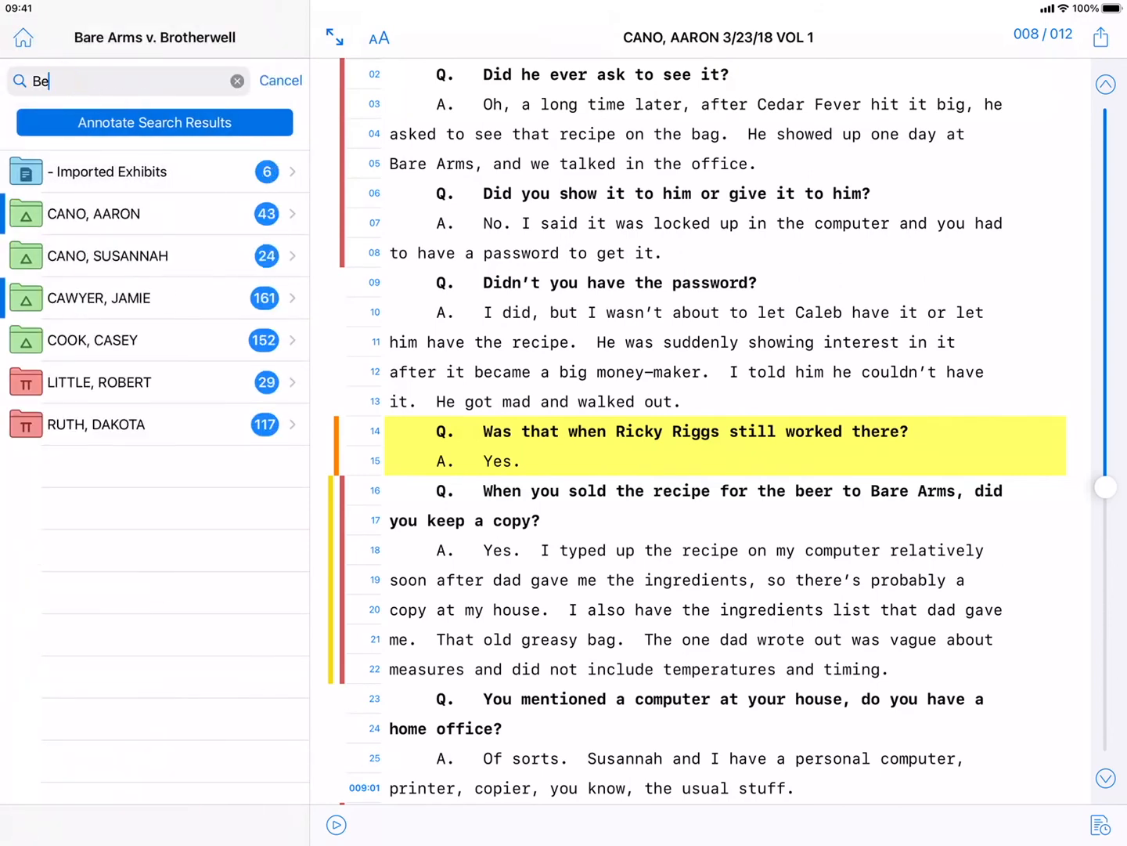
{"action": "type", "text": "er"}
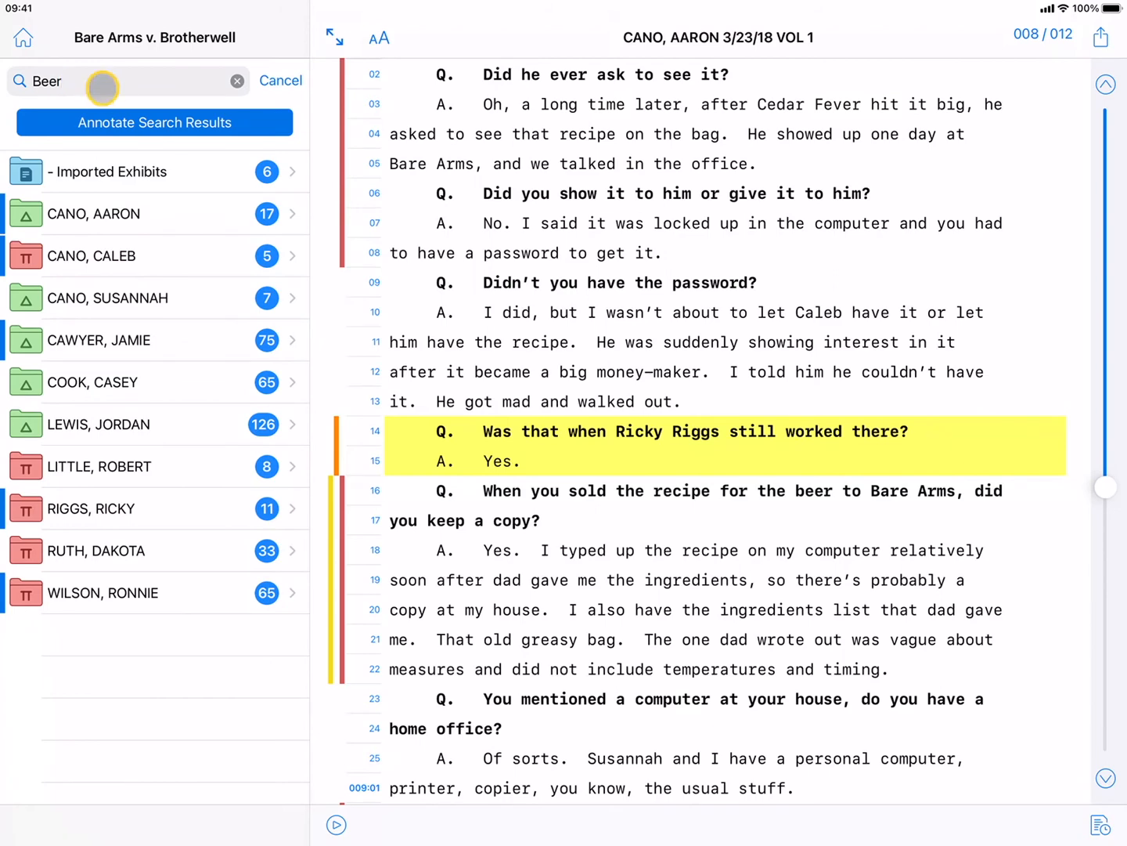
{"action": "left_click", "coordinate": [154, 122]}
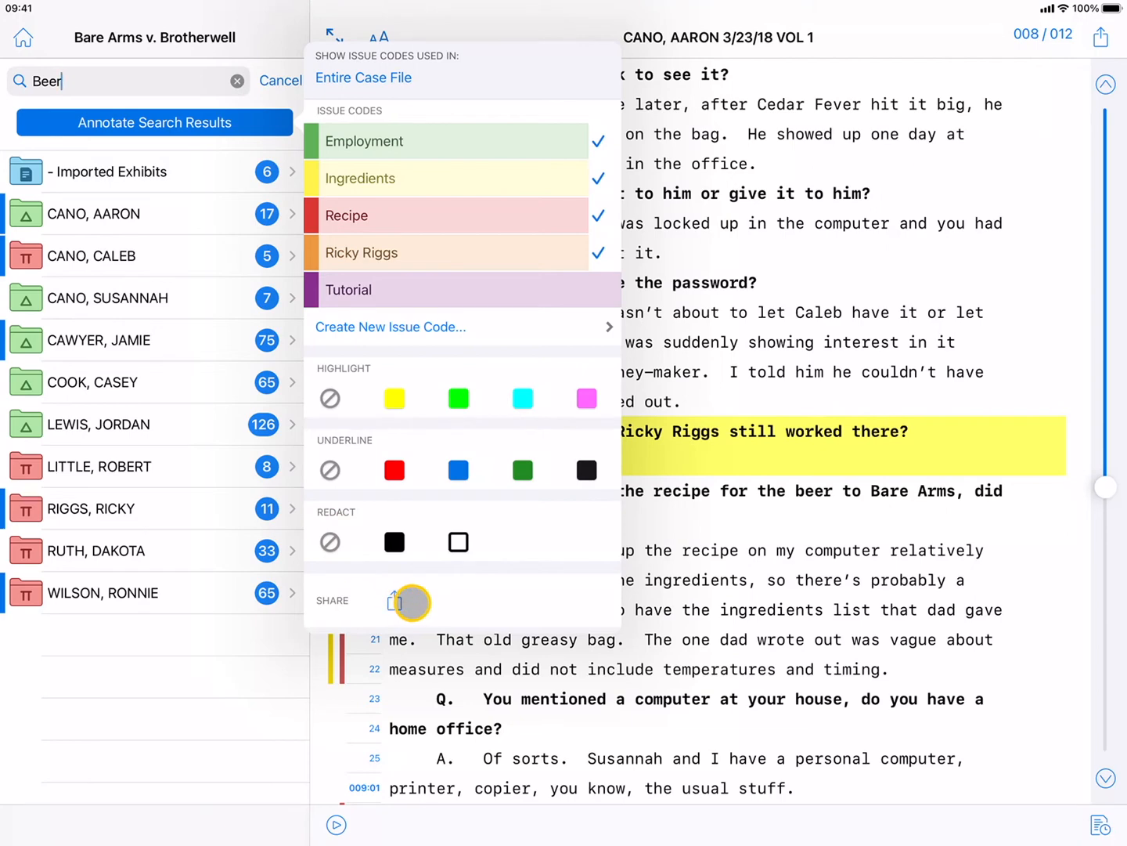
{"action": "mouse_move", "coordinate": [498, 594]}
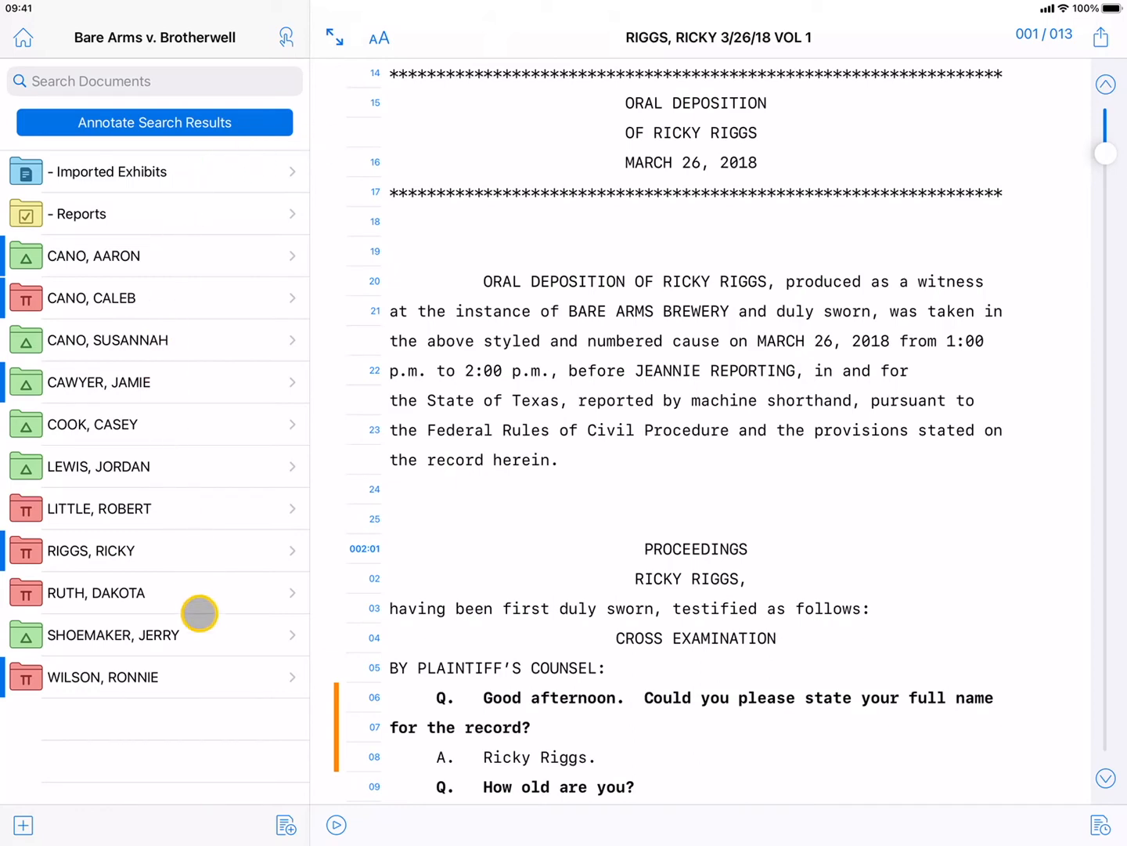
Step: Open the case-wide report options and close them without creating a report
{"action": "left_click", "coordinate": [286, 825]}
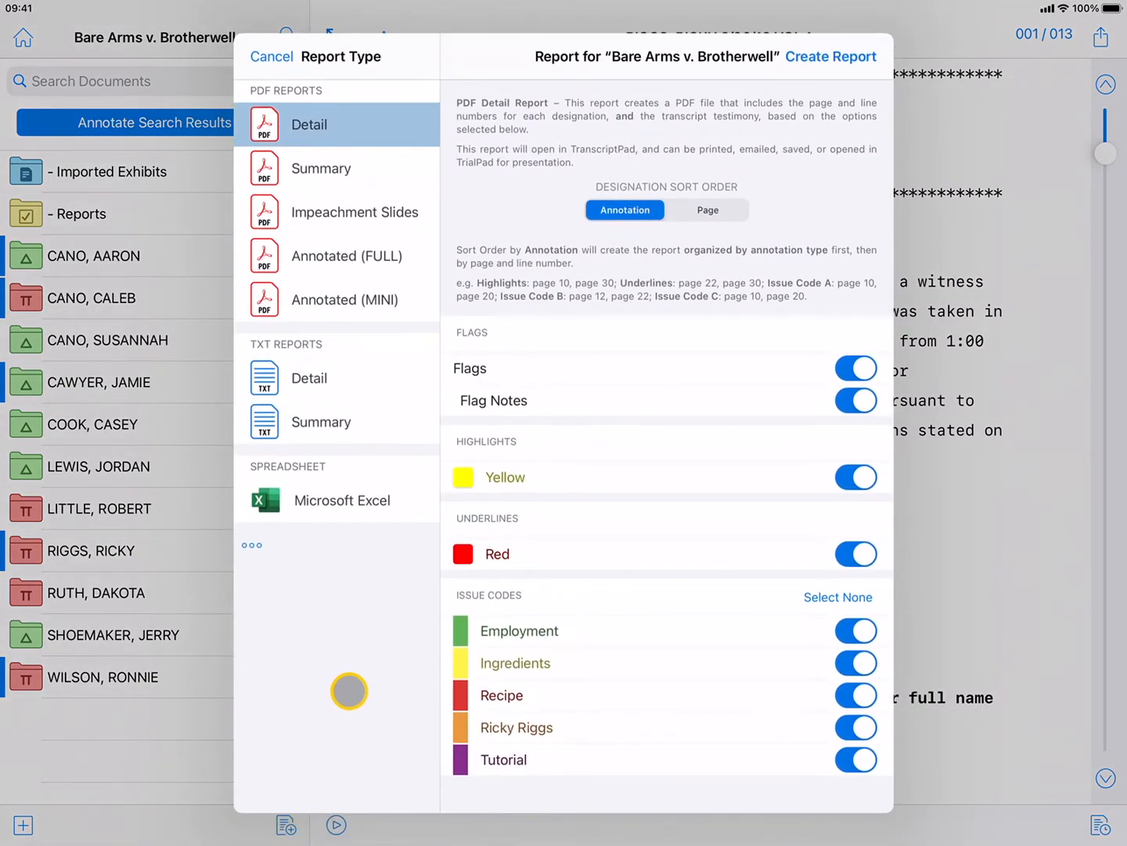
{"action": "mouse_move", "coordinate": [350, 692]}
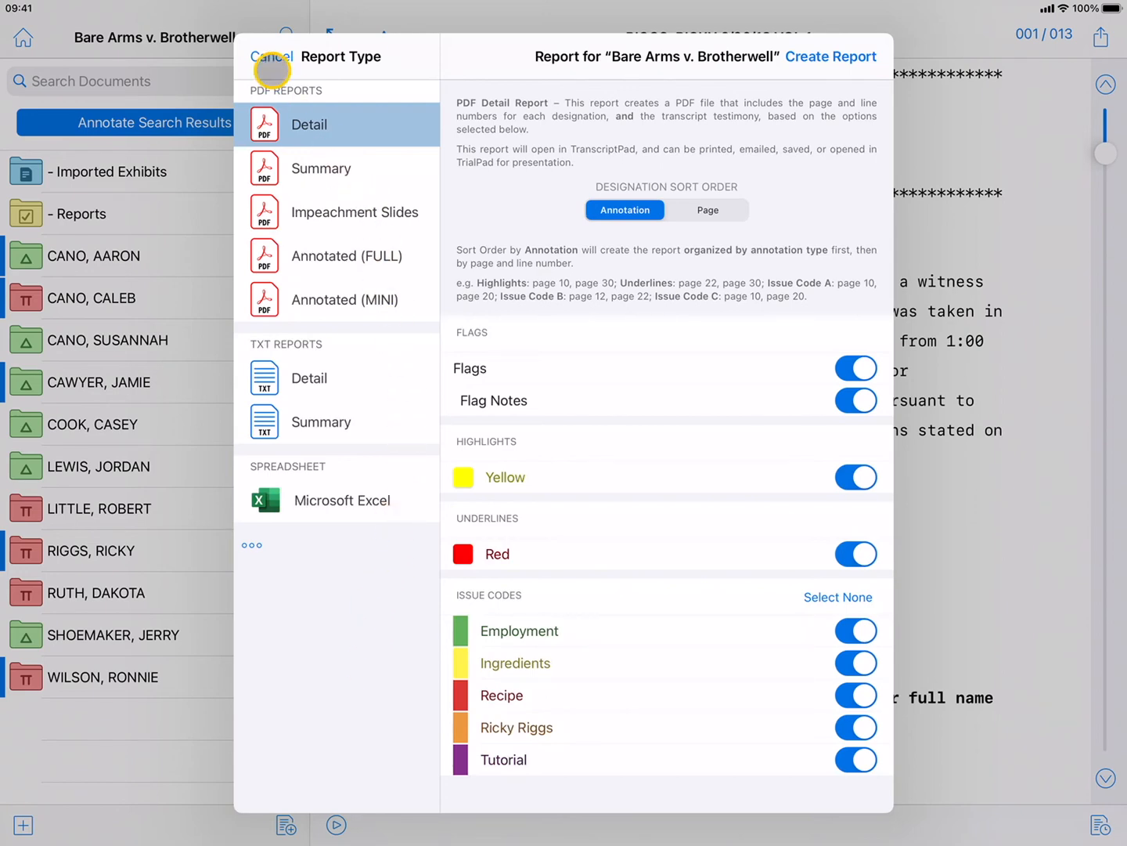
{"action": "left_click", "coordinate": [270, 56]}
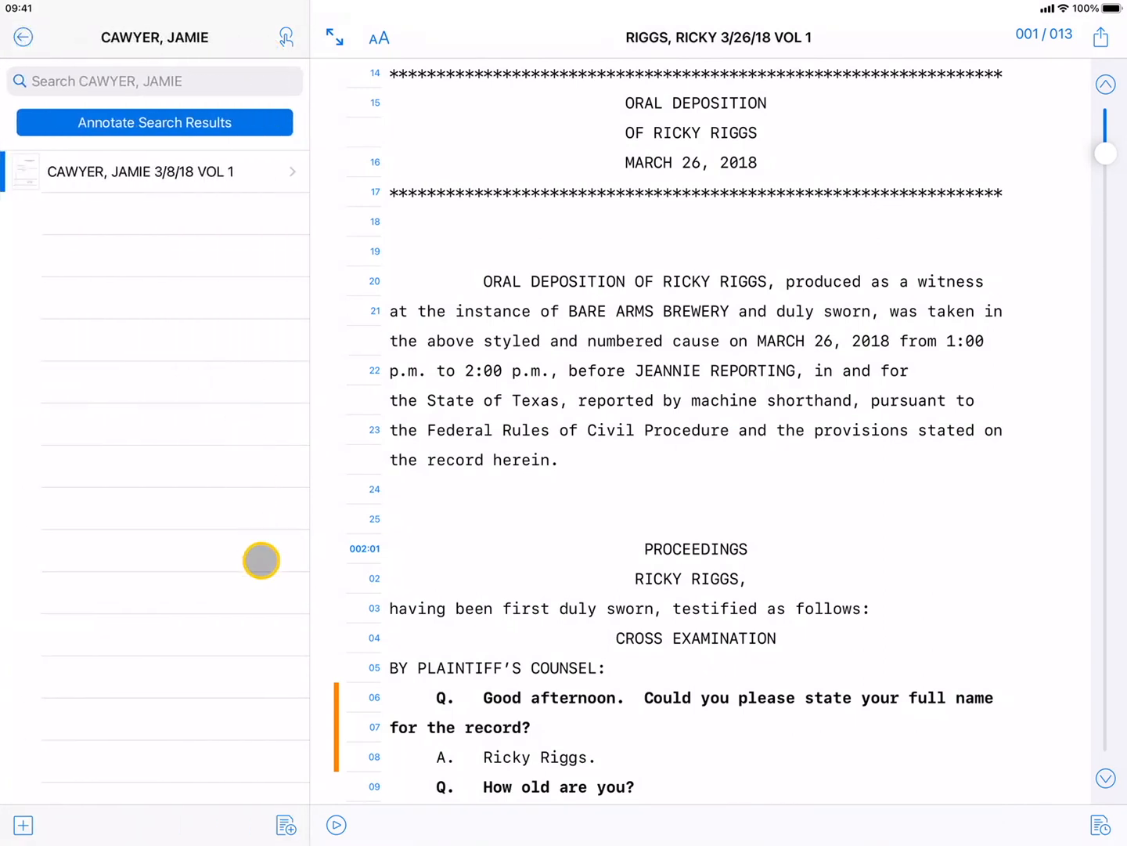
{"action": "left_click", "coordinate": [282, 825]}
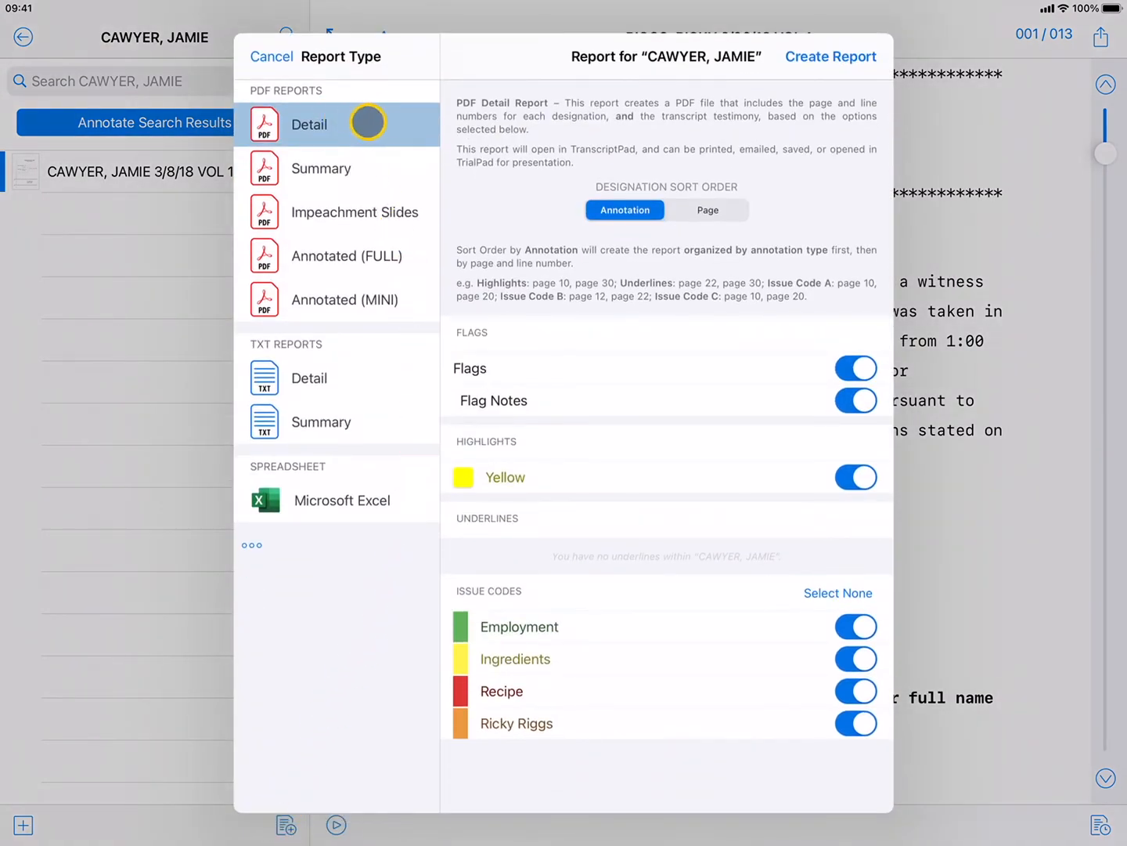
{"action": "mouse_move", "coordinate": [830, 56]}
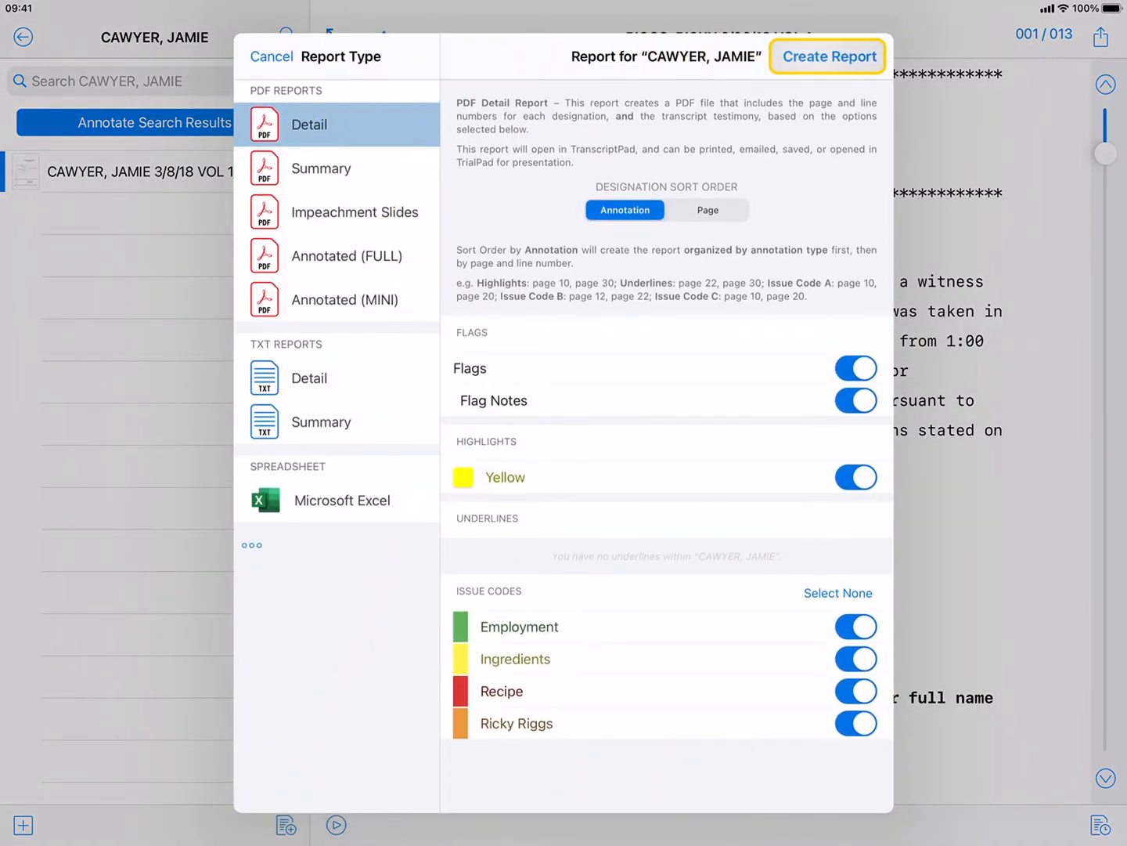
{"action": "left_click", "coordinate": [828, 56]}
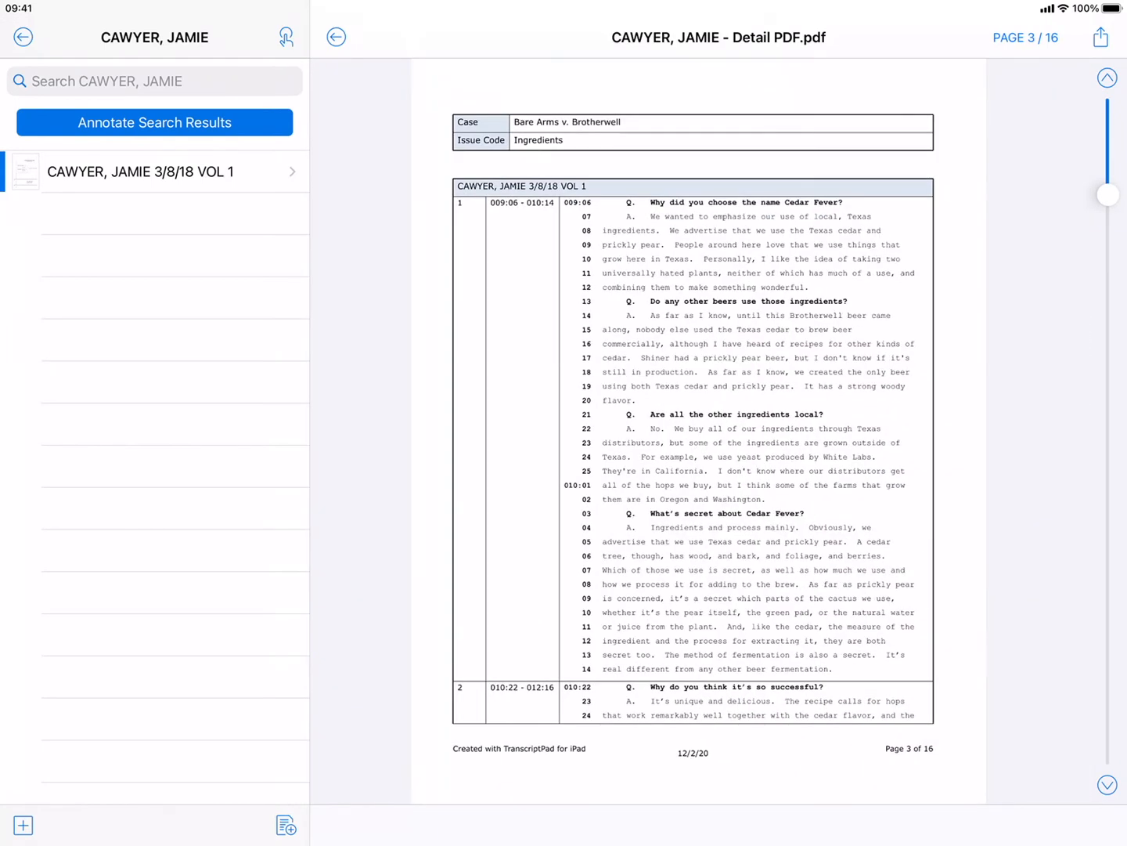
{"action": "scroll", "scroll_direction": "down", "scroll_amount": 3}
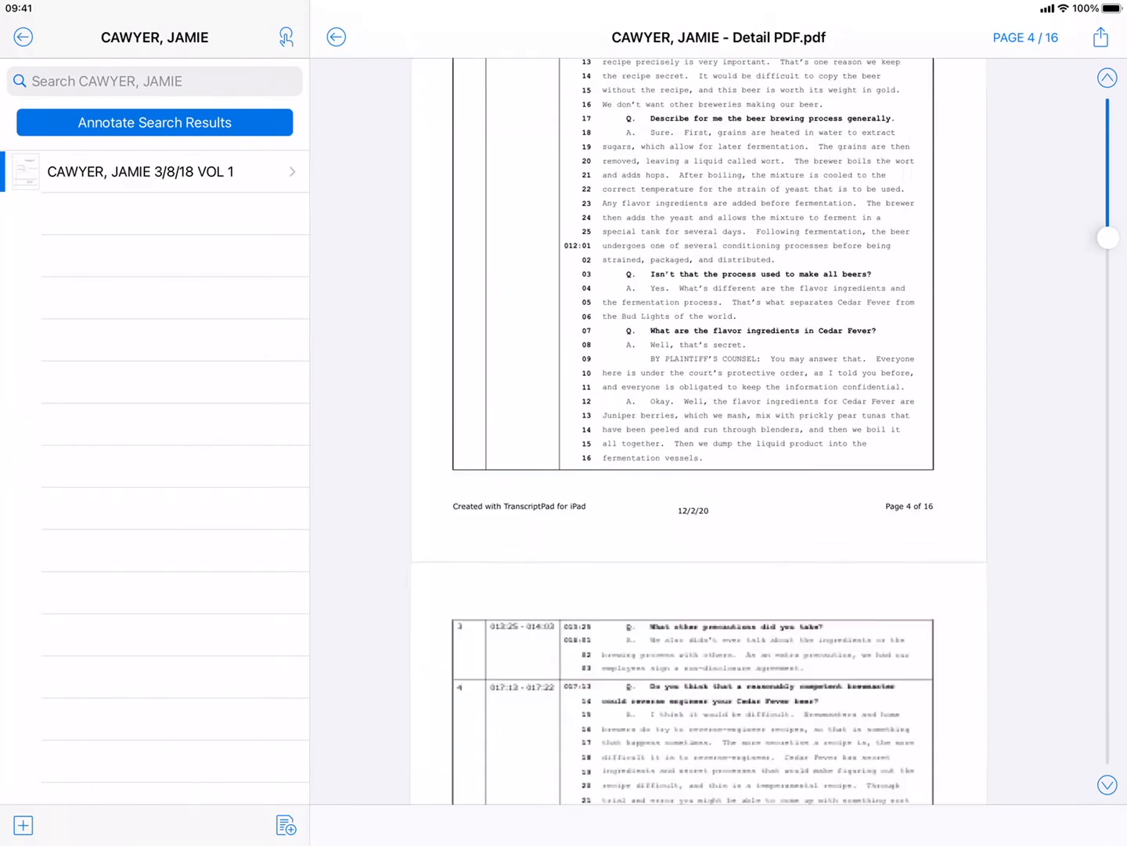
{"action": "scroll", "scroll_direction": "down", "scroll_amount": 3}
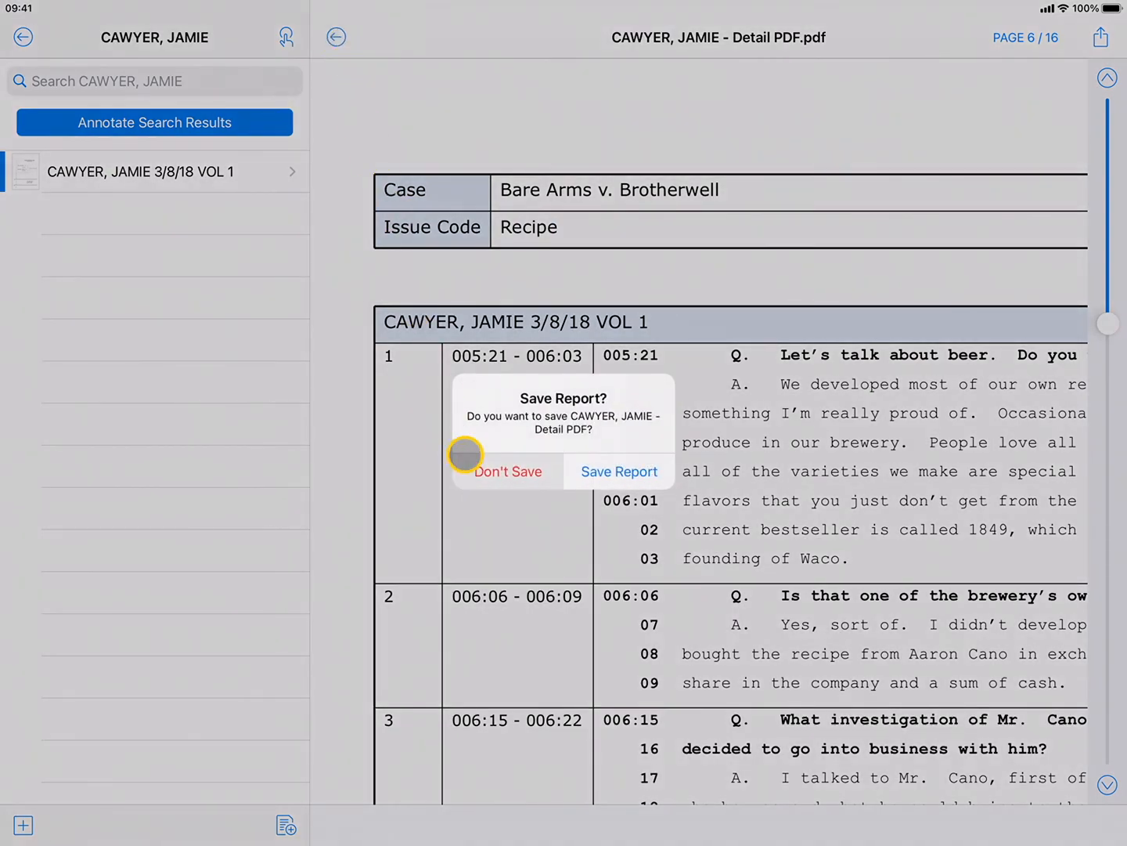
{"action": "left_click", "coordinate": [507, 472]}
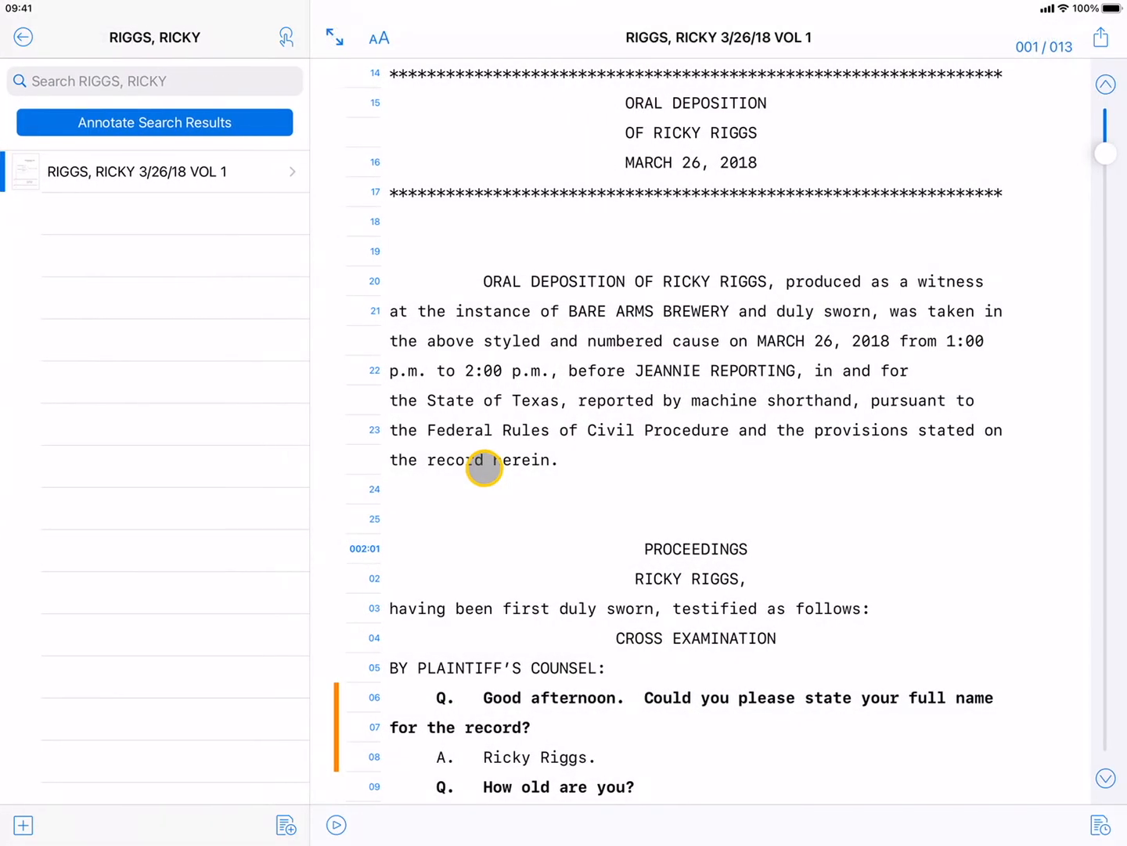
{"action": "left_click", "coordinate": [1099, 825]}
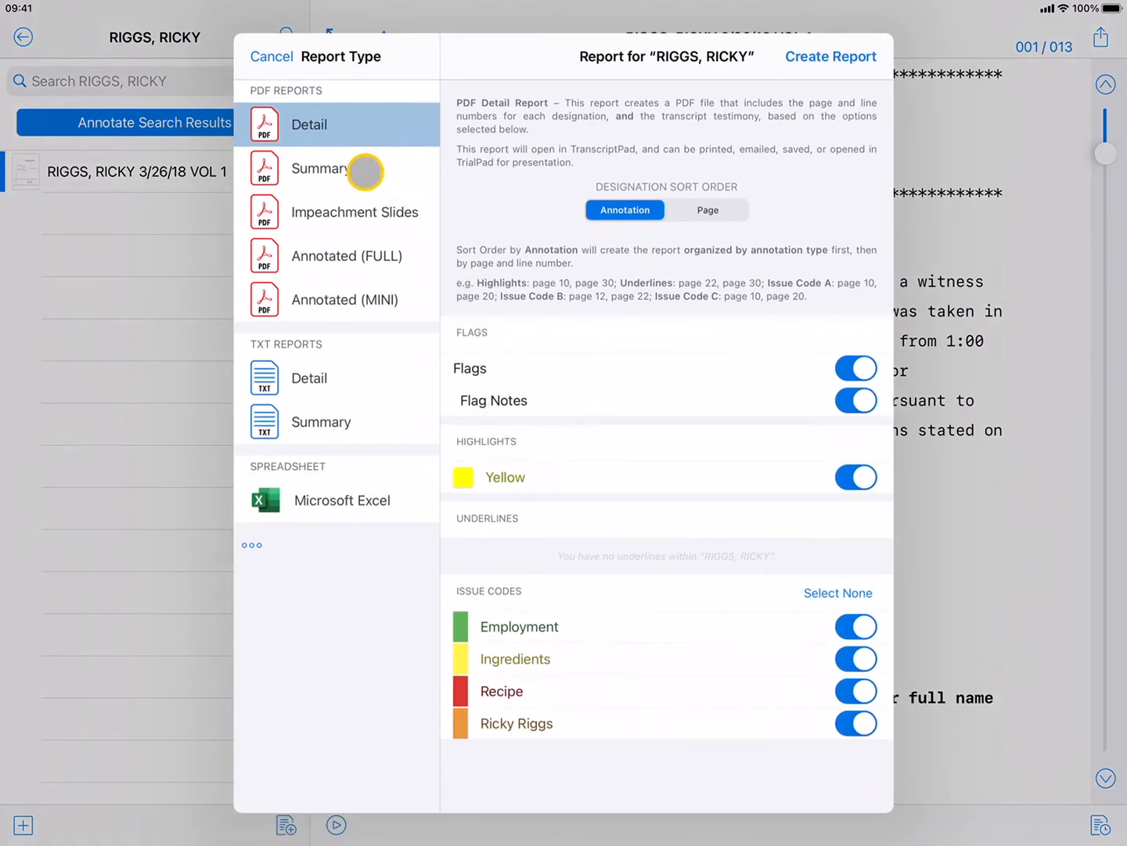
{"action": "left_click", "coordinate": [320, 168]}
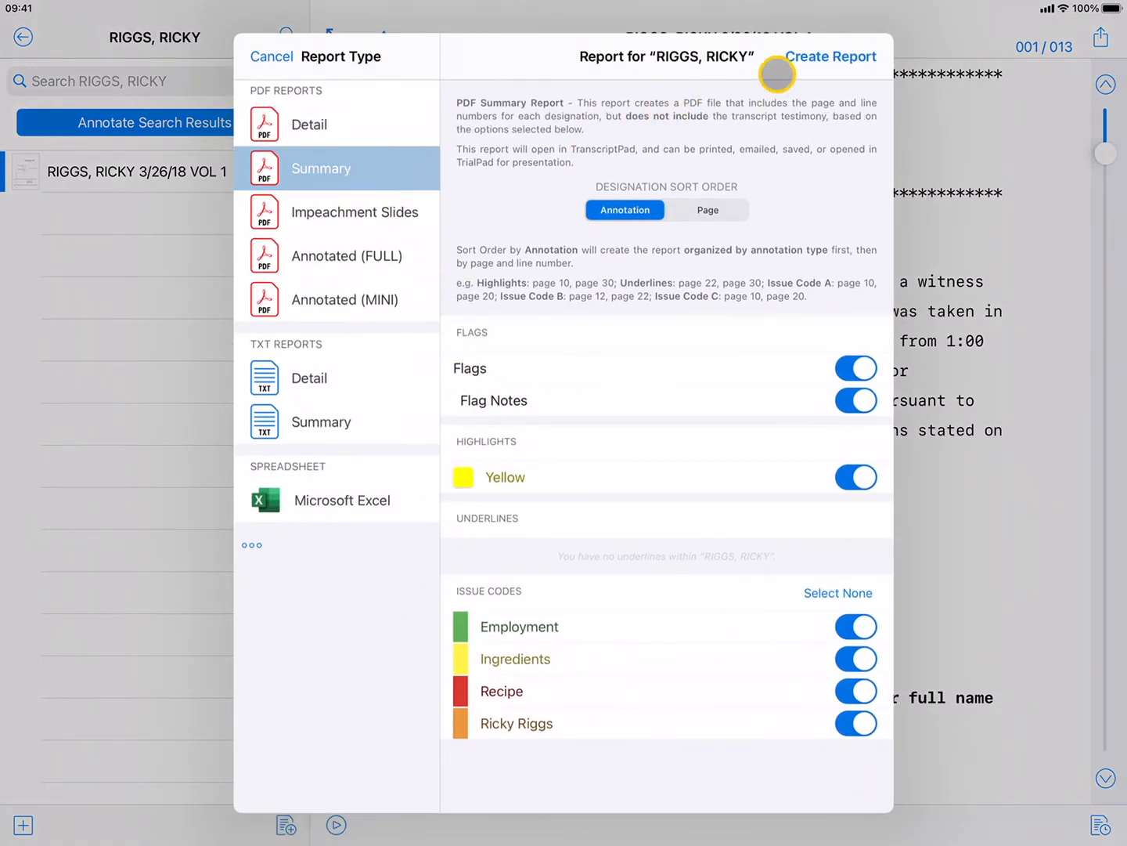
{"action": "left_click", "coordinate": [831, 56]}
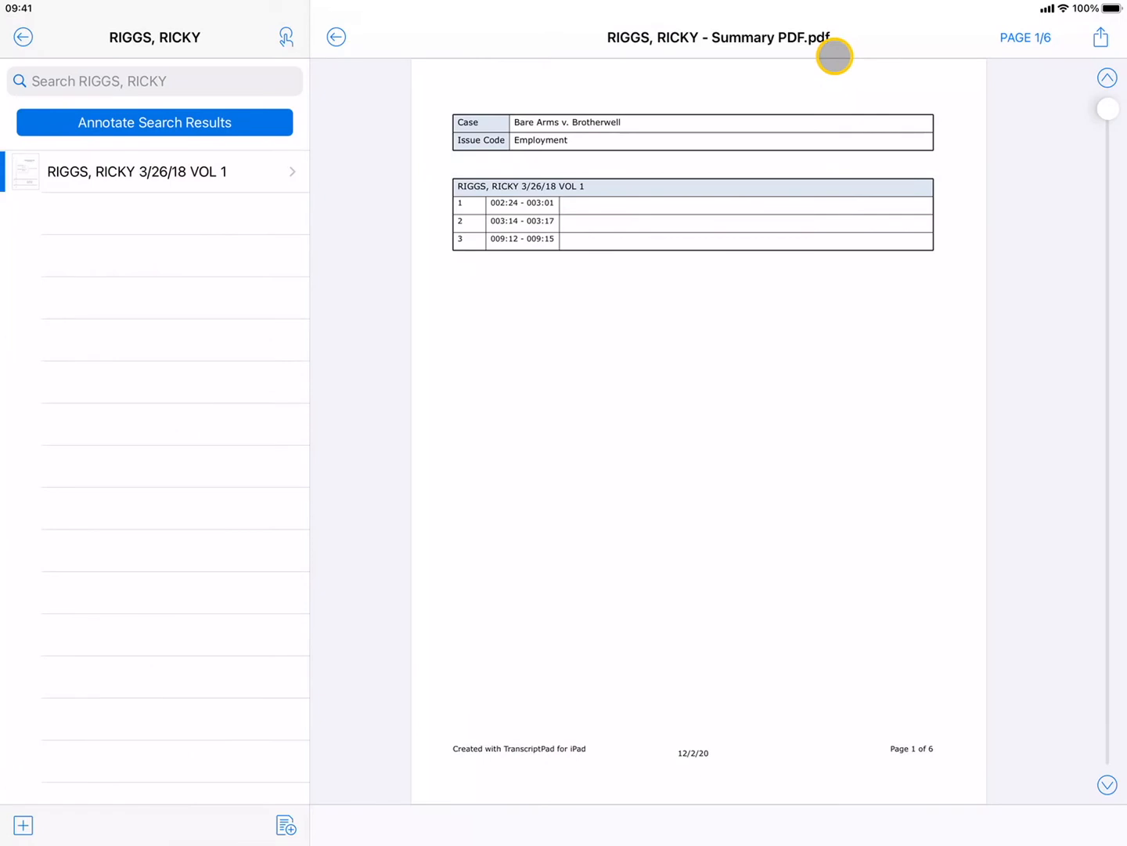
{"action": "mouse_move", "coordinate": [792, 313]}
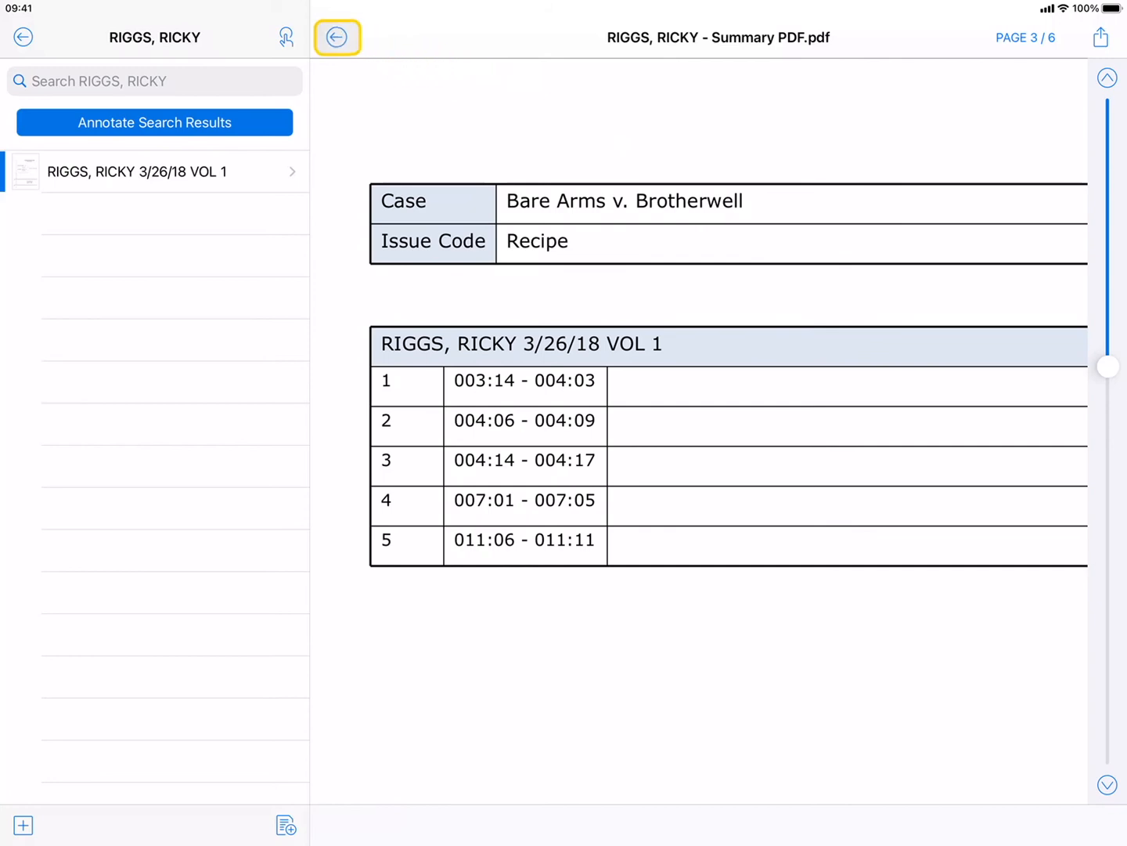
{"action": "left_click", "coordinate": [336, 37]}
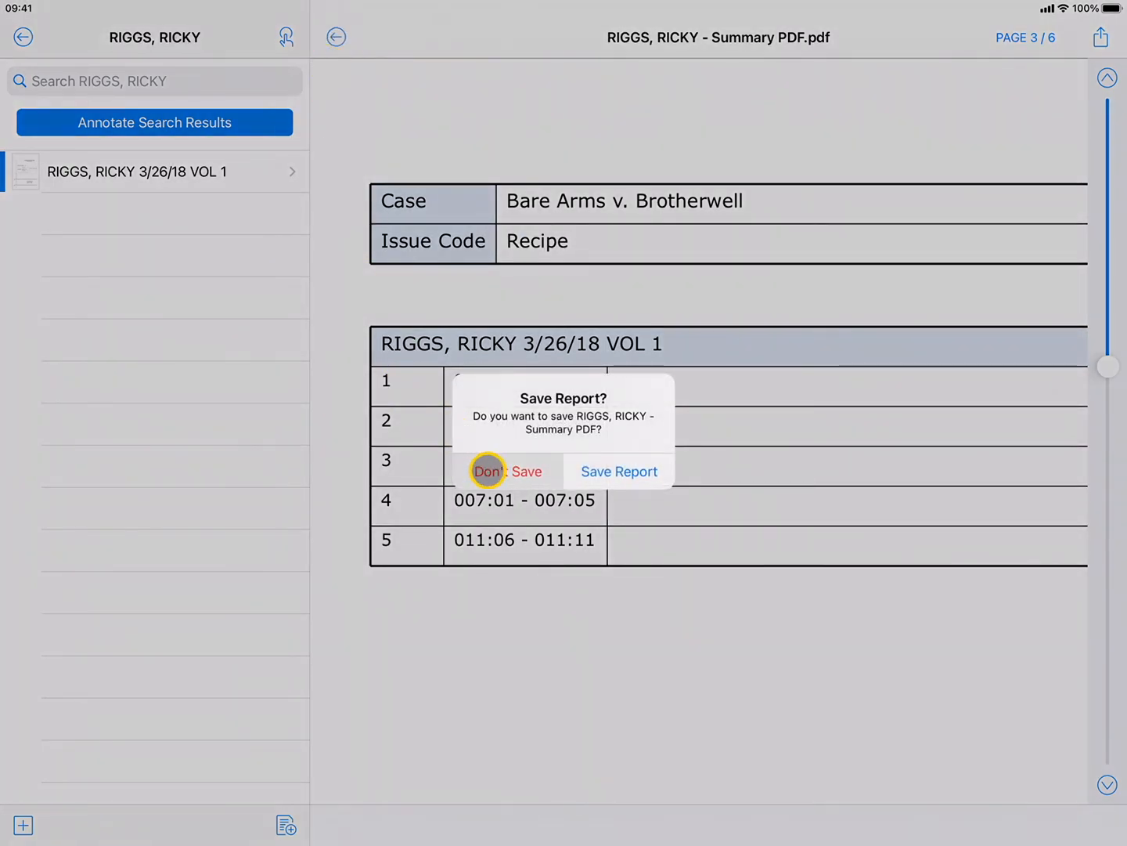
{"action": "left_click", "coordinate": [507, 471]}
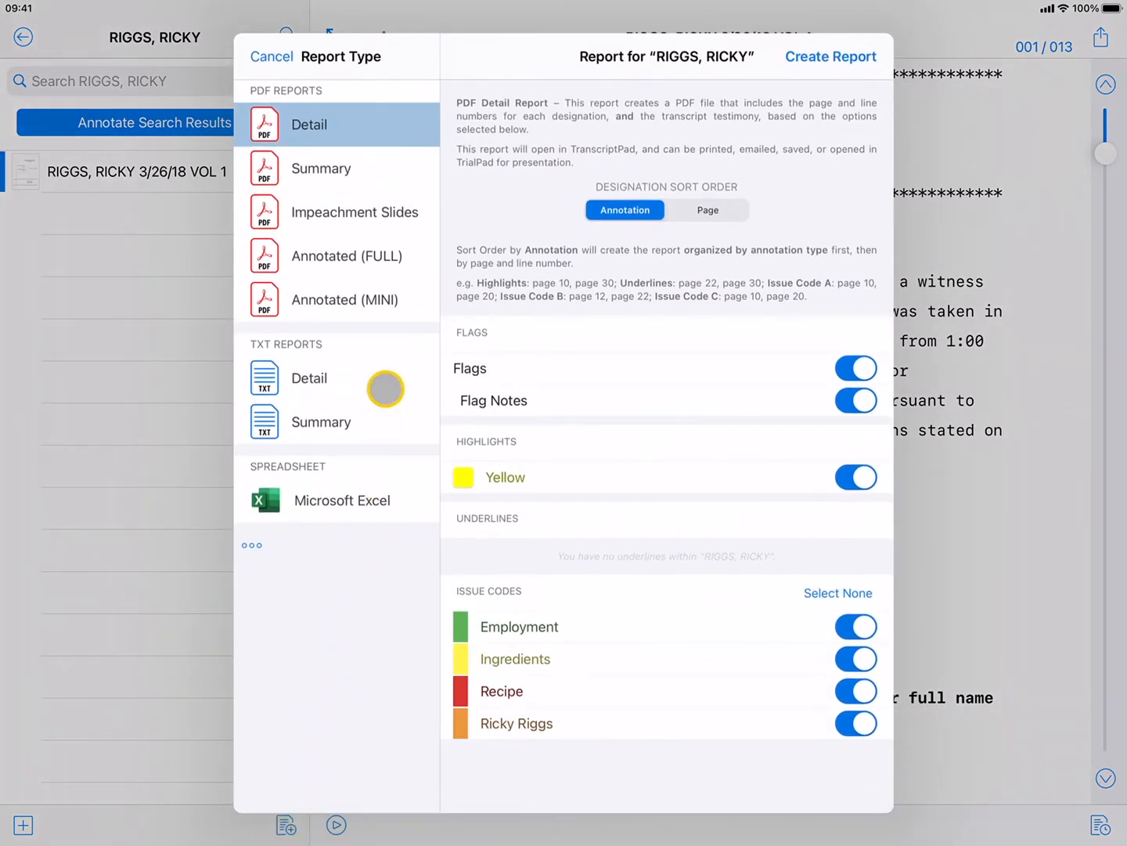
{"action": "left_click", "coordinate": [354, 212]}
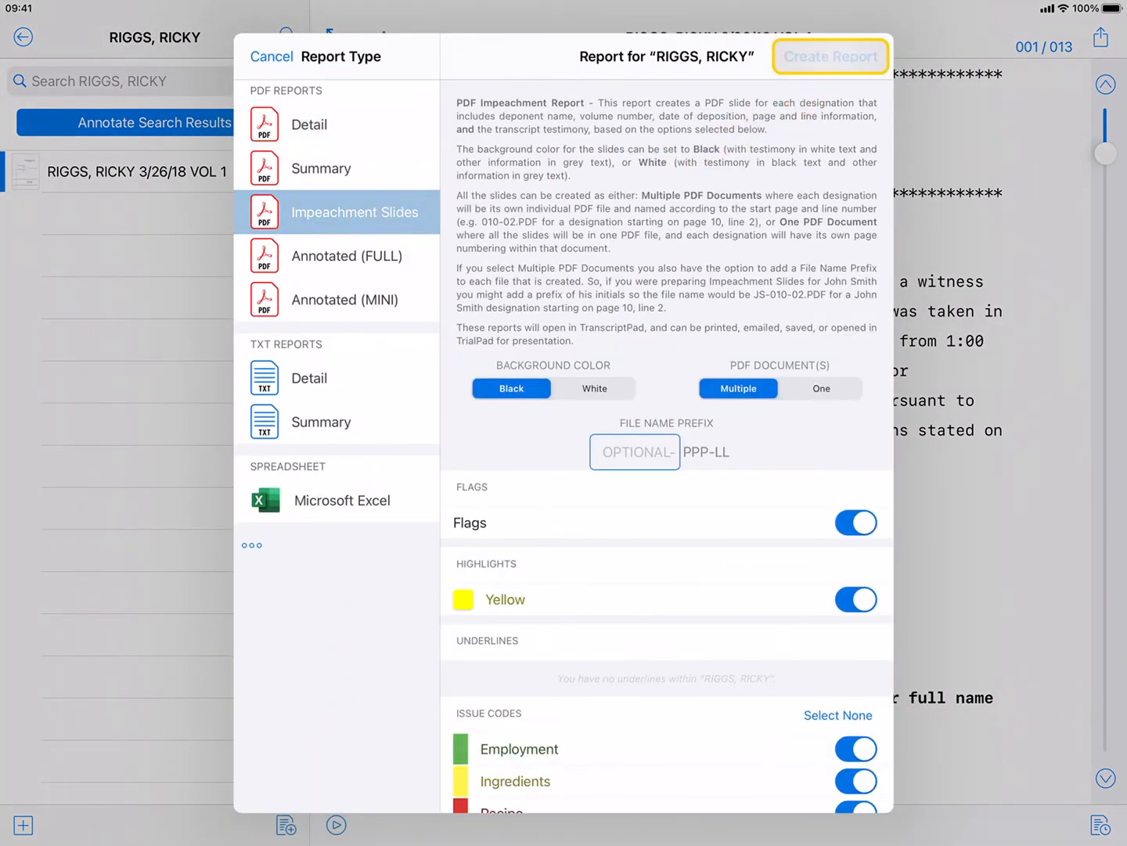
{"action": "left_click", "coordinate": [831, 56]}
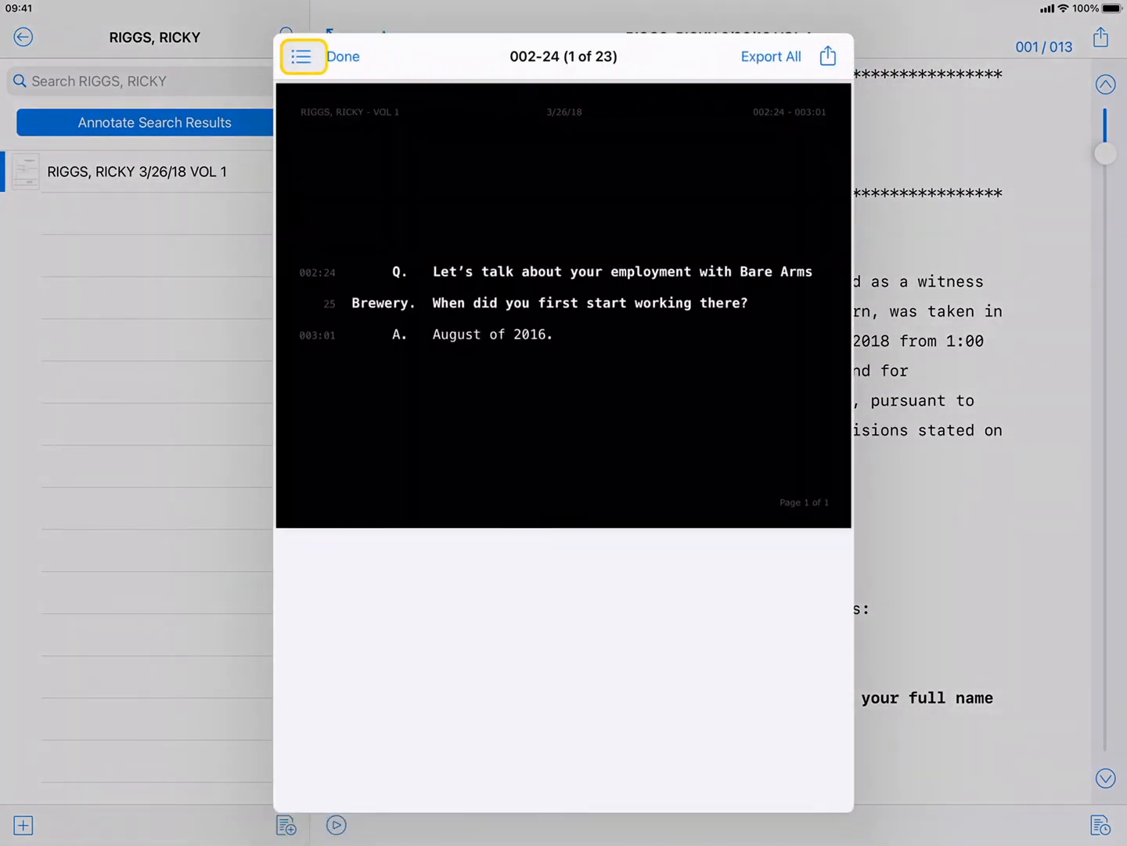
Step: Browse the 23 slide files, export them as one archive, and close the viewer
{"action": "left_click", "coordinate": [301, 57]}
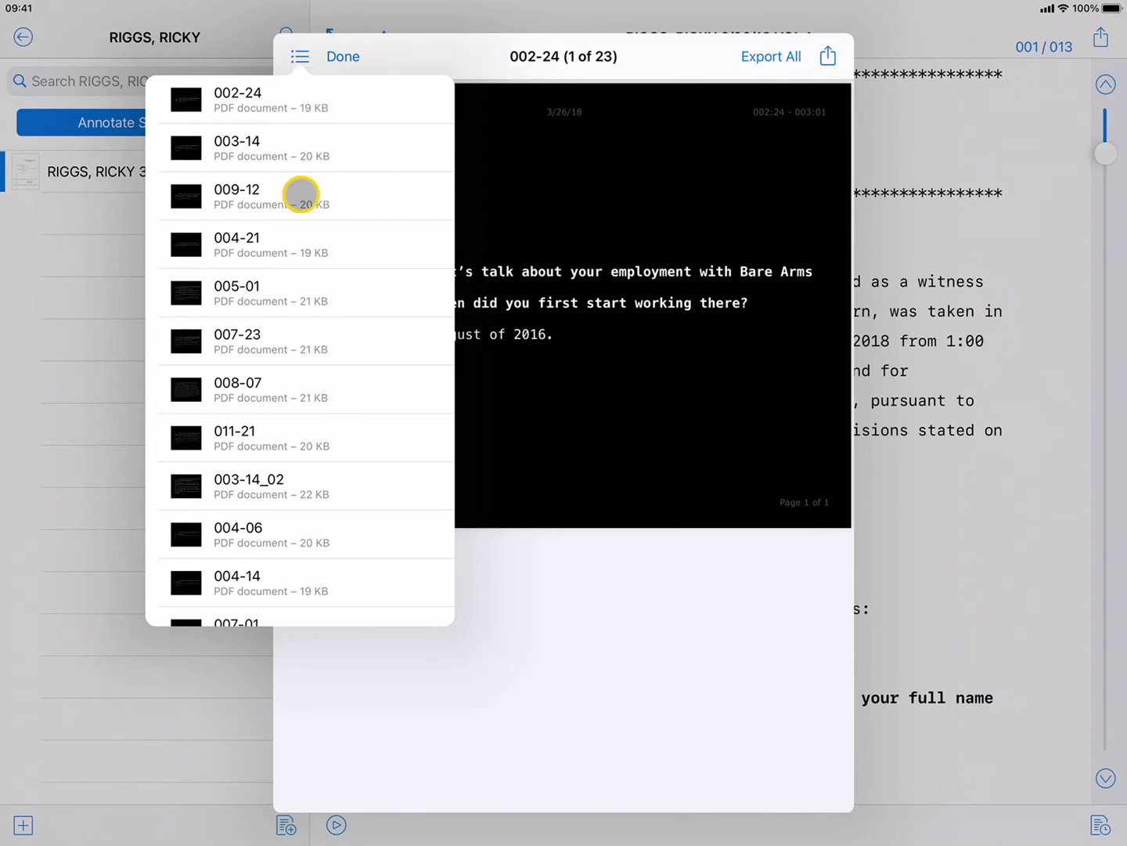
{"action": "left_click", "coordinate": [237, 340]}
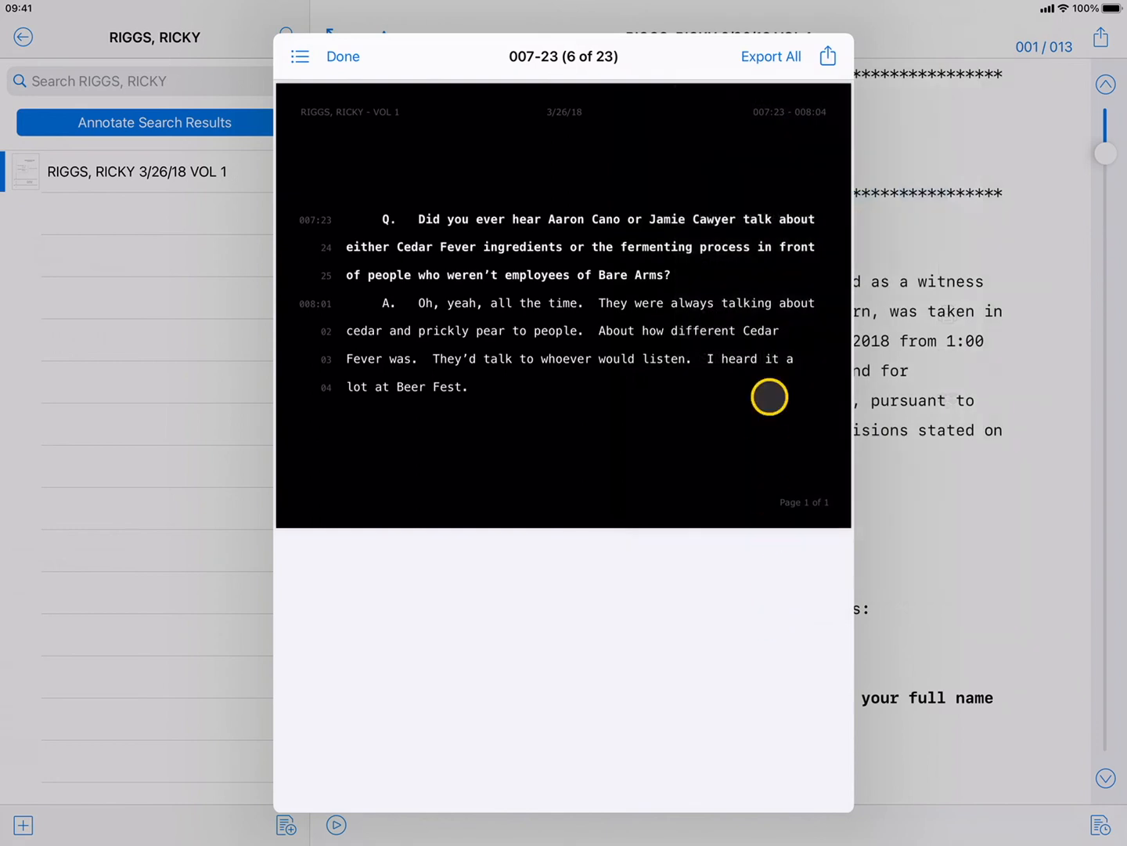
{"action": "left_click", "coordinate": [770, 57]}
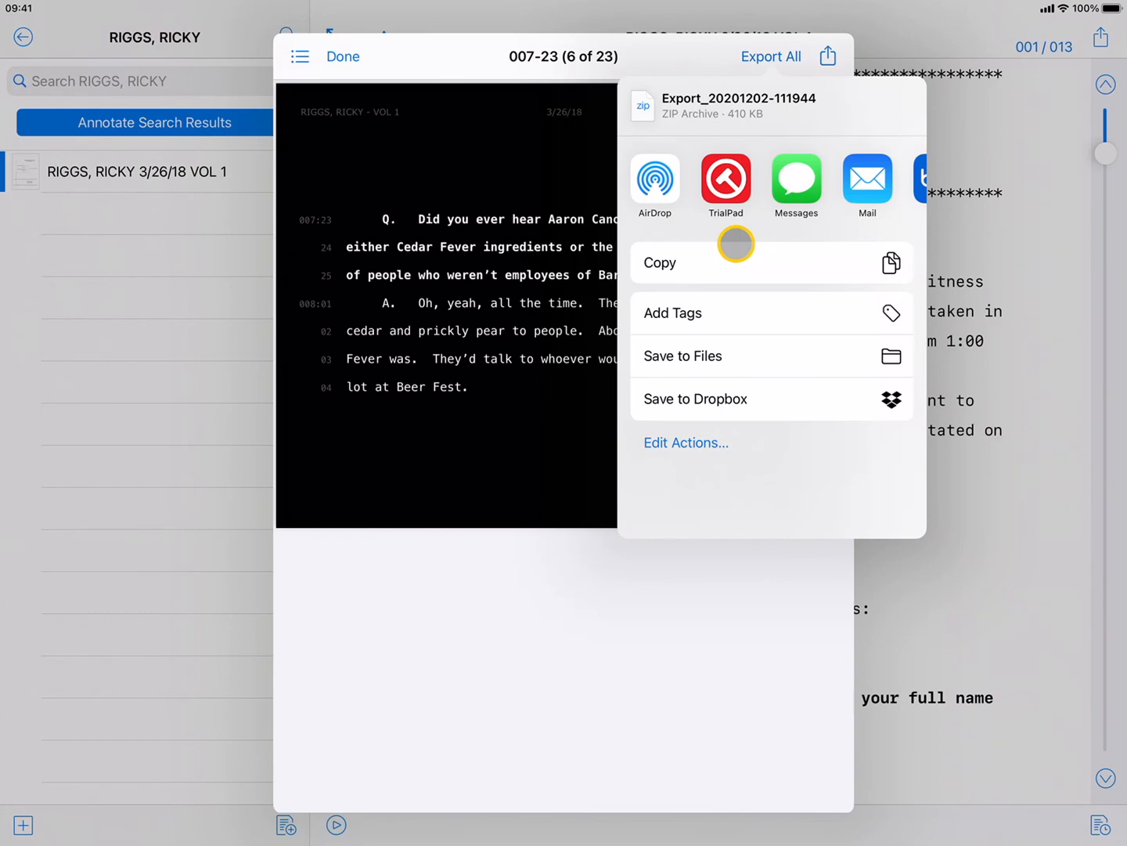
{"action": "mouse_move", "coordinate": [726, 495]}
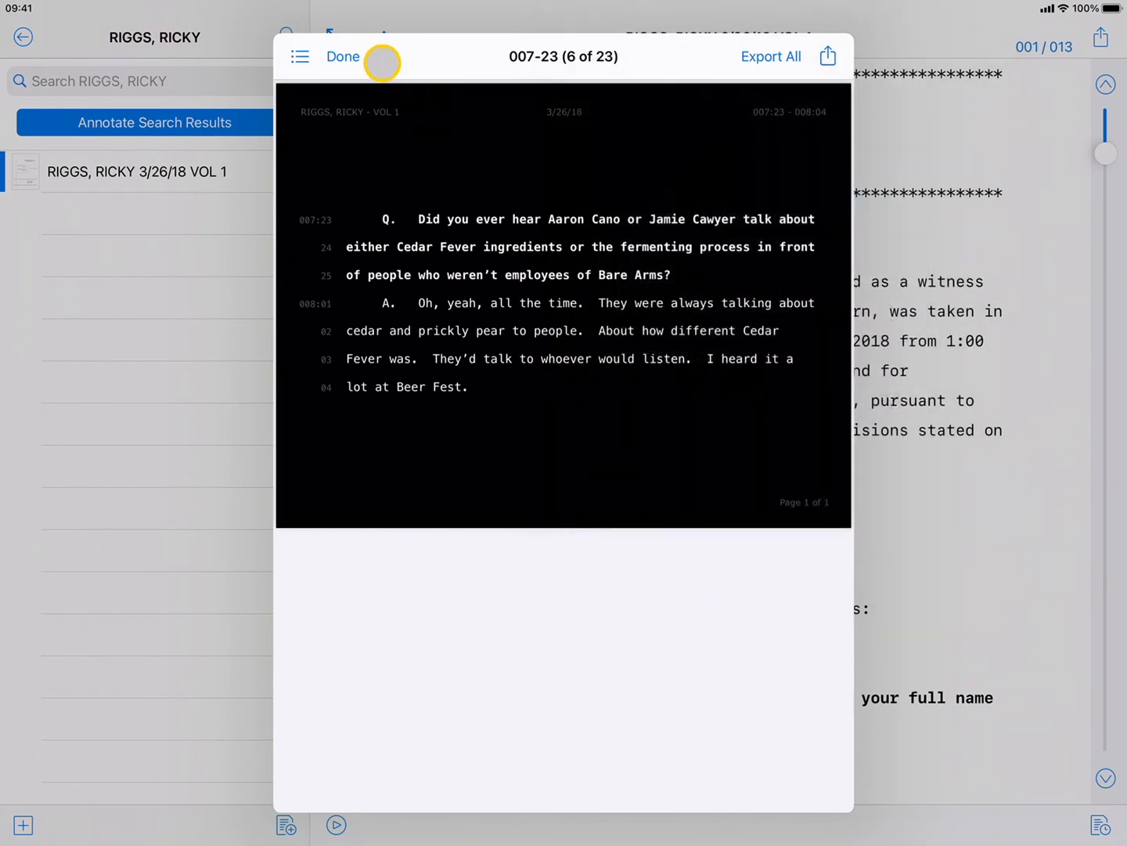
{"action": "left_click", "coordinate": [342, 56]}
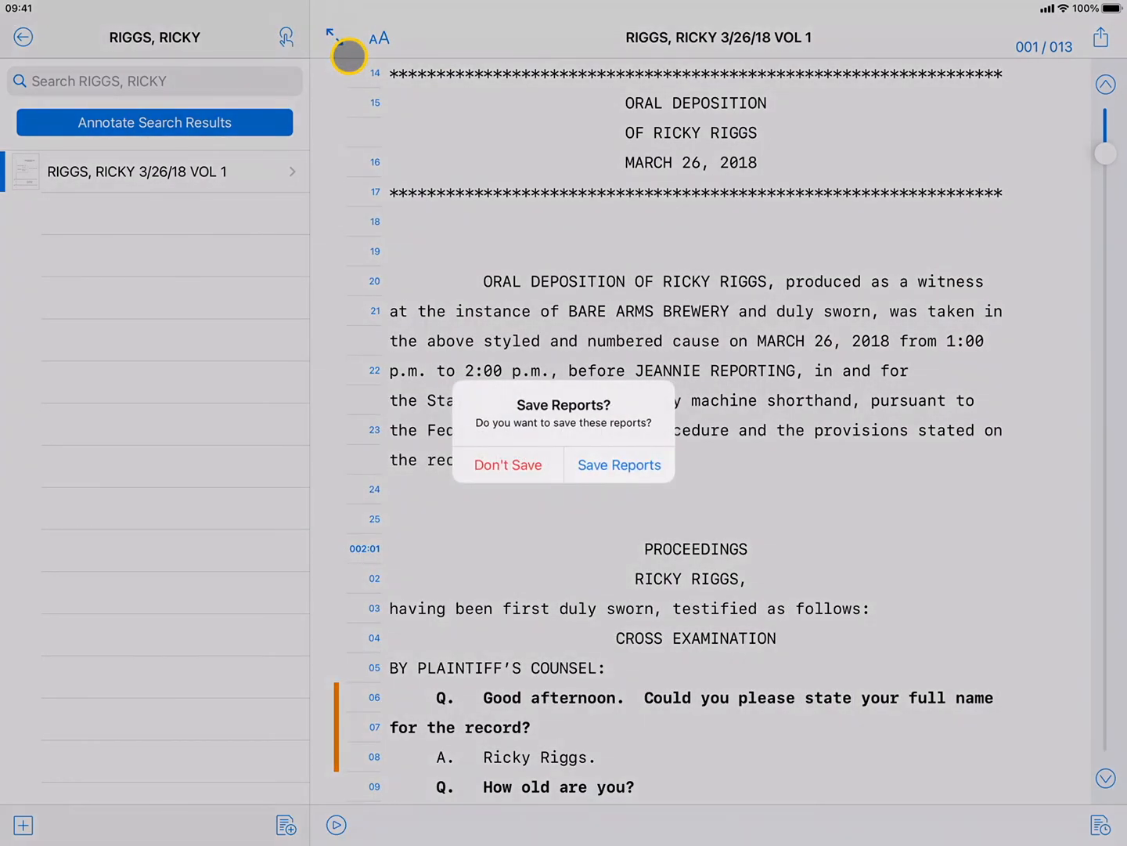
{"action": "left_click", "coordinate": [508, 464]}
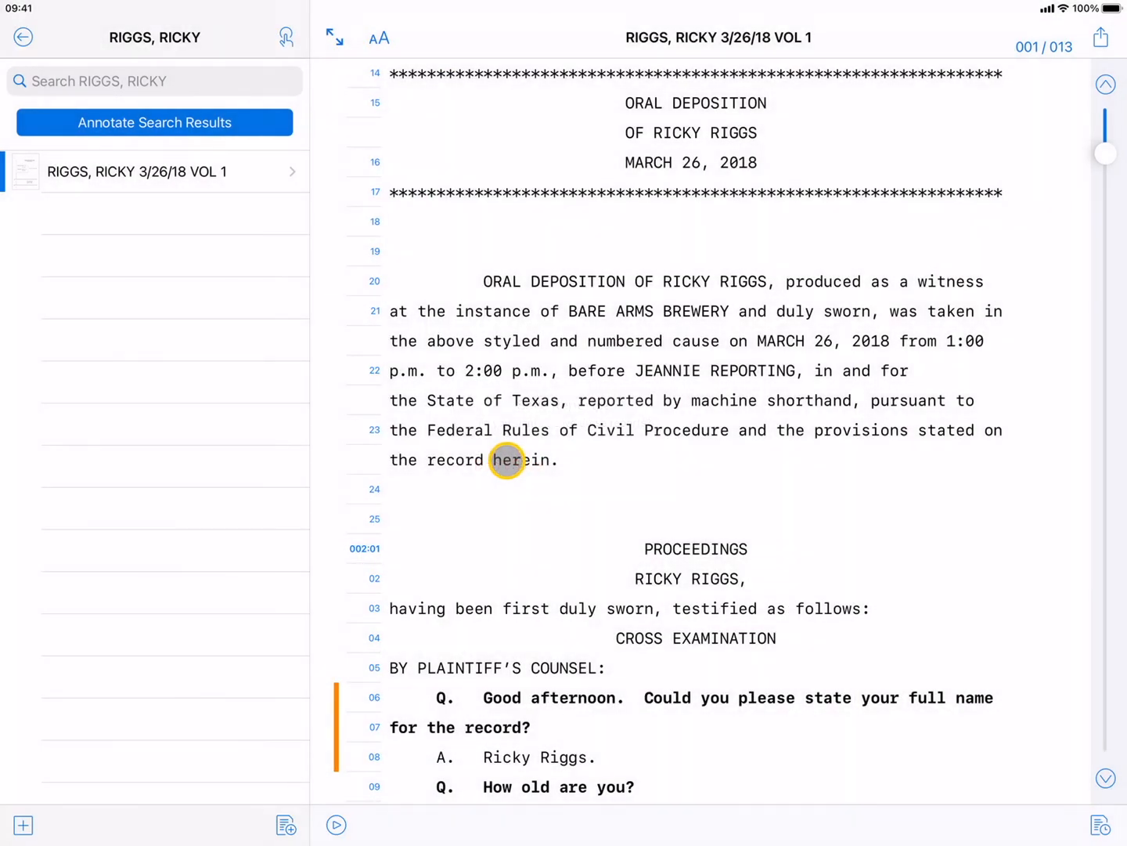
{"action": "left_click", "coordinate": [285, 823]}
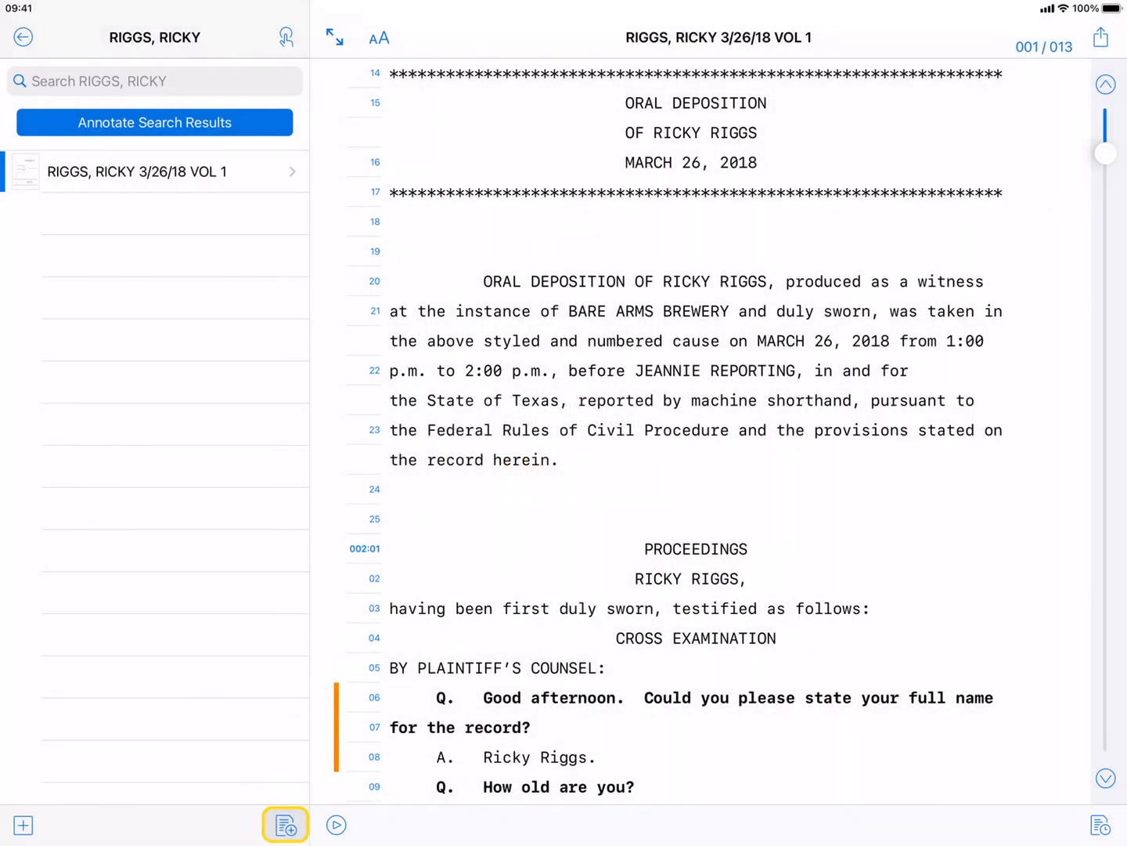
{"action": "left_click", "coordinate": [284, 824]}
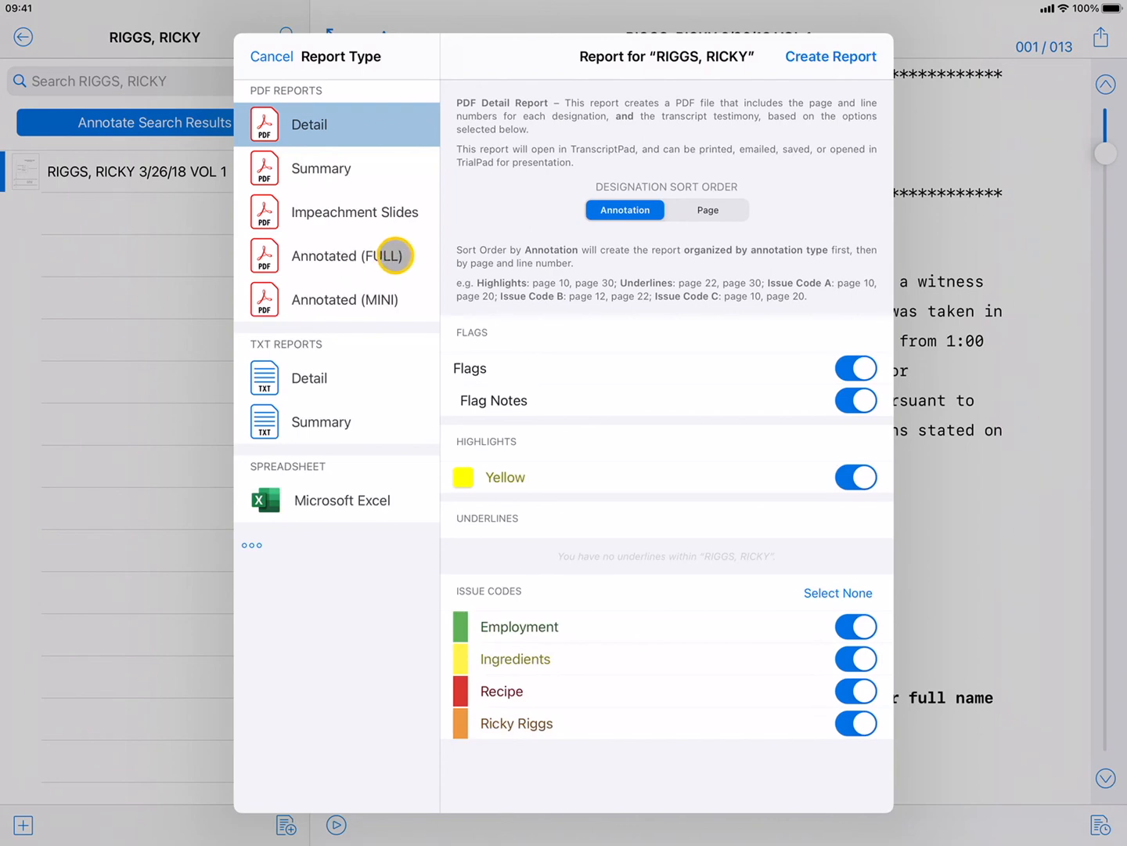
{"action": "left_click", "coordinate": [346, 256]}
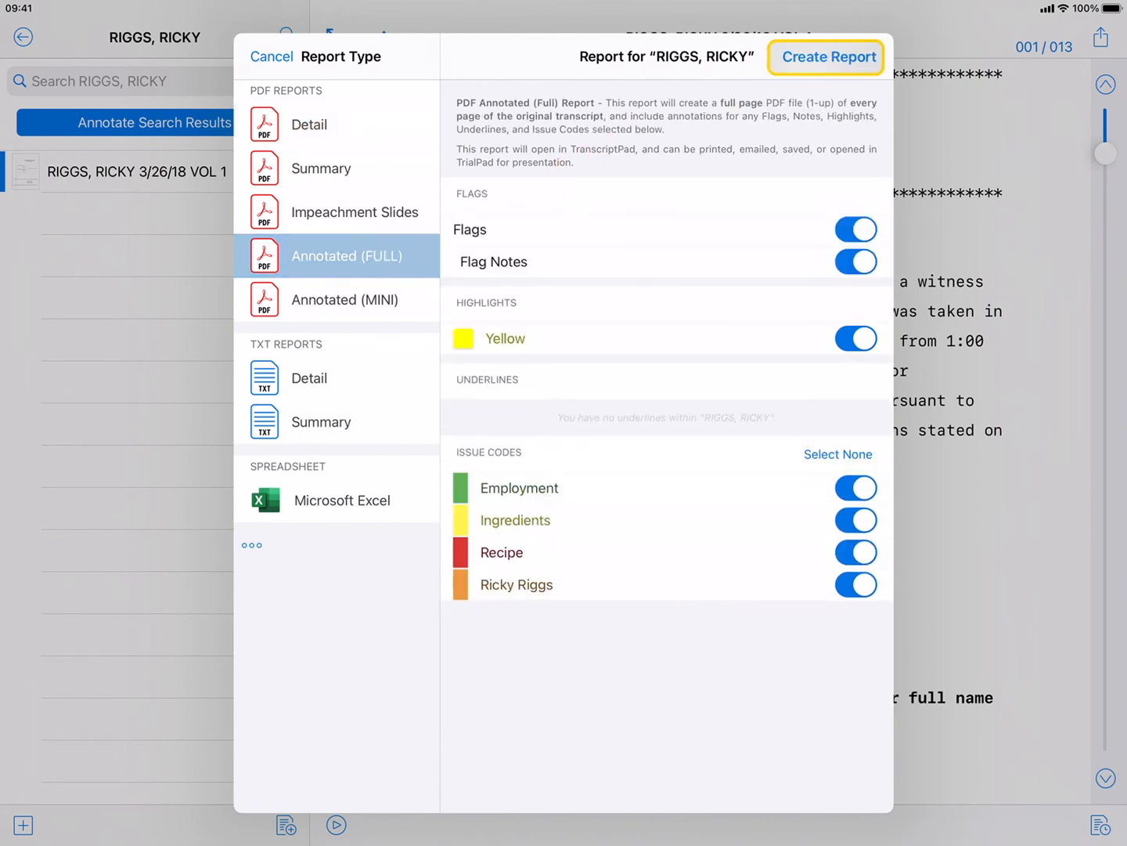
{"action": "left_click", "coordinate": [827, 56]}
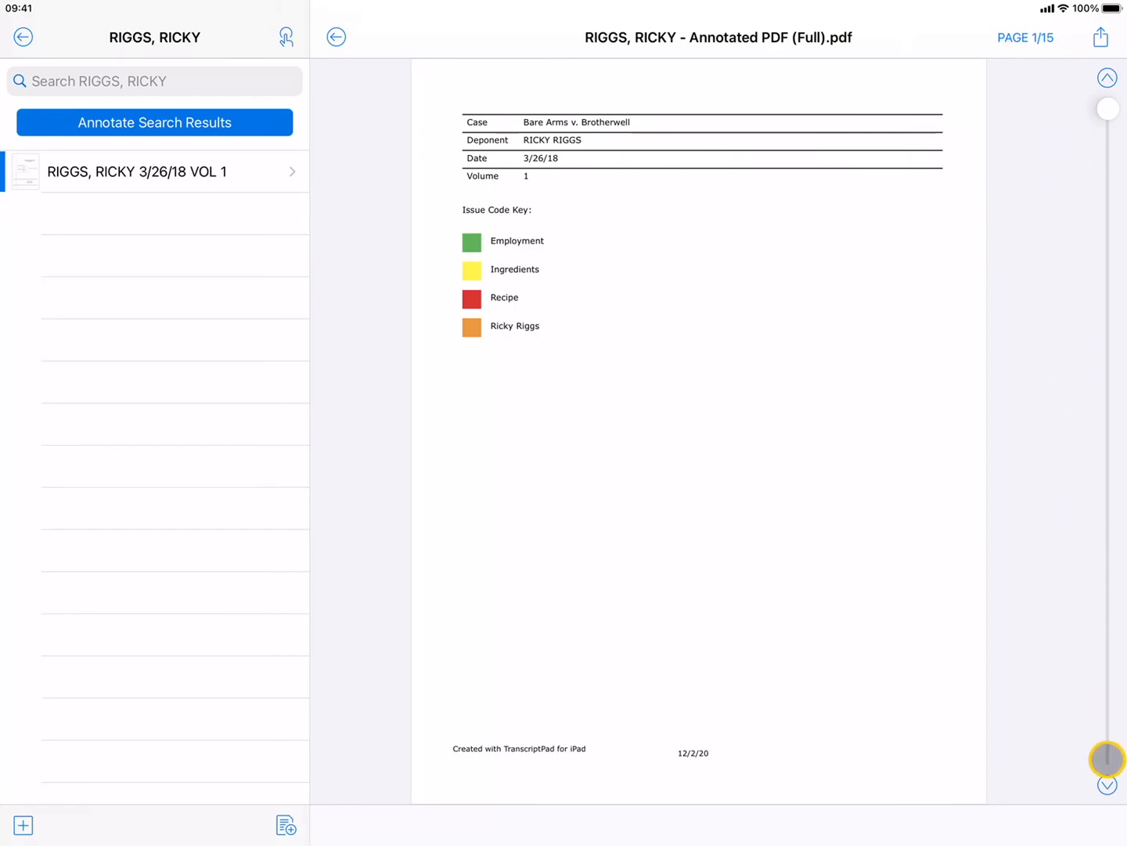
Step: Page through the 15-page full annotated report to page 5 and close it
{"action": "left_click", "coordinate": [1107, 787]}
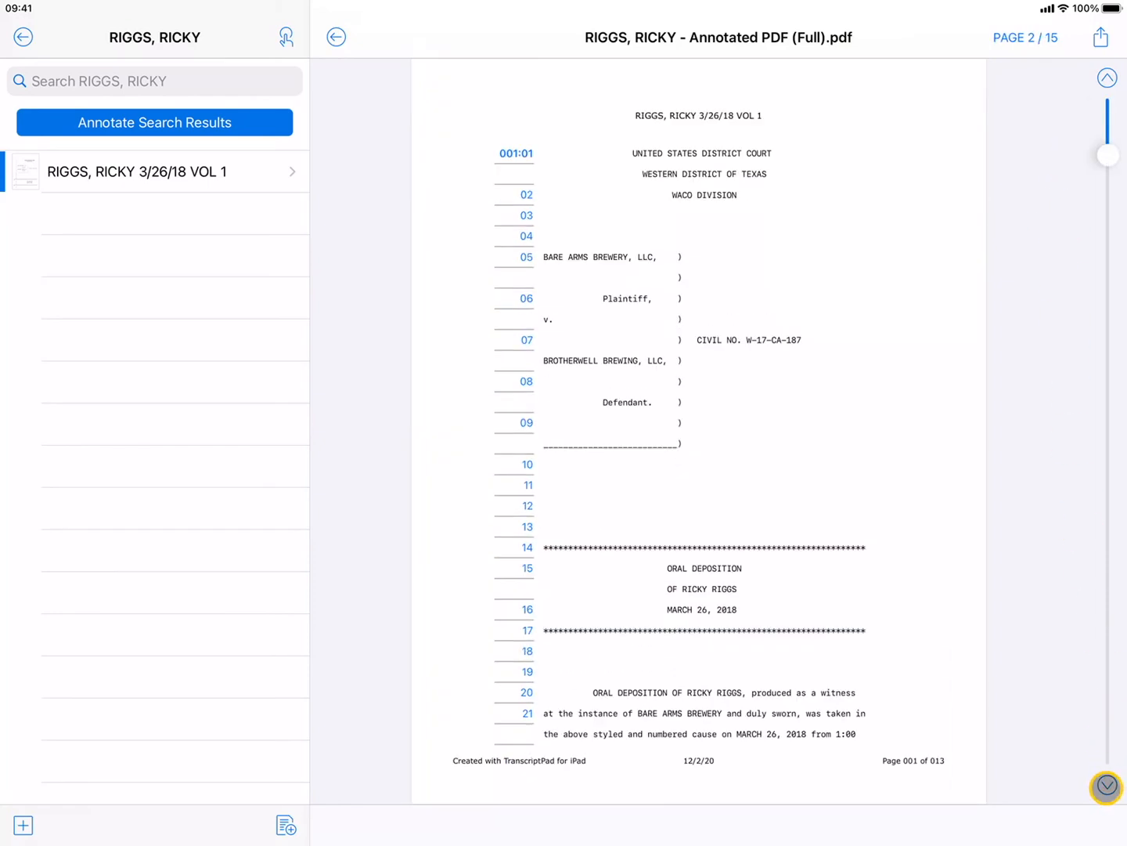
{"action": "left_click", "coordinate": [1107, 786]}
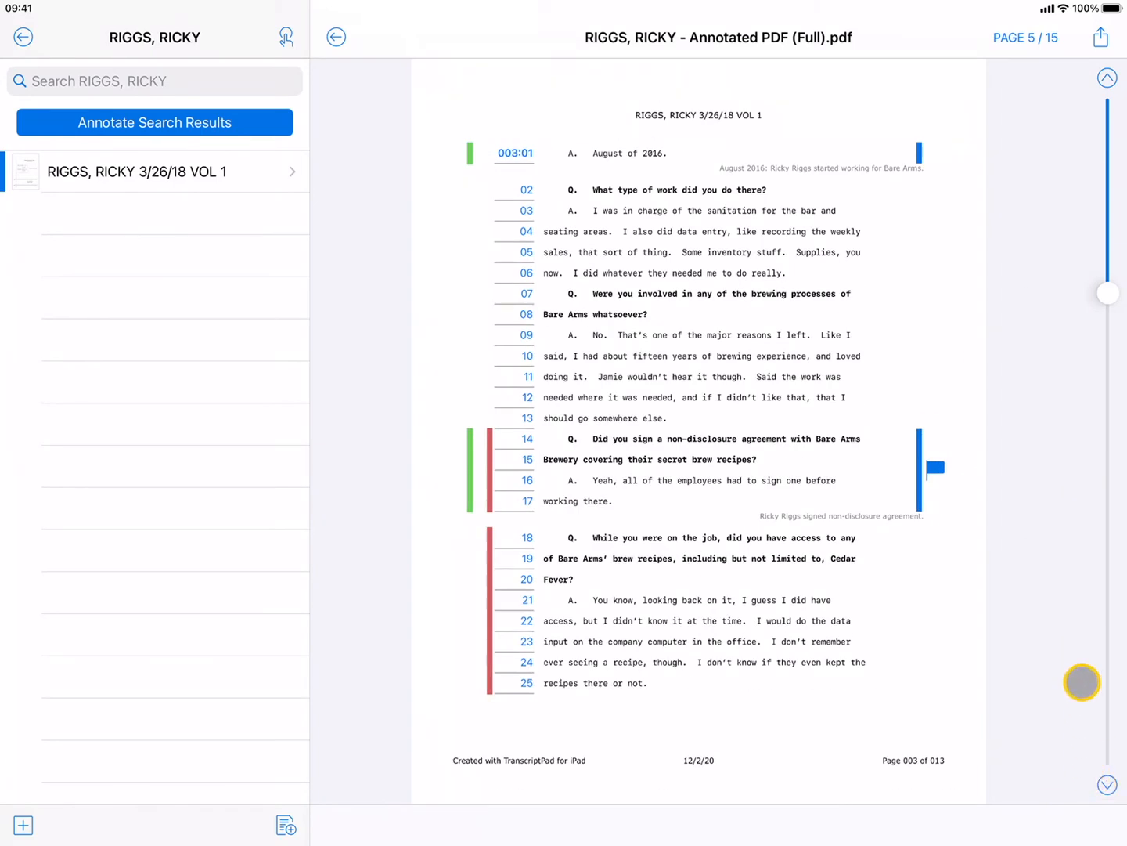
{"action": "left_click", "coordinate": [335, 37]}
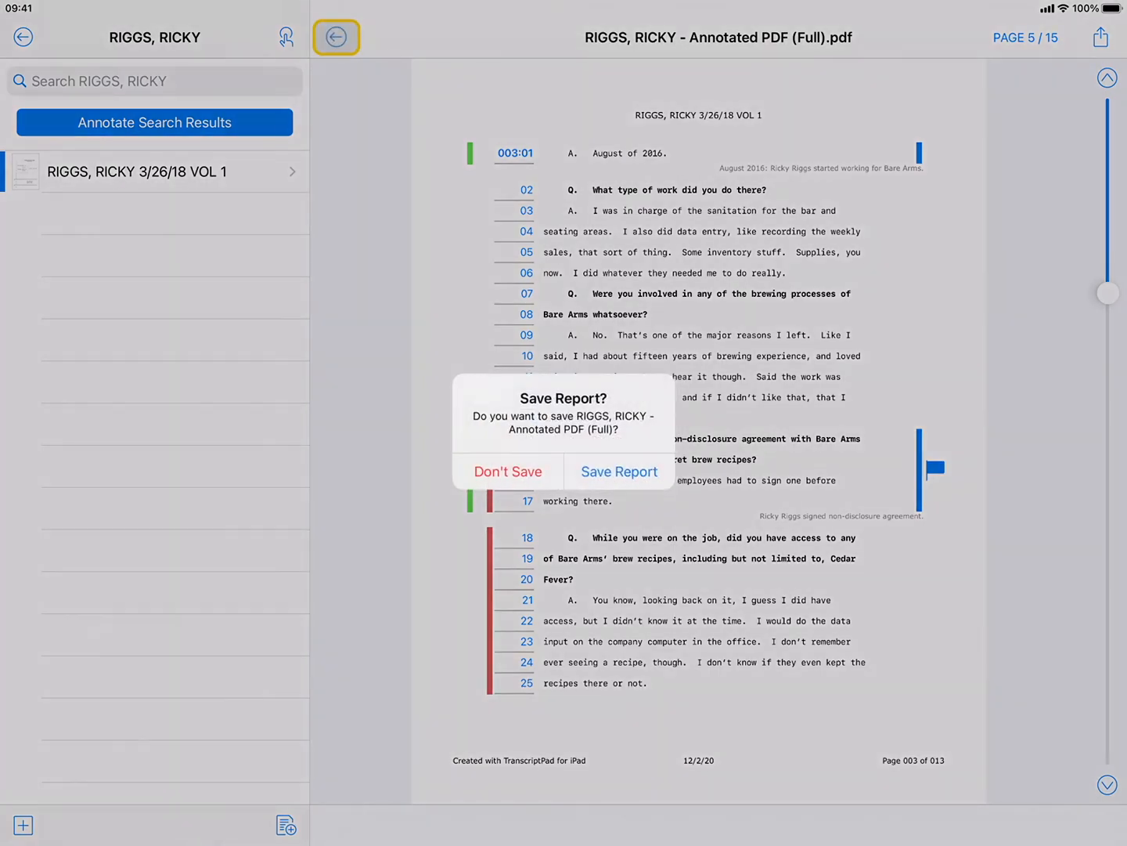
{"action": "left_click", "coordinate": [508, 471]}
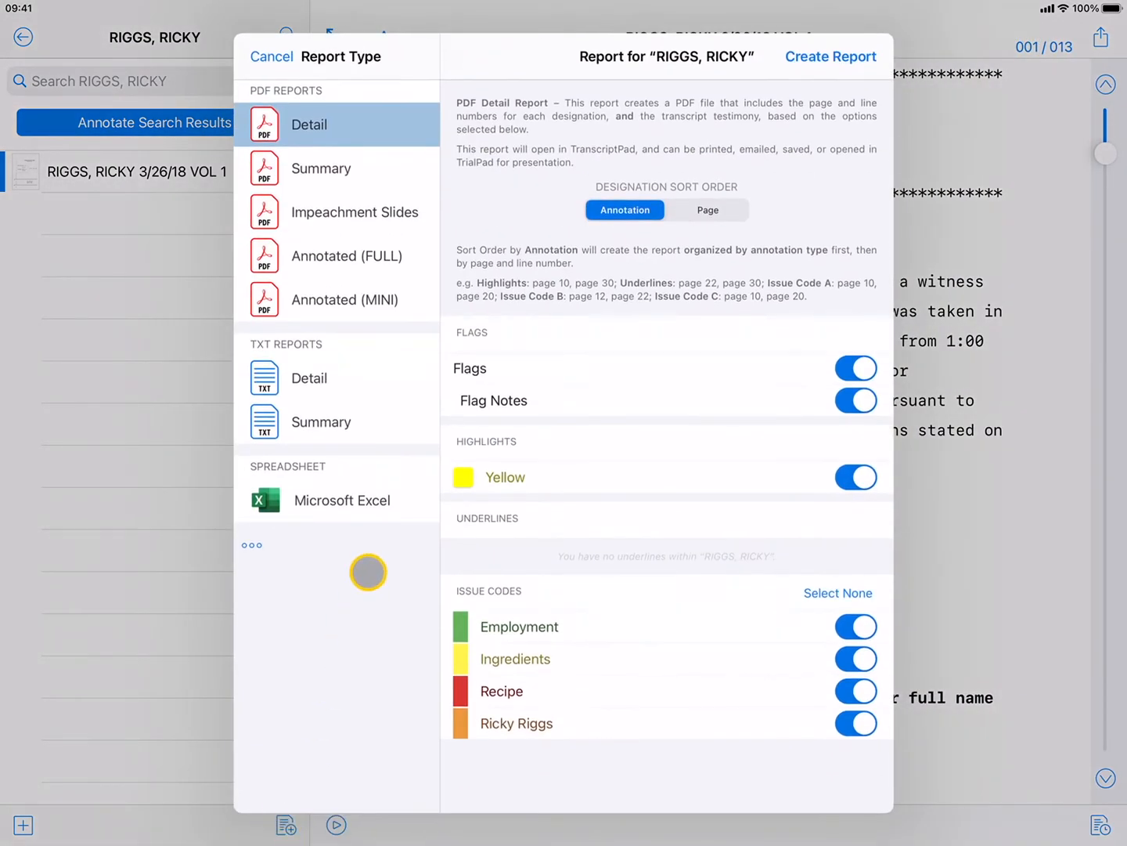
Step: Generate the 4-page Annotated (Mini) PDF, page to its end, and close it
{"action": "left_click", "coordinate": [344, 299]}
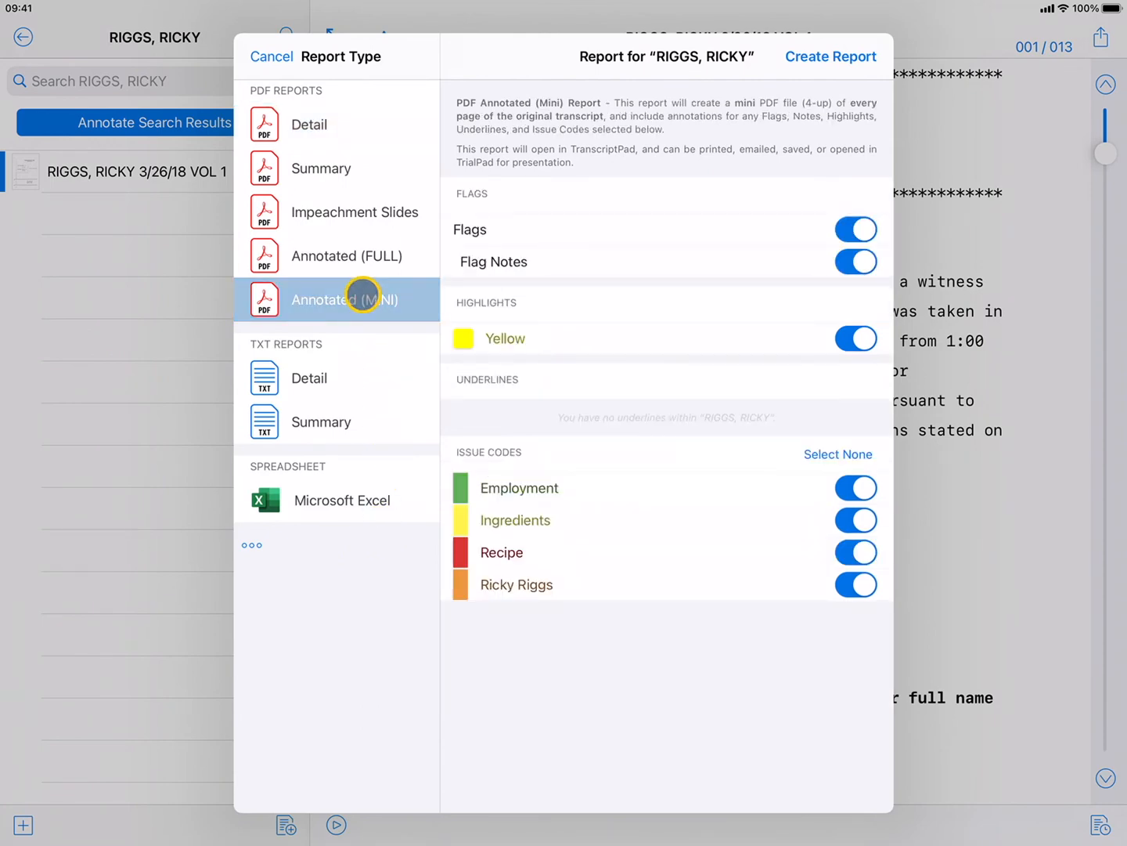
{"action": "left_click", "coordinate": [830, 56]}
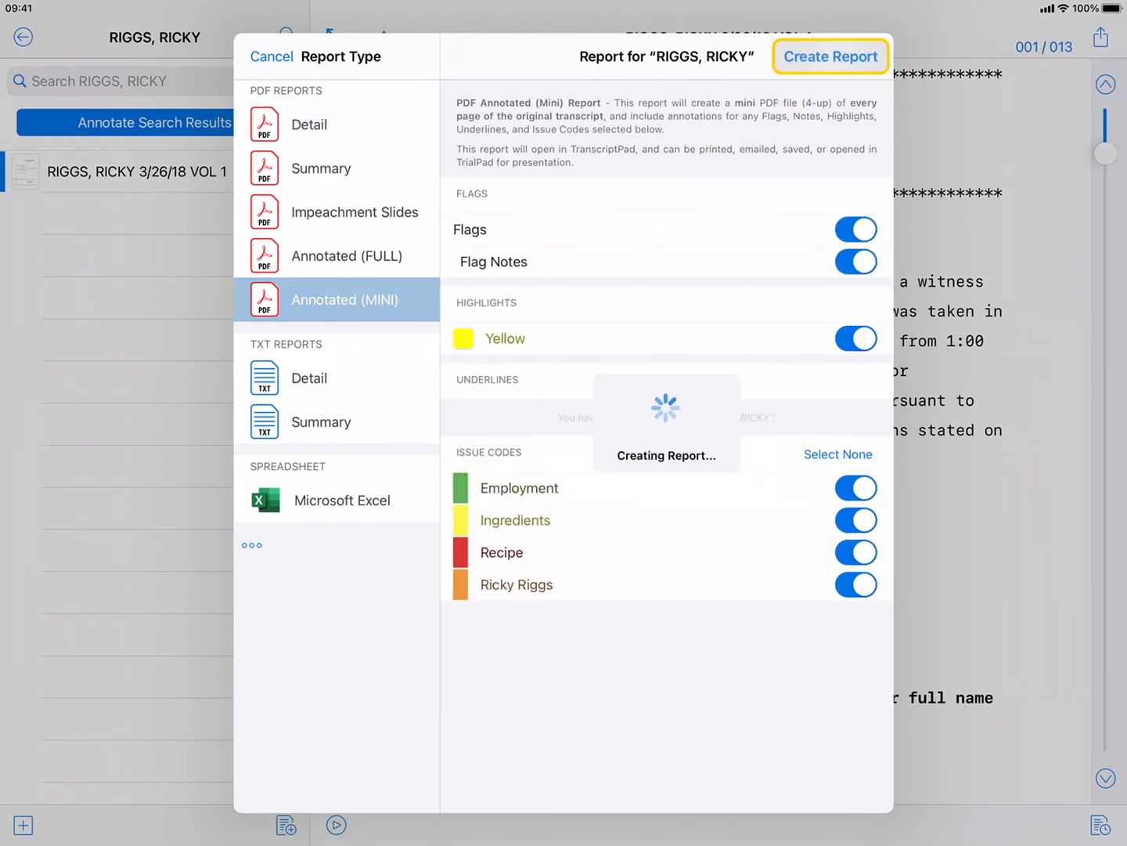
{"action": "left_click", "coordinate": [830, 56]}
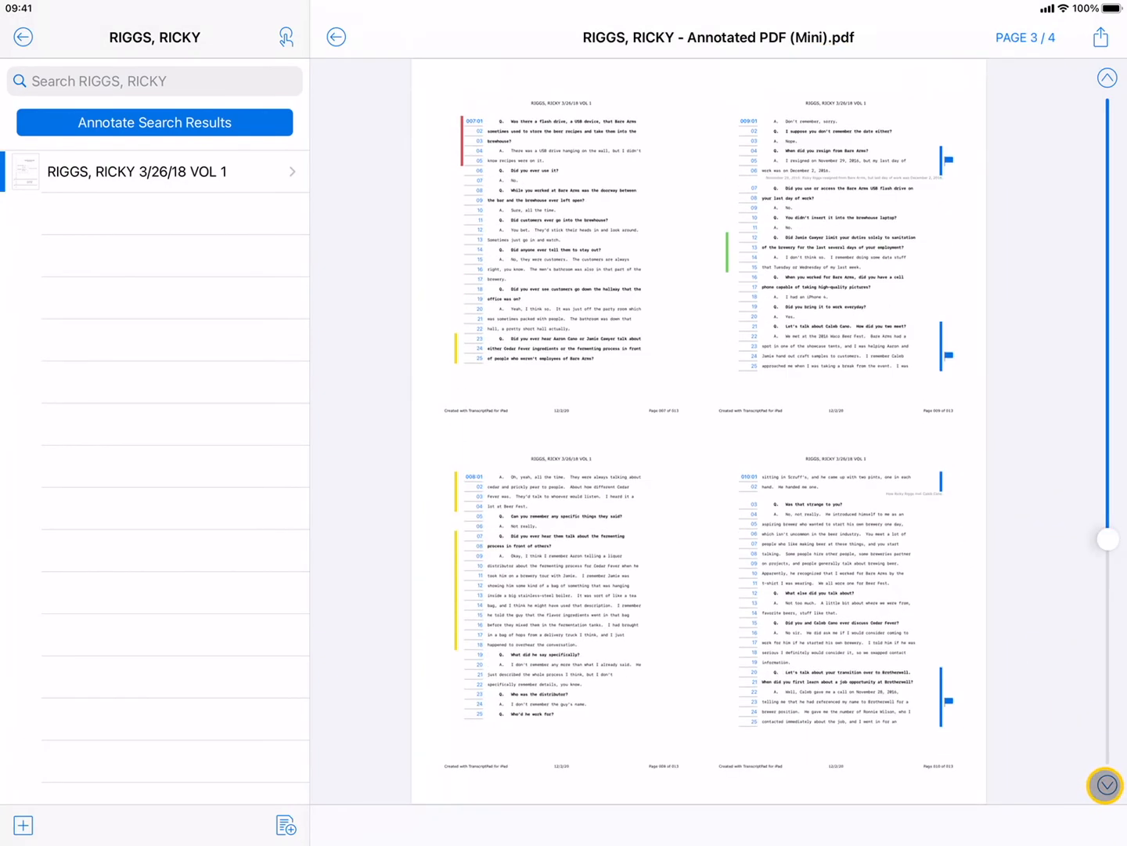
{"action": "left_click", "coordinate": [1107, 783]}
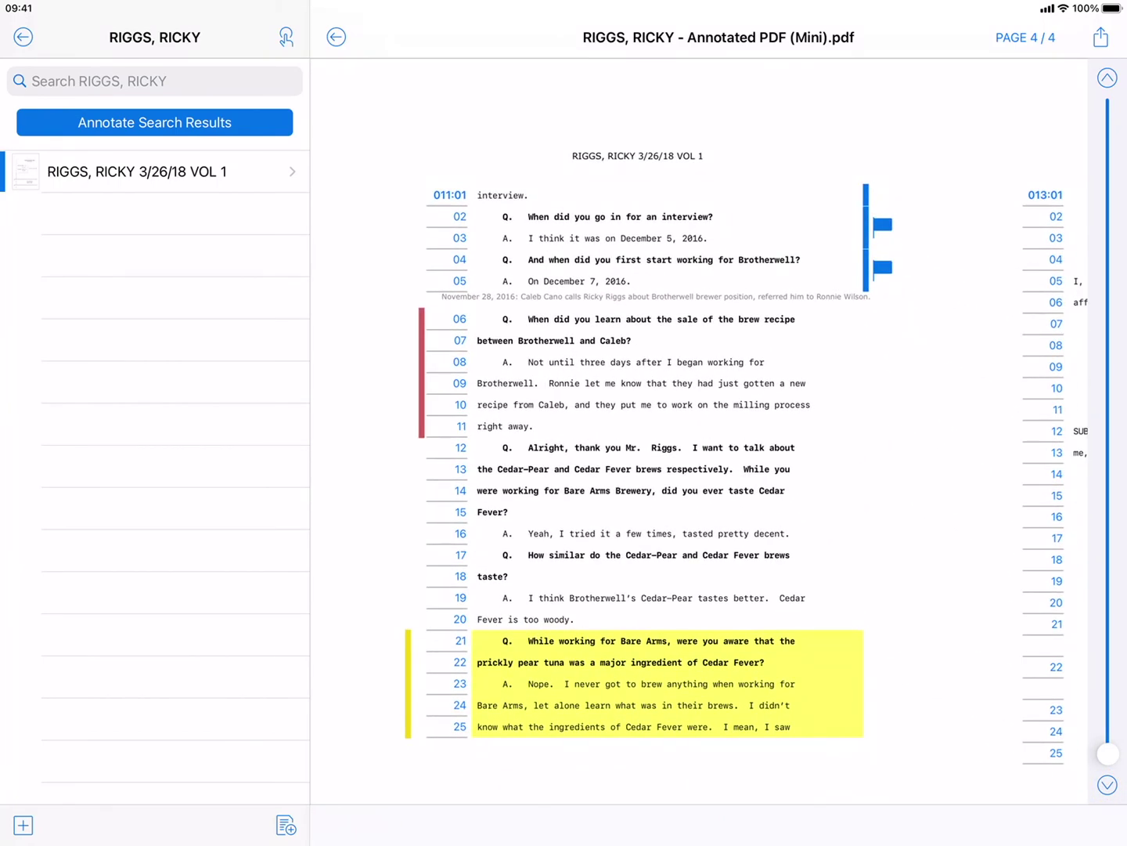
{"action": "scroll", "scroll_direction": "down", "scroll_amount": 3}
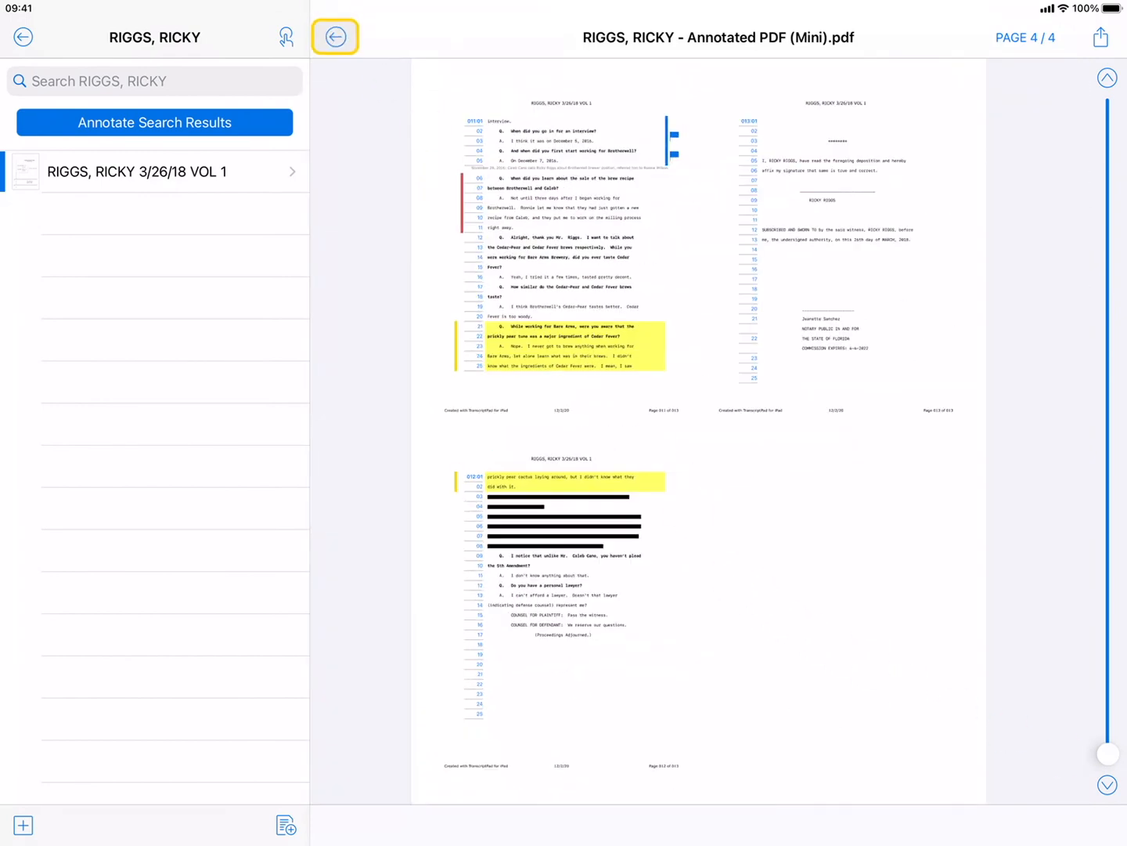
{"action": "left_click", "coordinate": [335, 37]}
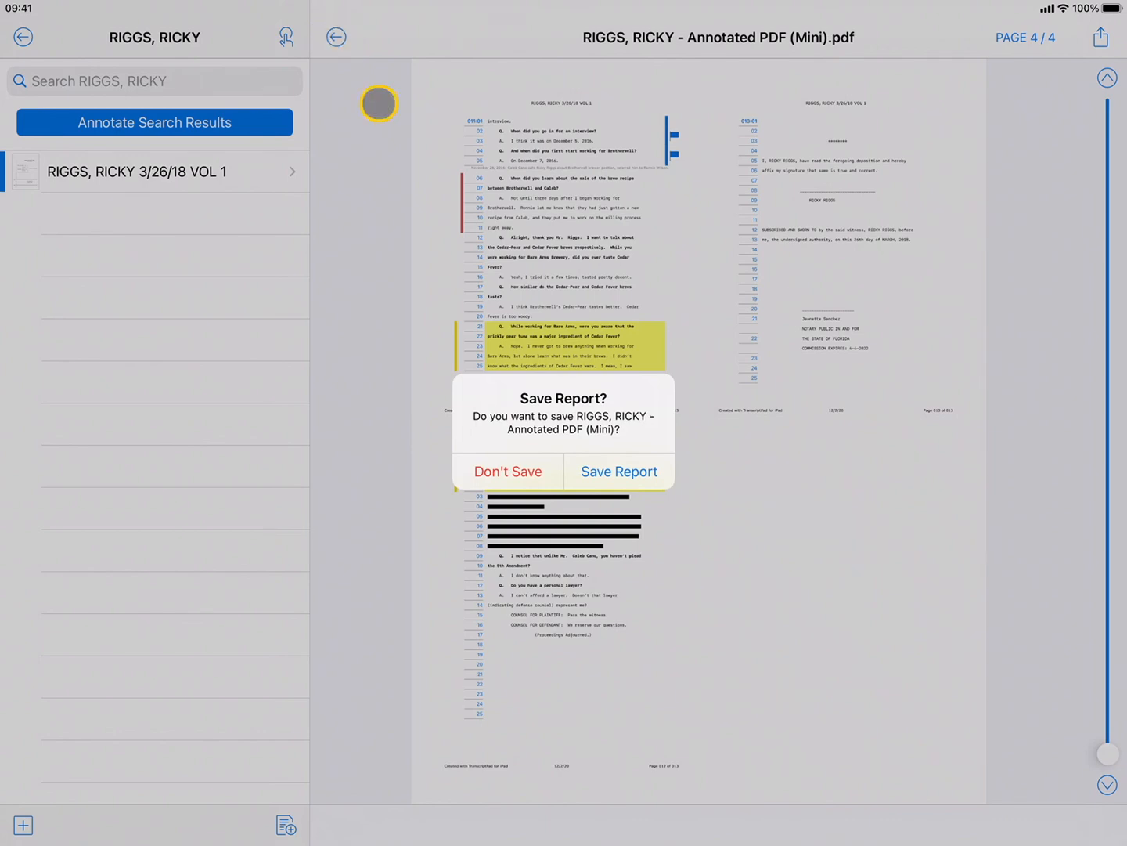
{"action": "left_click", "coordinate": [508, 470]}
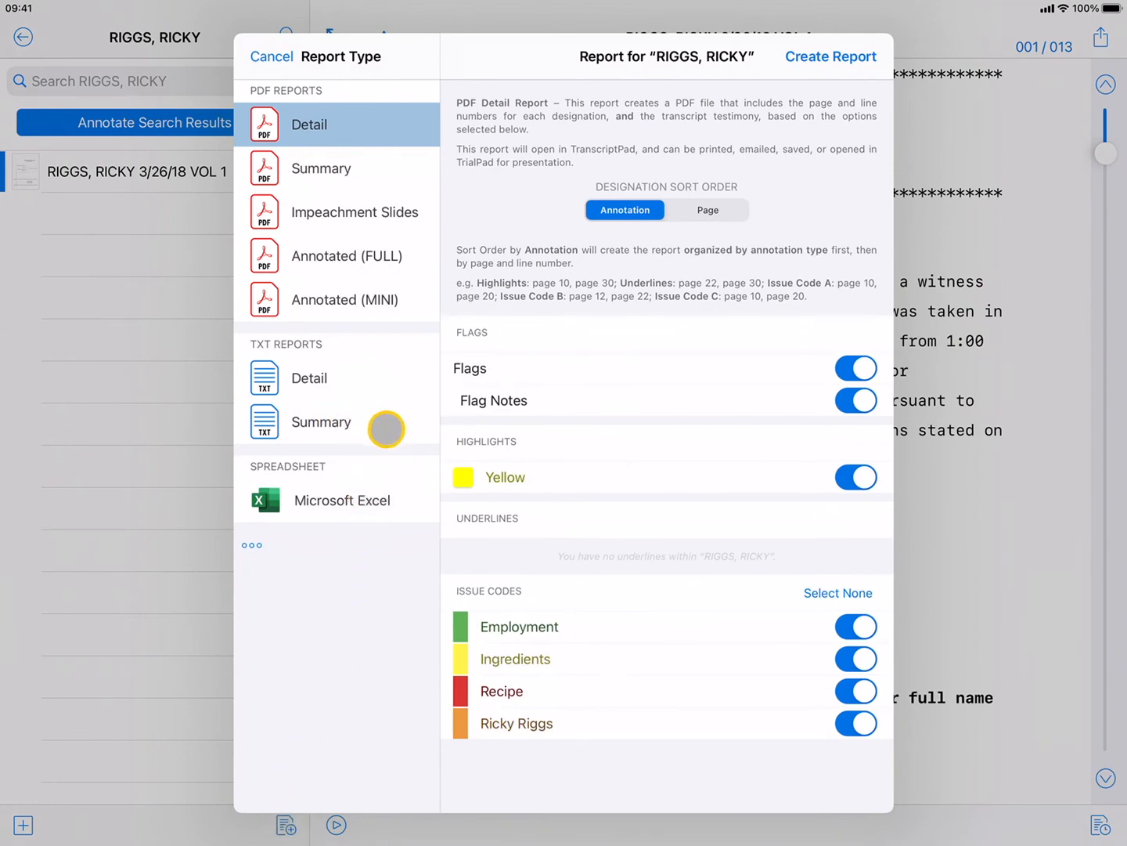
{"action": "left_click", "coordinate": [308, 378]}
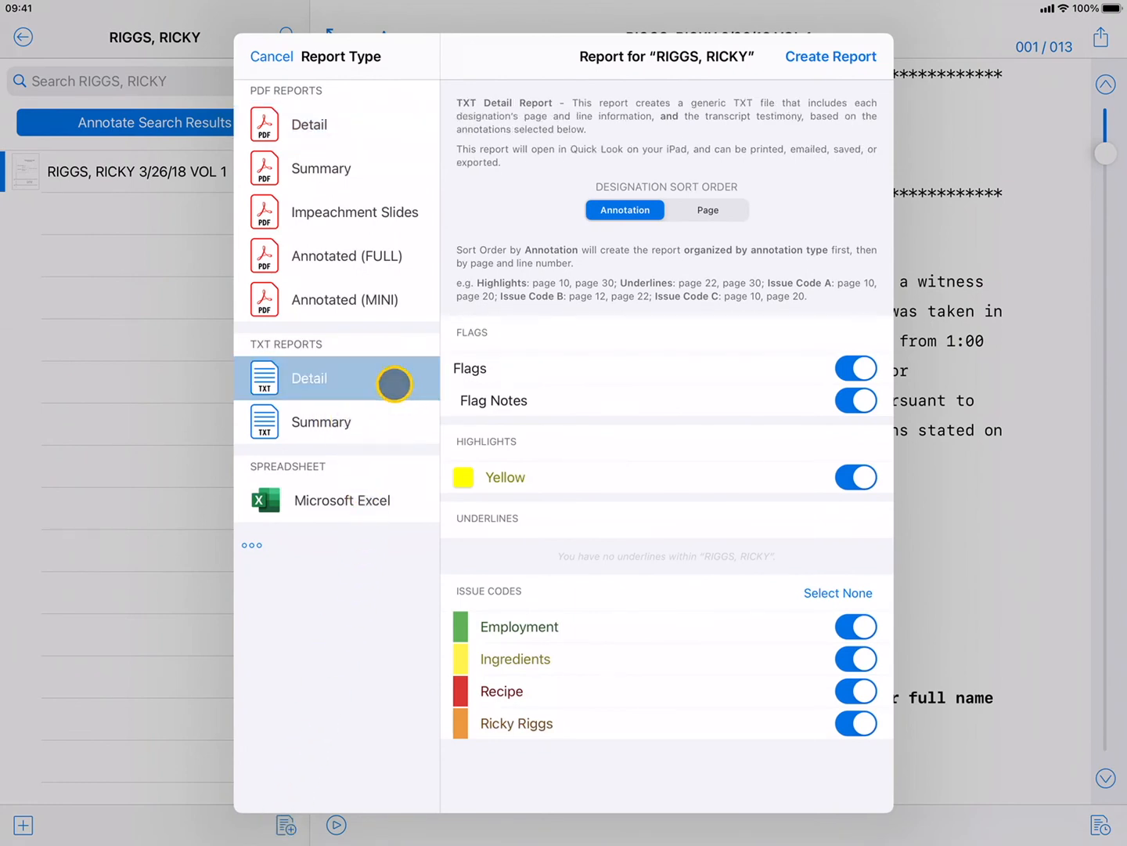
{"action": "left_click", "coordinate": [830, 57]}
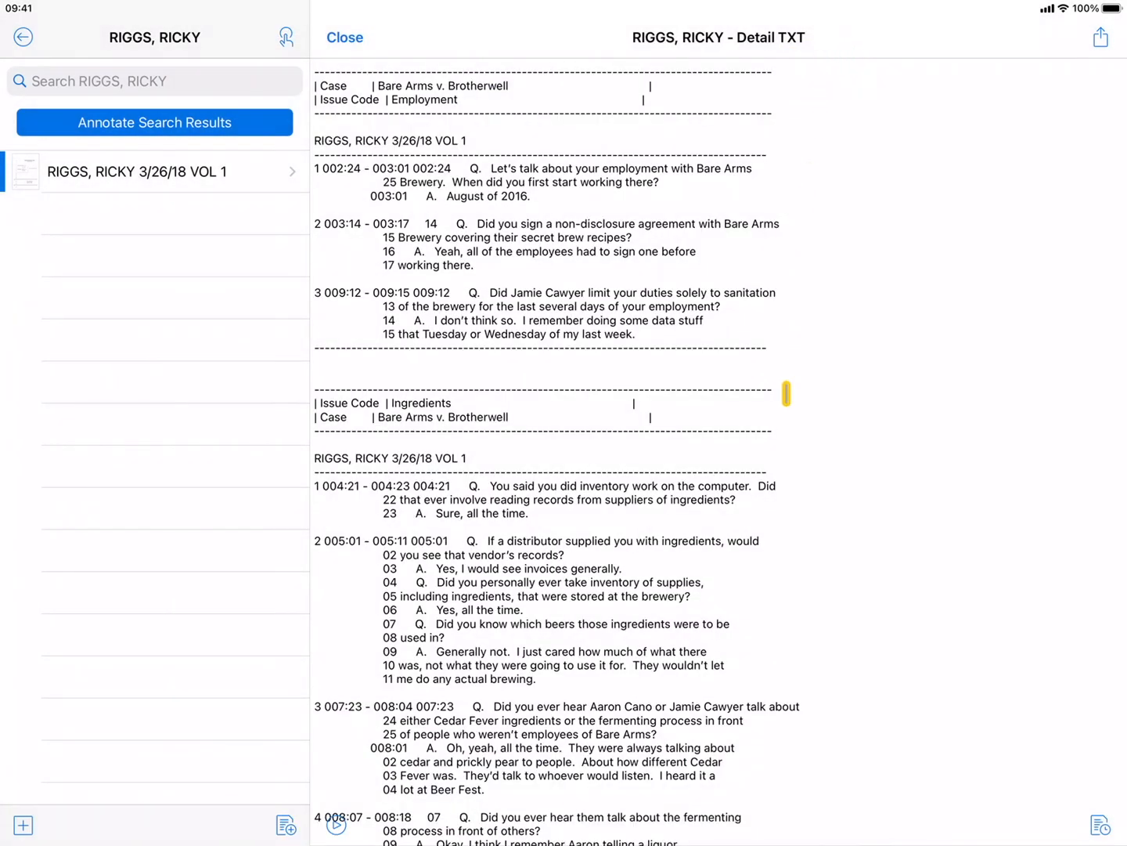
{"action": "scroll", "scroll_direction": "down", "scroll_amount": 3}
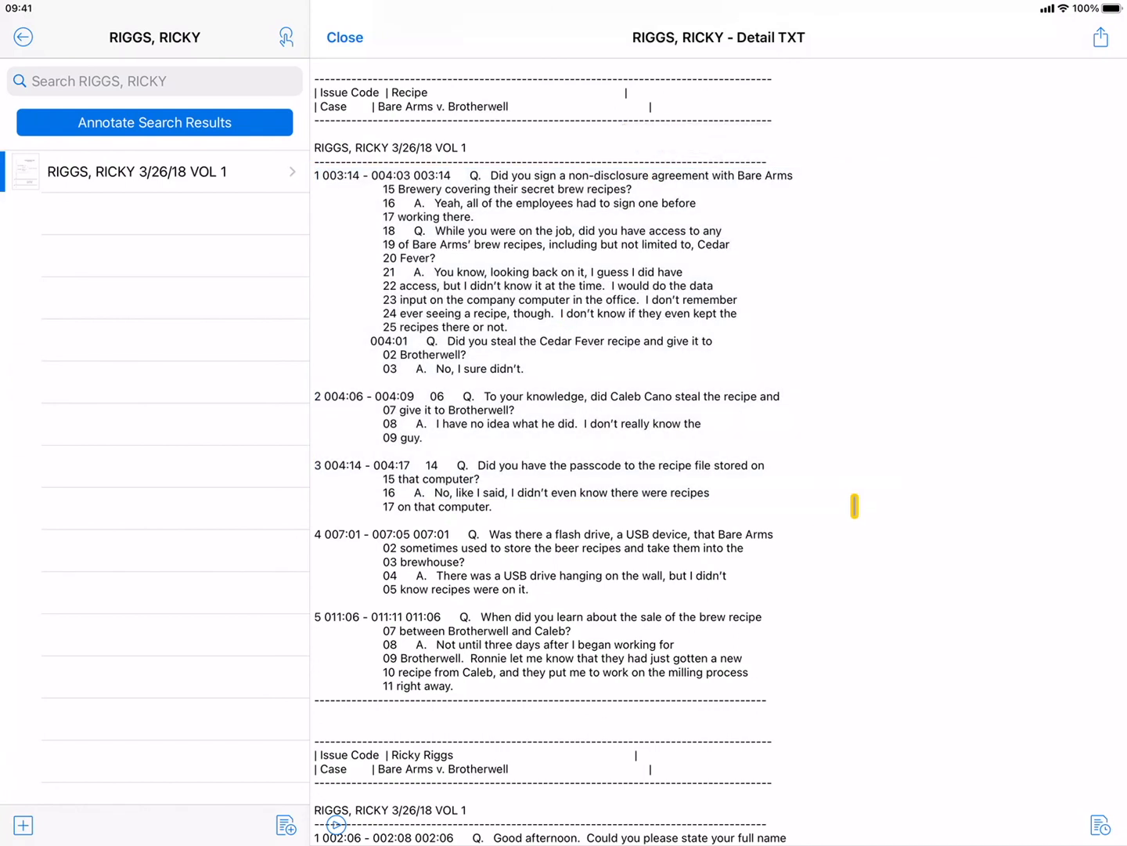
{"action": "left_click", "coordinate": [344, 37]}
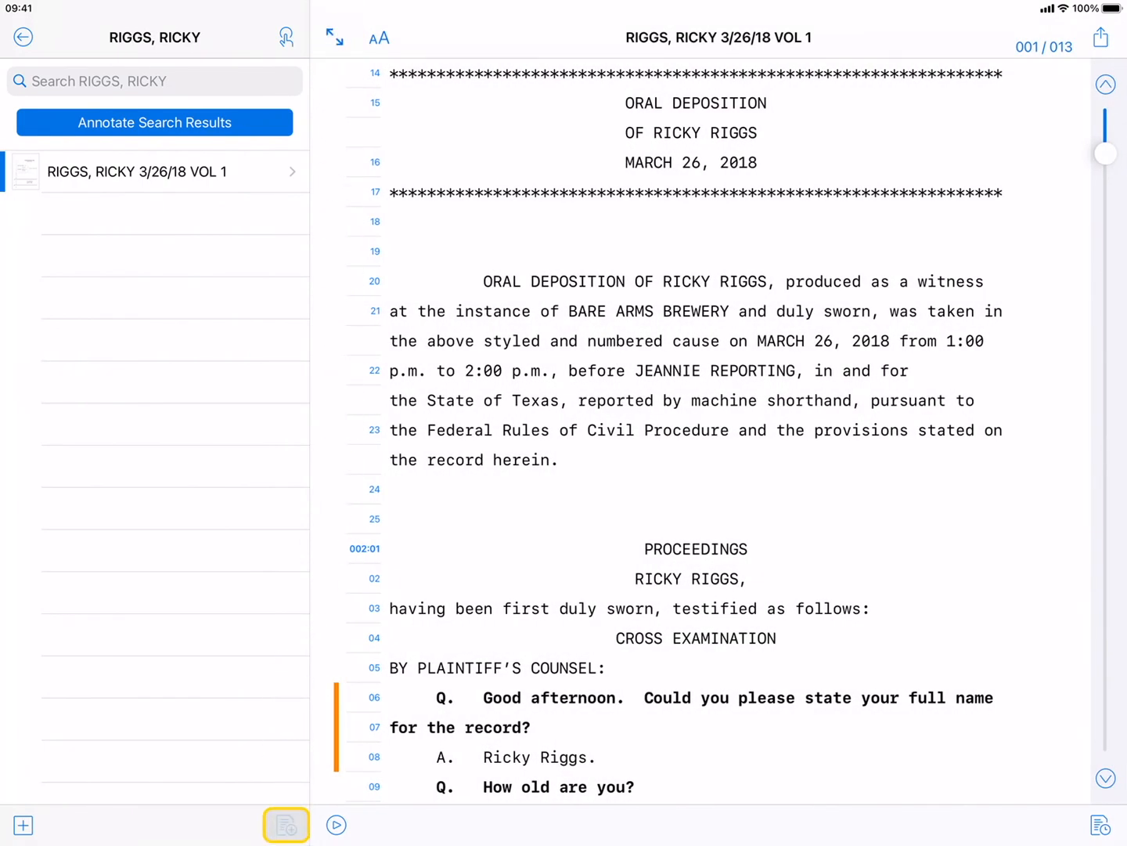
{"action": "left_click", "coordinate": [286, 825]}
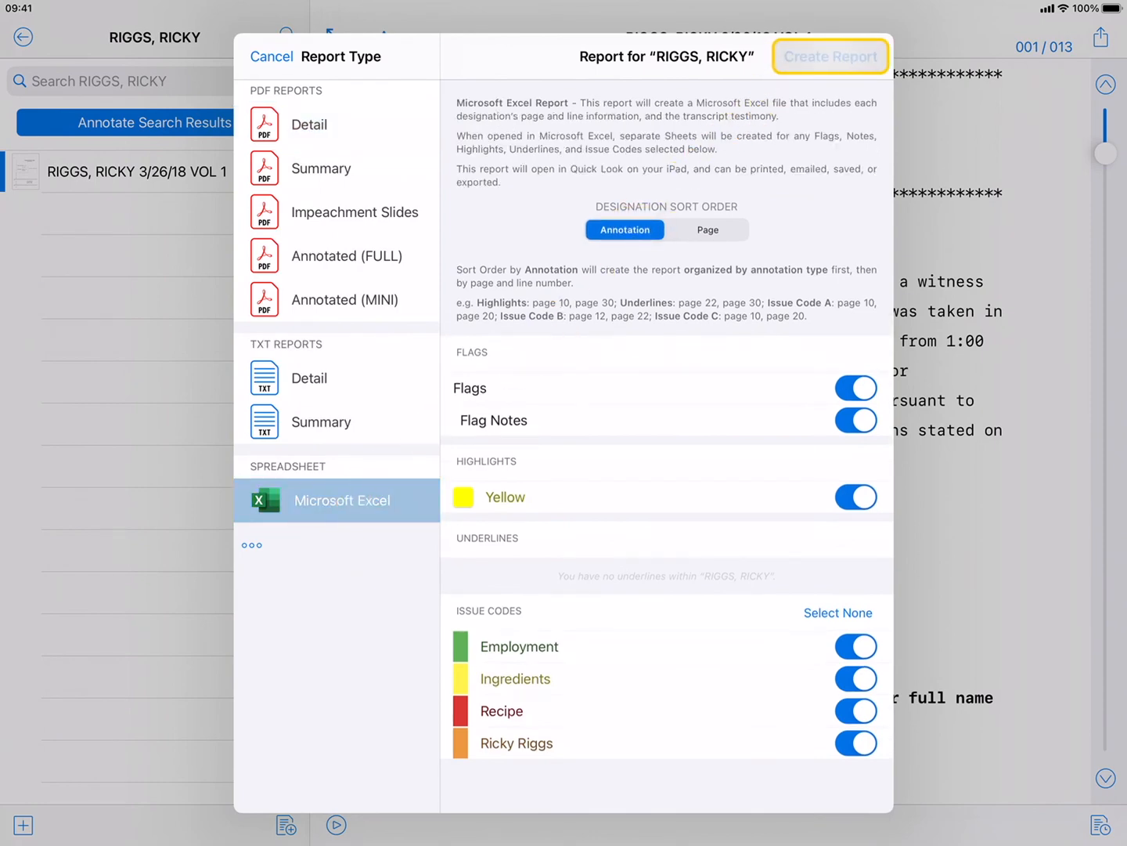
{"action": "left_click", "coordinate": [830, 57]}
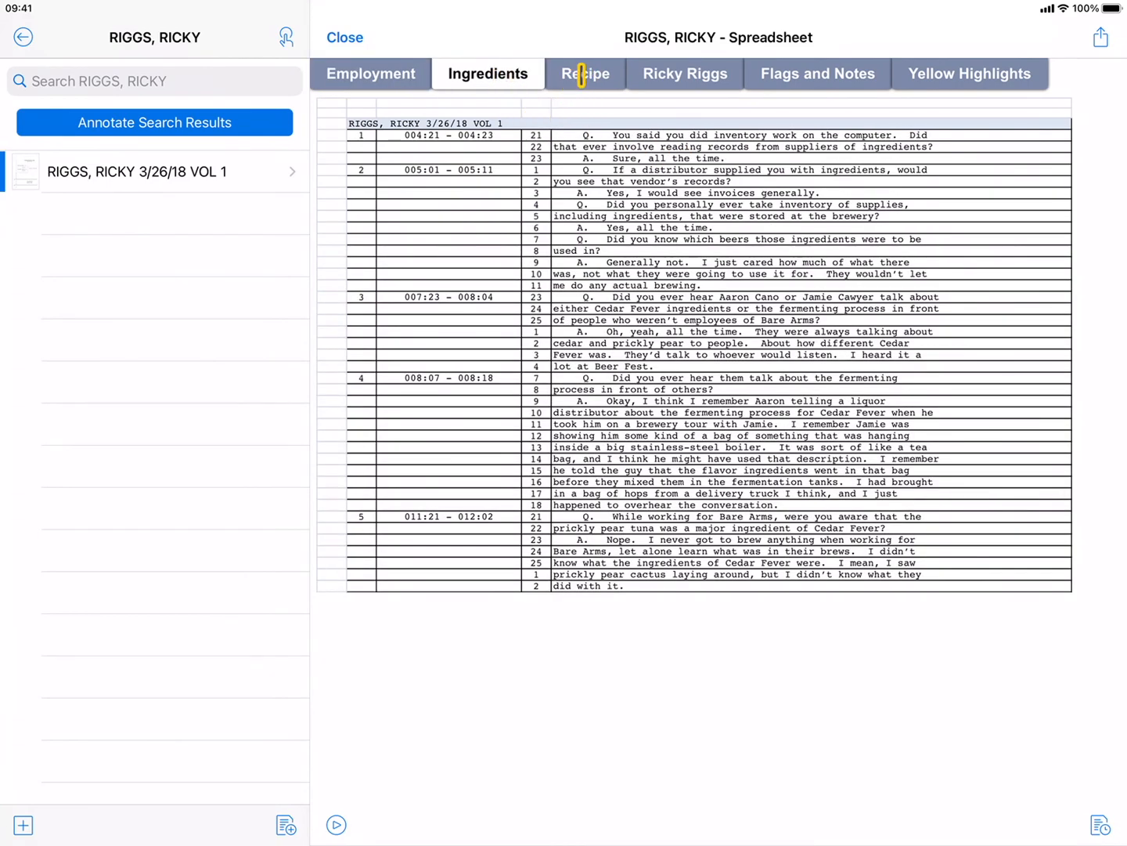
{"action": "left_click", "coordinate": [585, 74]}
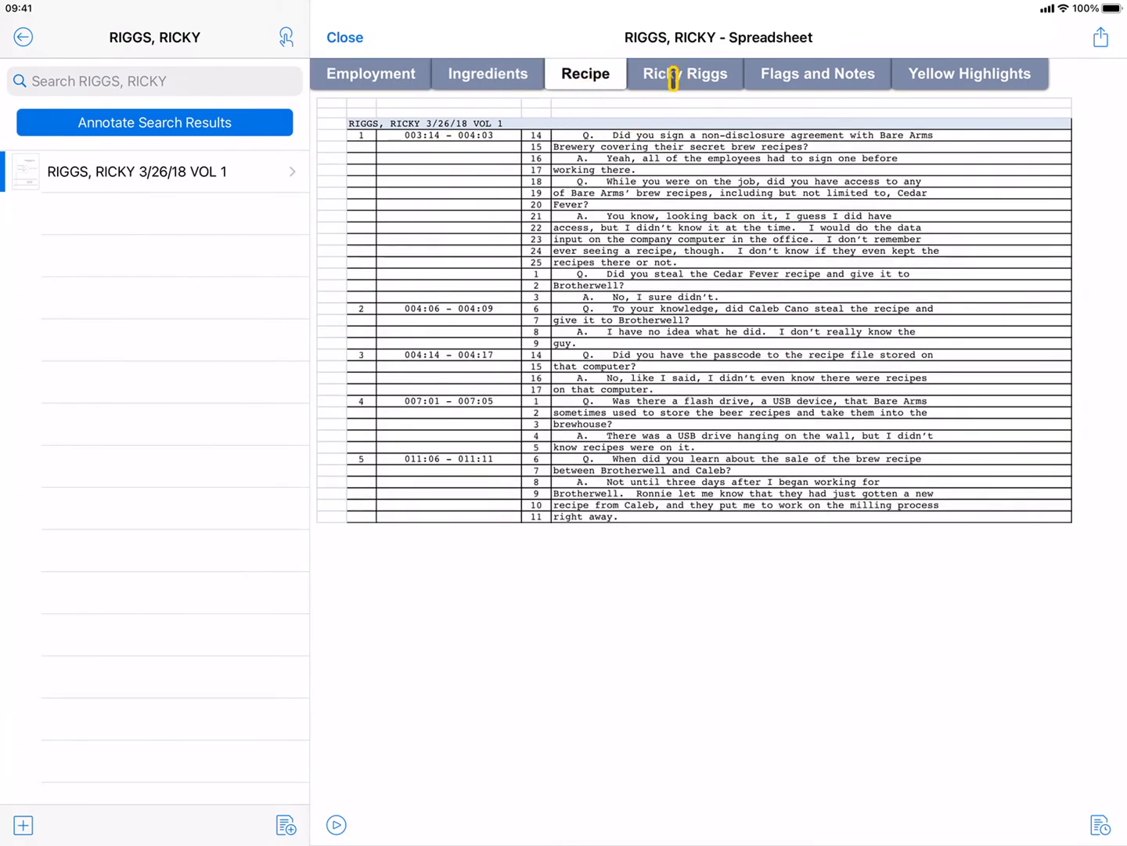
{"action": "left_click", "coordinate": [684, 72]}
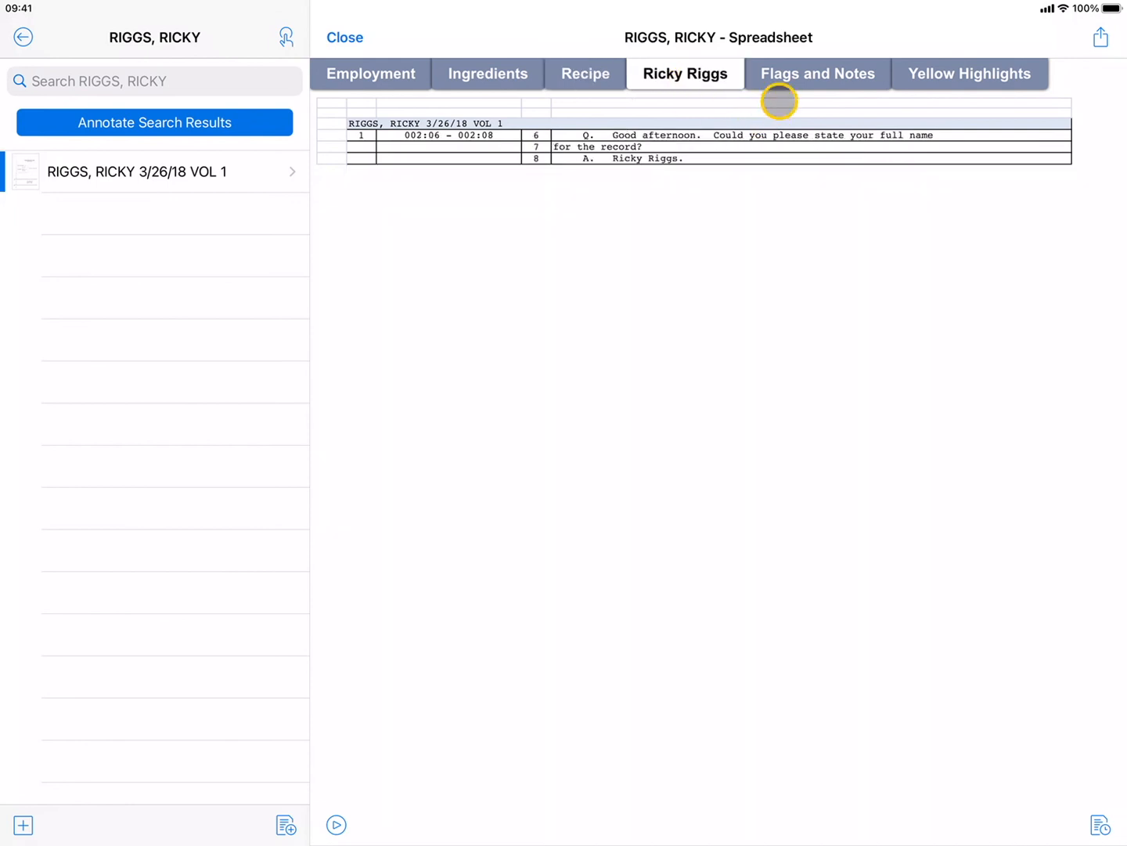
{"action": "left_click", "coordinate": [817, 73]}
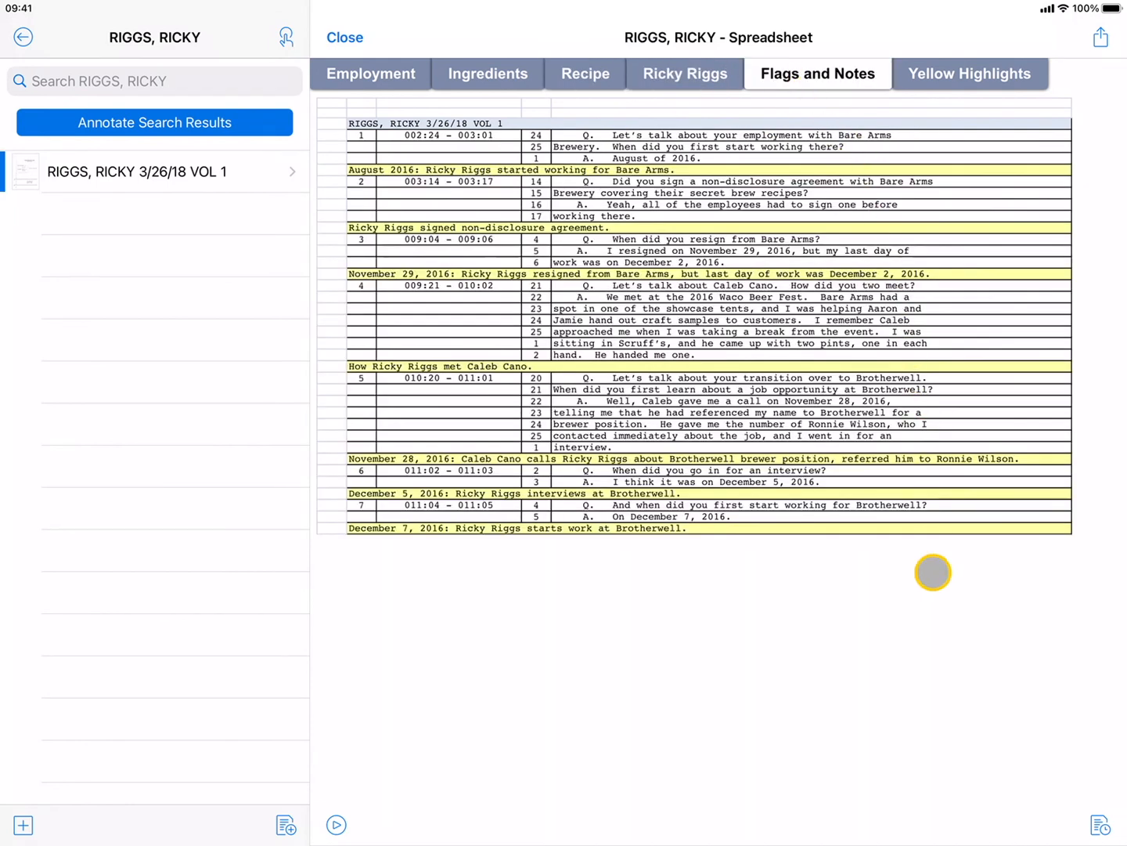
{"action": "mouse_move", "coordinate": [937, 609]}
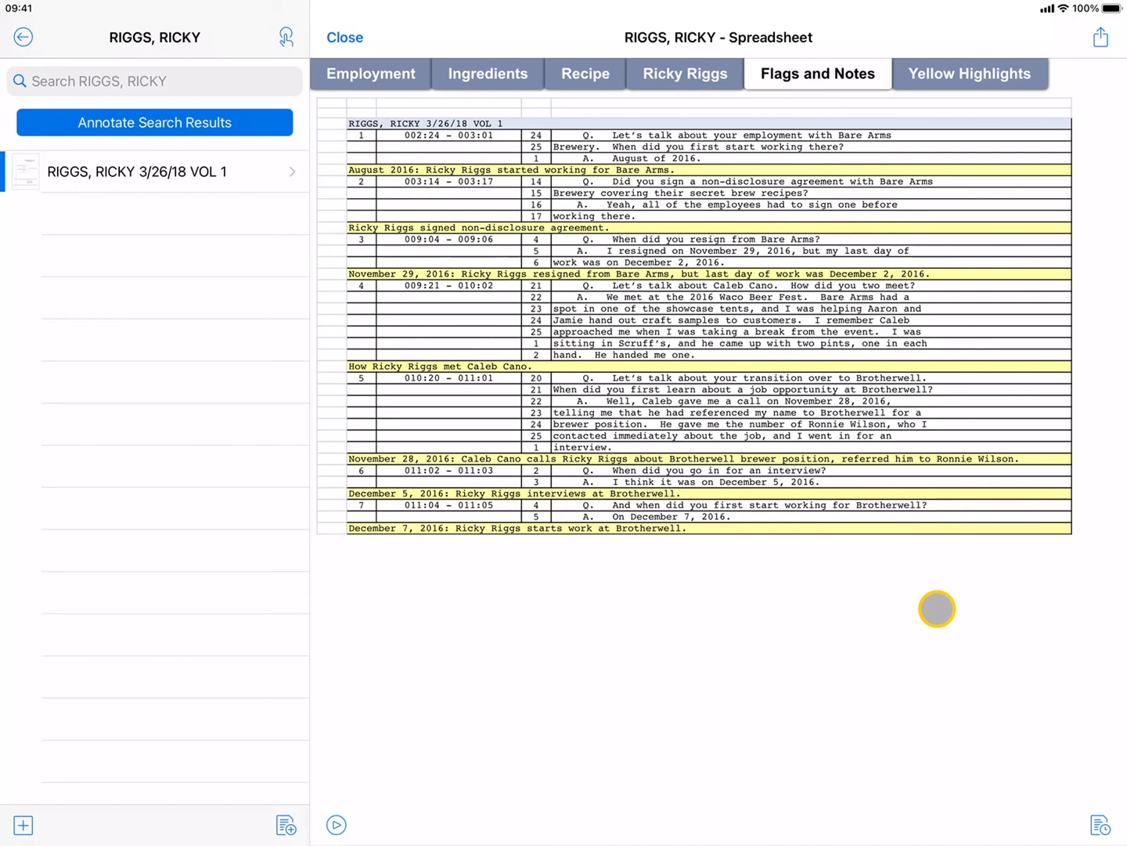